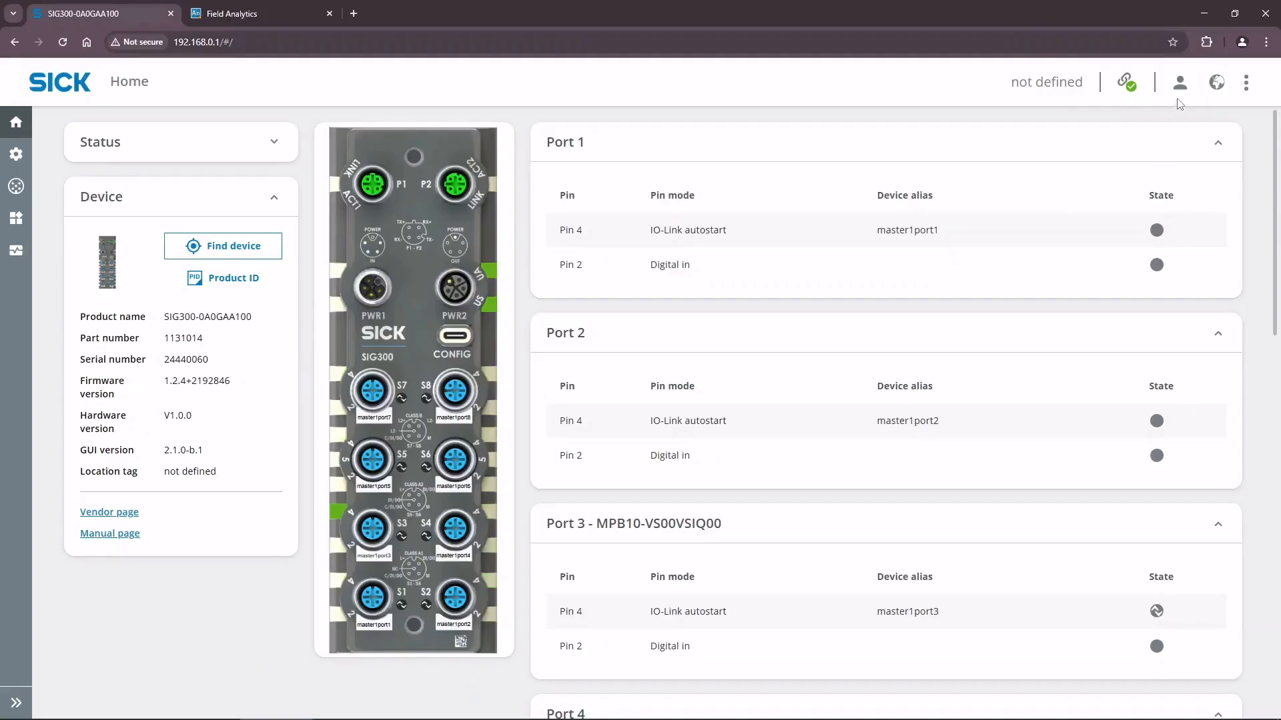
- Log in to the SIG300 IO-Link master at Service level with the service password
left_click(1179, 81)
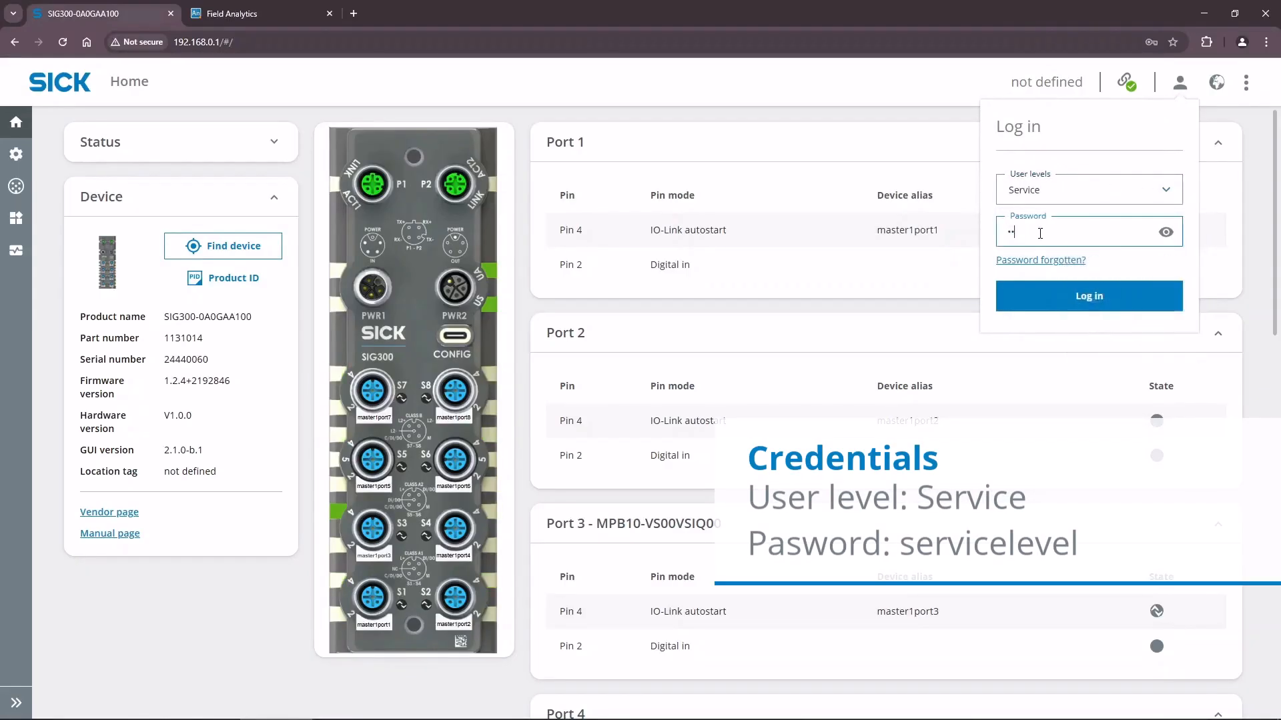
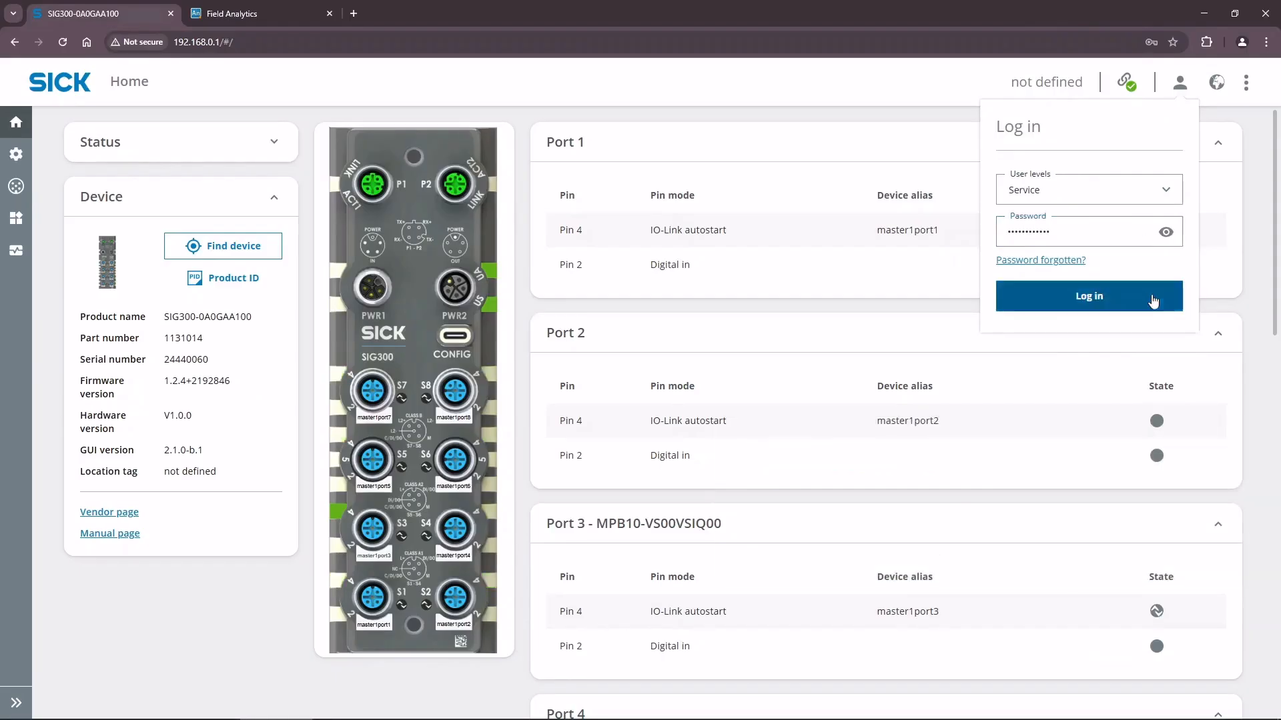
left_click(1088, 296)
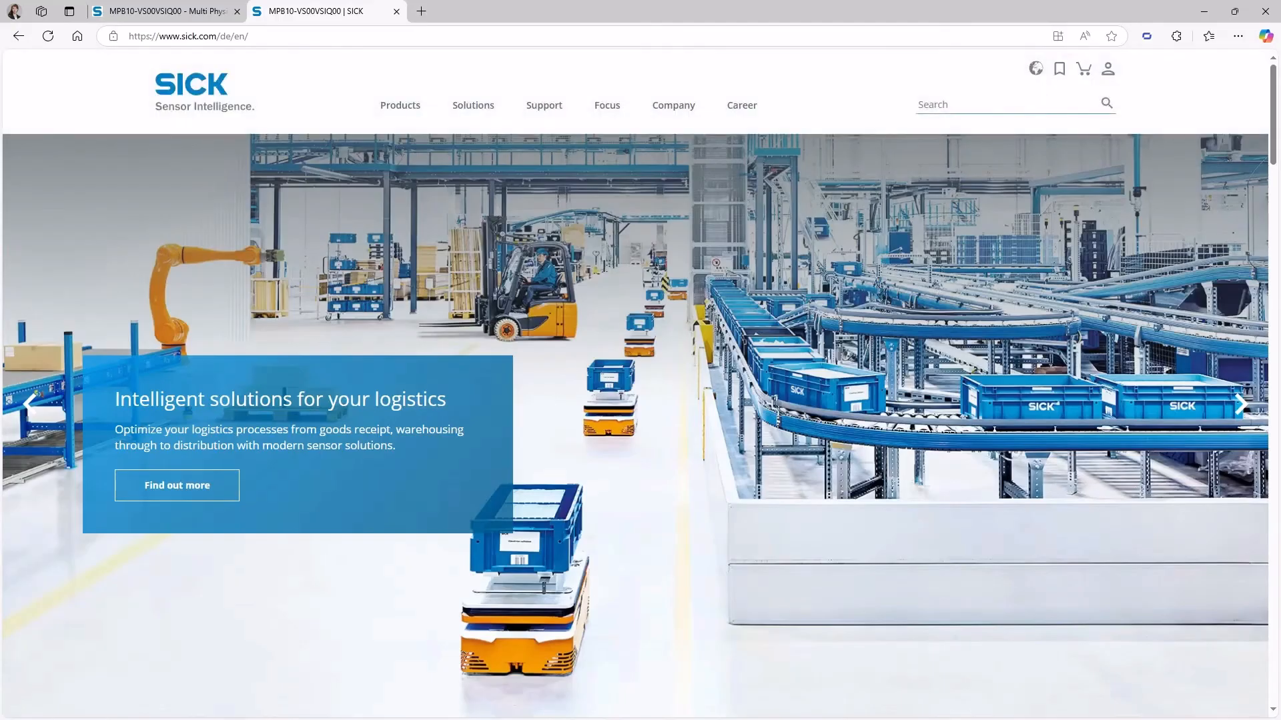
- Search the SICK website for MPB10 and open the MPB10-VS00VSIQ00 product page
left_click(1106, 104)
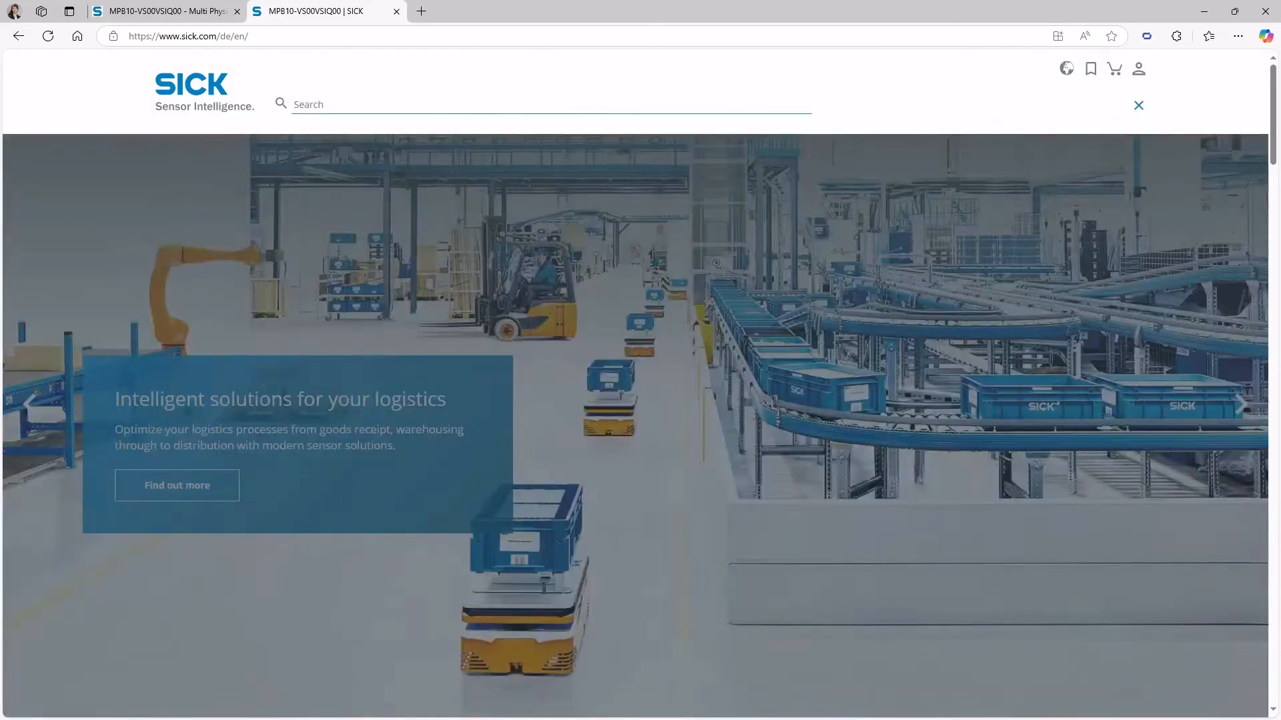
type("MP")
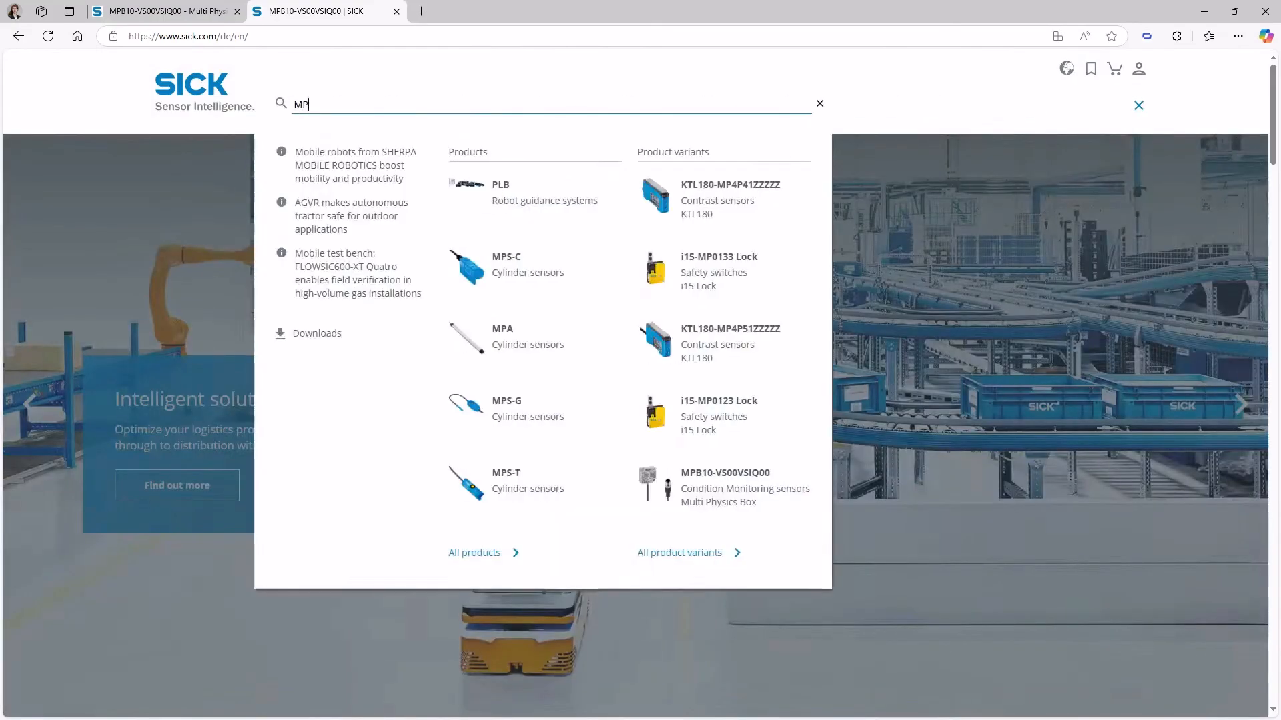
type("B10")
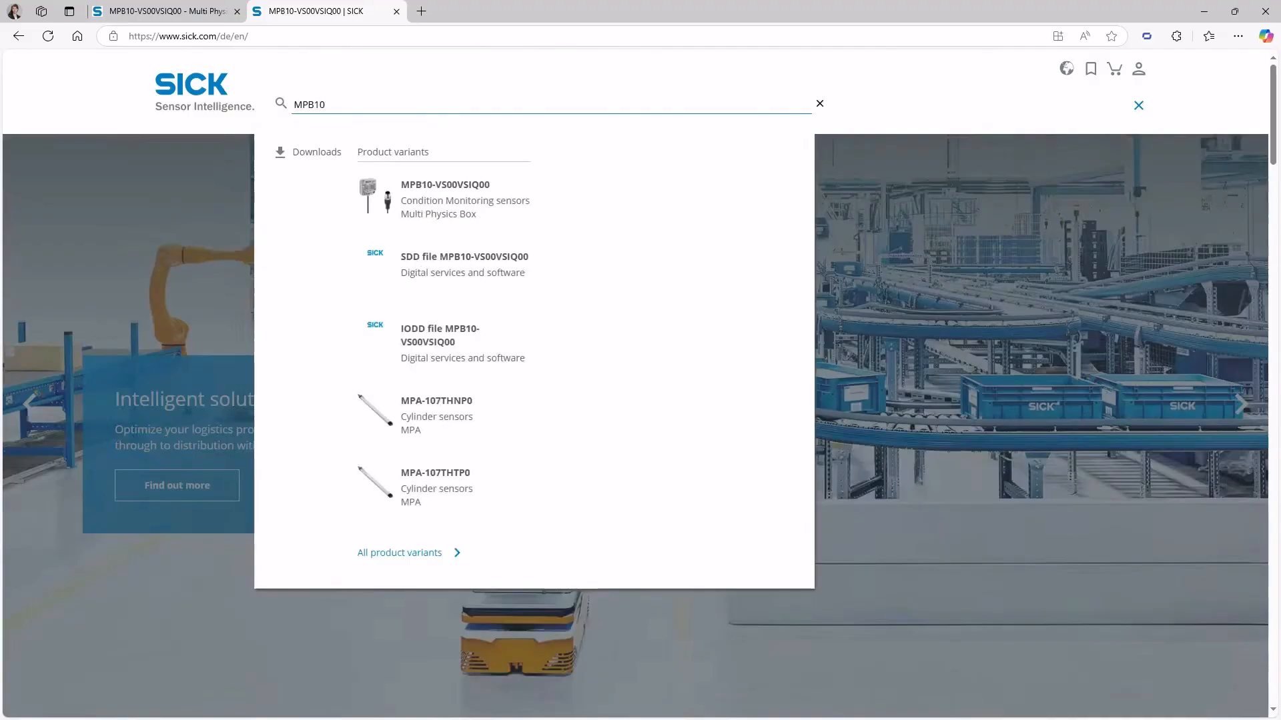
left_click(444, 198)
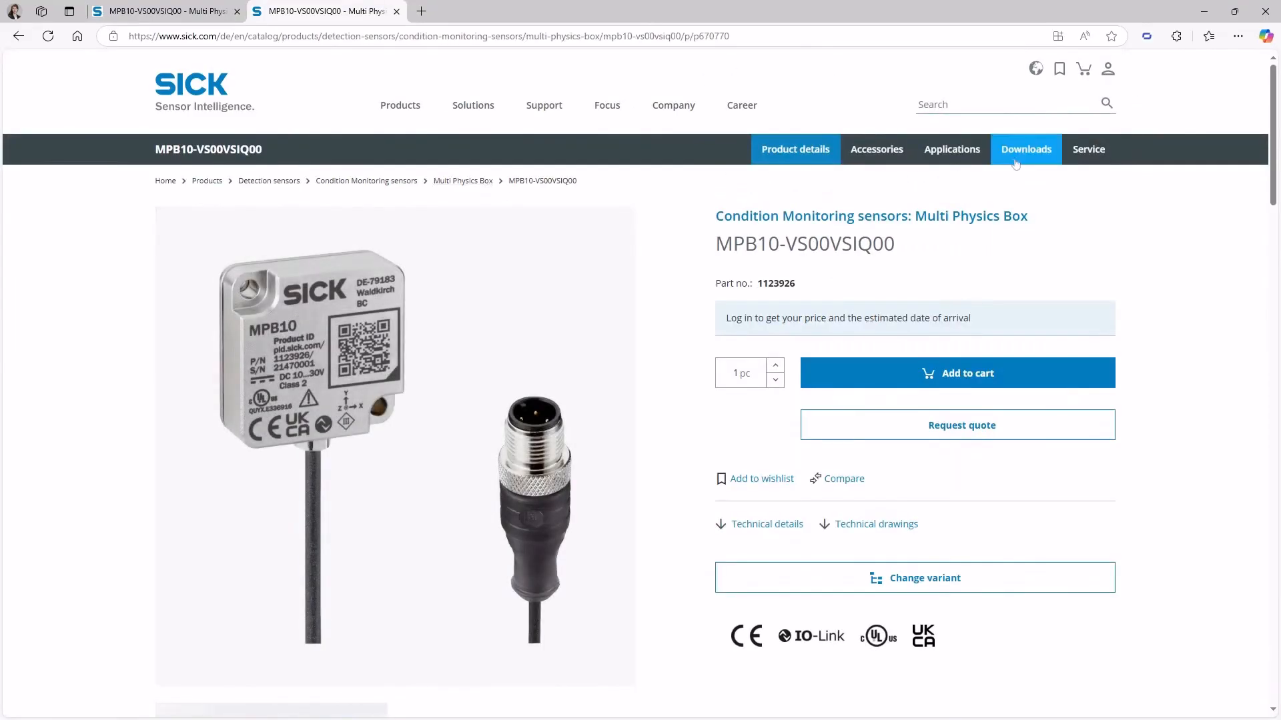
- Show the product's software downloads list, including the SDD and IODD files
left_click(1026, 149)
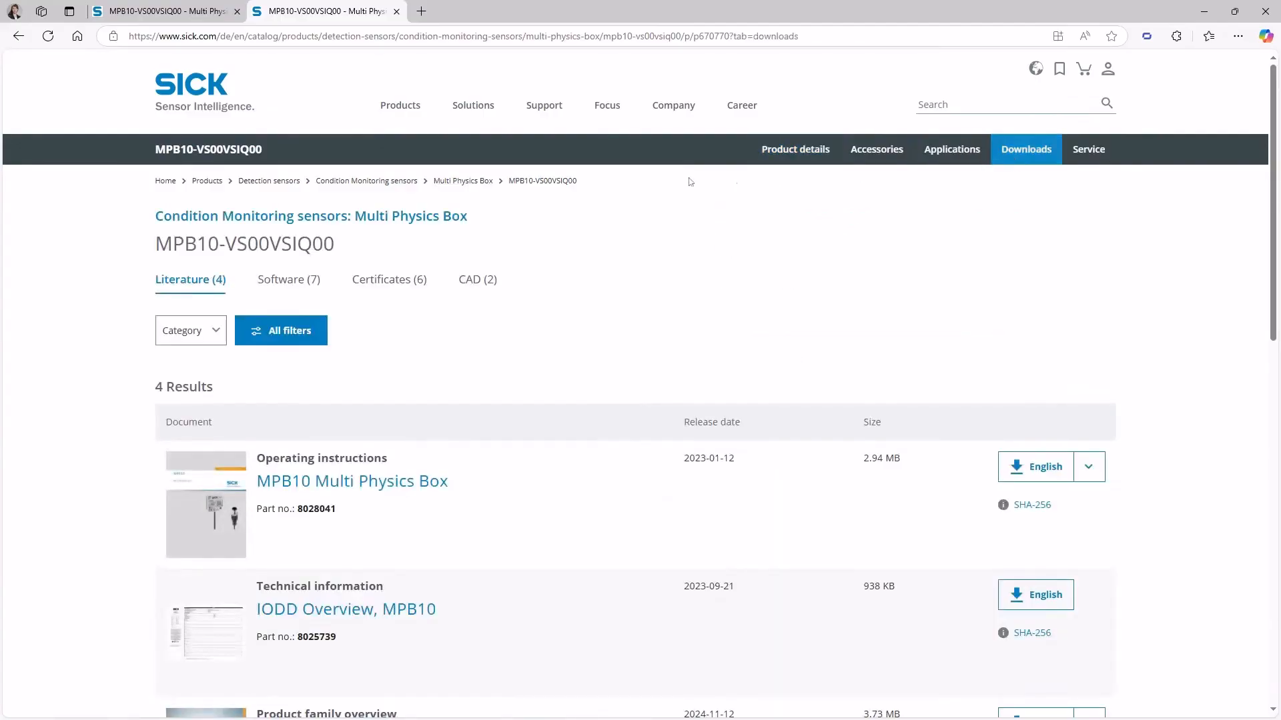
left_click(287, 279)
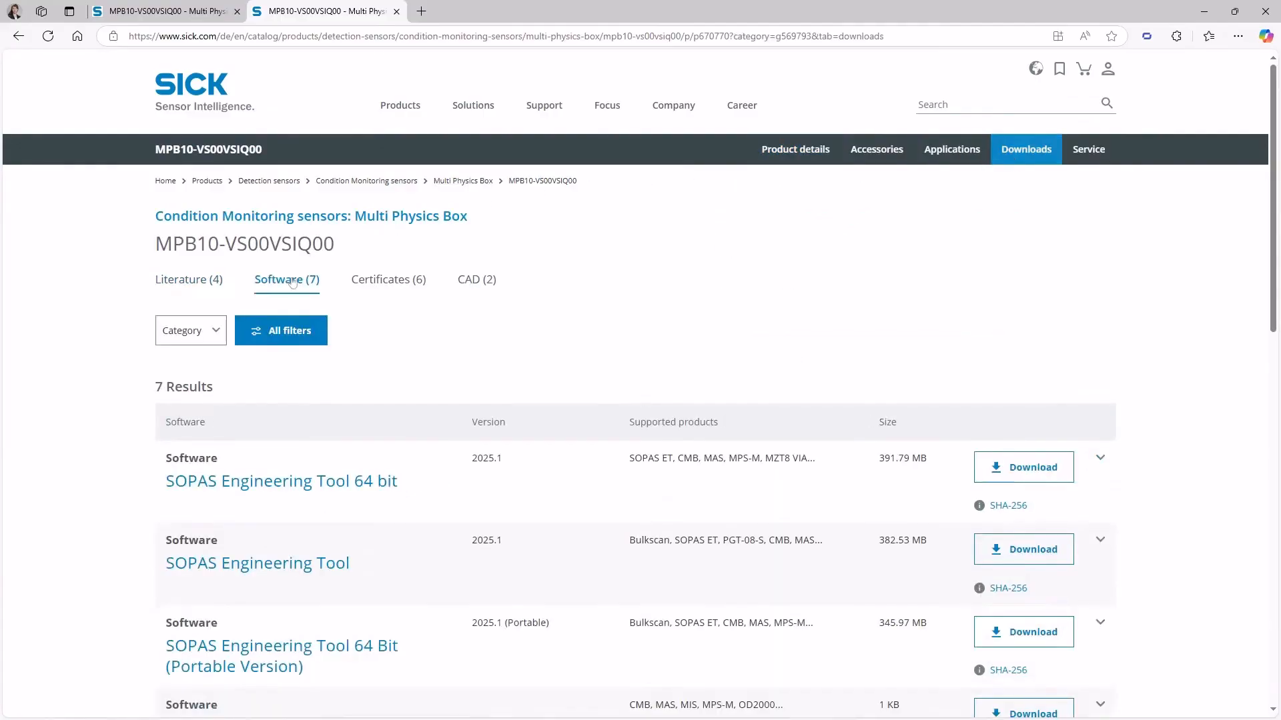
scroll("down", 3)
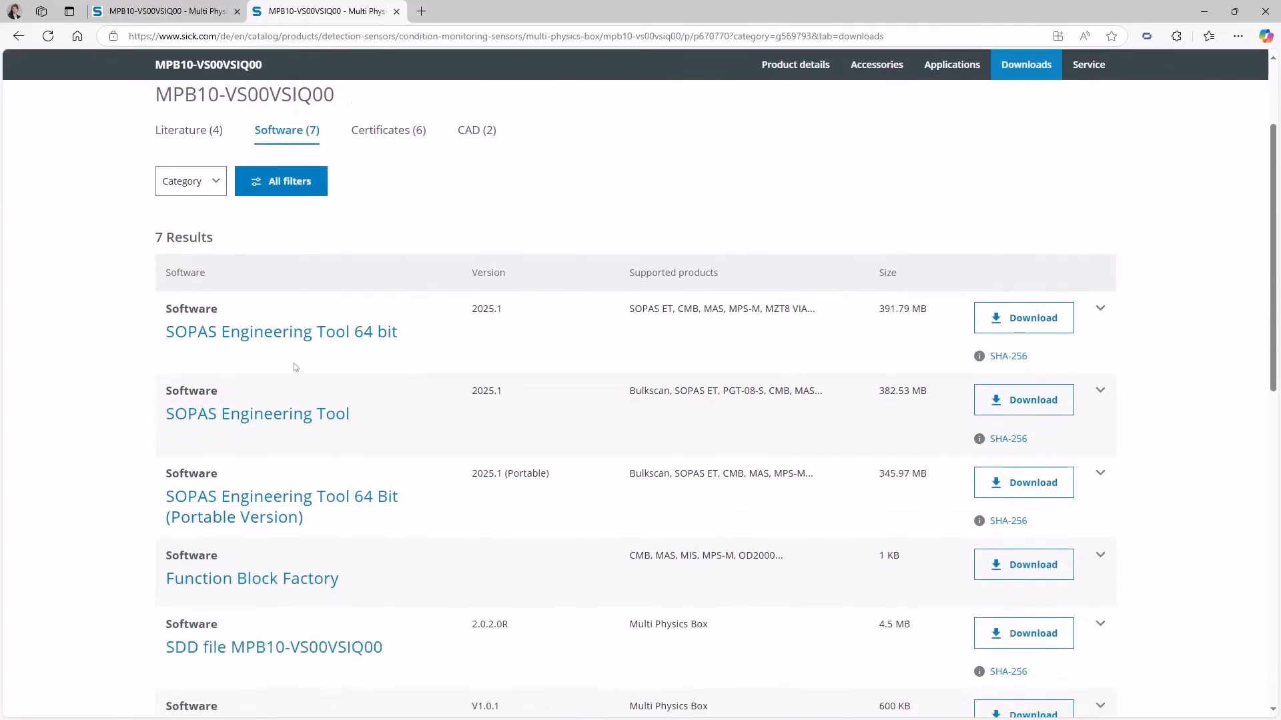
scroll("down", 3)
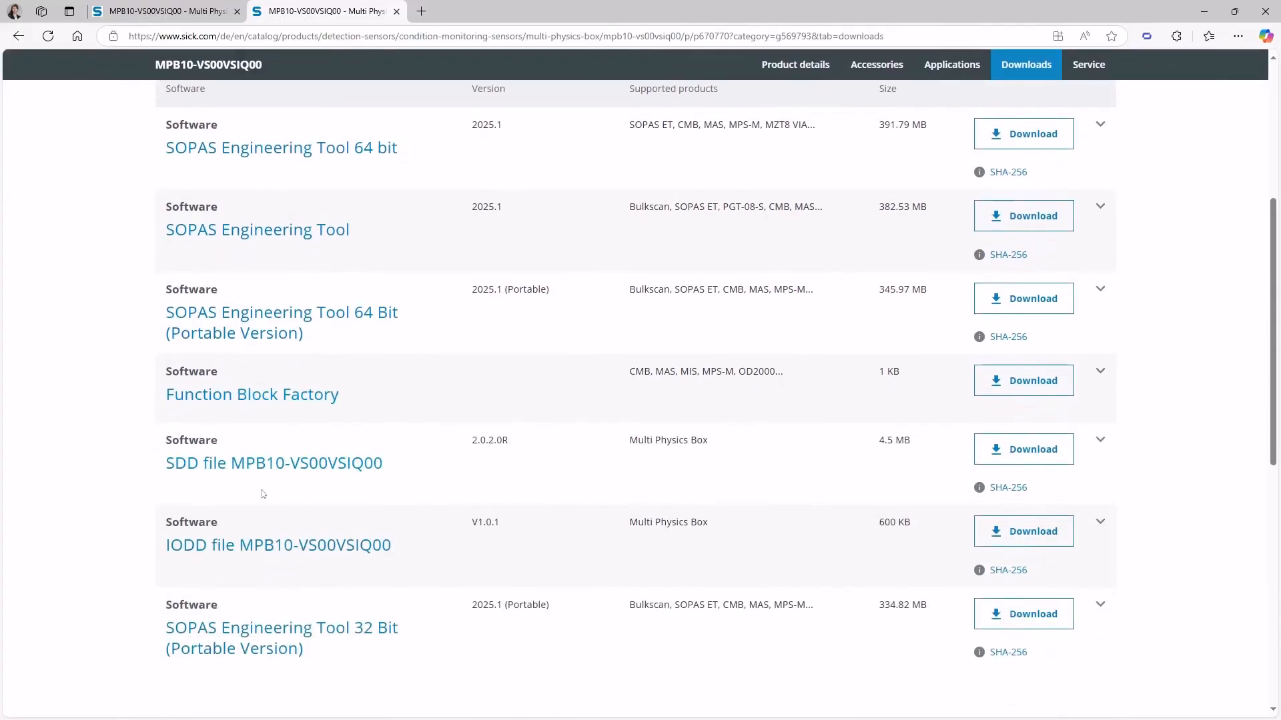
mouse_move(574, 545)
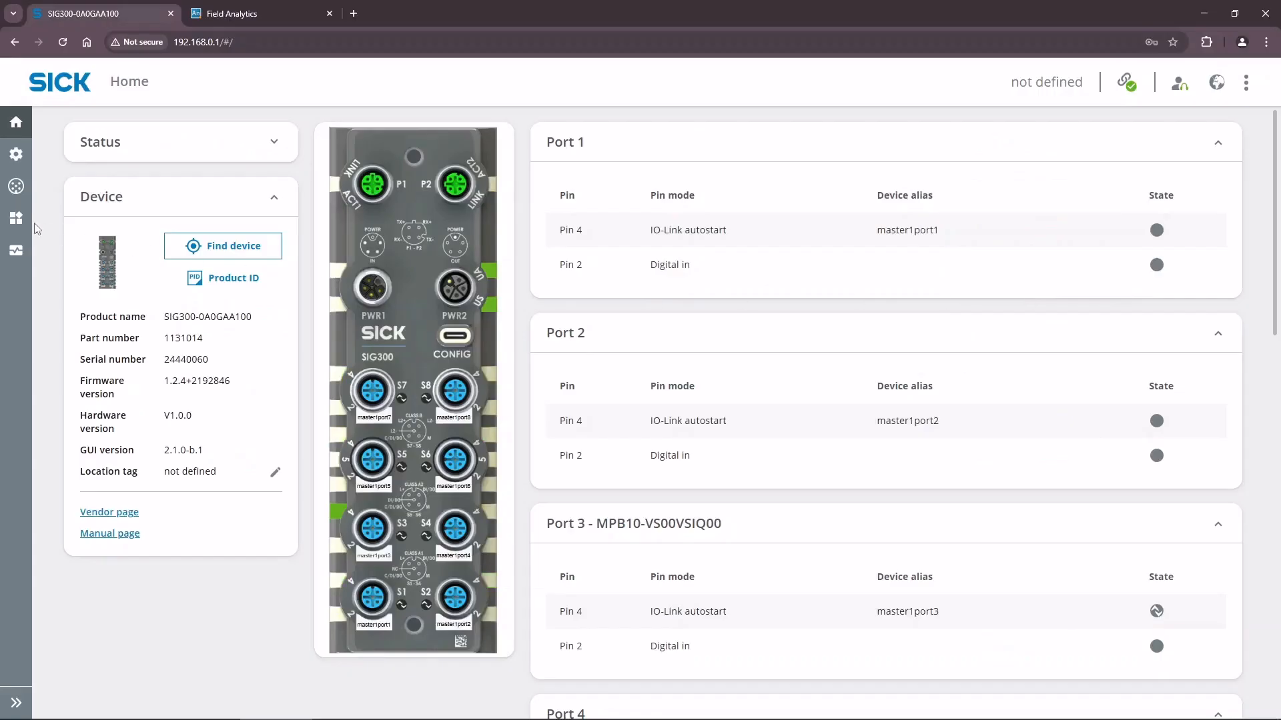
- Upload the IODD_file_MPB10 ZIP via IODD File Management so it is assigned to port 3
left_click(16, 186)
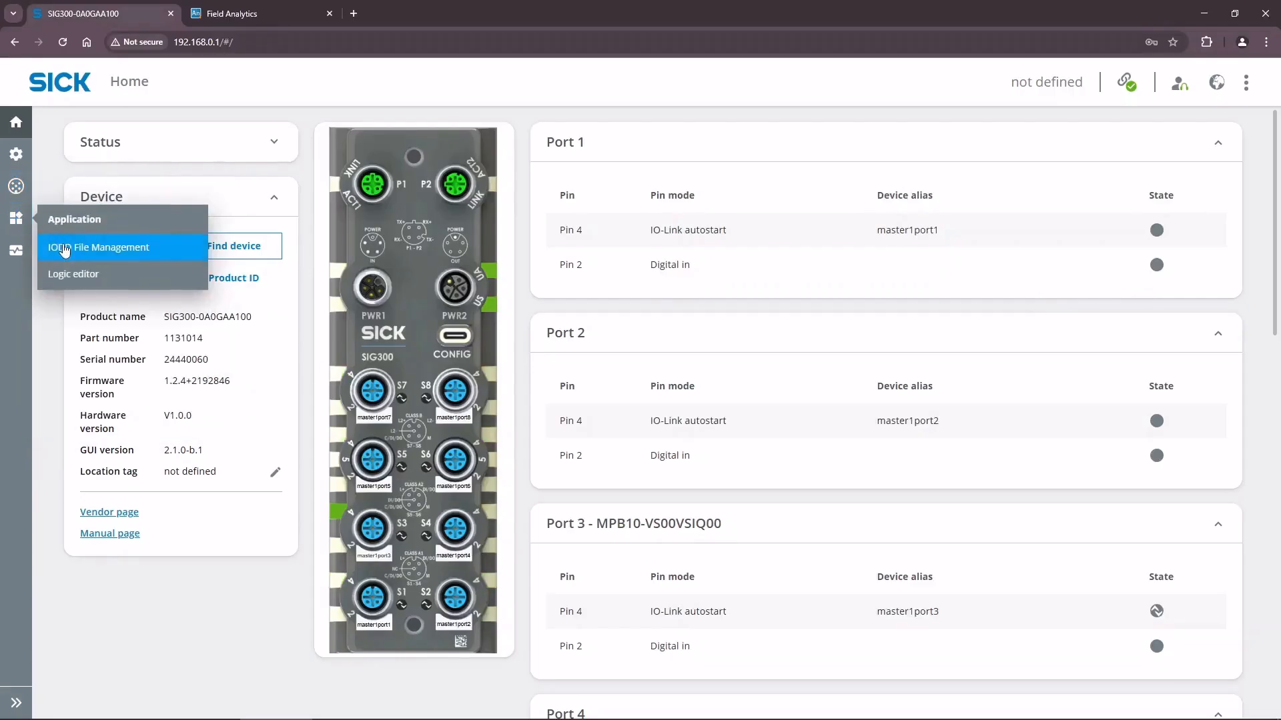
left_click(97, 246)
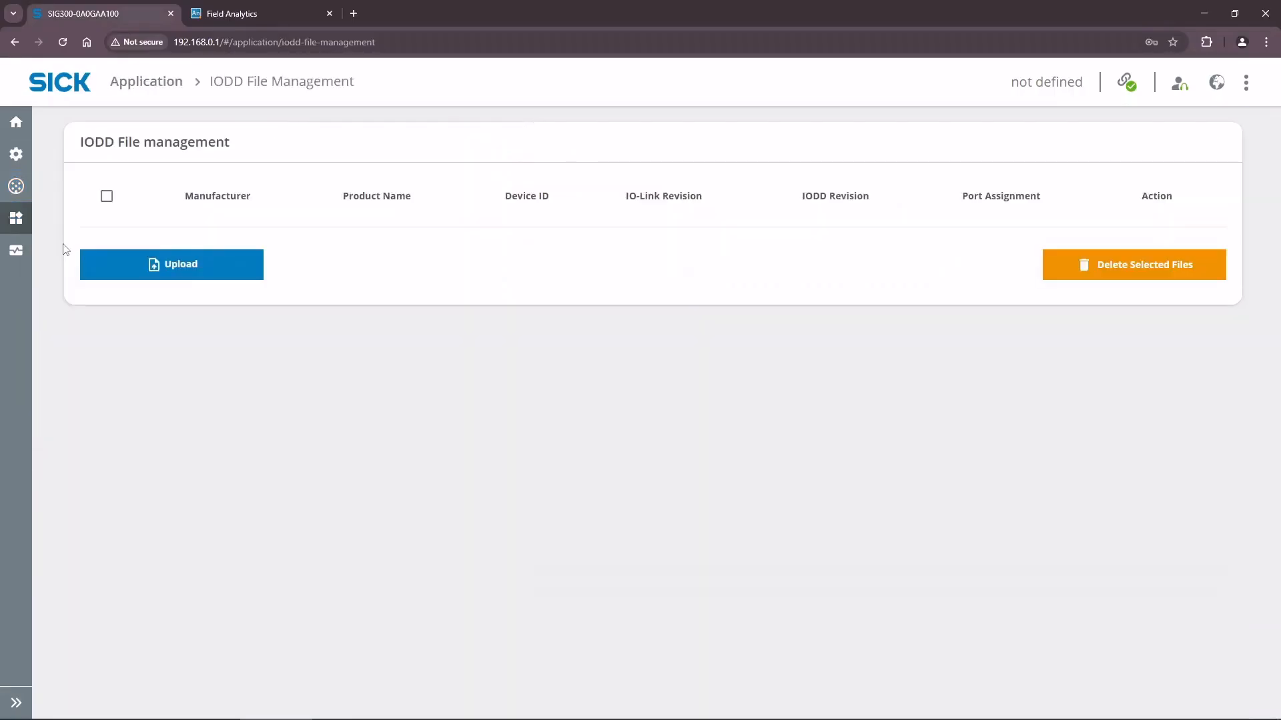
left_click(170, 264)
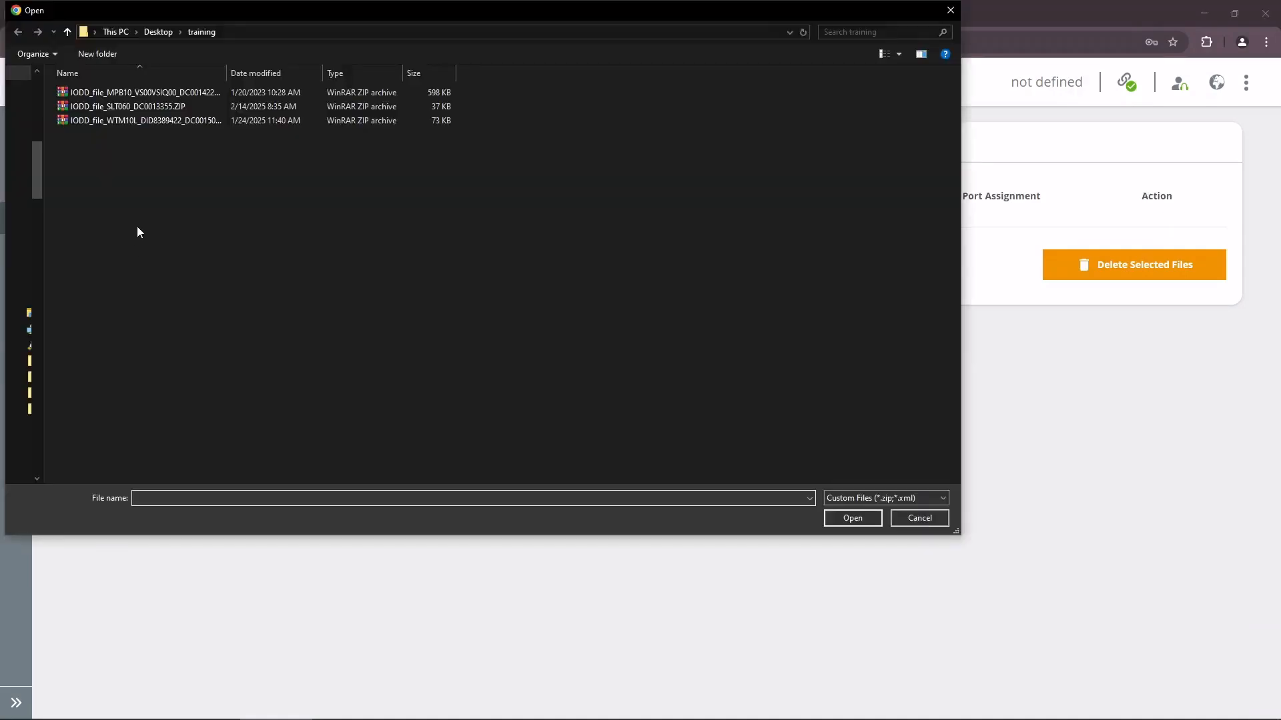
left_click(139, 92)
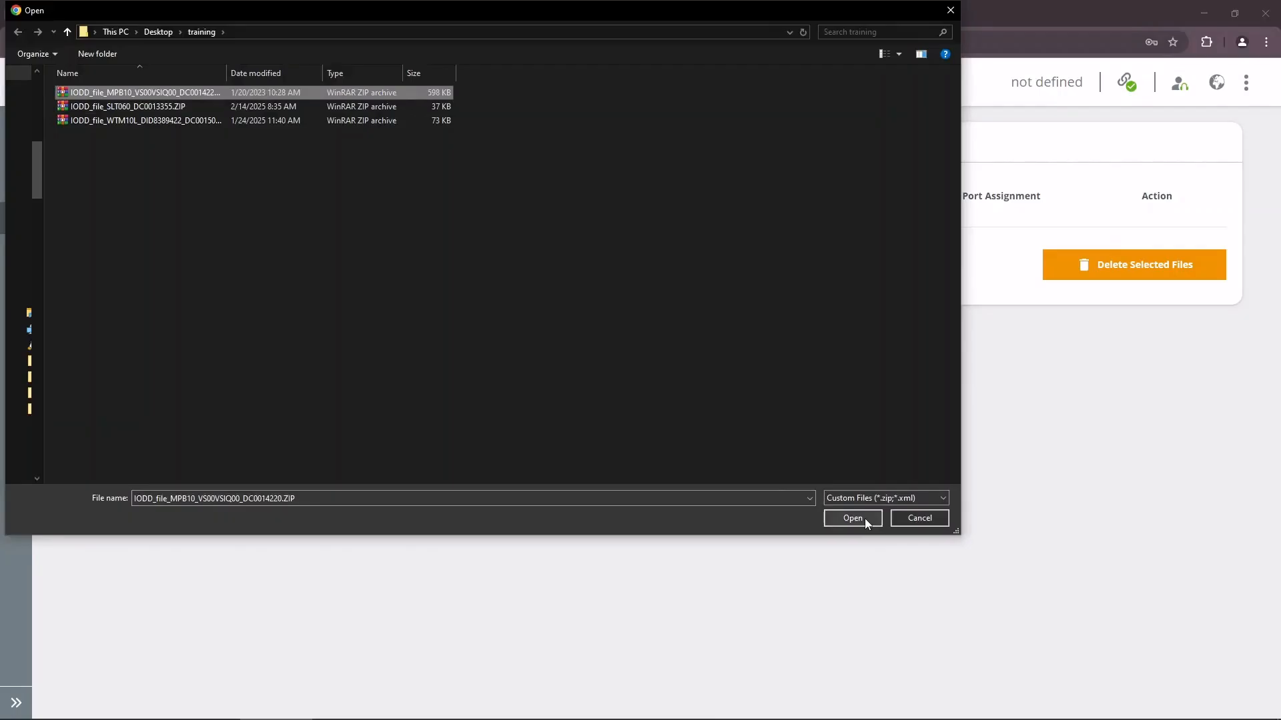
left_click(853, 518)
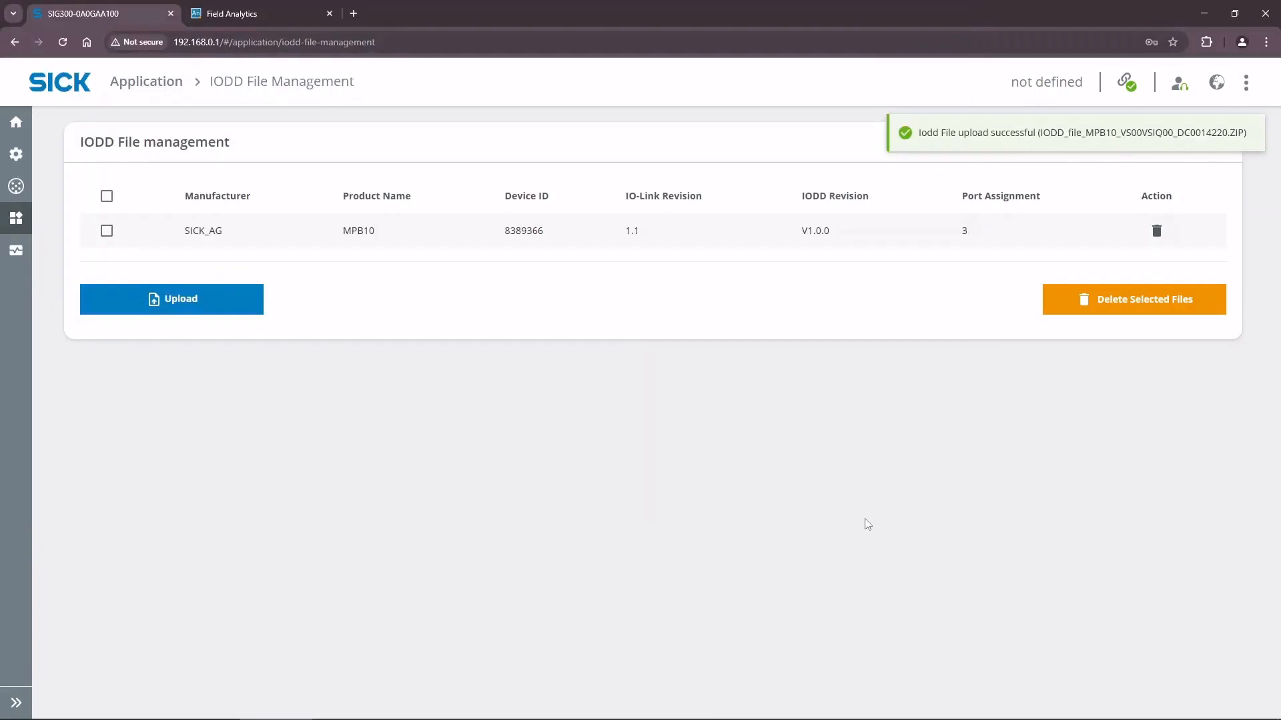
mouse_move(836, 520)
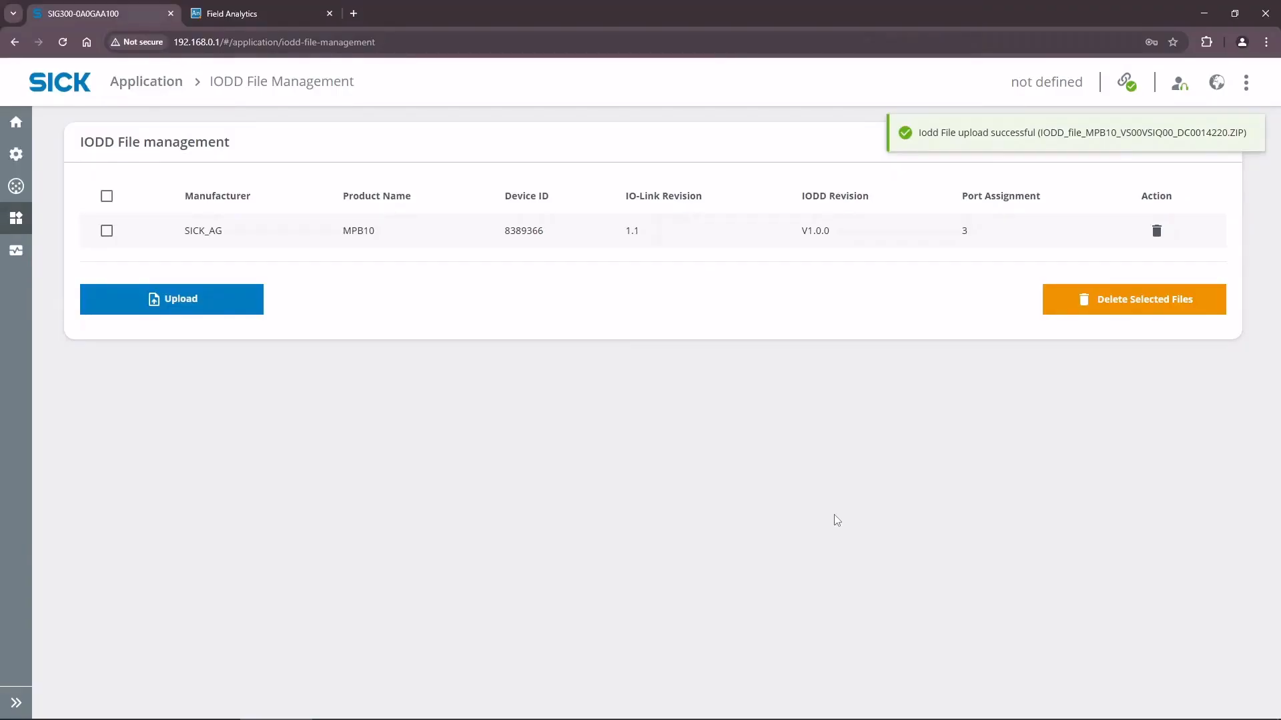
- Show the access rights of Port 3 - MPB10-VS00VSIQ00 from the Ports menu
left_click(16, 186)
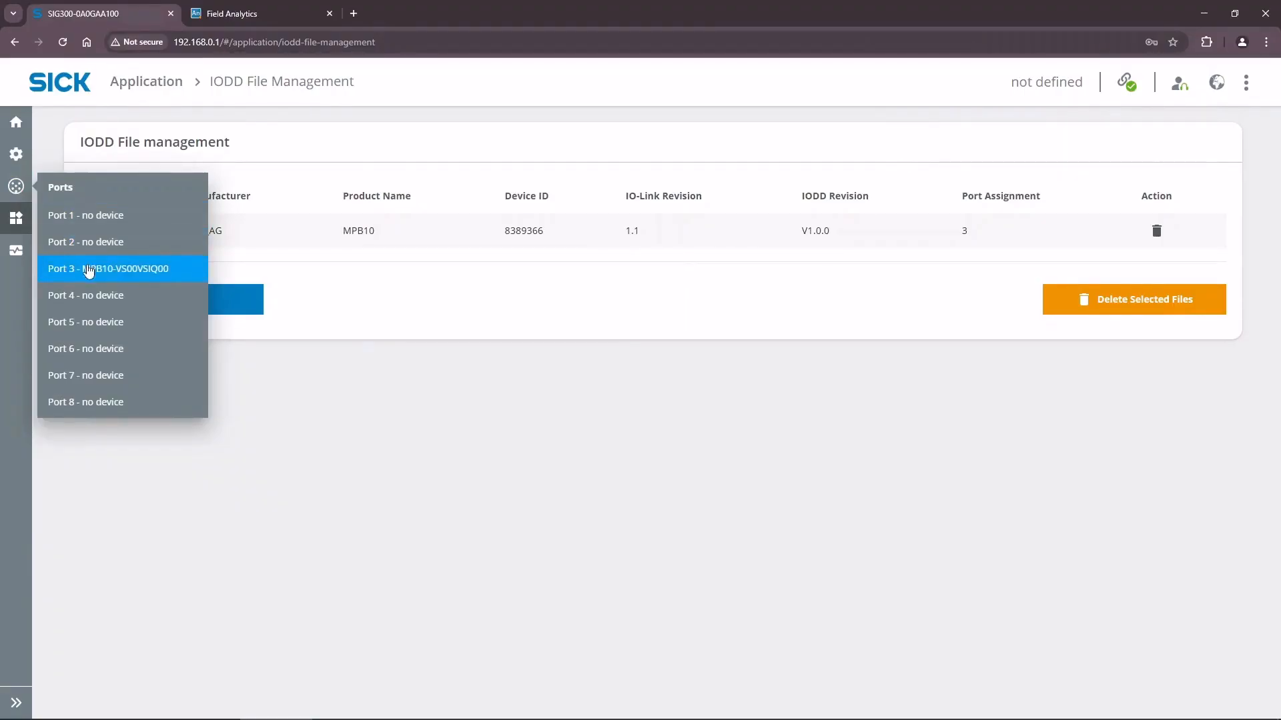
left_click(106, 268)
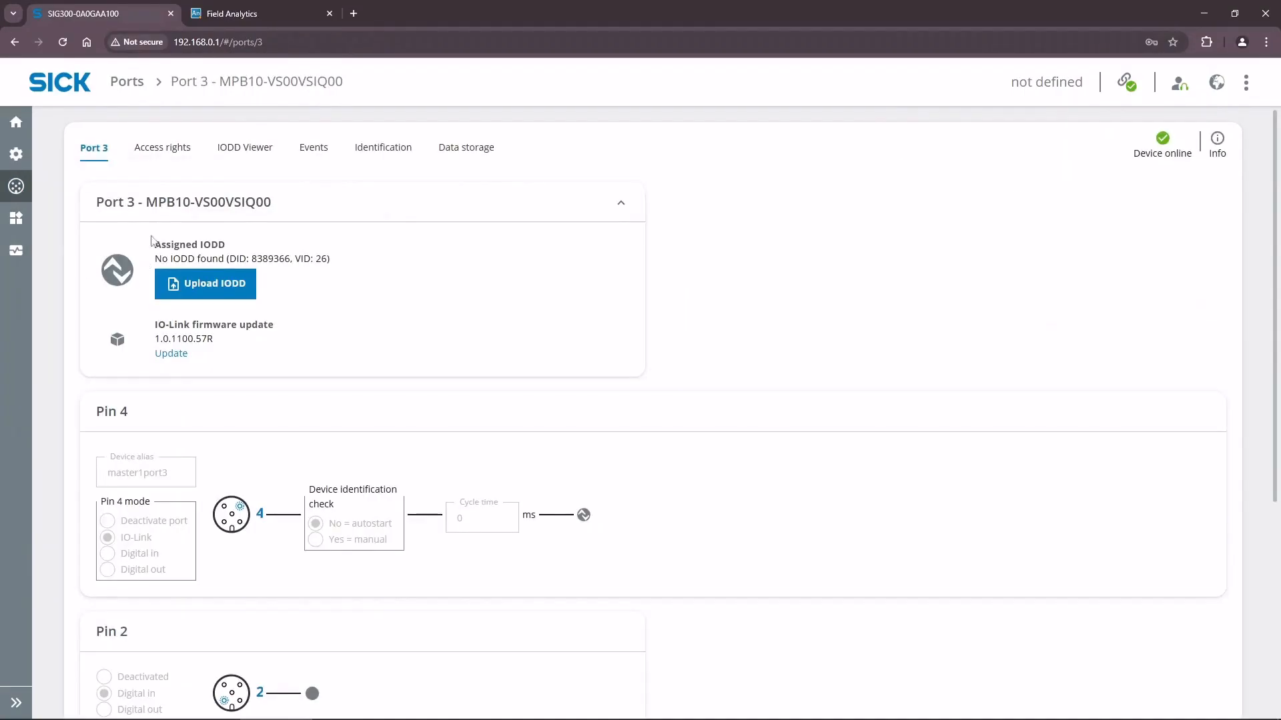
left_click(163, 147)
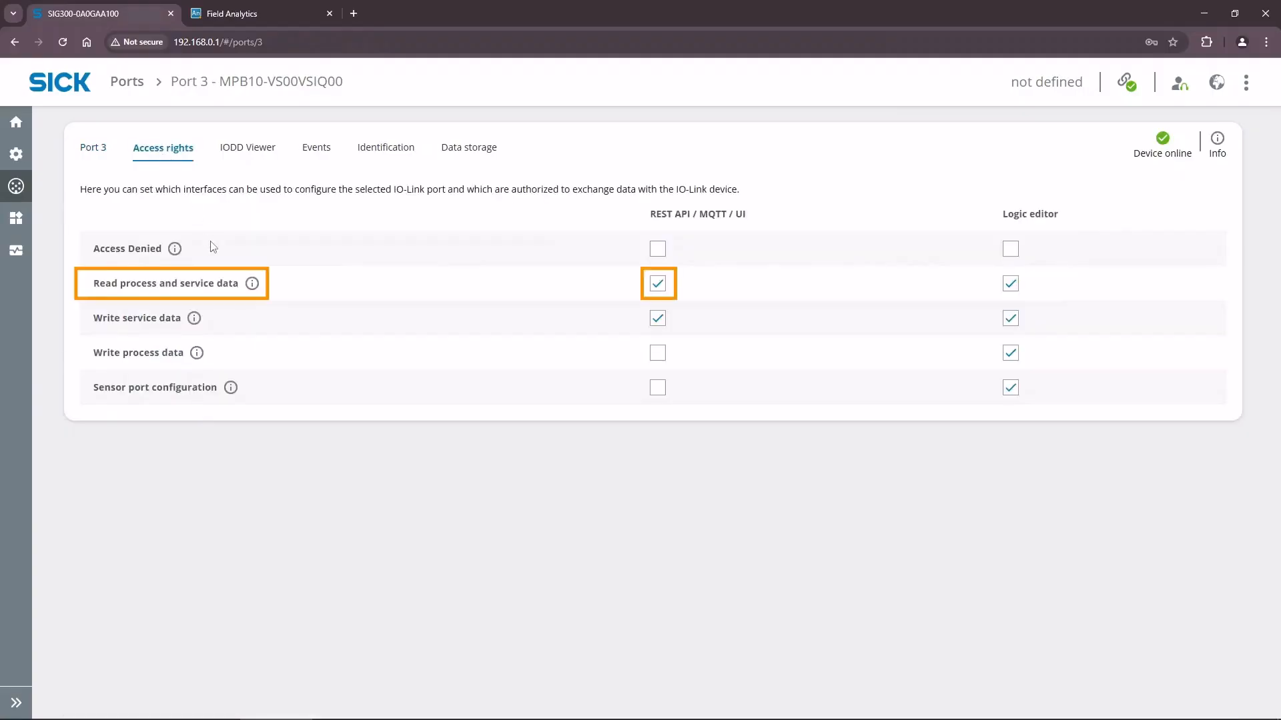
mouse_move(658, 283)
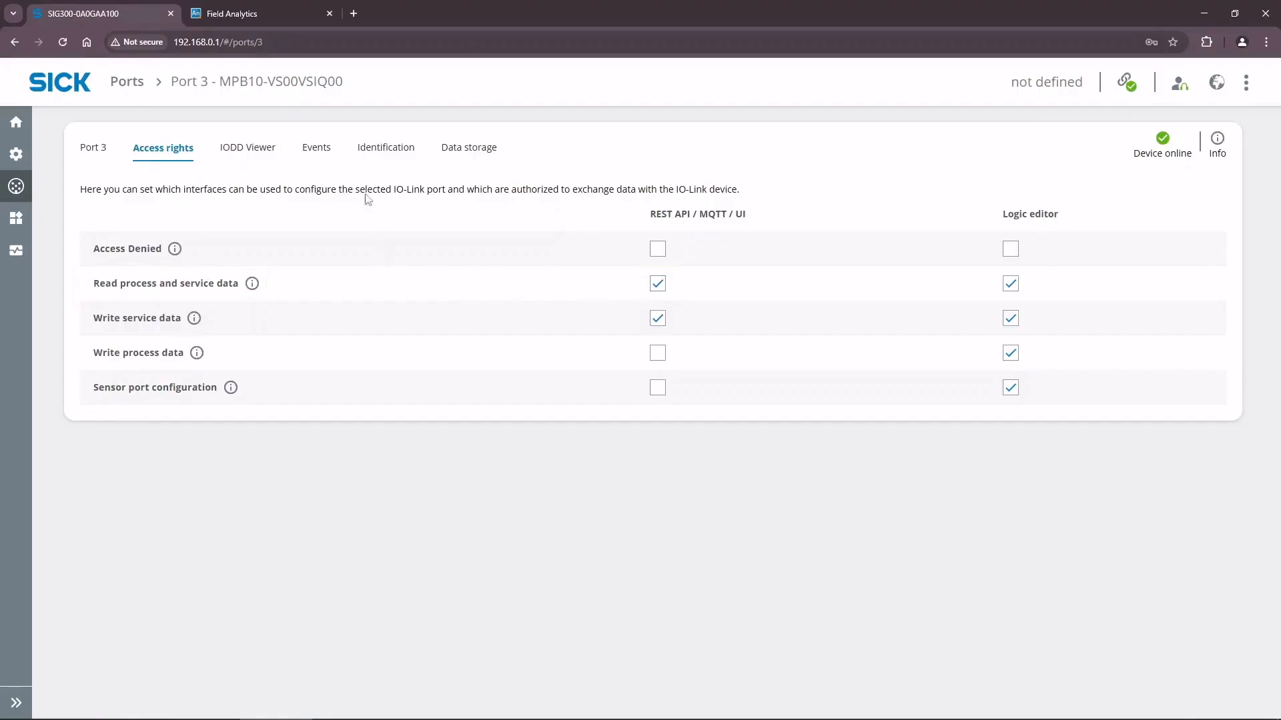
mouse_move(293, 20)
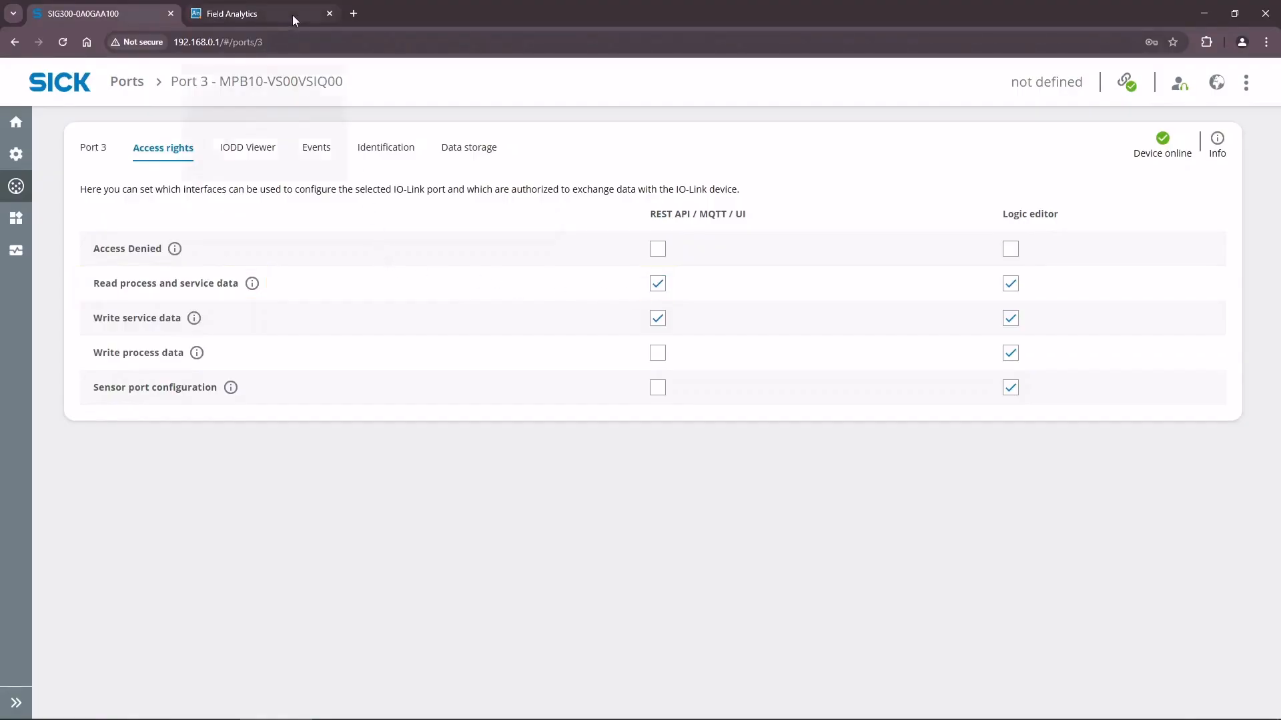
left_click(262, 13)
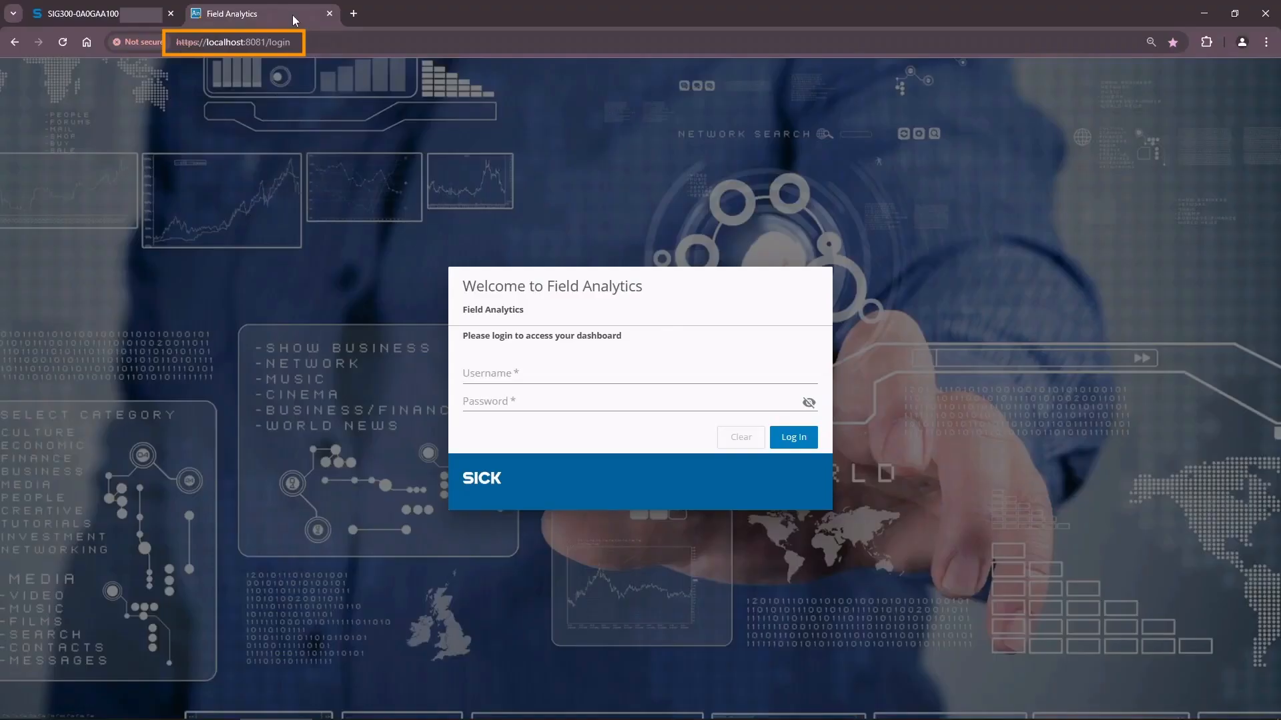
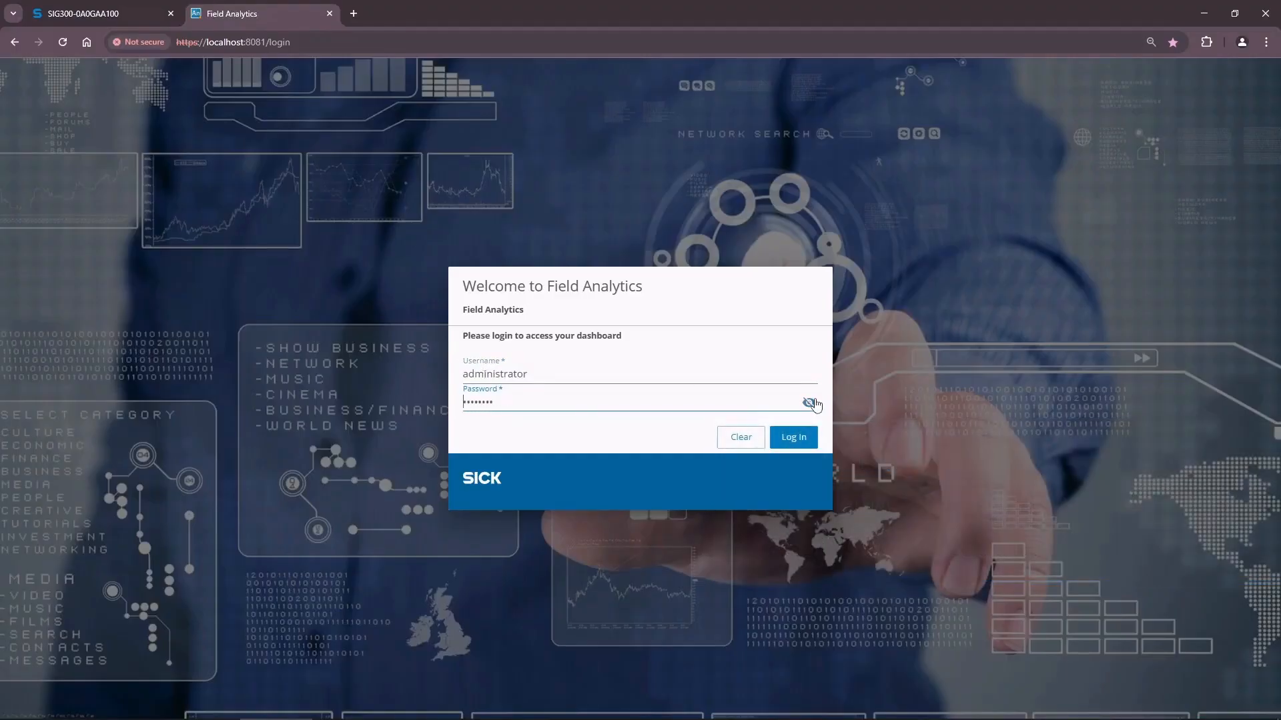
left_click(792, 438)
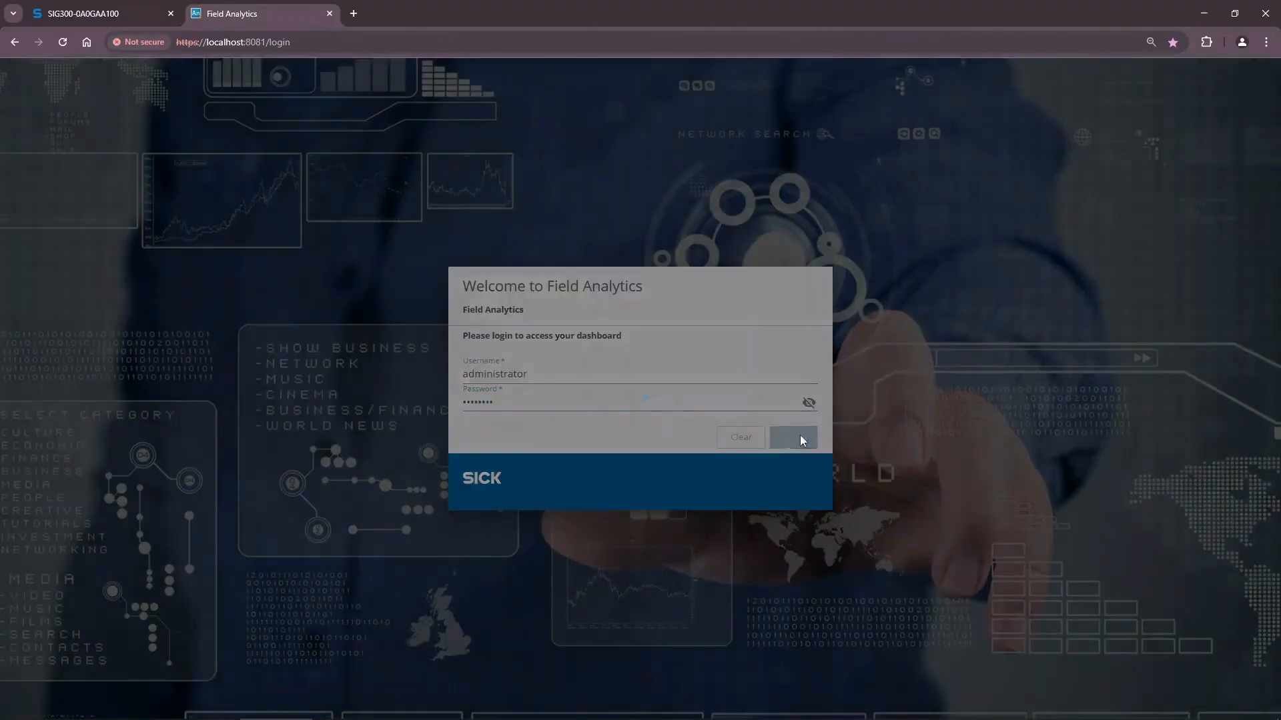
left_click(791, 438)
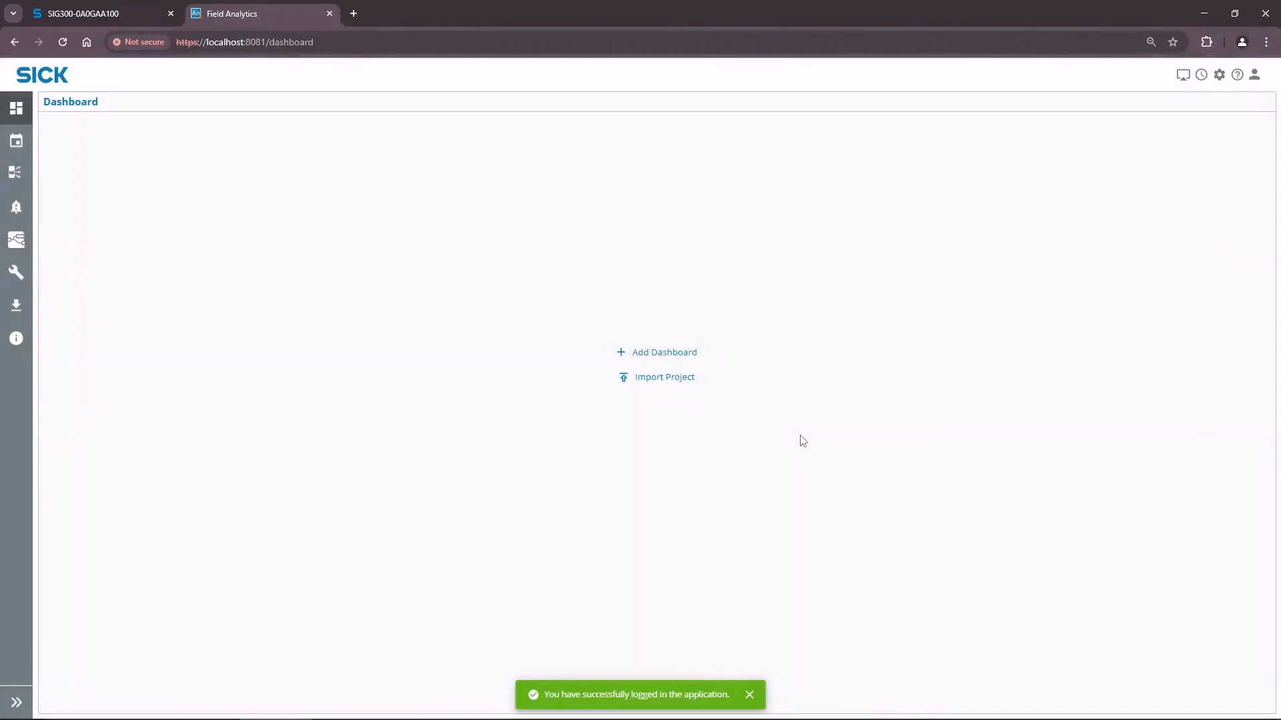
mouse_move(422, 299)
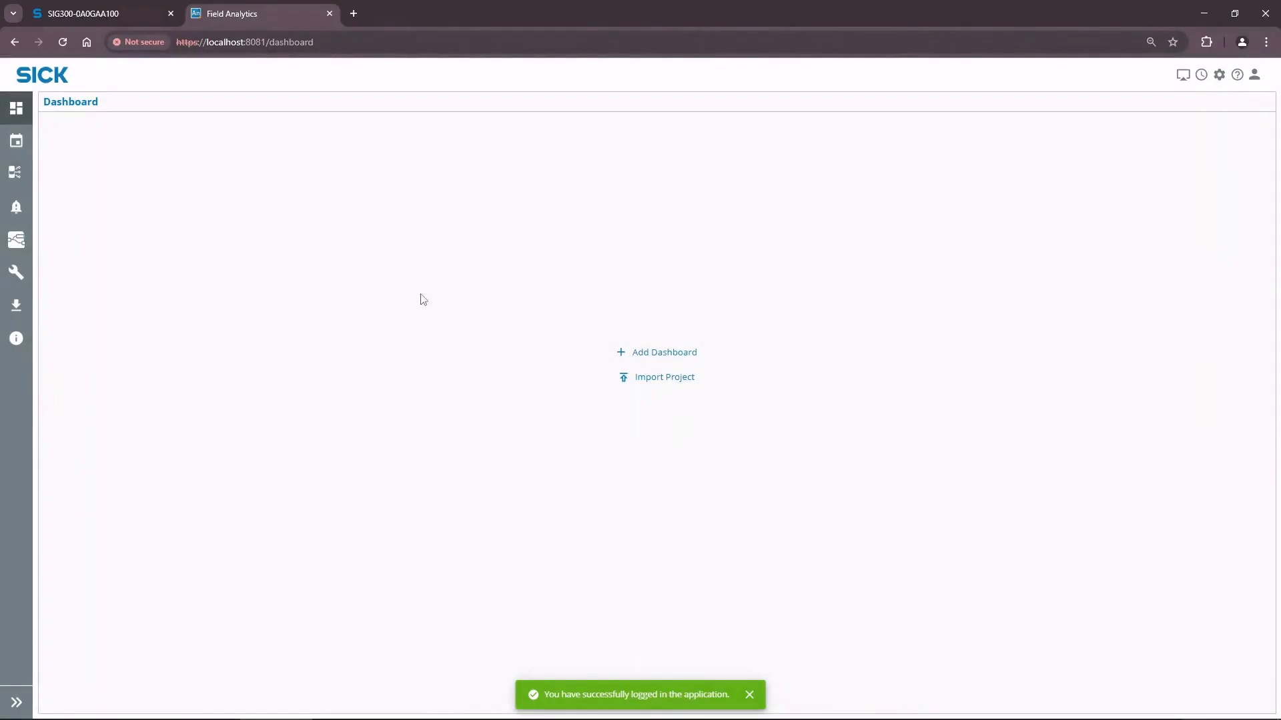
- From the protocol connections table, start a new data source to reach the Add New Datasource form
left_click(16, 172)
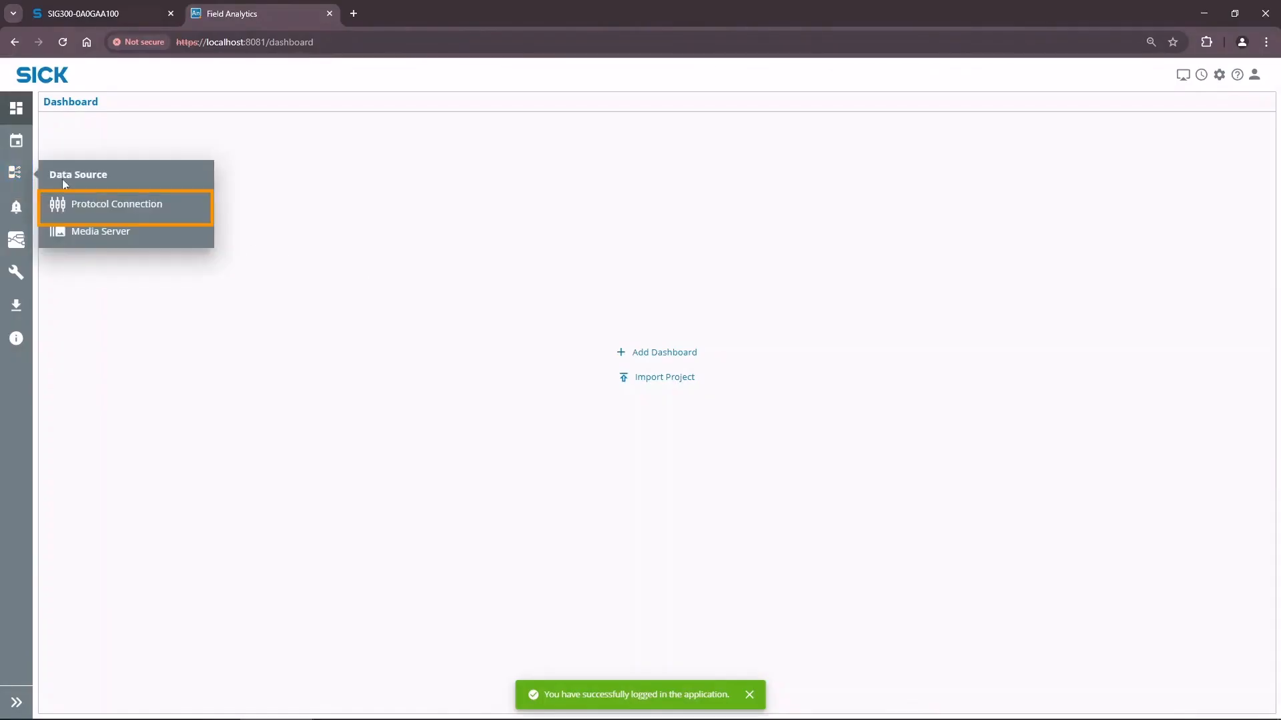
left_click(116, 203)
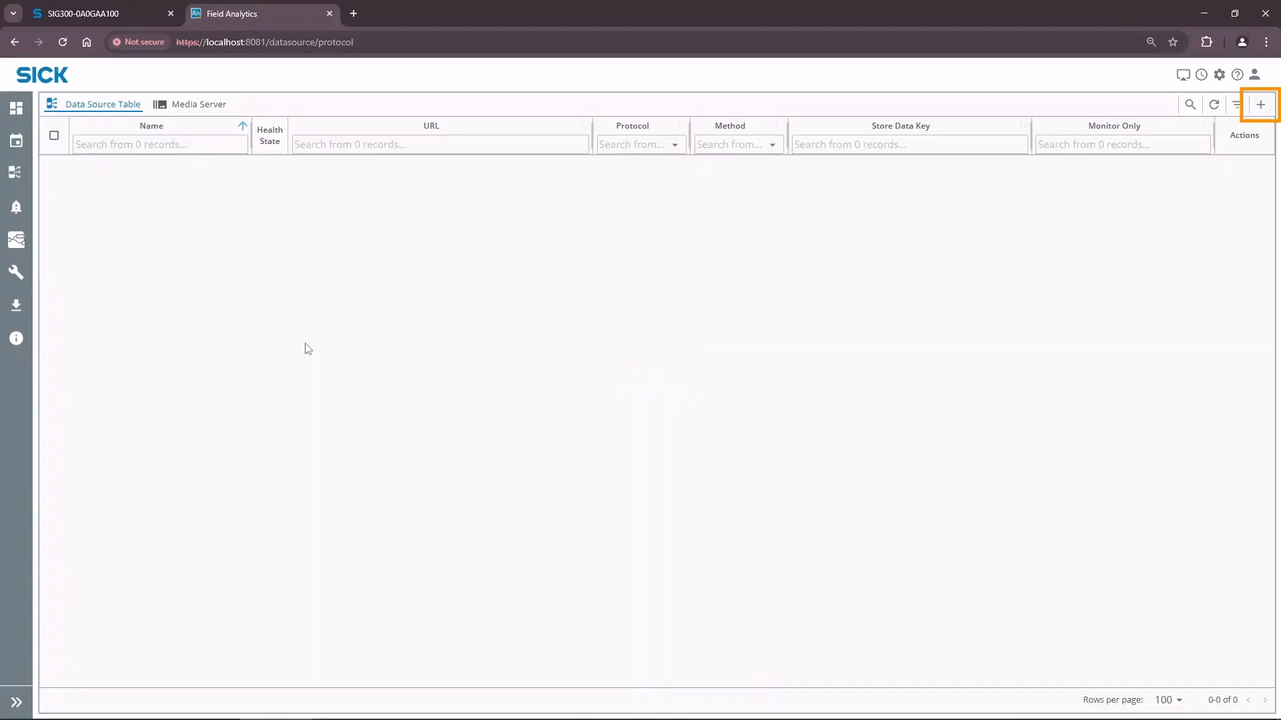
mouse_move(1259, 104)
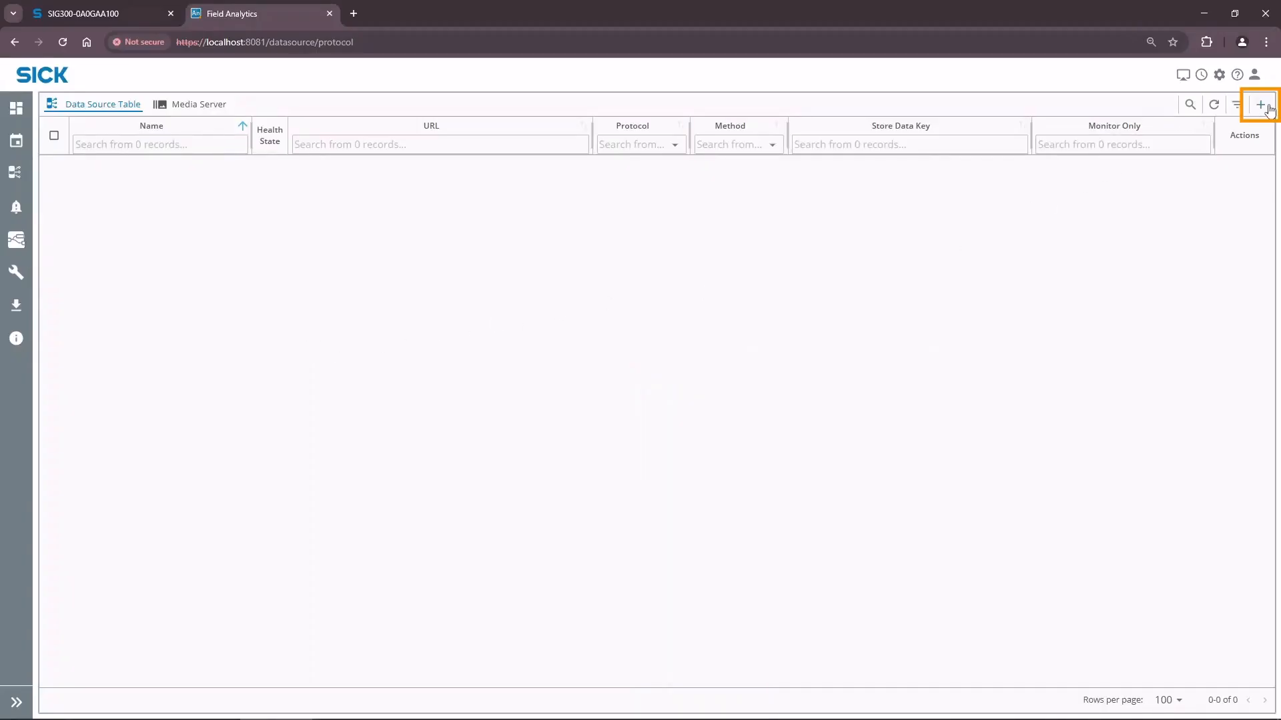
left_click(1258, 104)
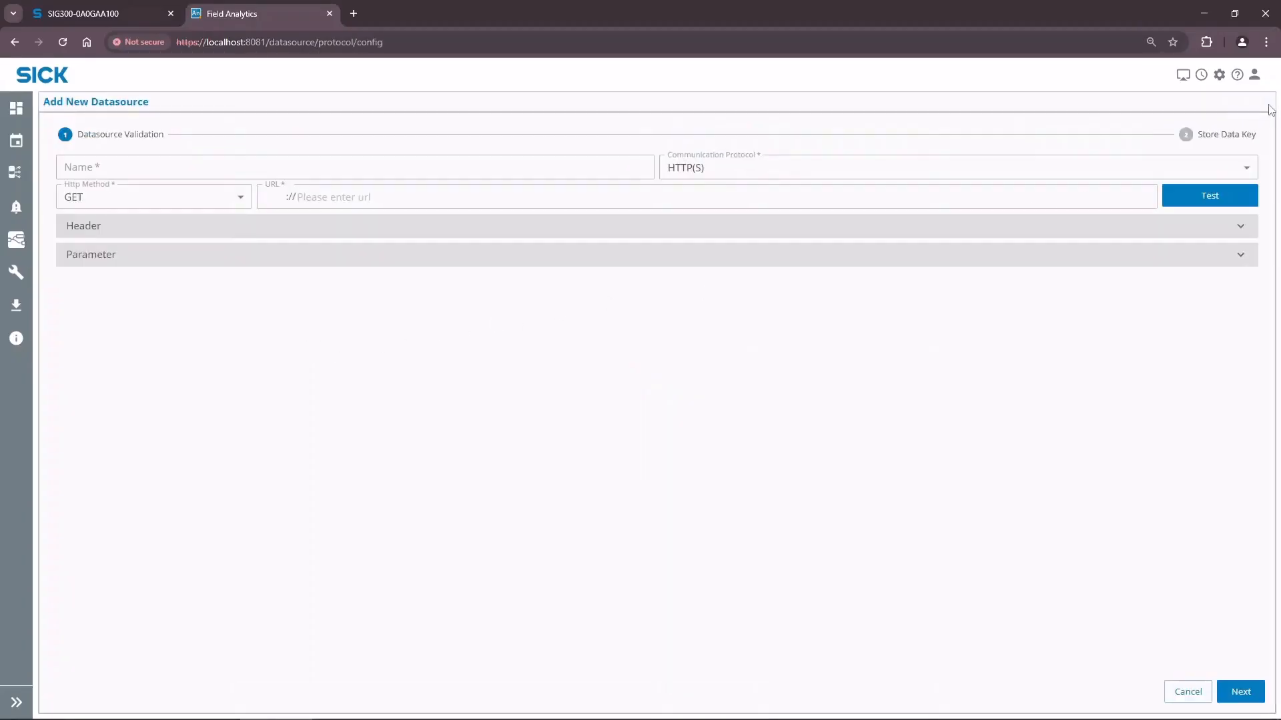
- Name the data source MPB10_processData and keep HTTP(S) as its protocol
left_click(355, 168)
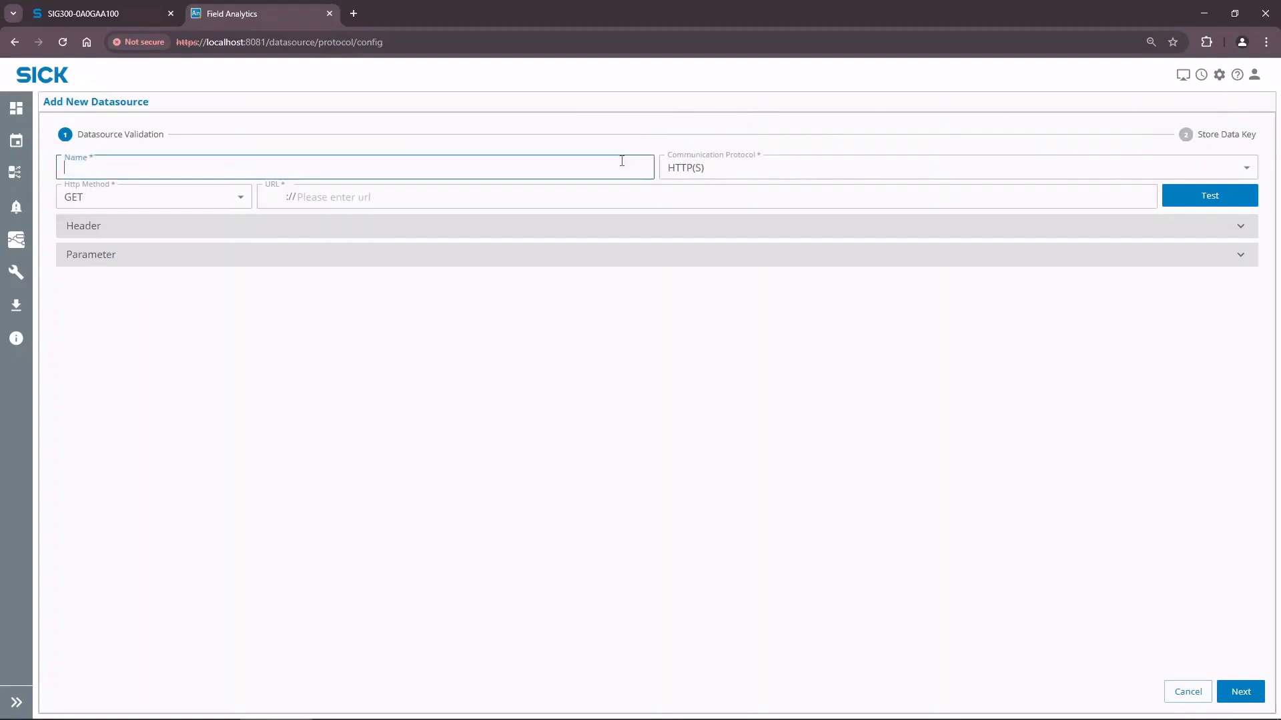
type("MPB")
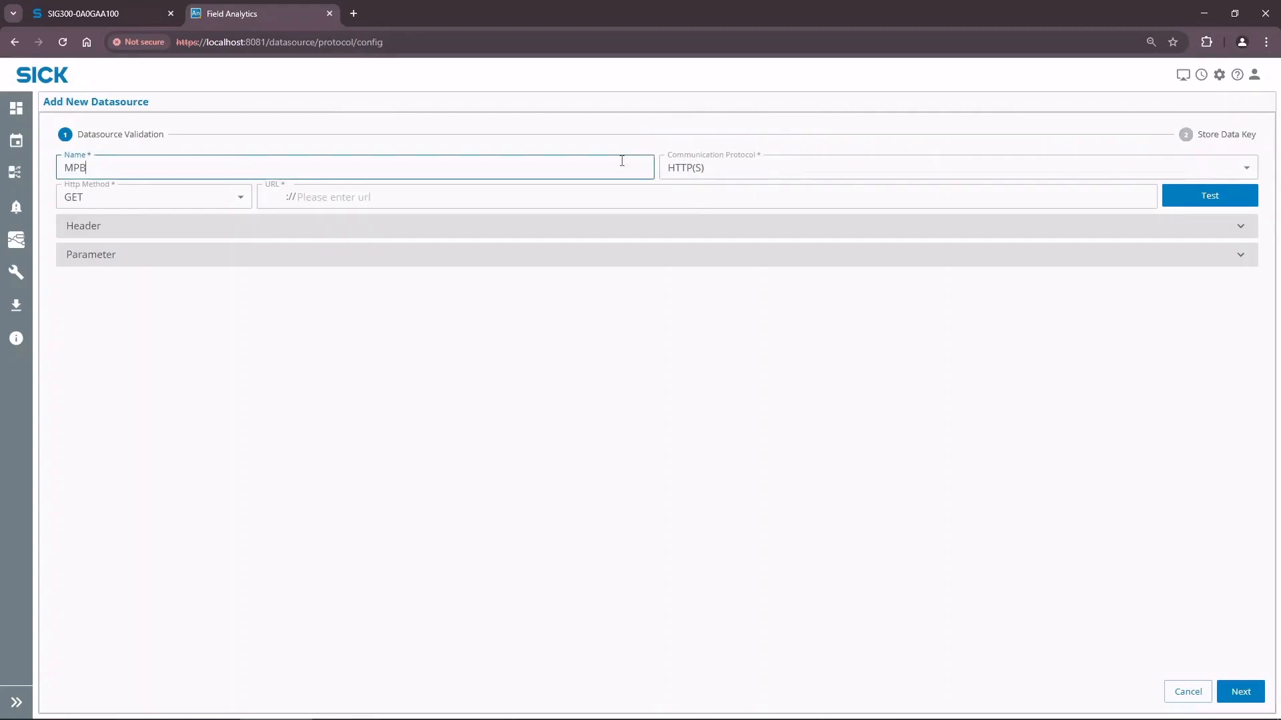
type("10_")
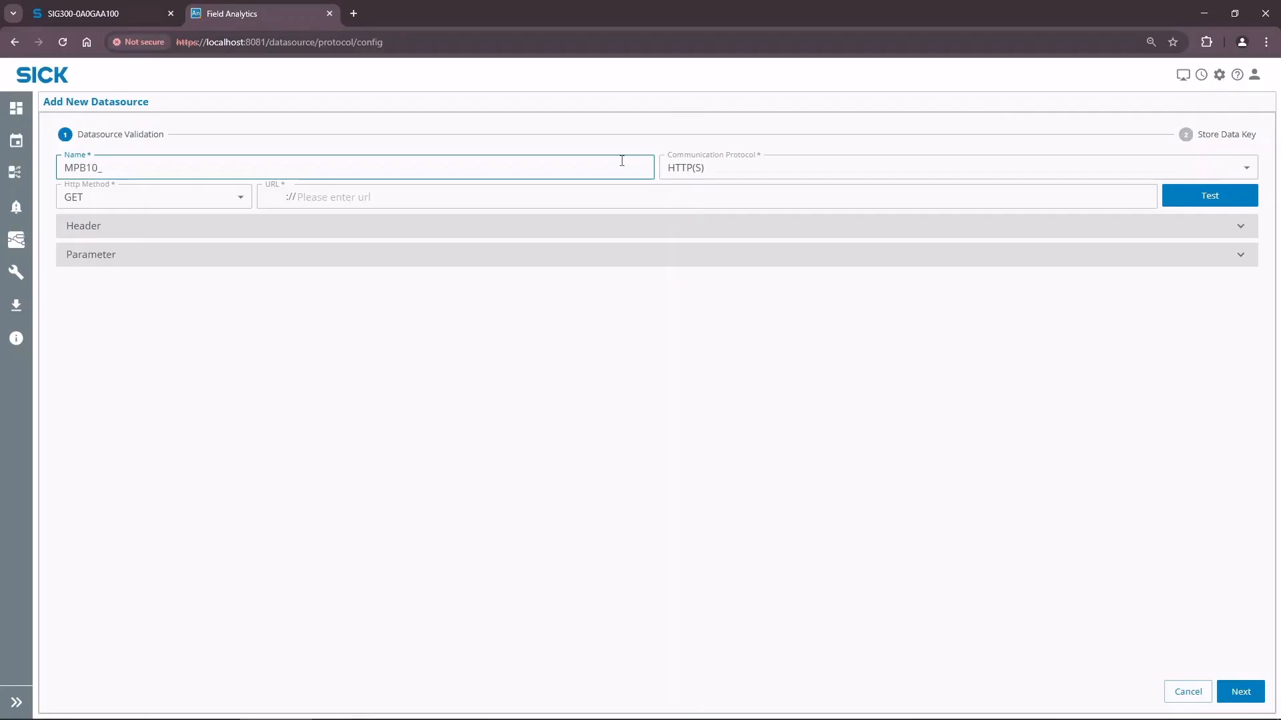
type("process")
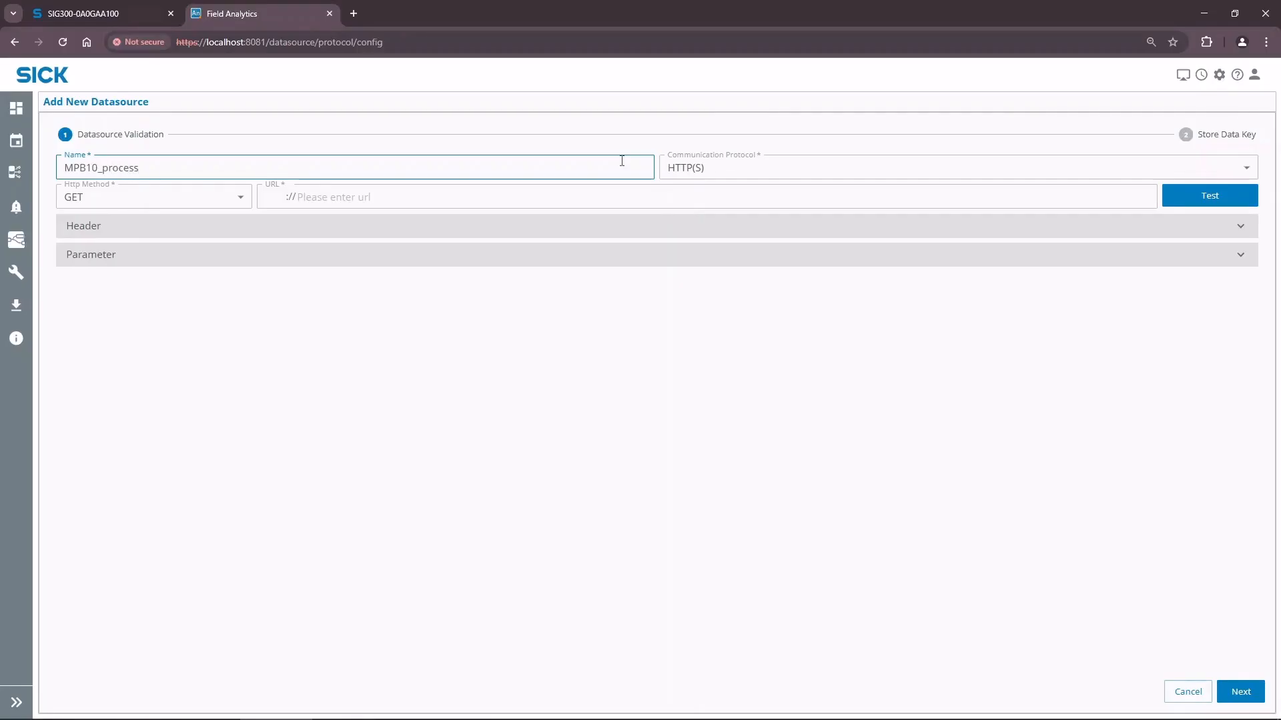
type("Data")
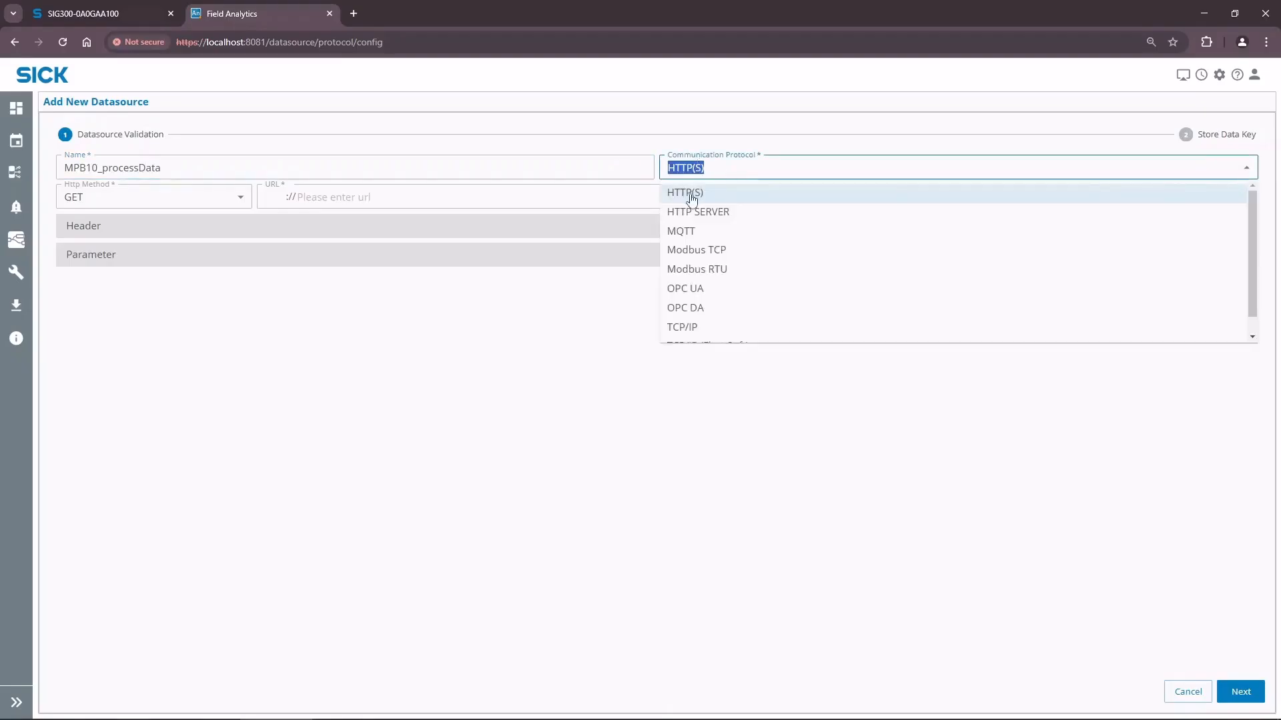
left_click(684, 192)
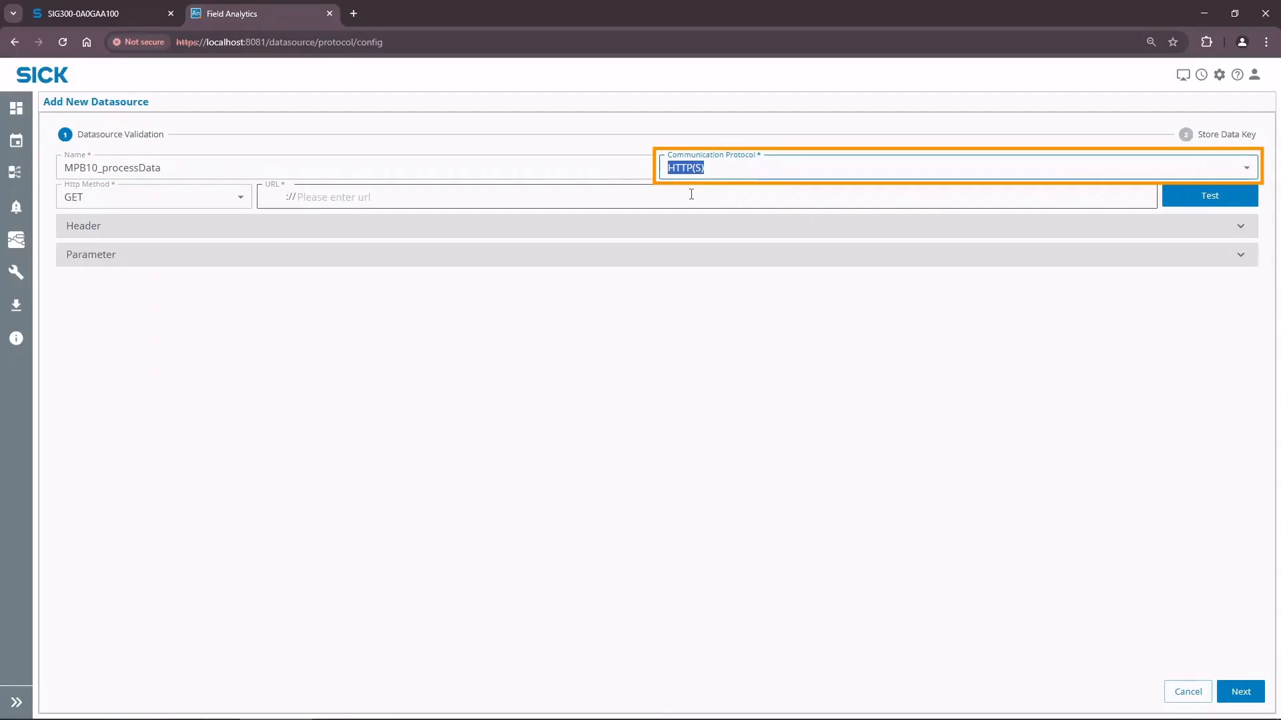
- Use the http scheme and take the port 3 process data getdata URL from the SIG300 page
left_click(151, 198)
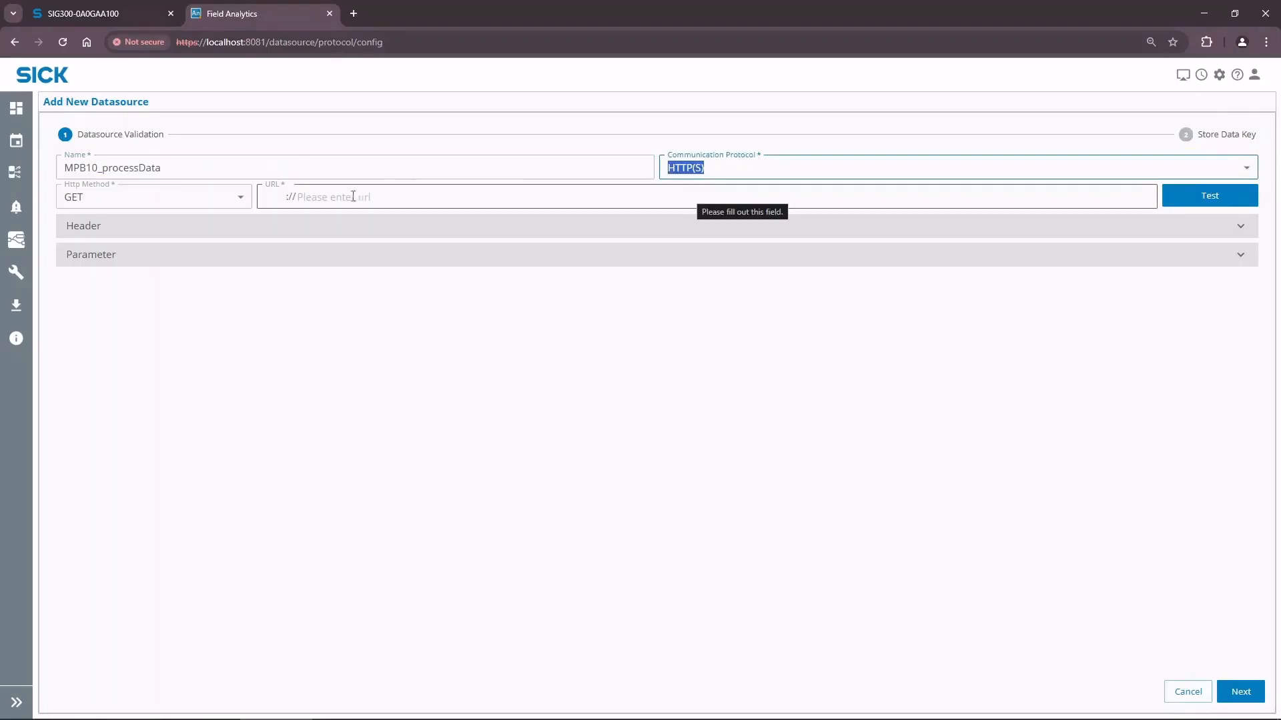
left_click(289, 196)
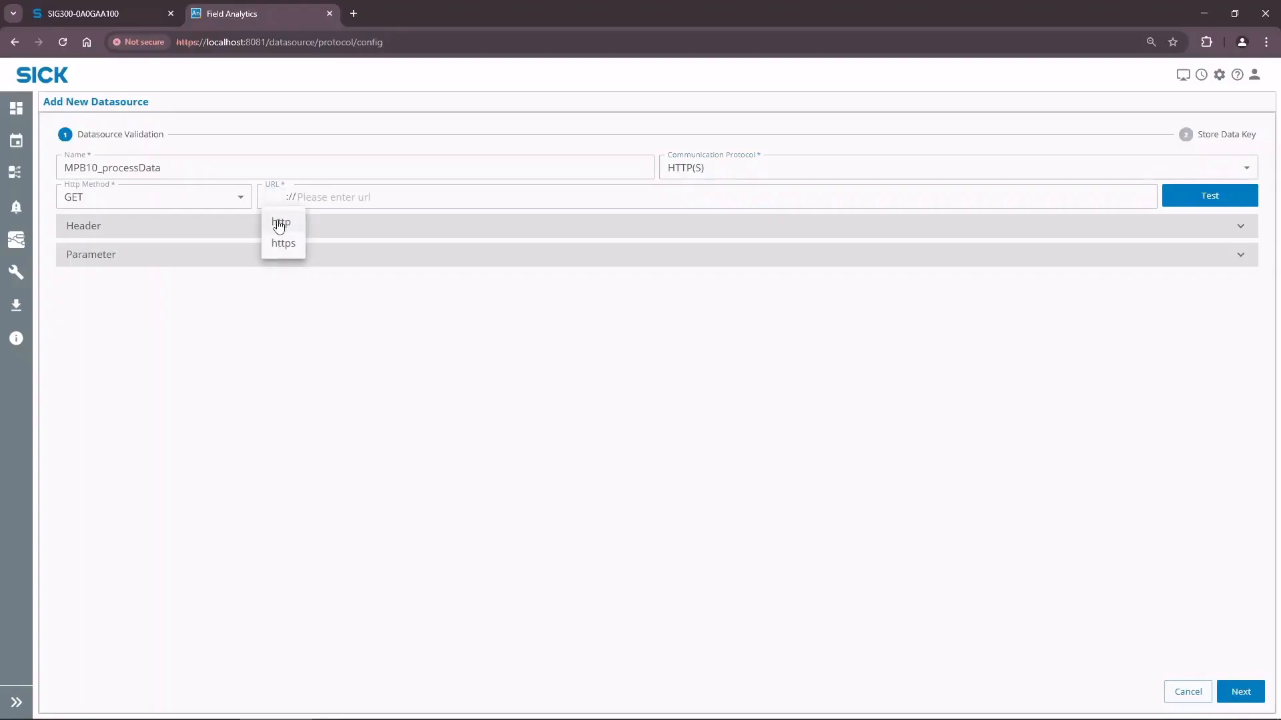
left_click(280, 223)
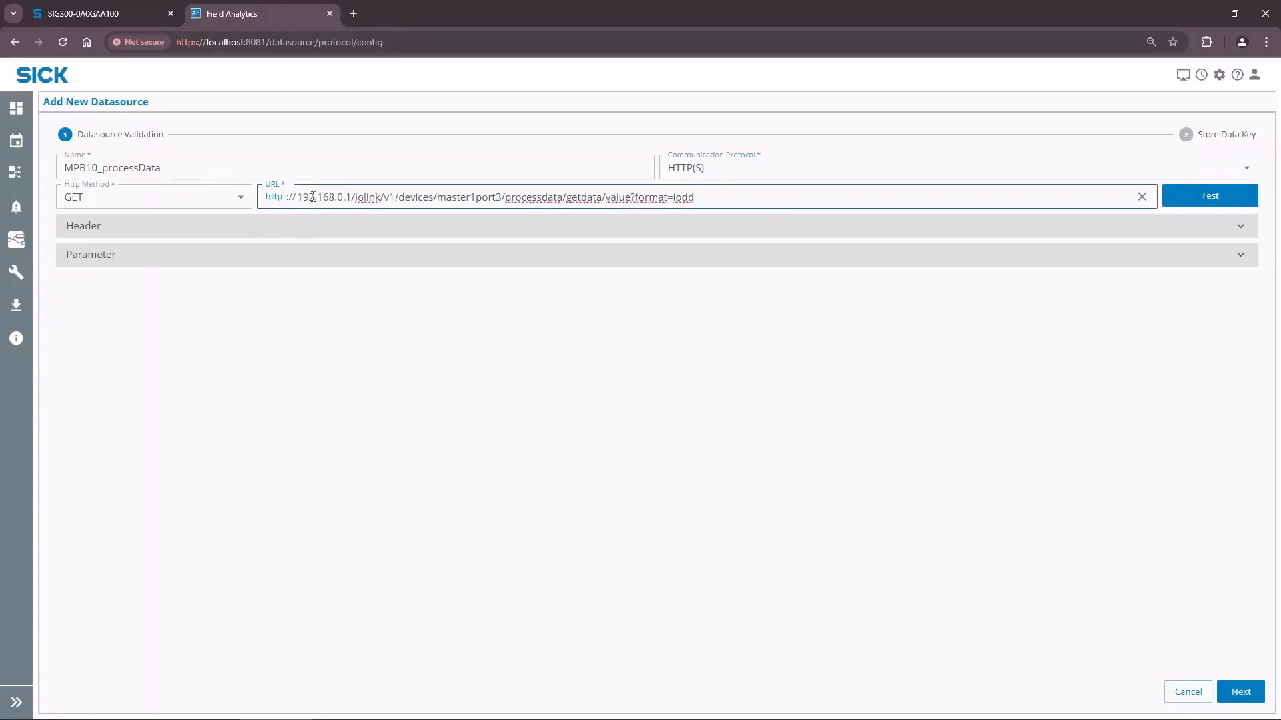
left_click(694, 198)
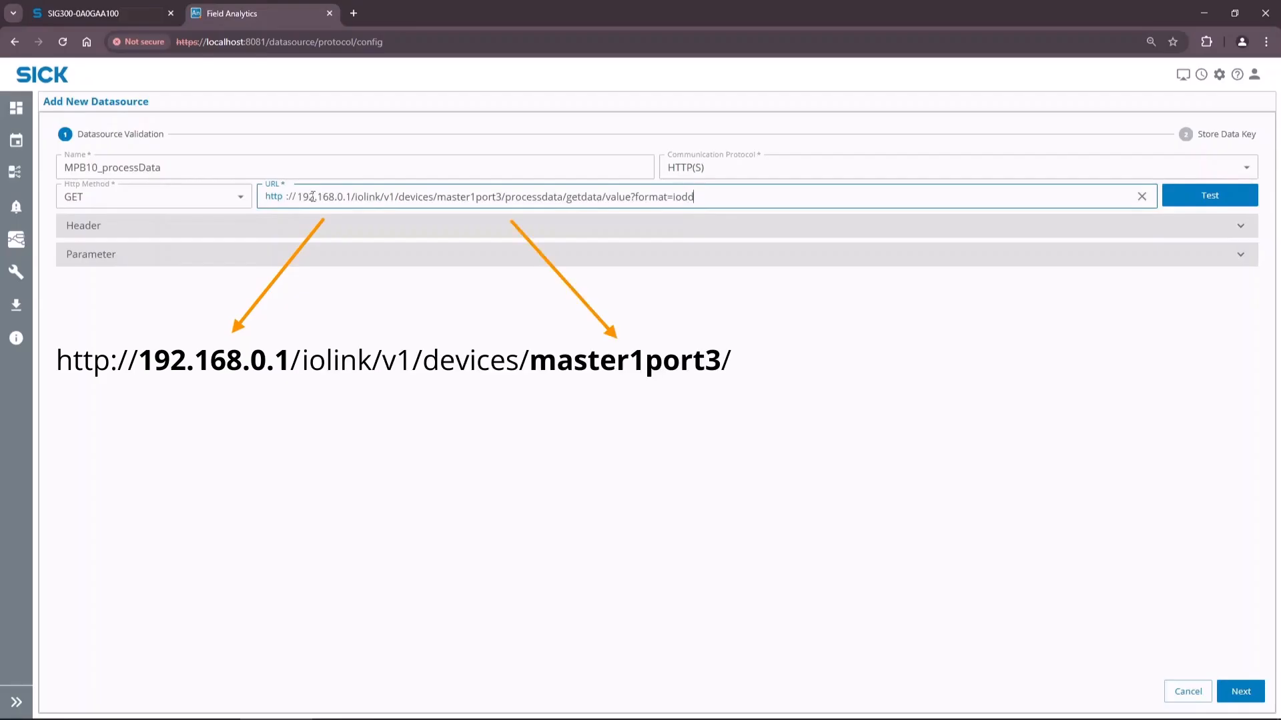
left_click(89, 14)
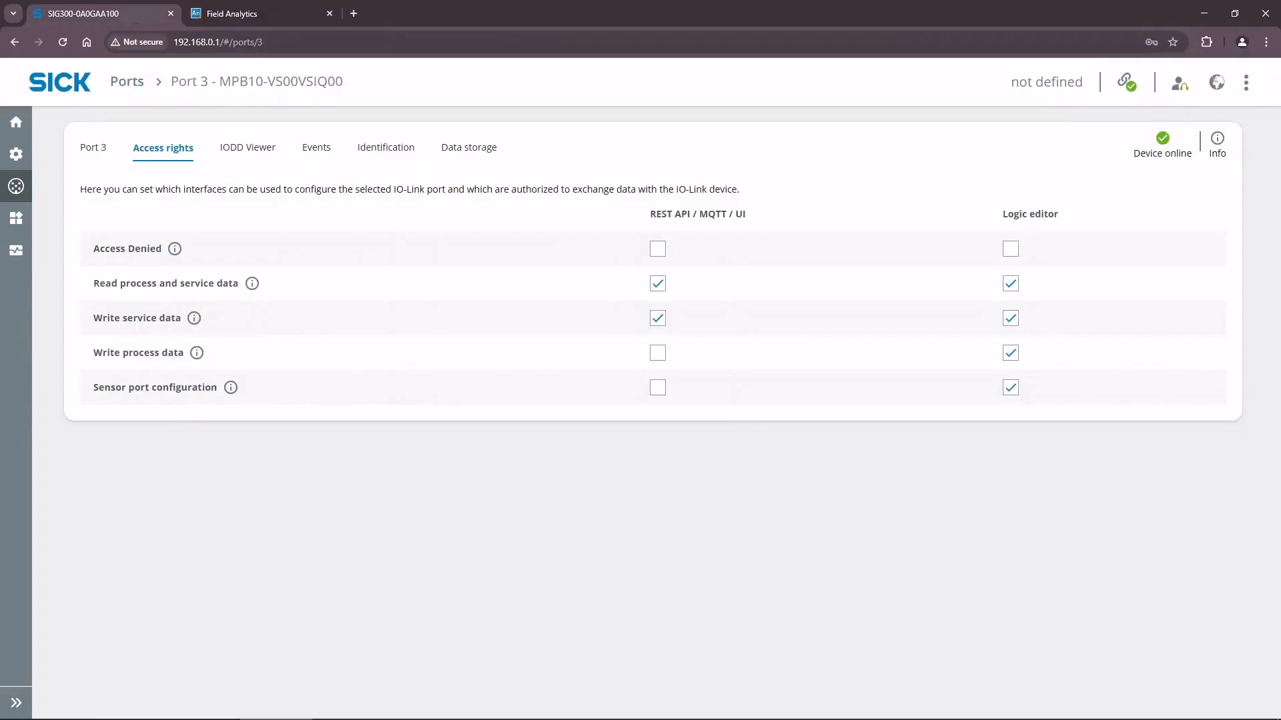
left_click(16, 154)
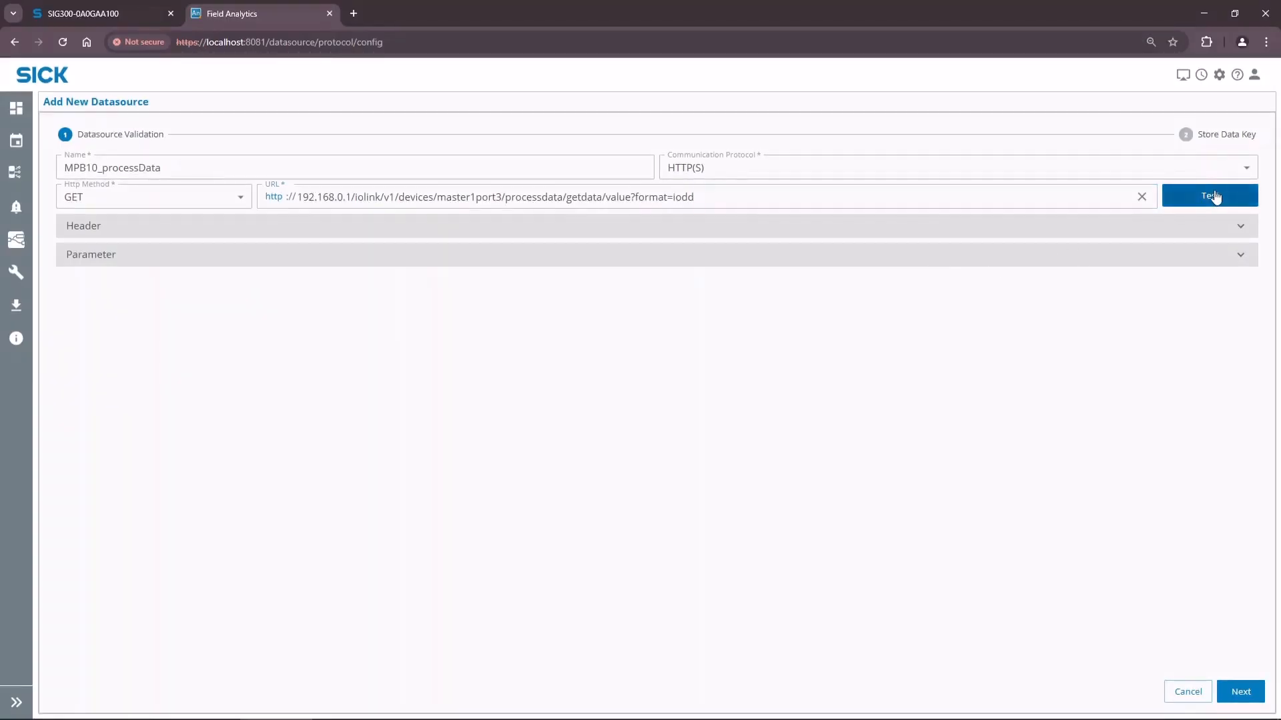
- Test the URL and review the OK JSON response with Value_0–Value_3 process data entries
left_click(1210, 195)
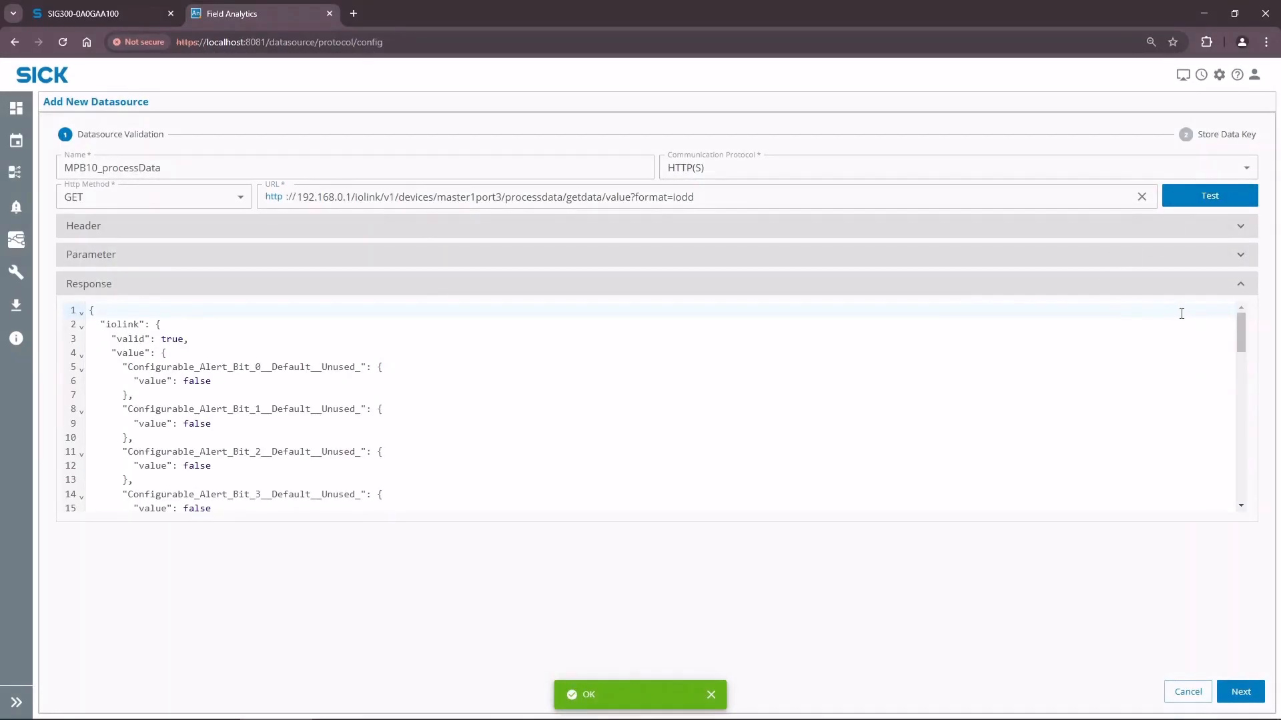
scroll("down", 3)
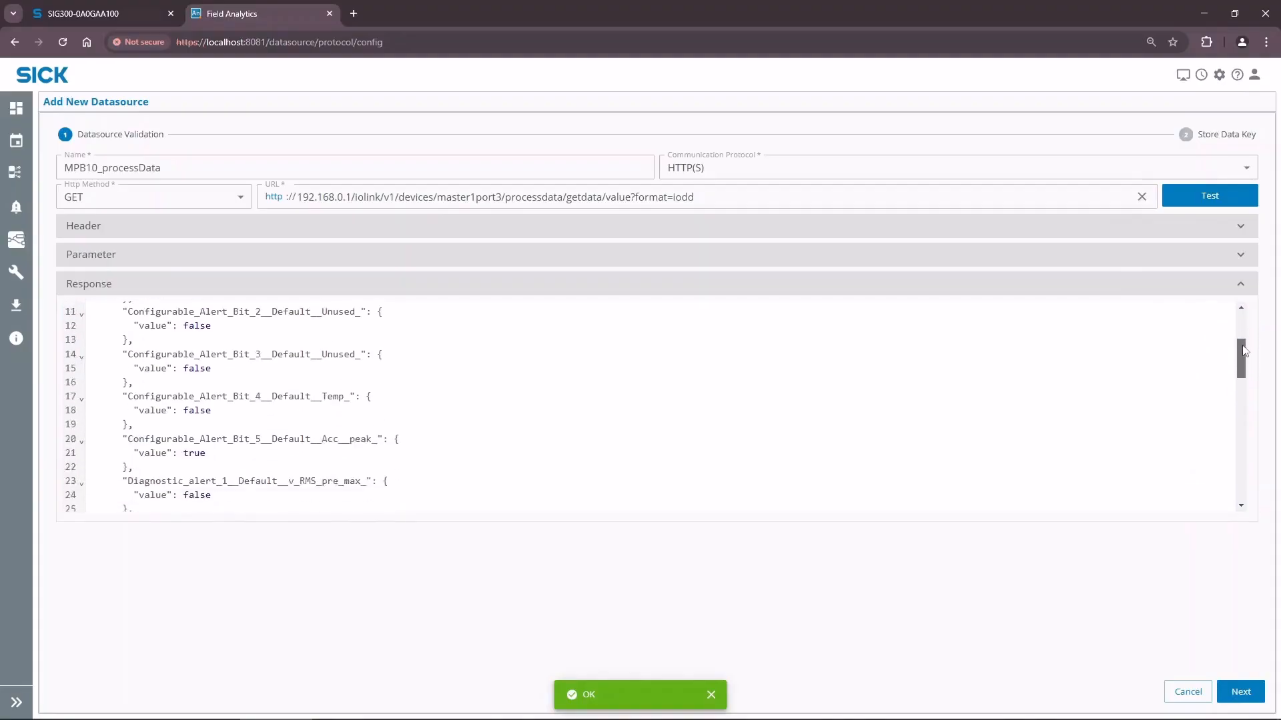
scroll("down", 3)
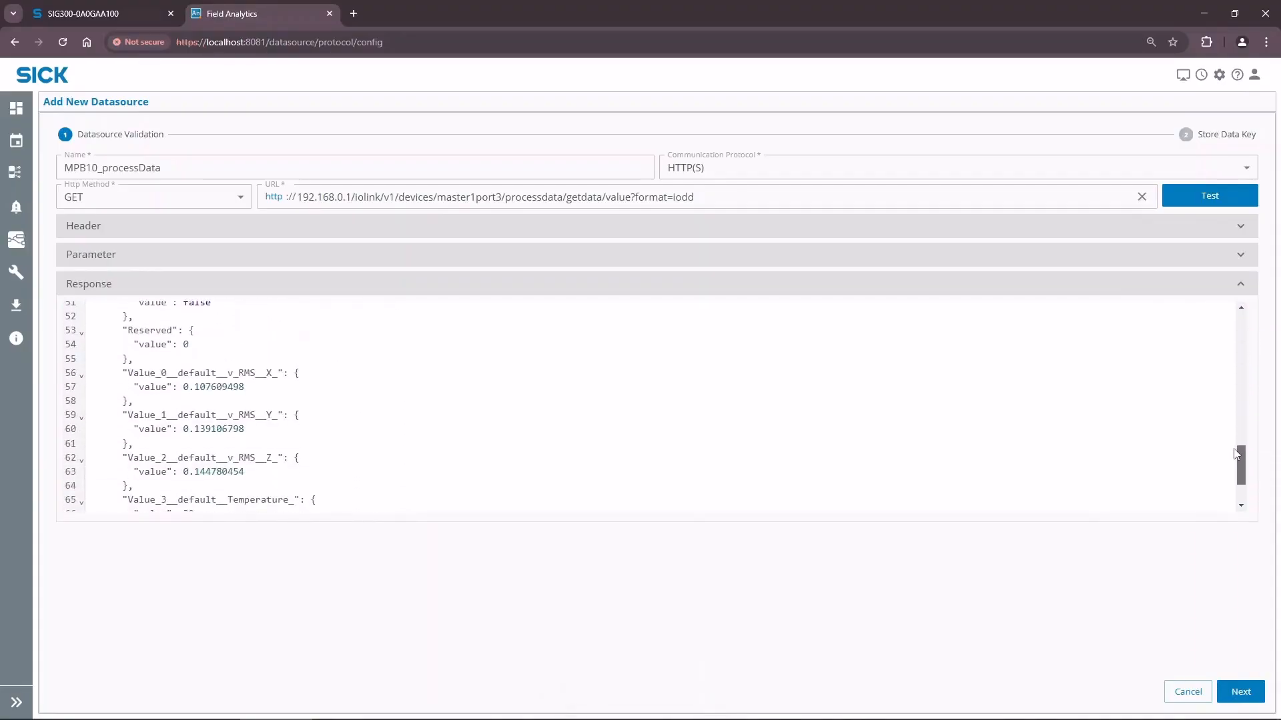
scroll("down", 3)
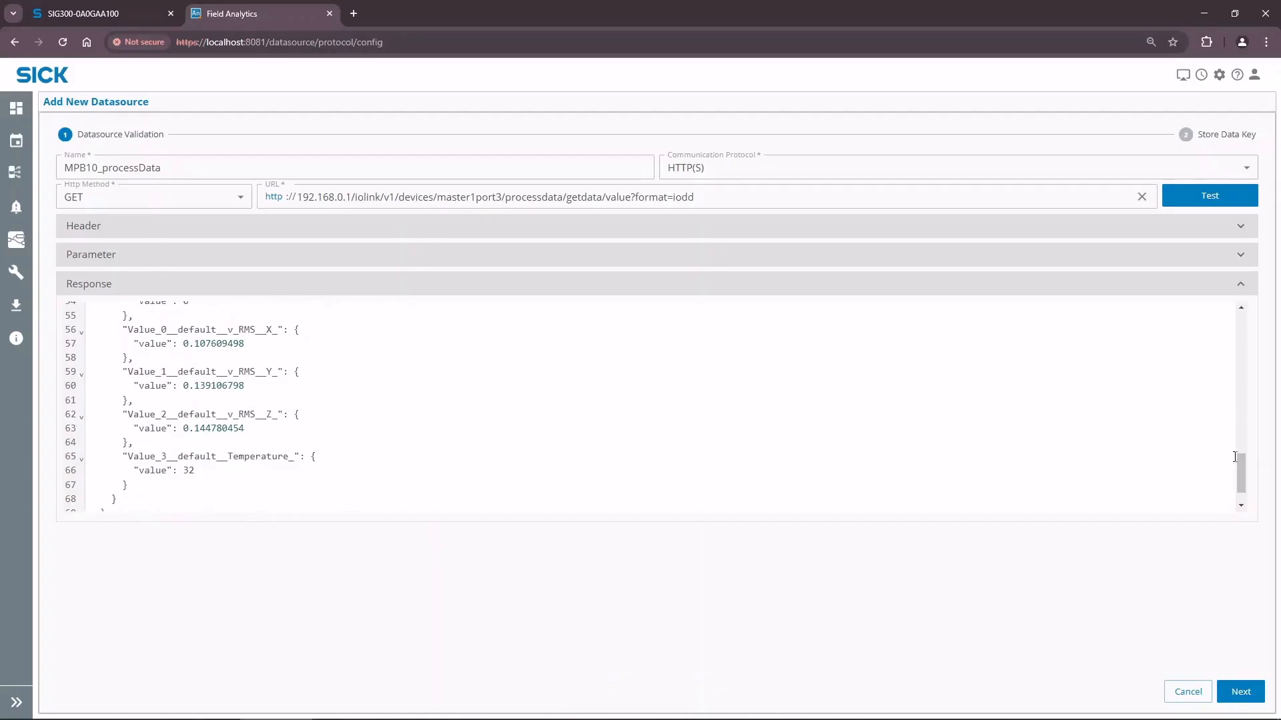
scroll("down", 3)
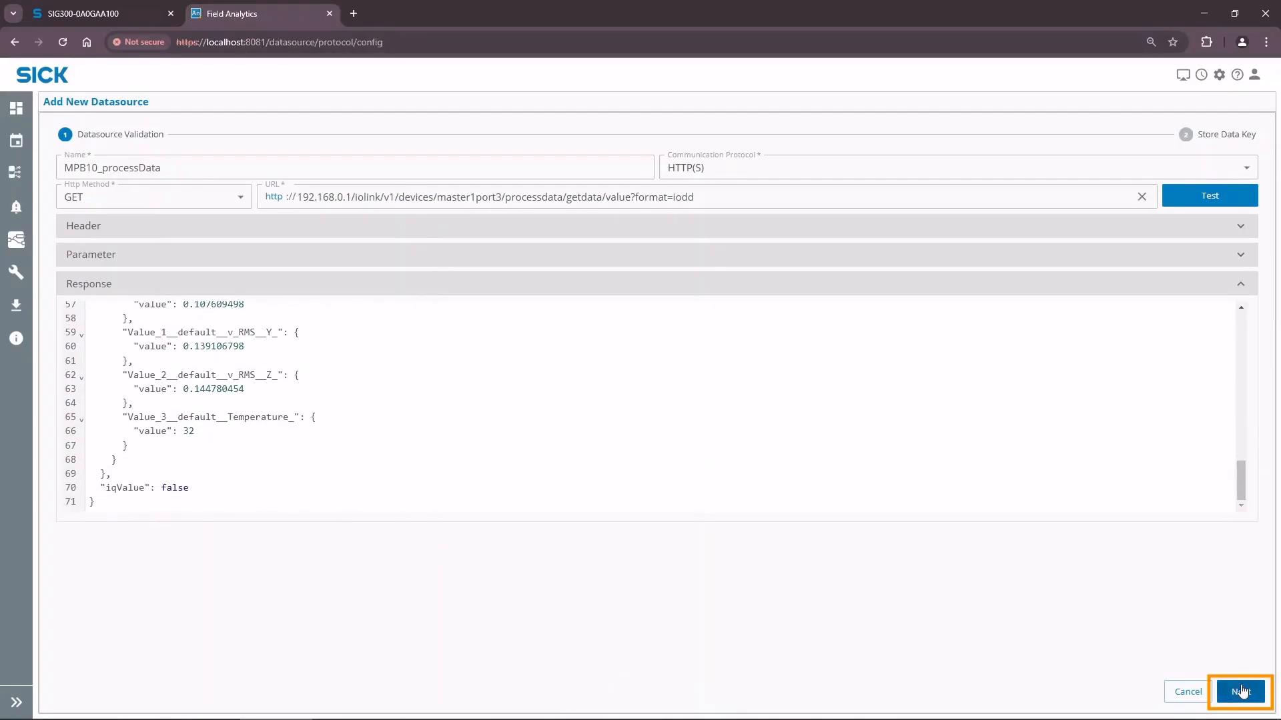
- Move to the Store Data Key step and turn on storing of data keys
left_click(1240, 692)
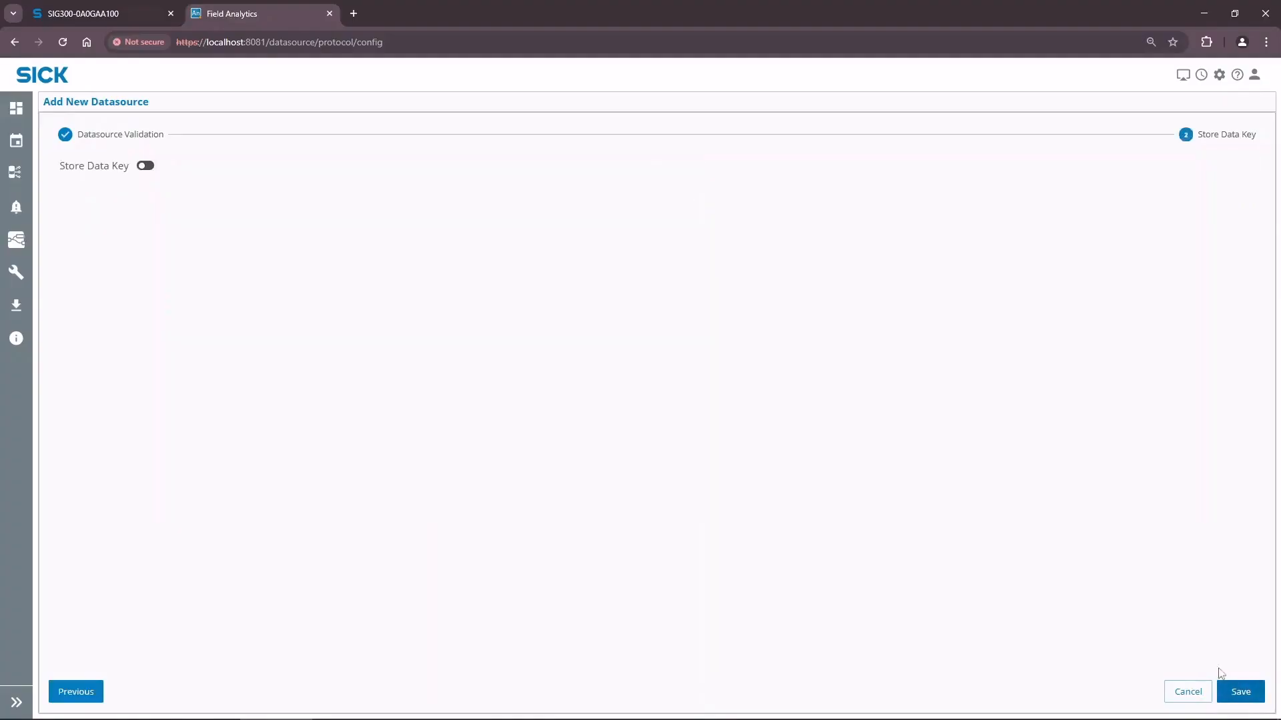
mouse_move(439, 276)
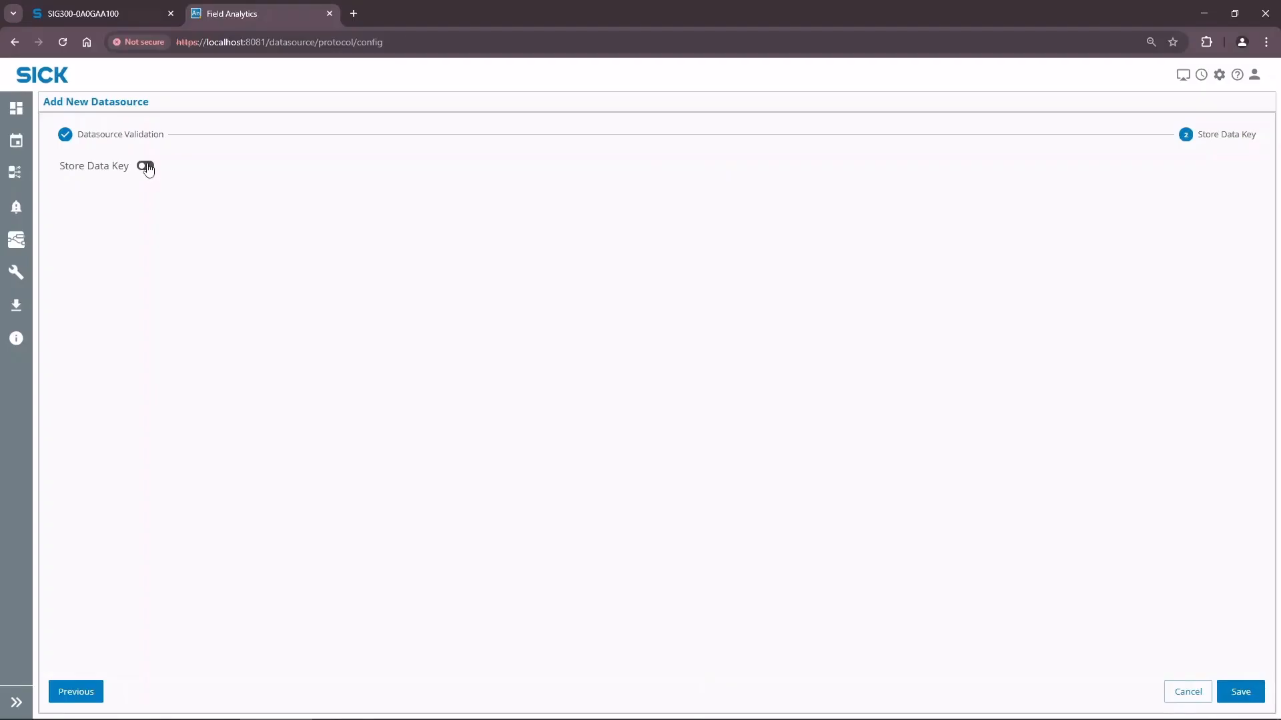
left_click(145, 168)
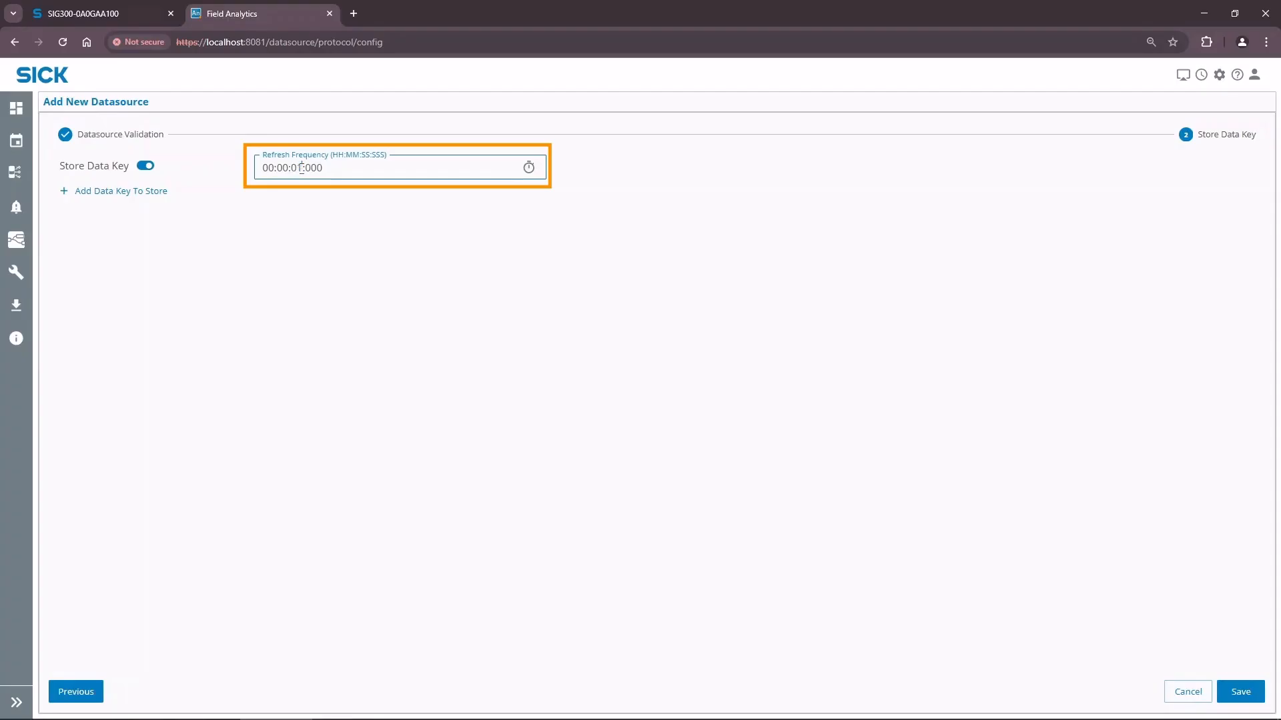
mouse_move(232, 178)
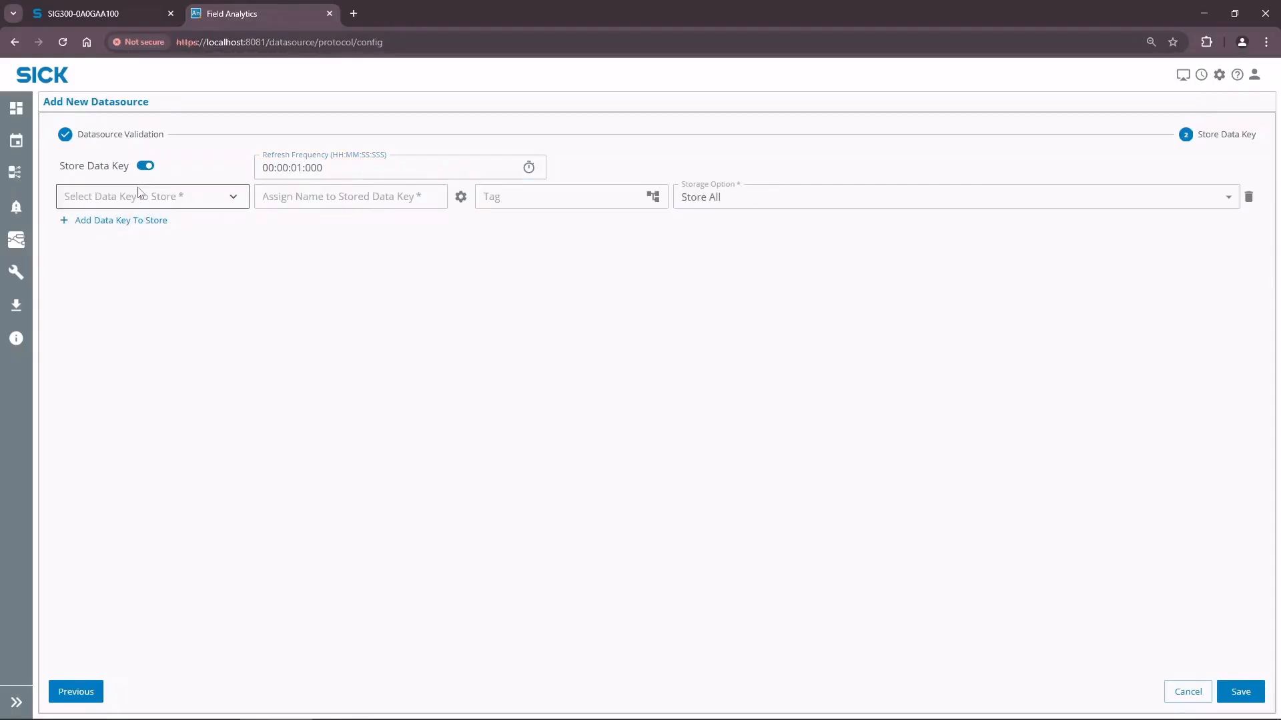
- Pick the iolink v_RMS X vibration value number as the first data key to store
left_click(152, 196)
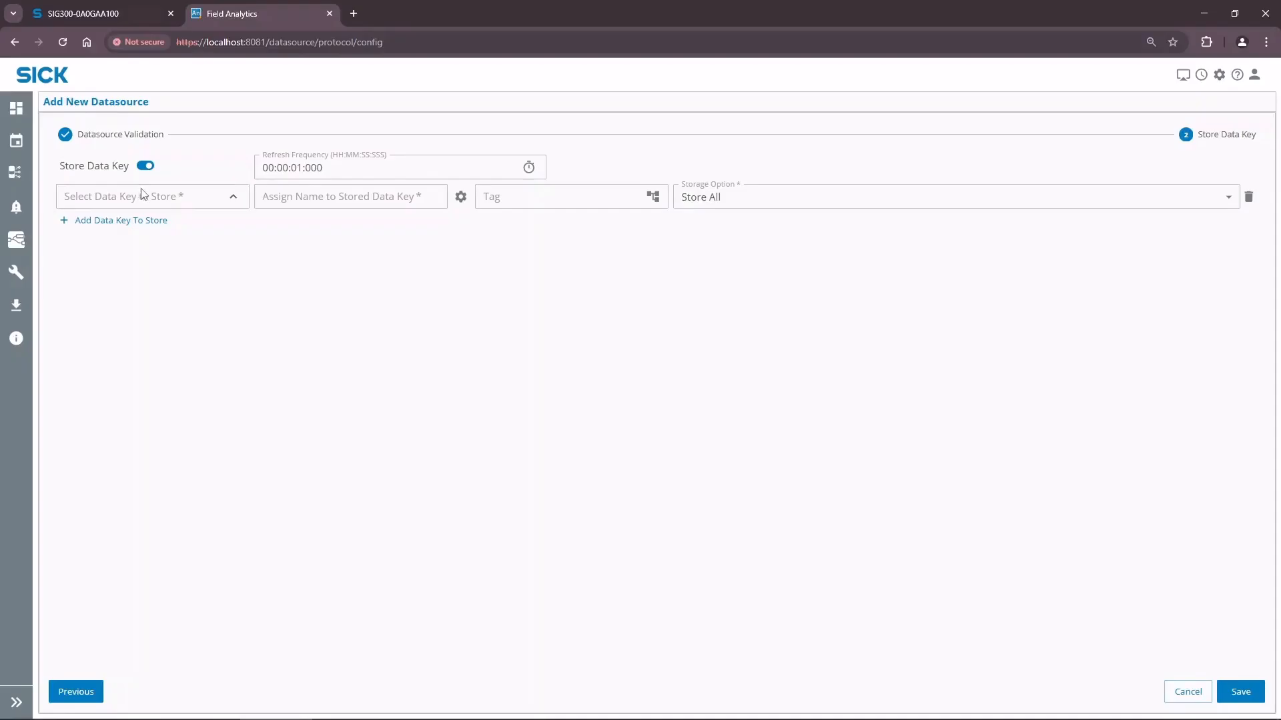
left_click(152, 196)
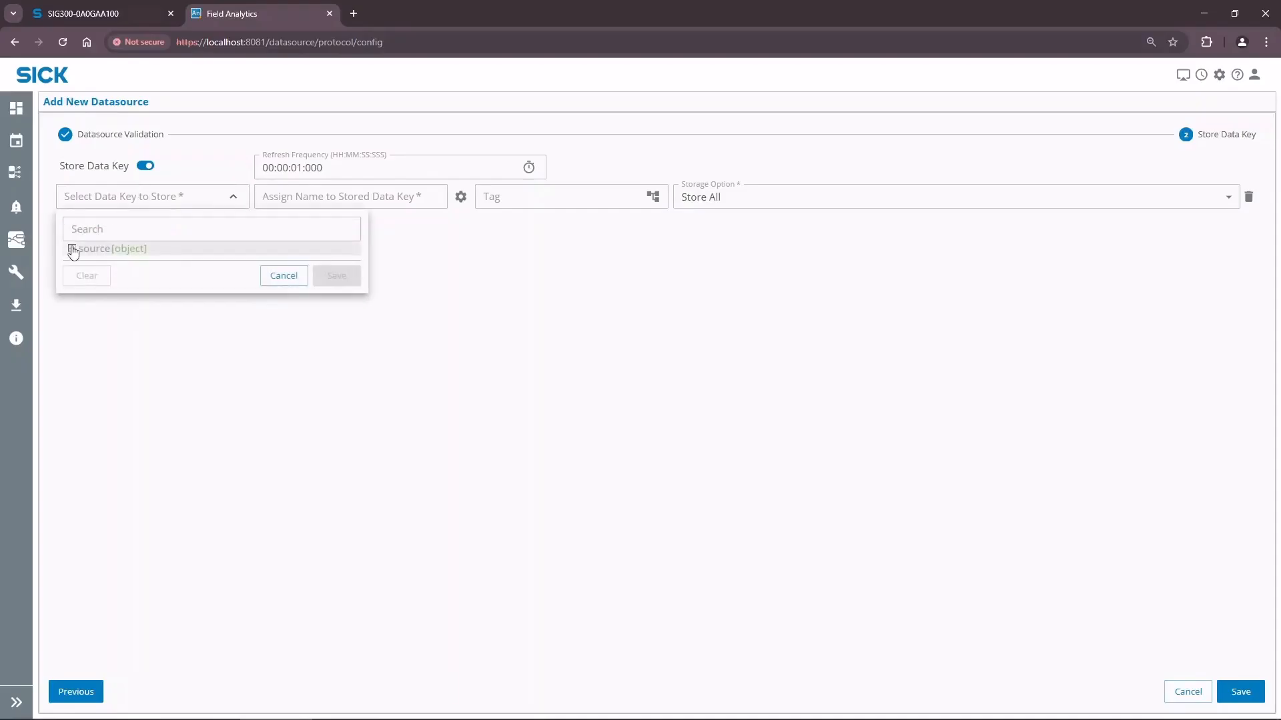
left_click(72, 248)
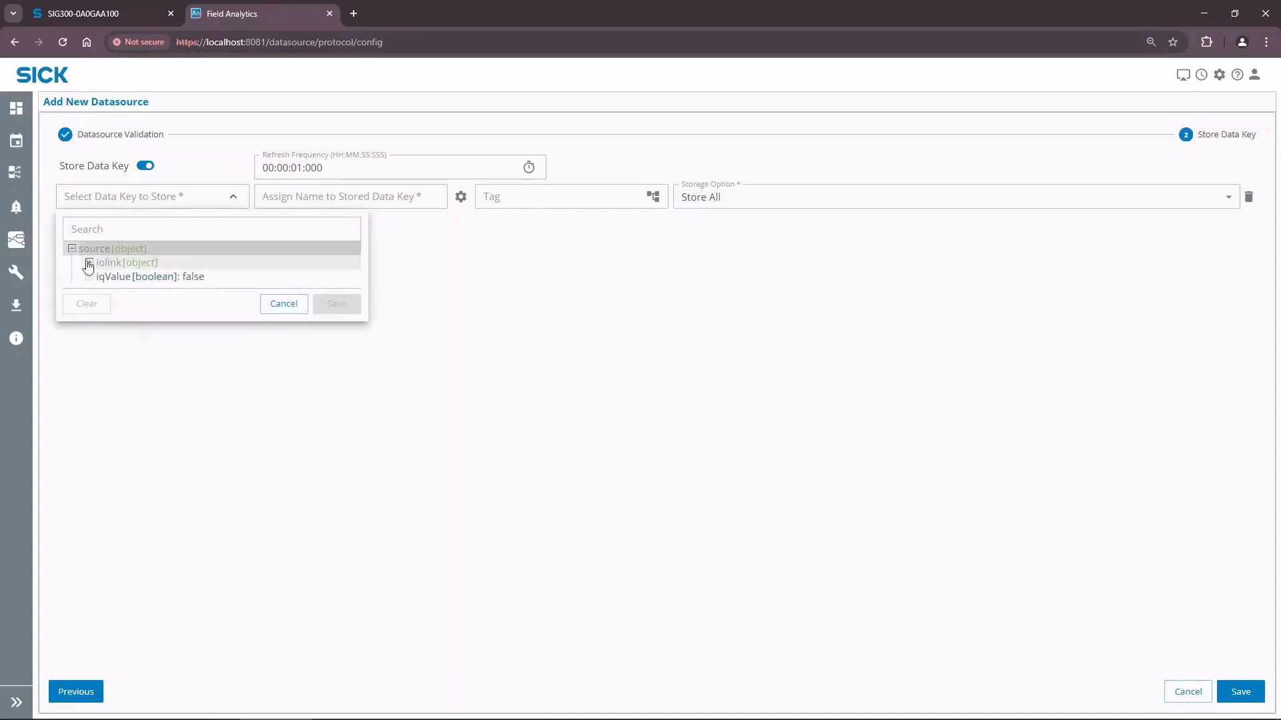
left_click(89, 263)
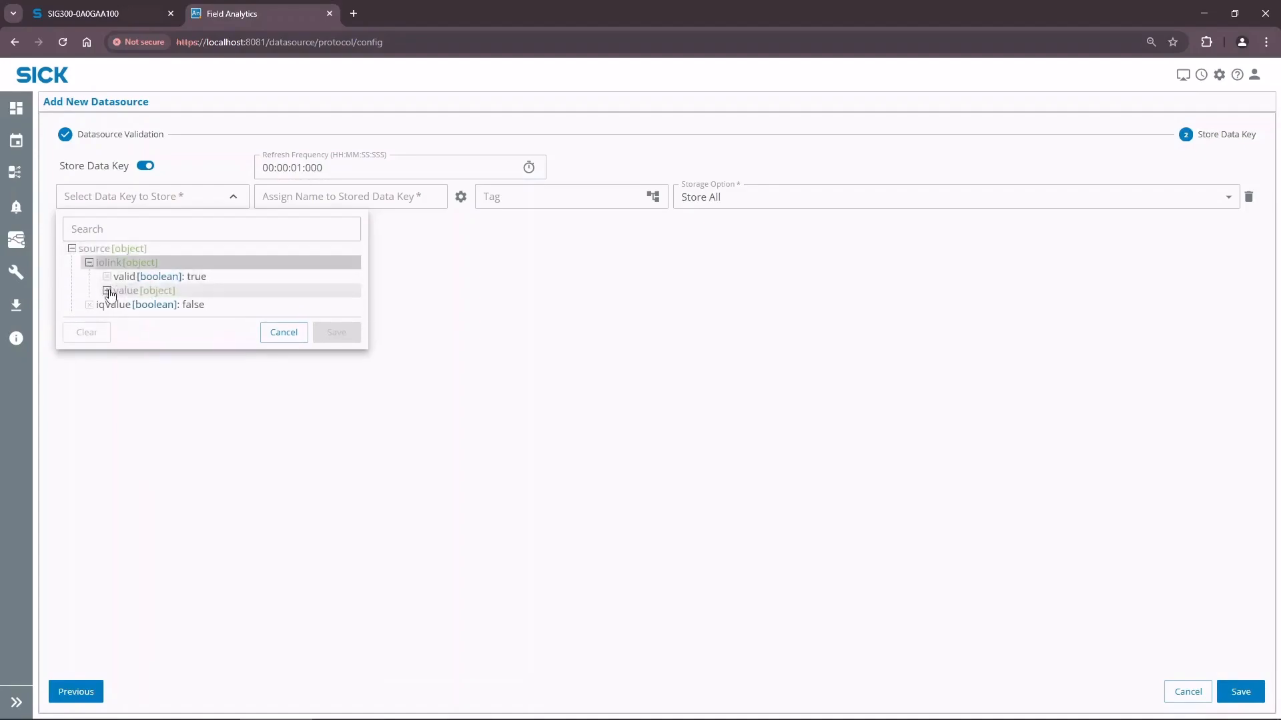
left_click(106, 290)
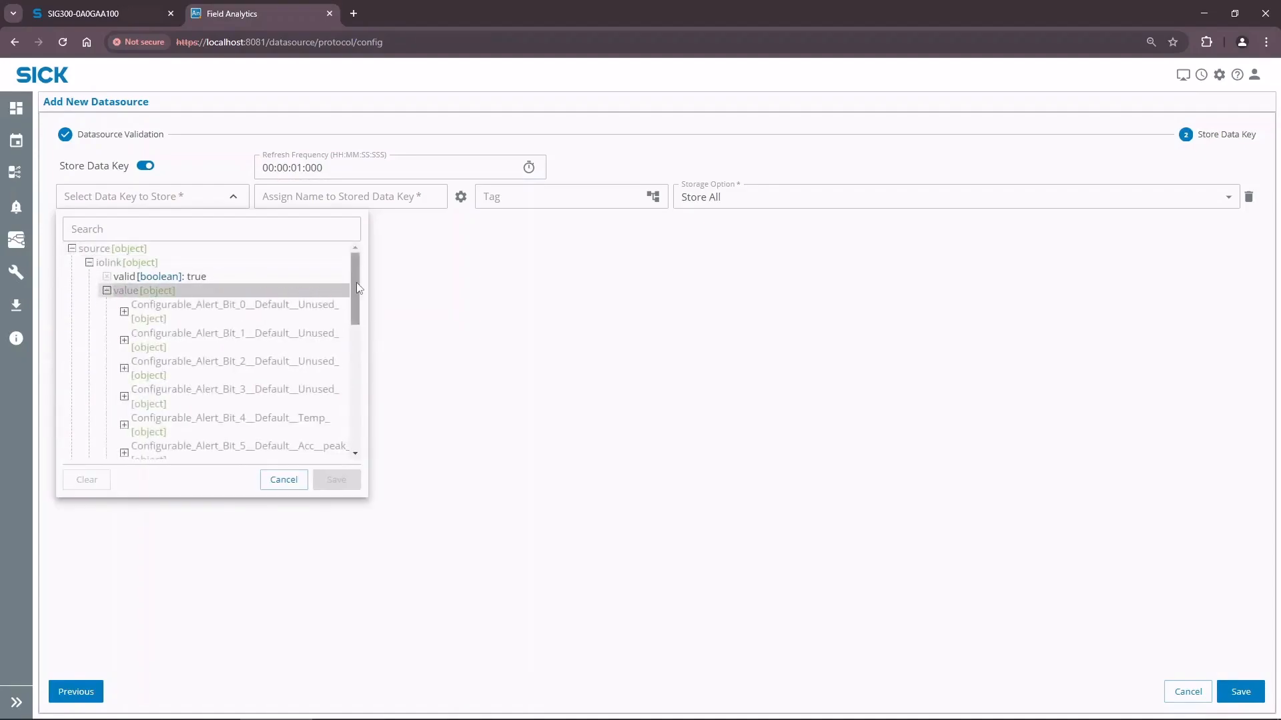
scroll("down", 3)
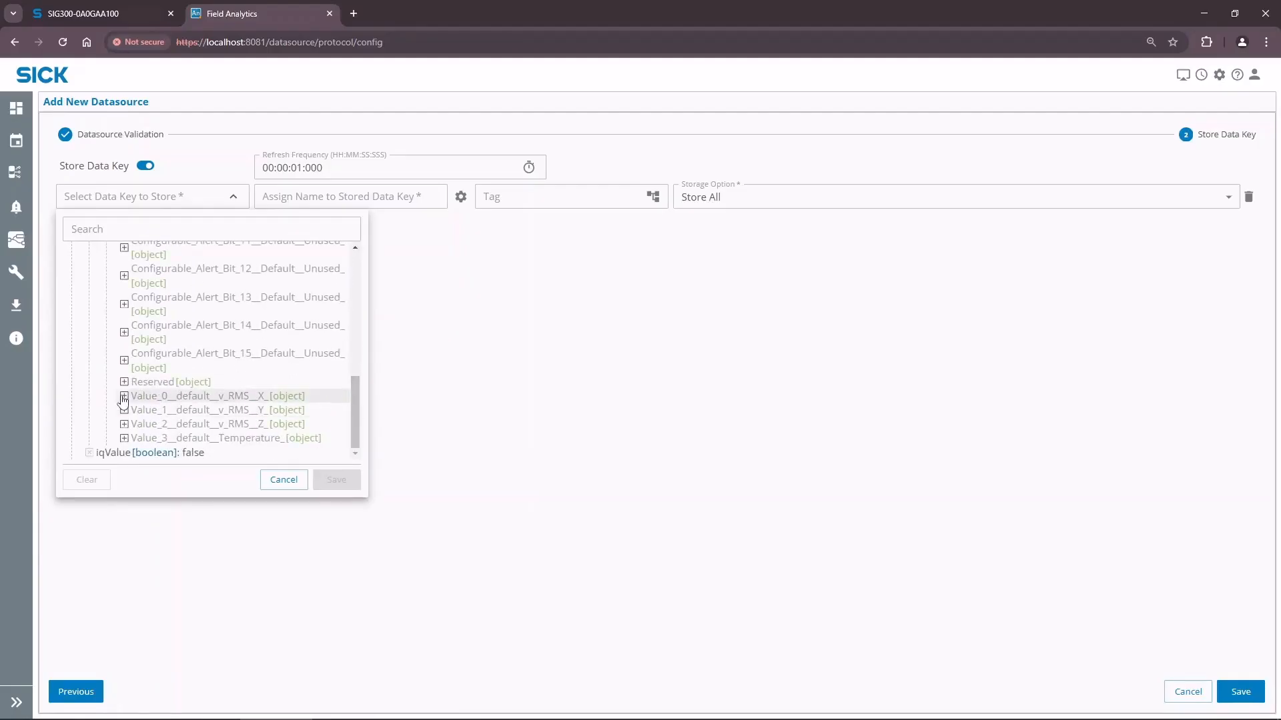
left_click(122, 396)
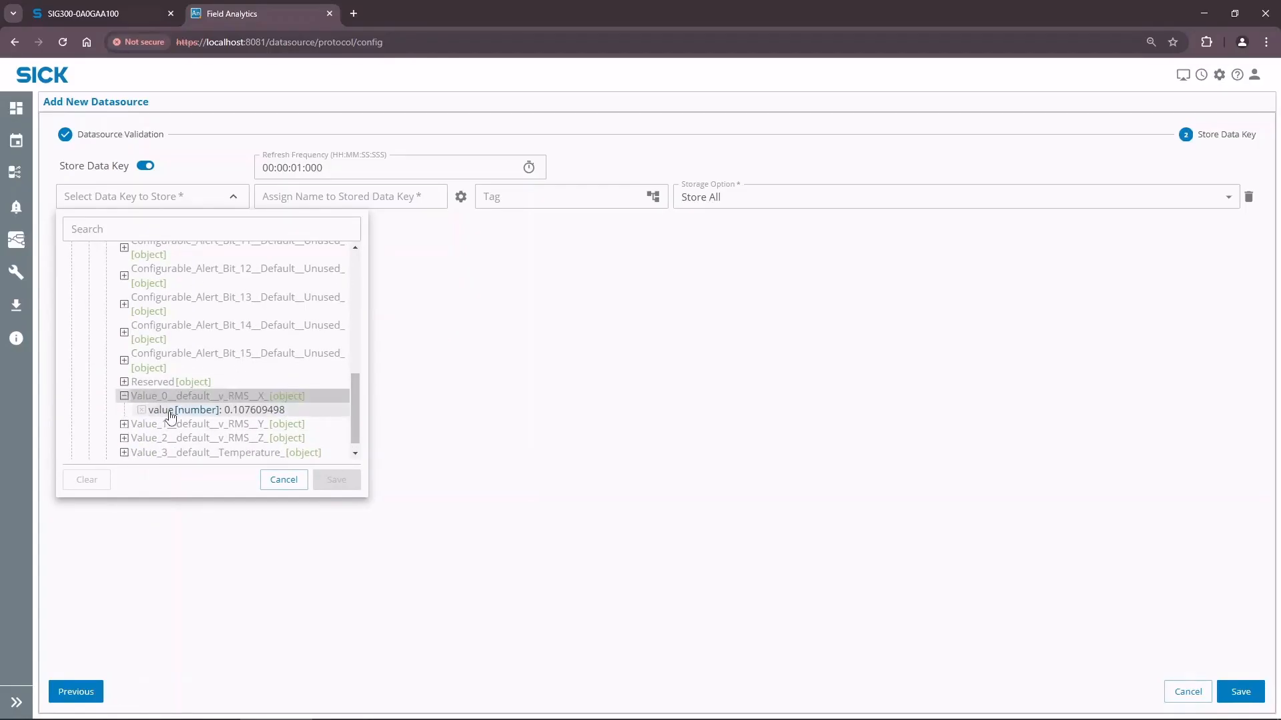
left_click(184, 409)
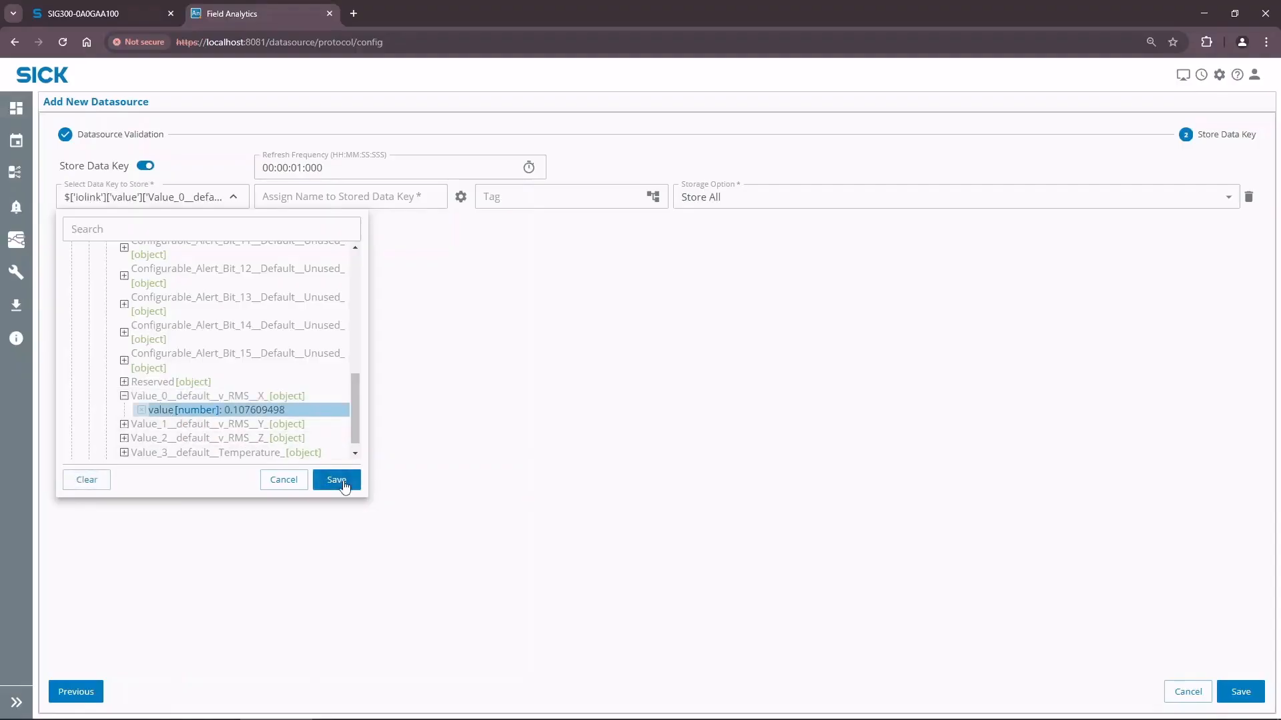
left_click(336, 479)
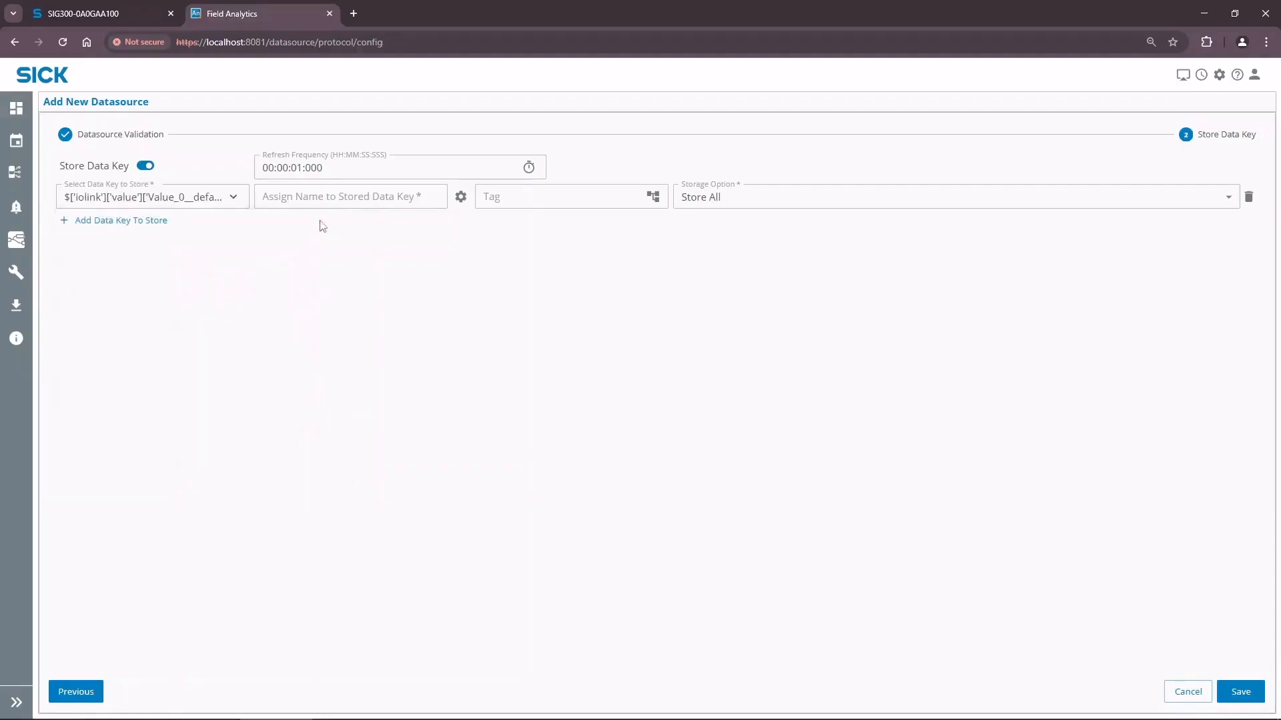
- Name the key Vibration_velocity_x with Store All and add a second data key row
left_click(349, 197)
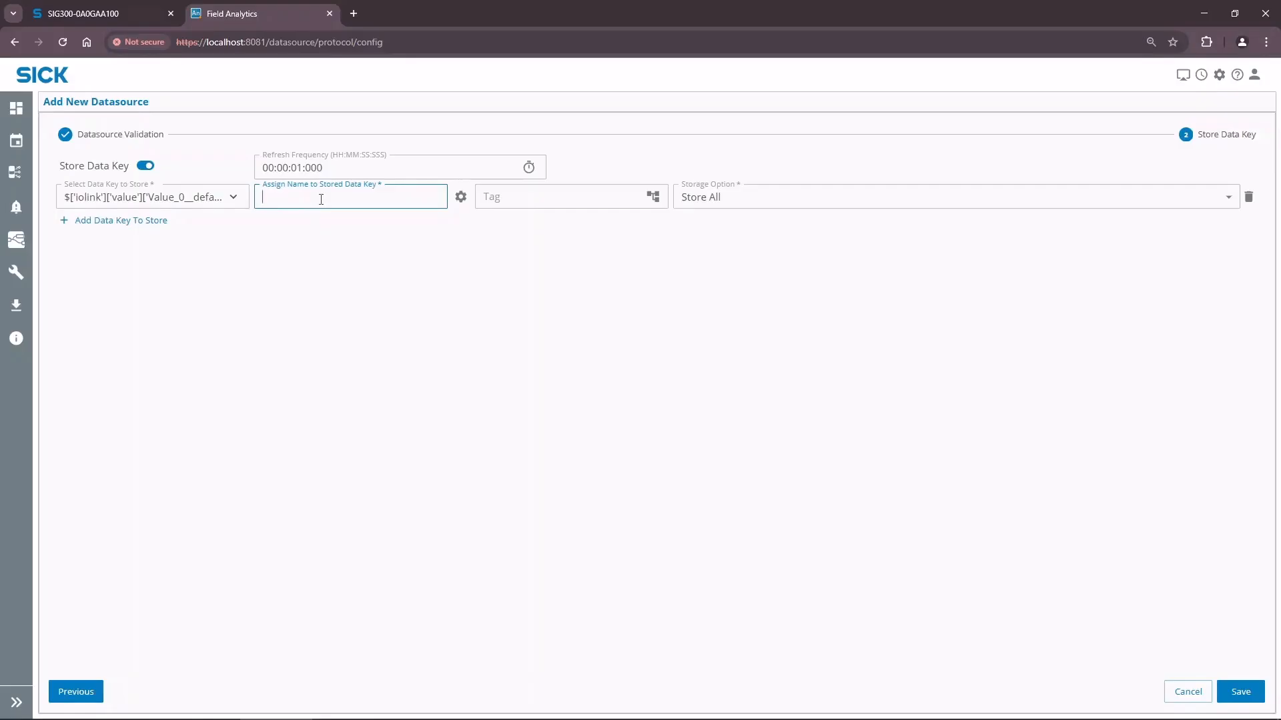
type("Vibration_")
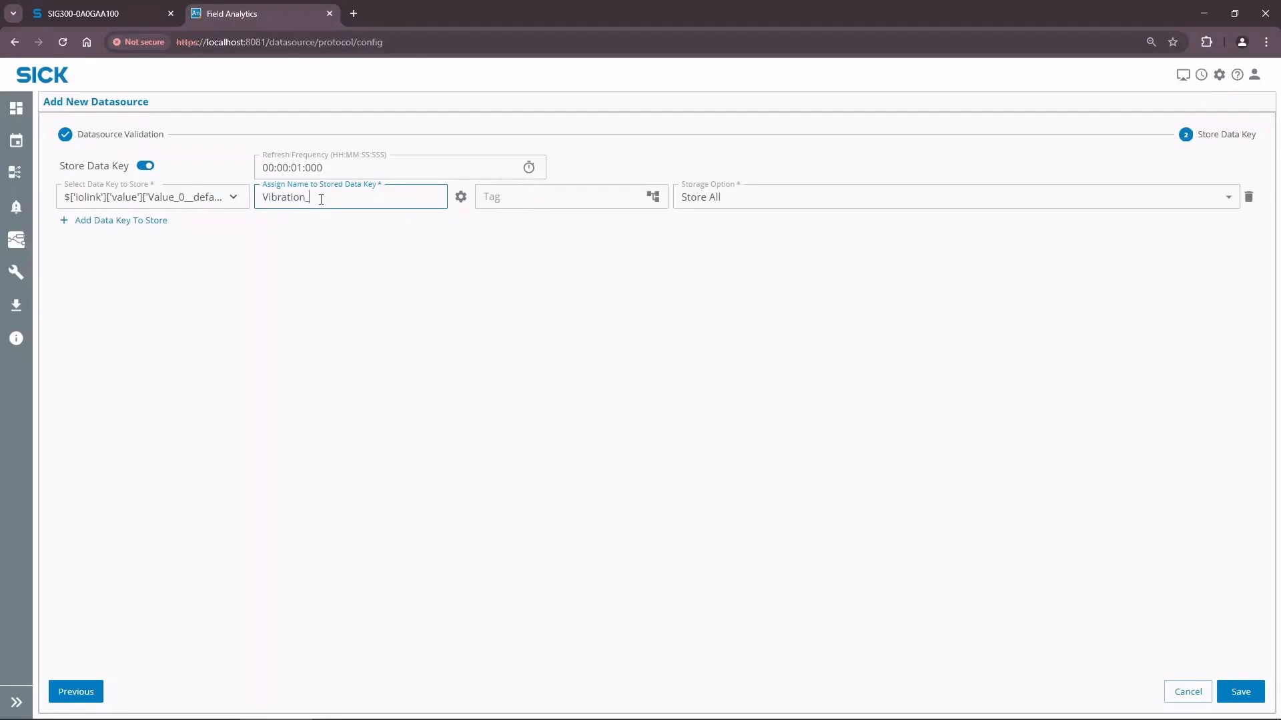
type("vel")
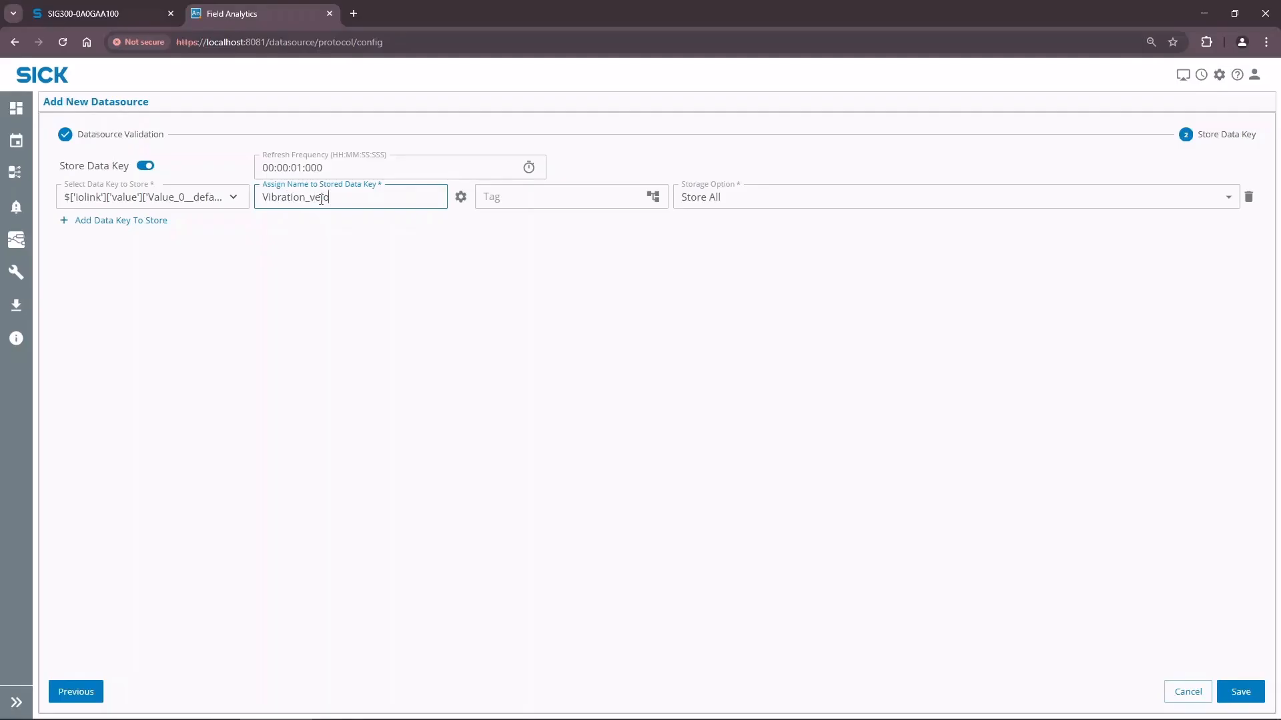
type("ocity_")
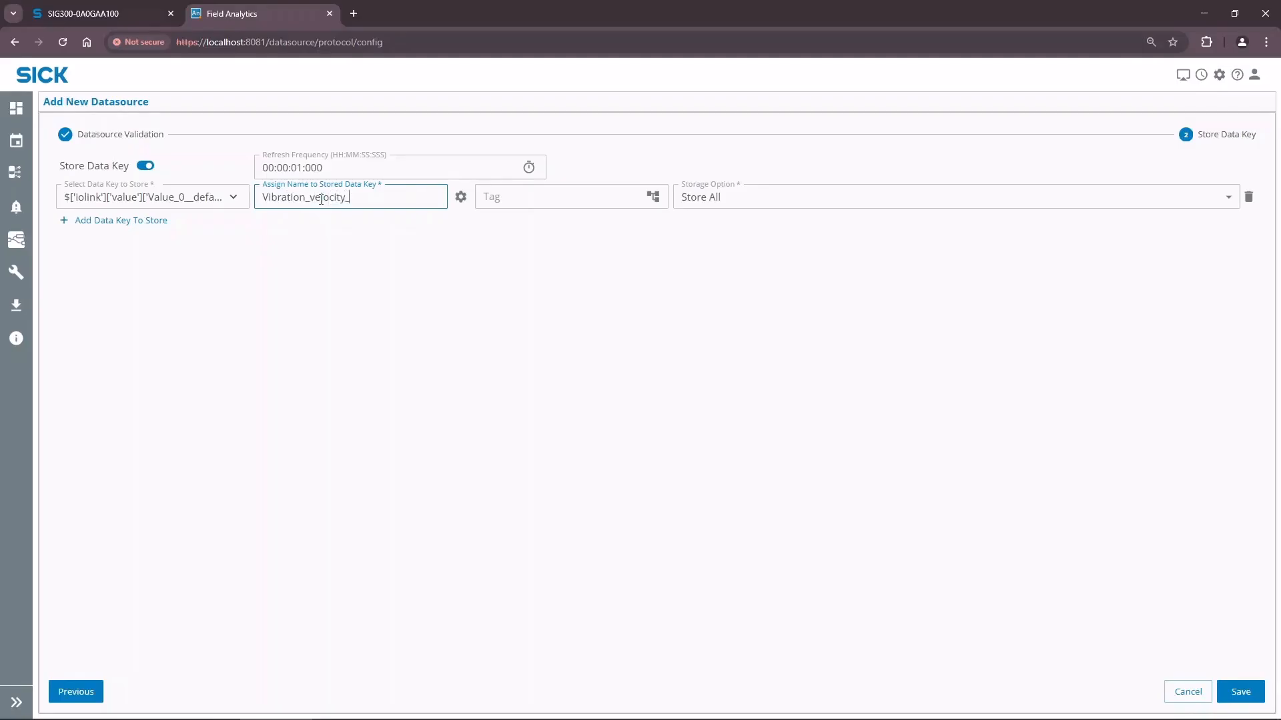
type("x")
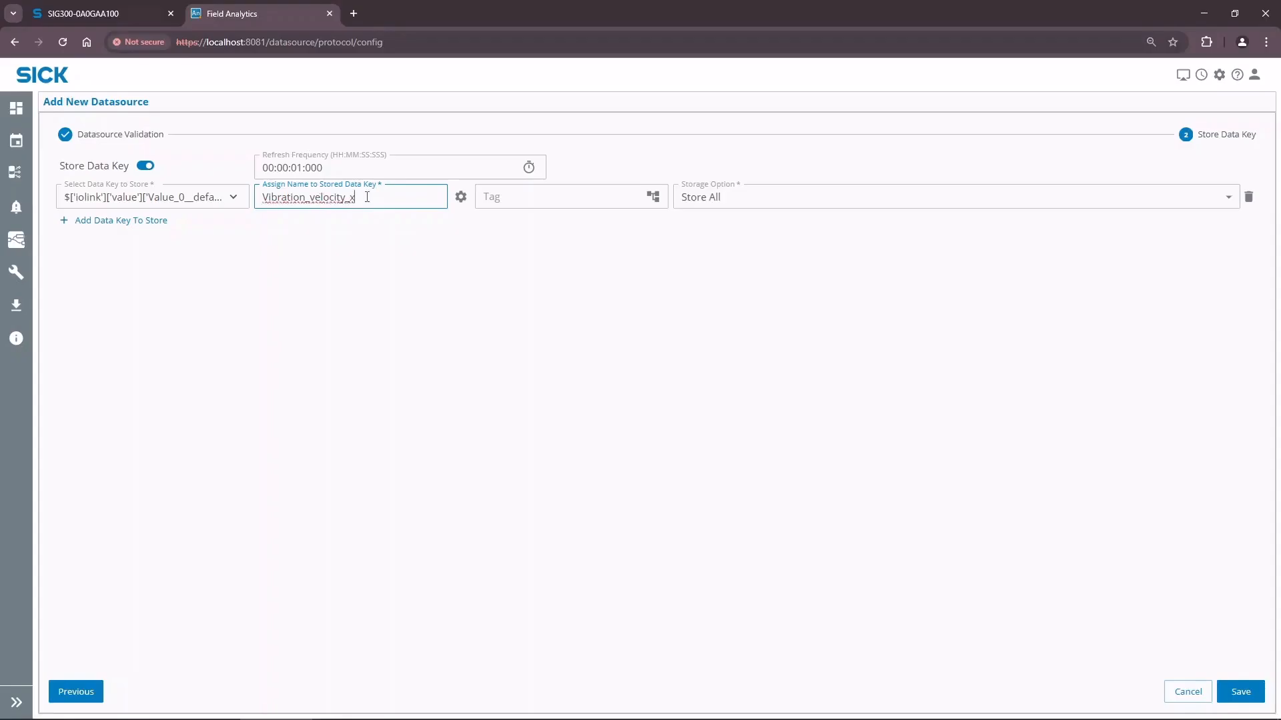
left_click(563, 197)
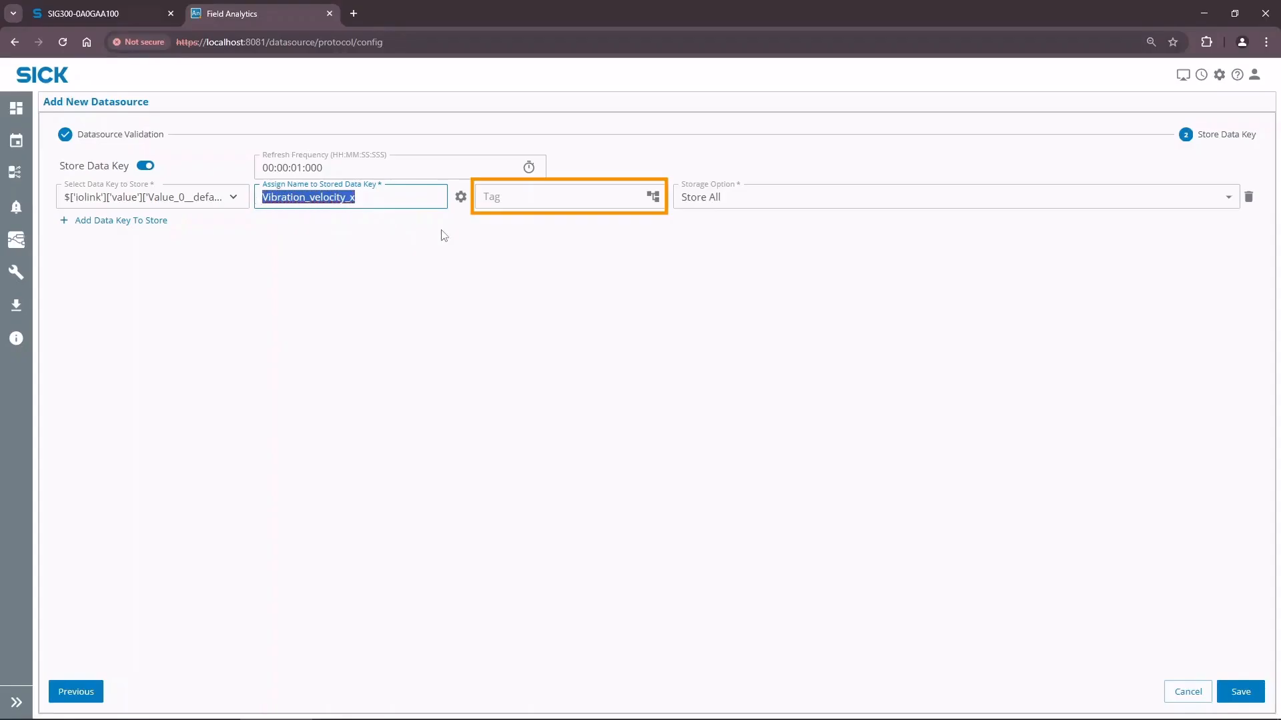
left_click(563, 197)
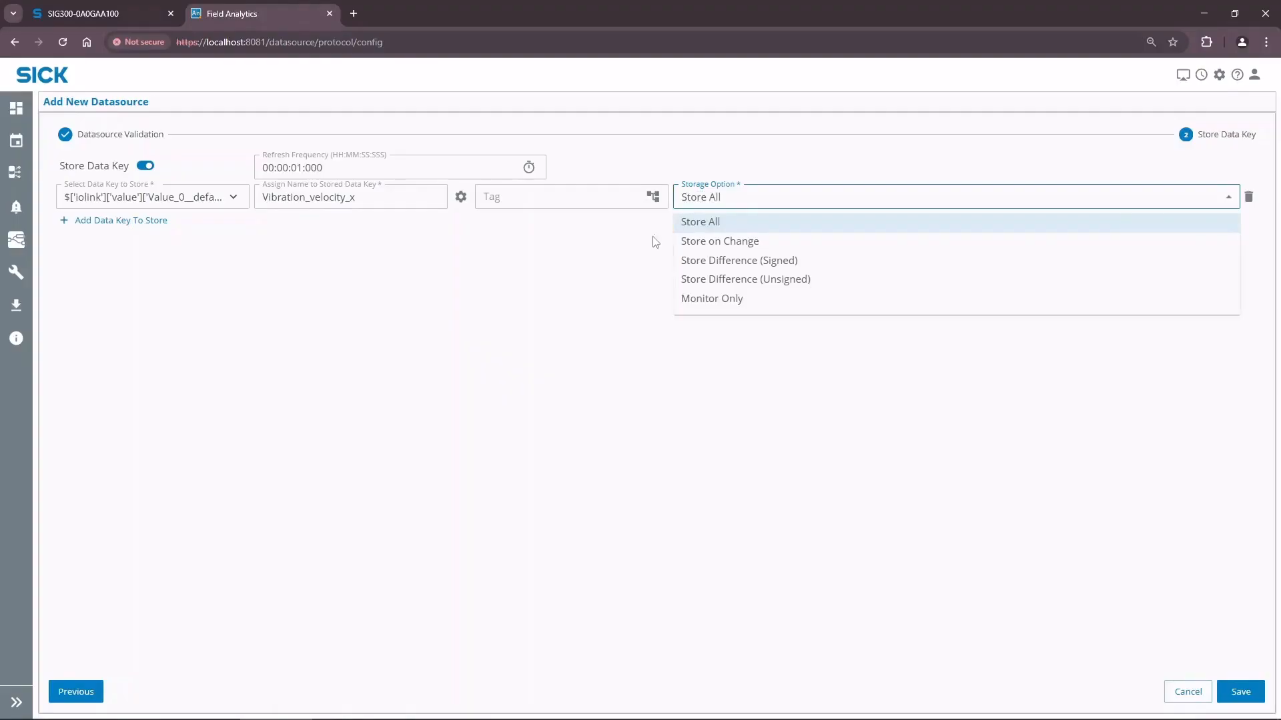
left_click(701, 221)
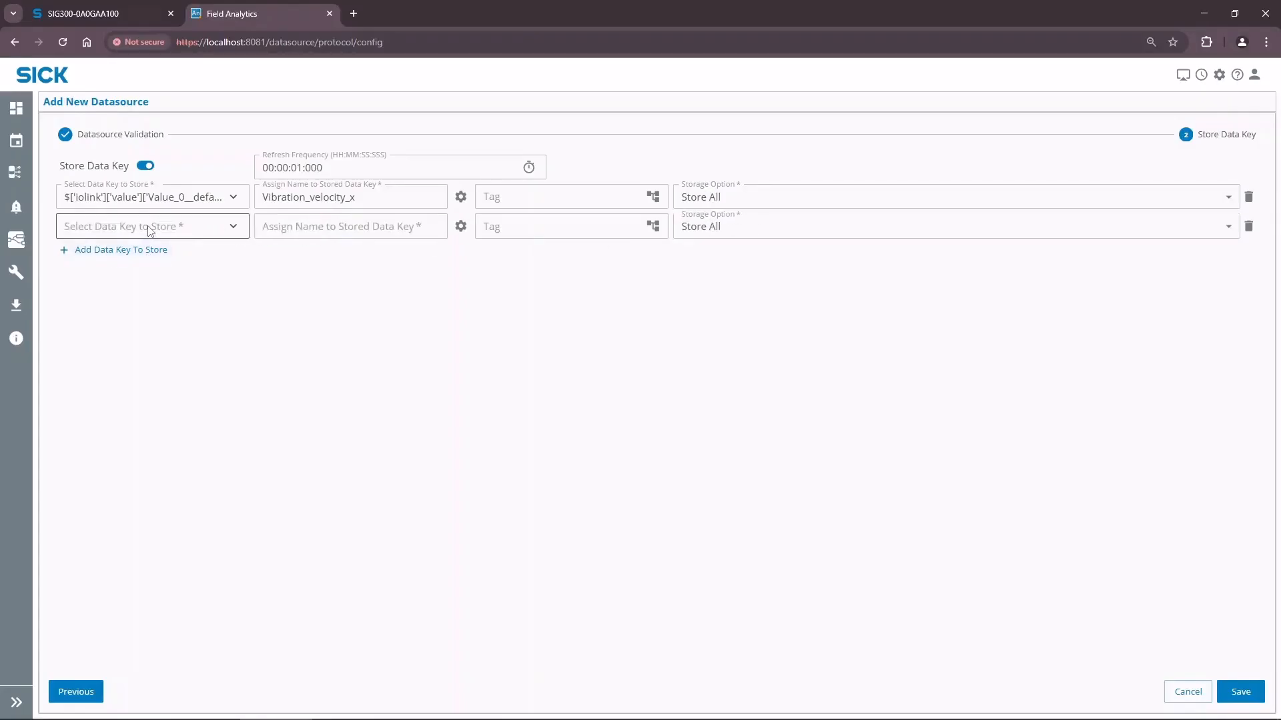
- Point the second stored key at source > iolink > value > Value_1__default__v_RMS__Y
left_click(147, 227)
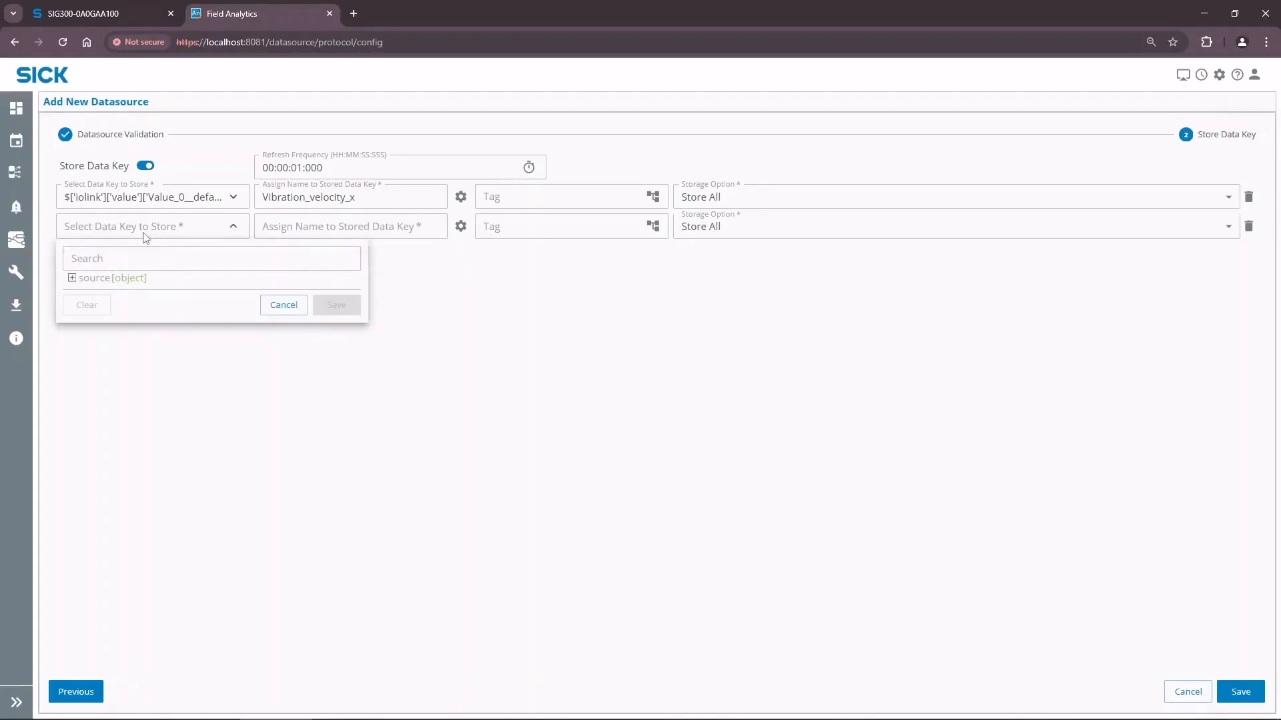
left_click(71, 278)
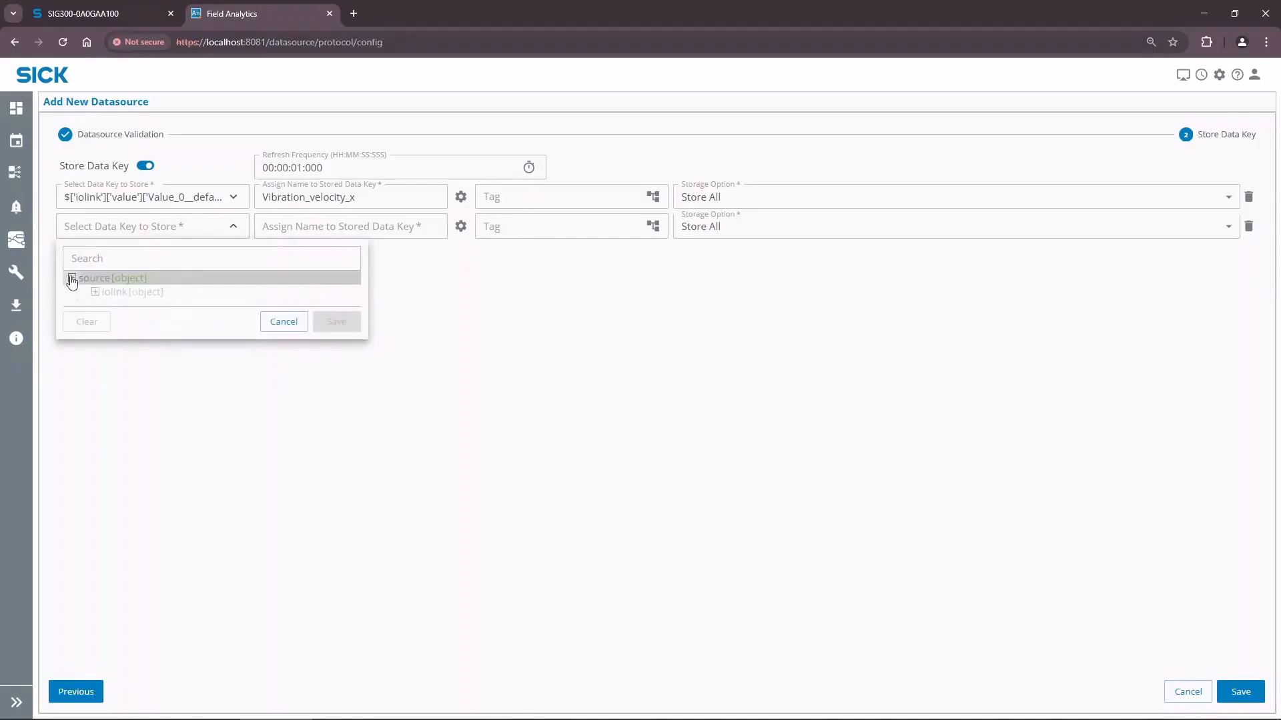
left_click(93, 292)
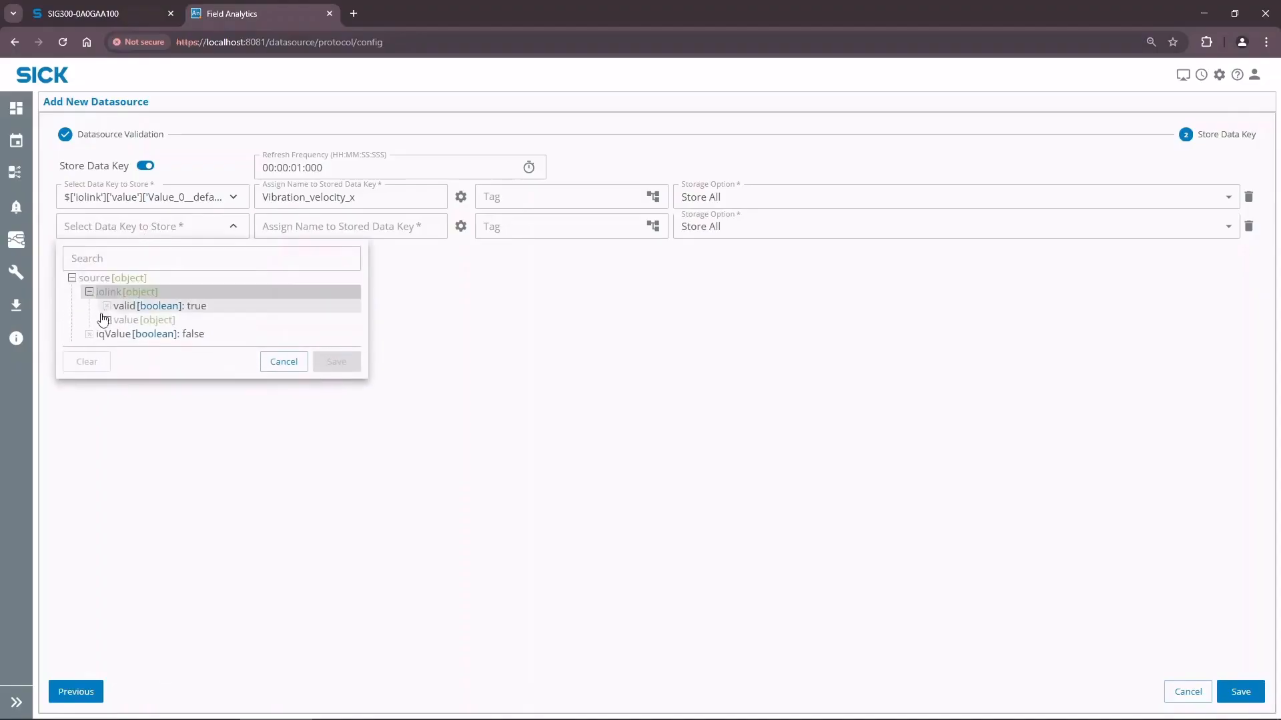
left_click(106, 319)
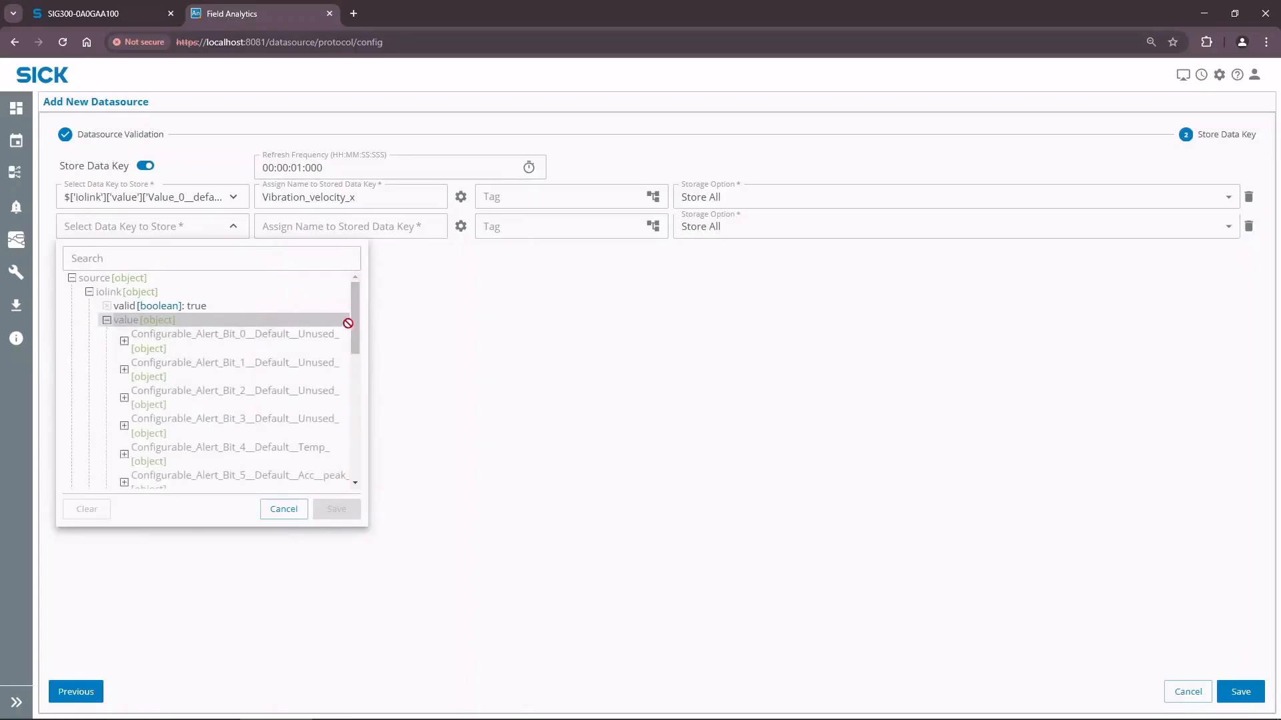
scroll("down", 3)
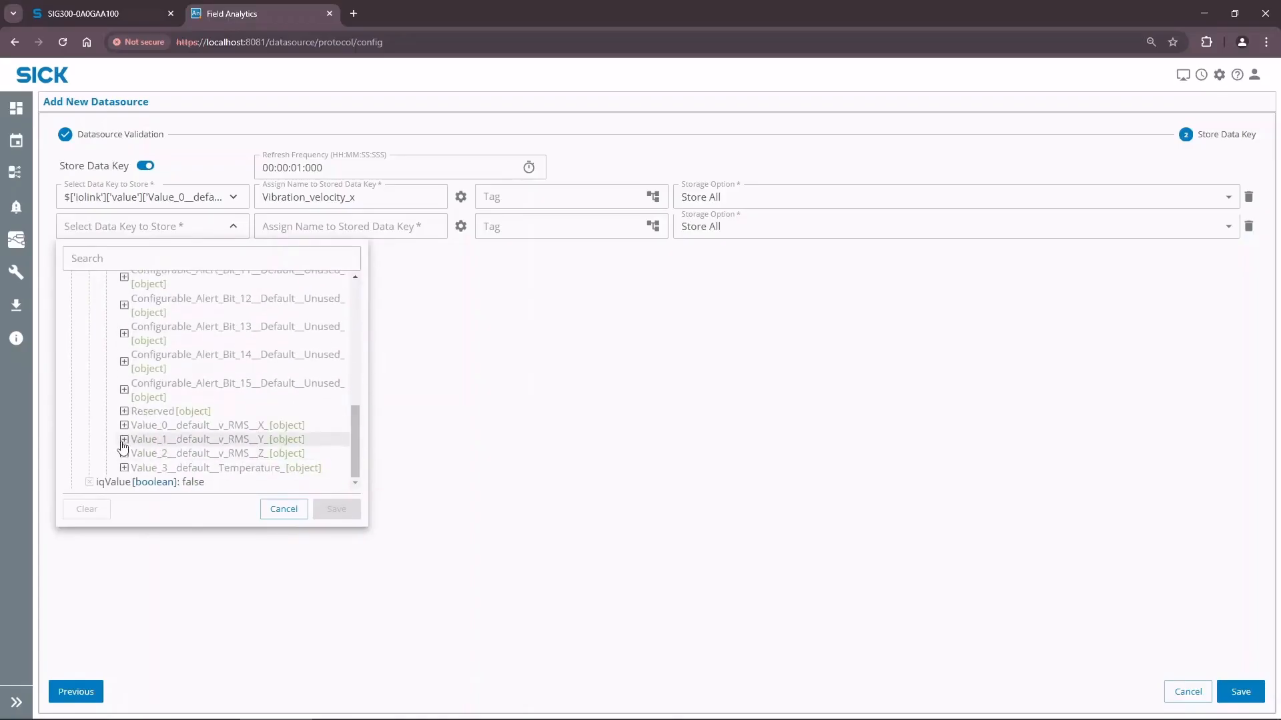
left_click(123, 439)
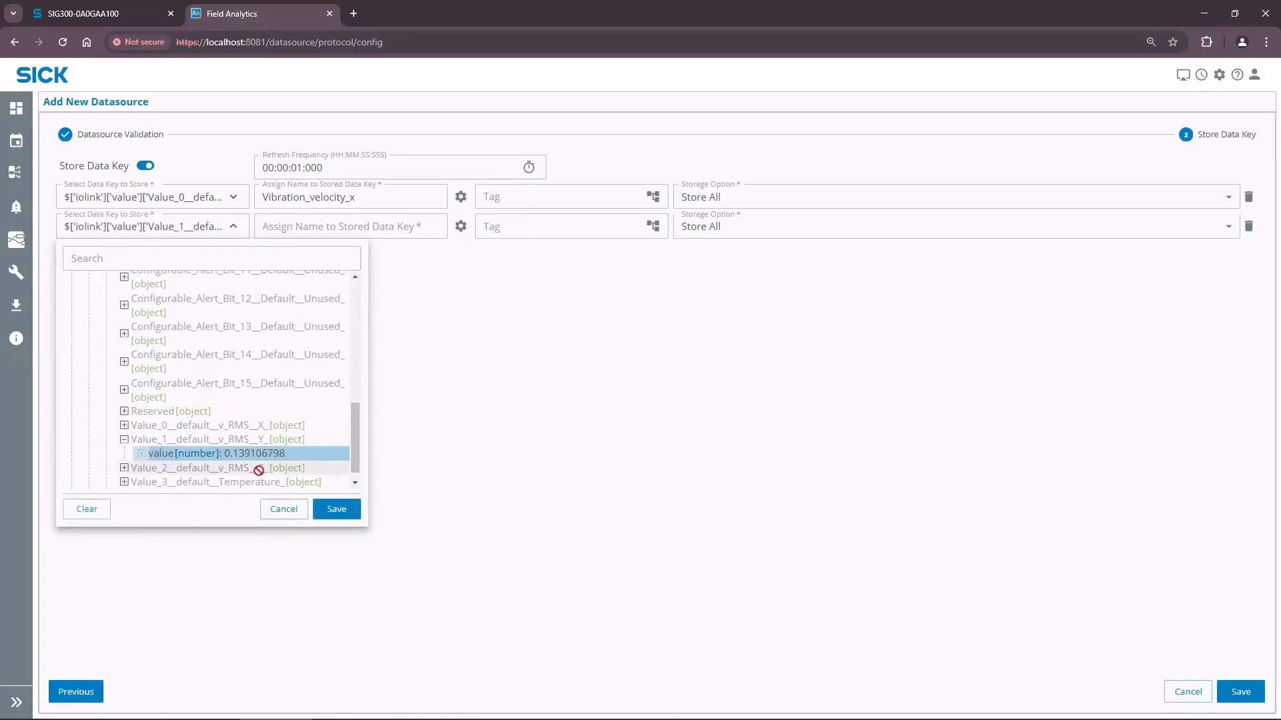
left_click(336, 508)
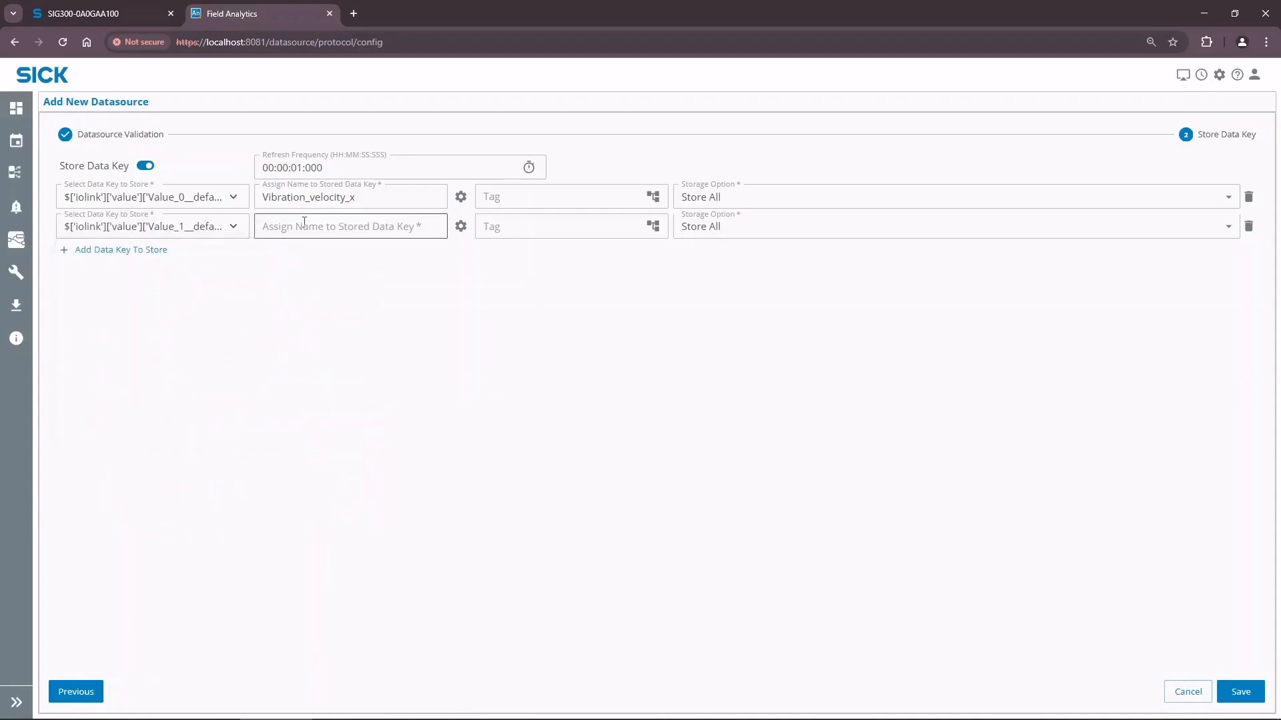
- Name the key Vibration_velocity_y and add a third data key row
type("Vibration_velocity_x")
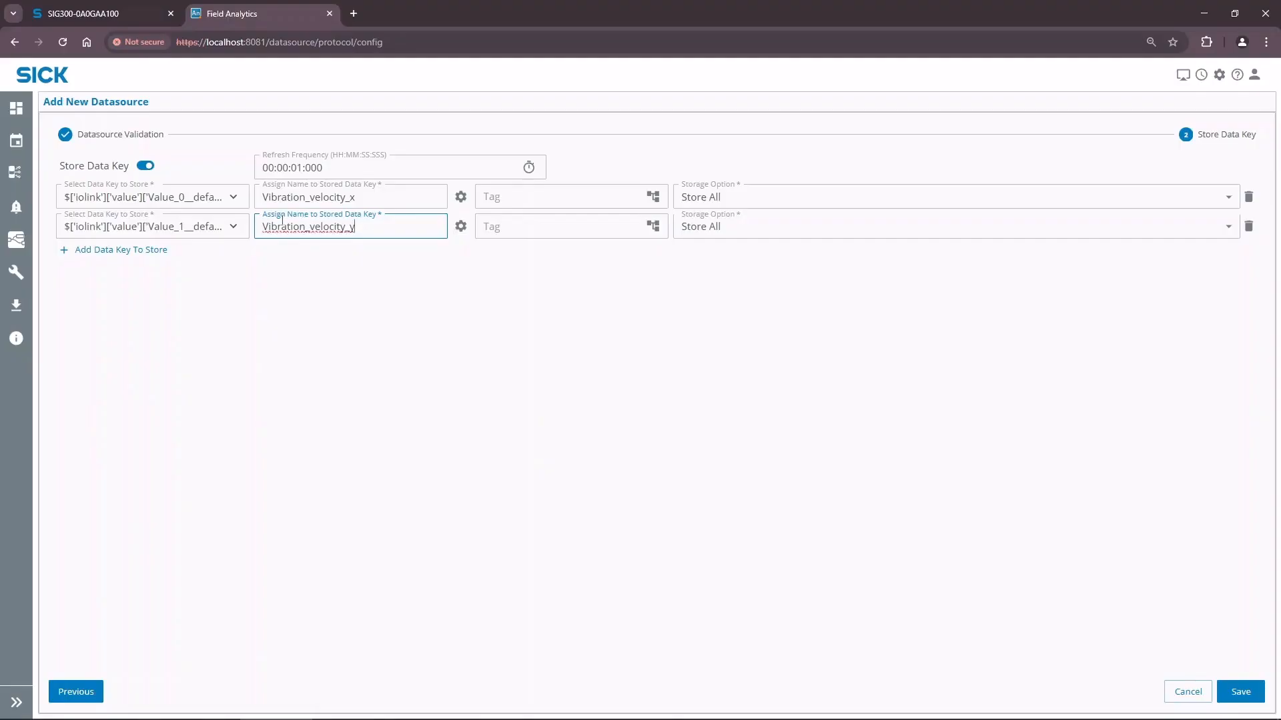
left_click(120, 249)
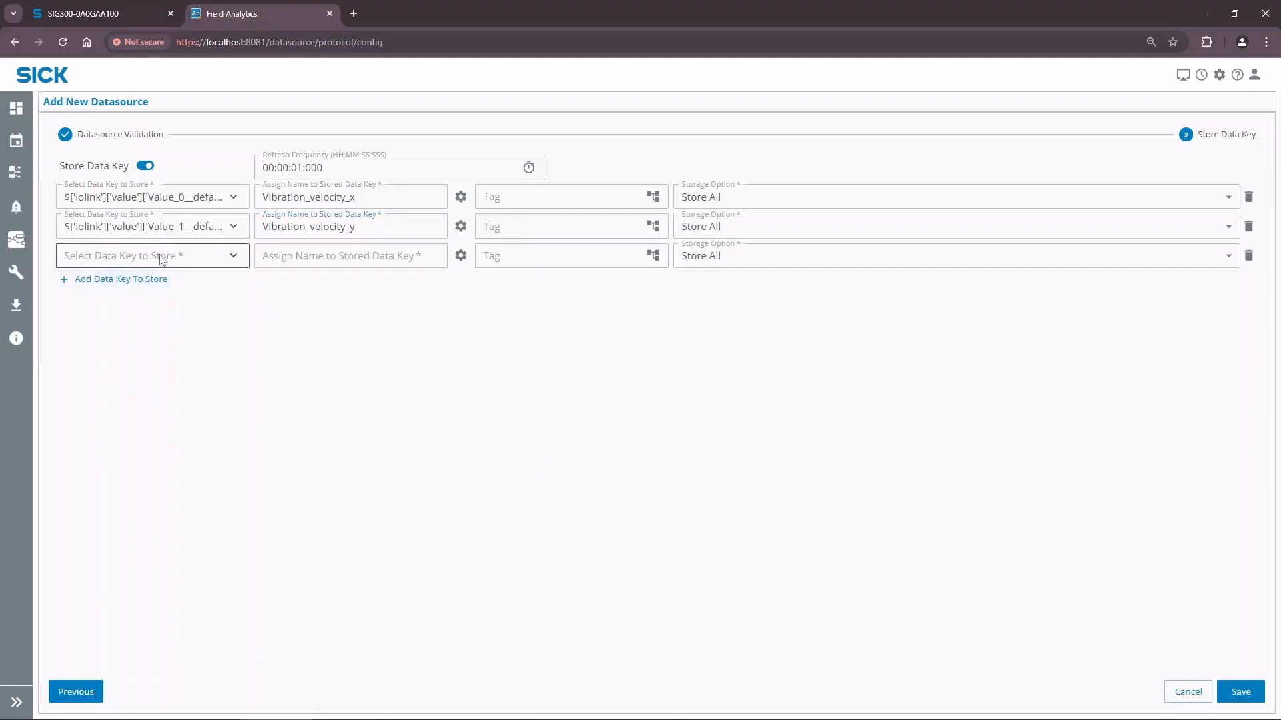
- Point the third stored key at the Value_2__default__v_RMS__Z vibration value
left_click(152, 256)
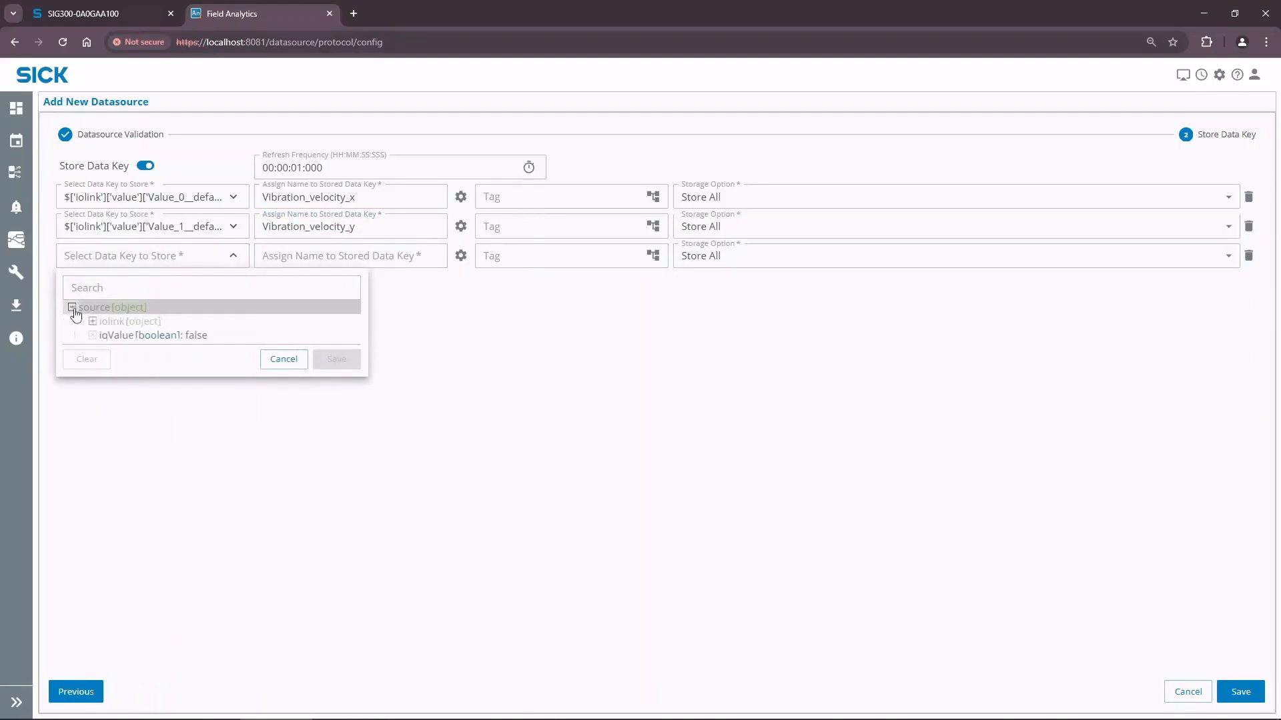
left_click(92, 322)
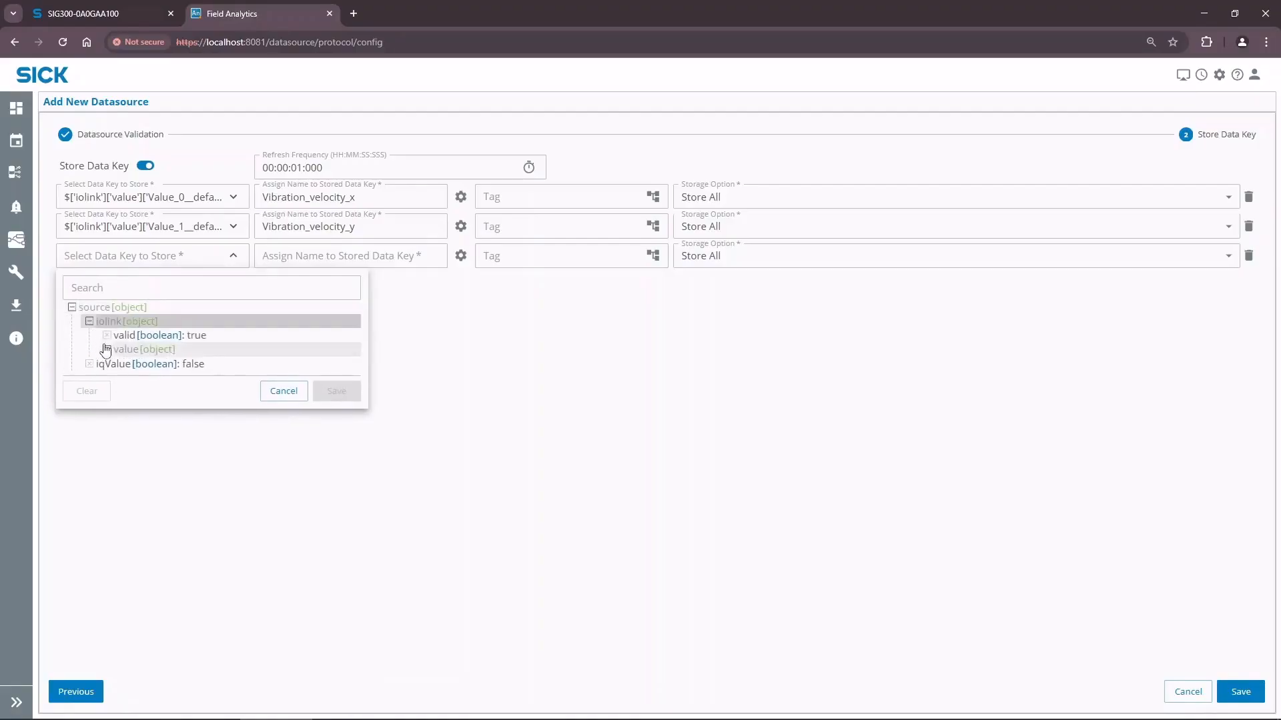
left_click(106, 348)
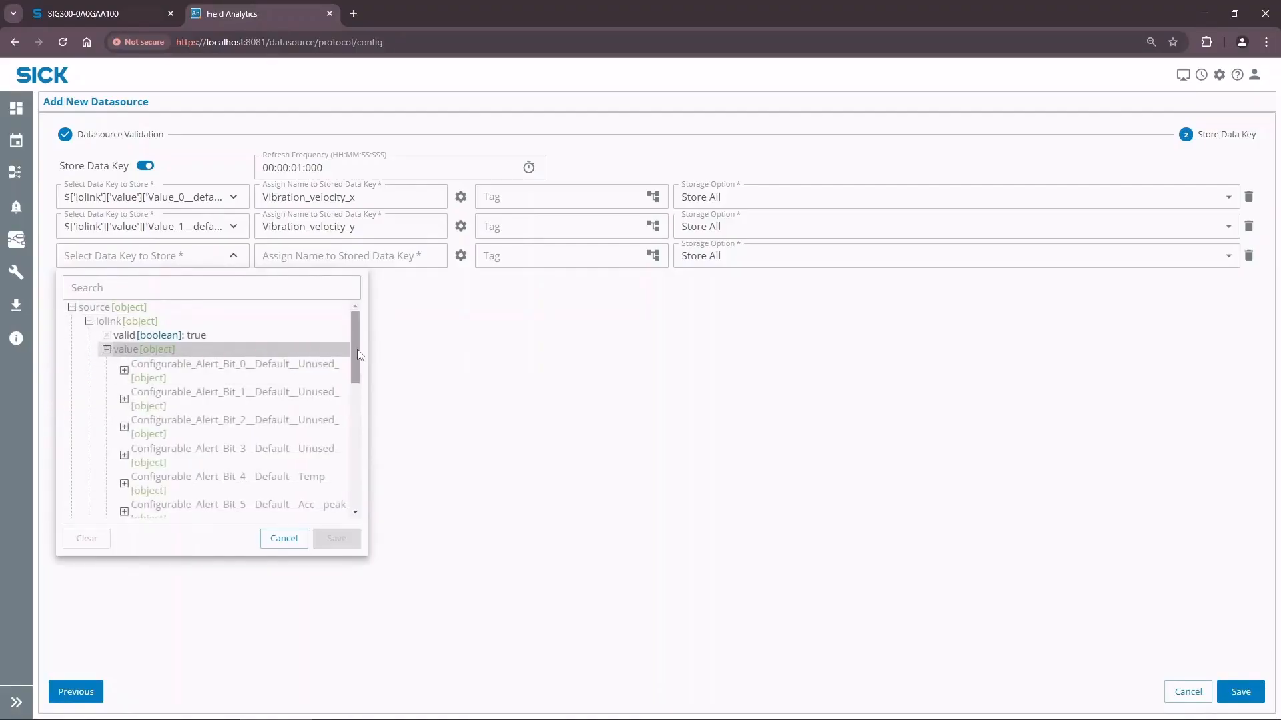
scroll("down", 3)
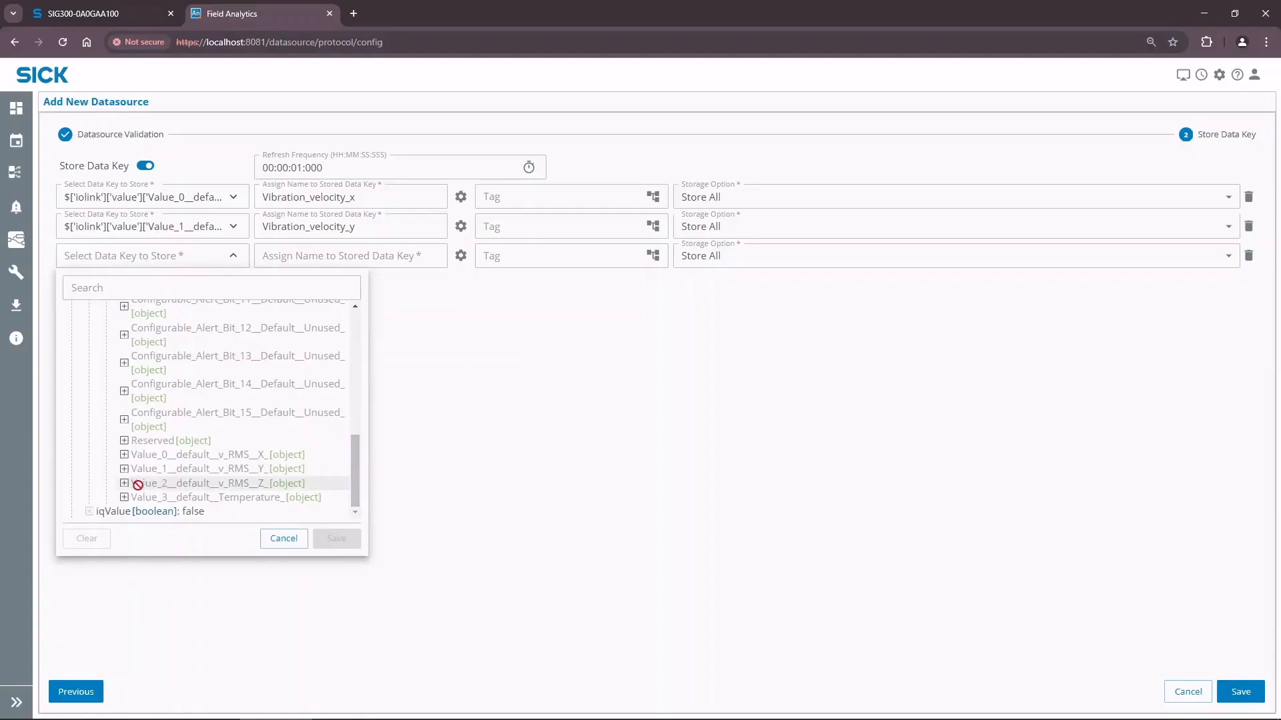
left_click(123, 483)
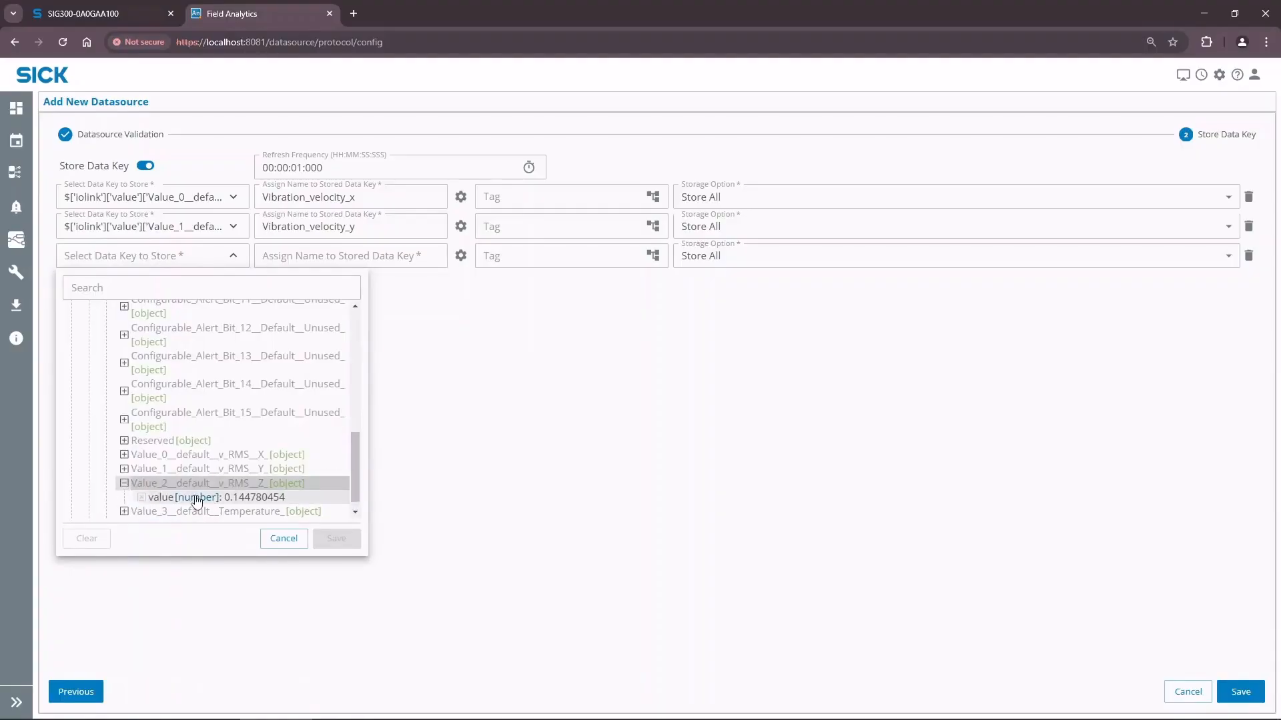
left_click(252, 497)
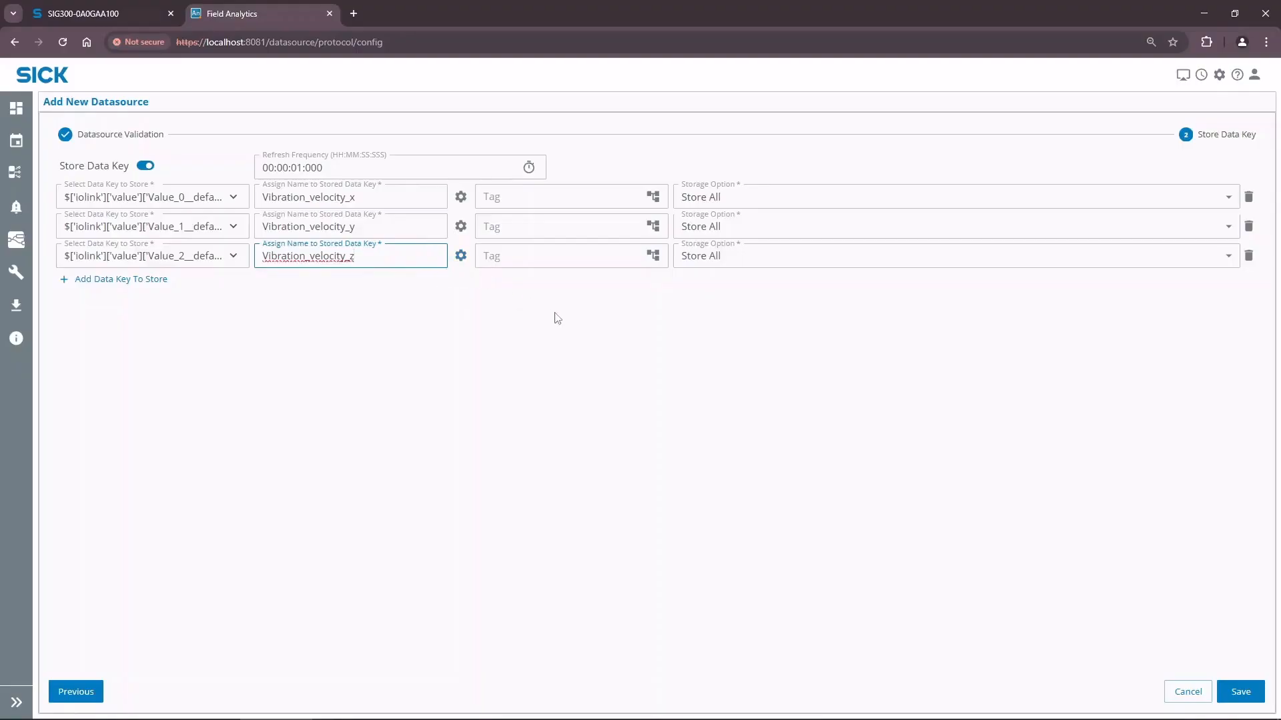
mouse_move(875, 528)
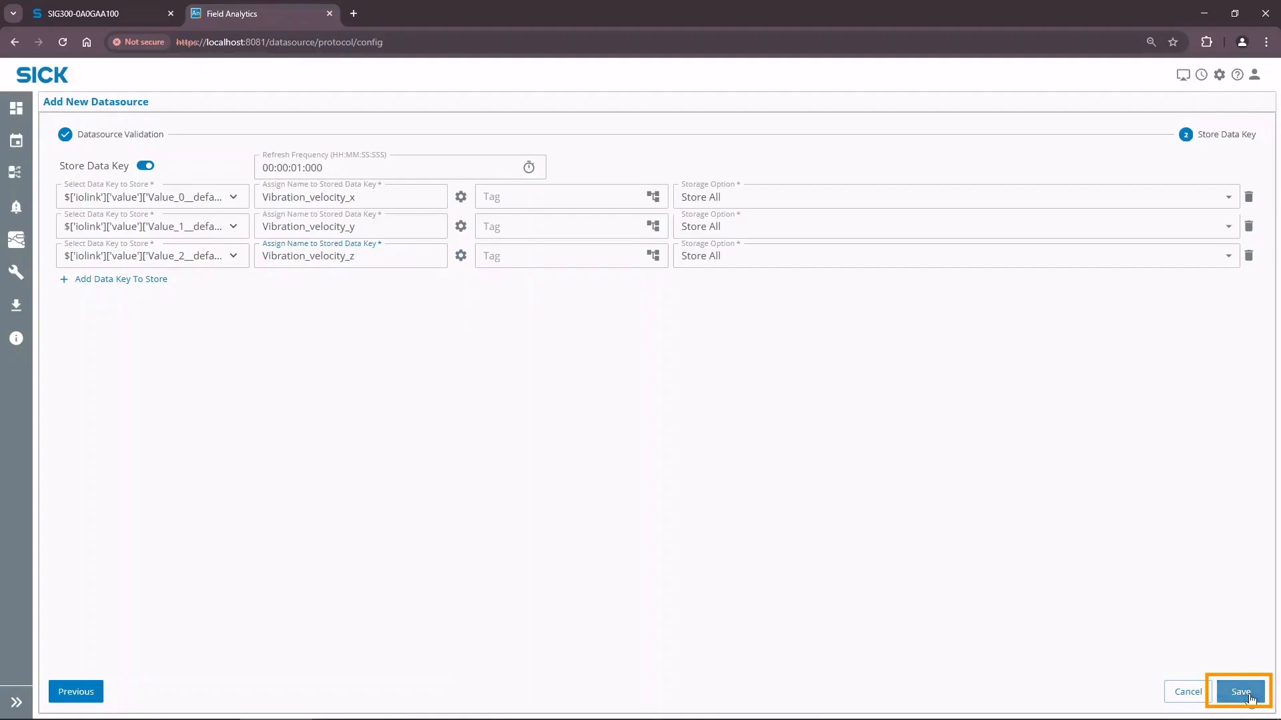
- Save the MPB10_processData datasource with its three keys and go to the historian
left_click(1241, 691)
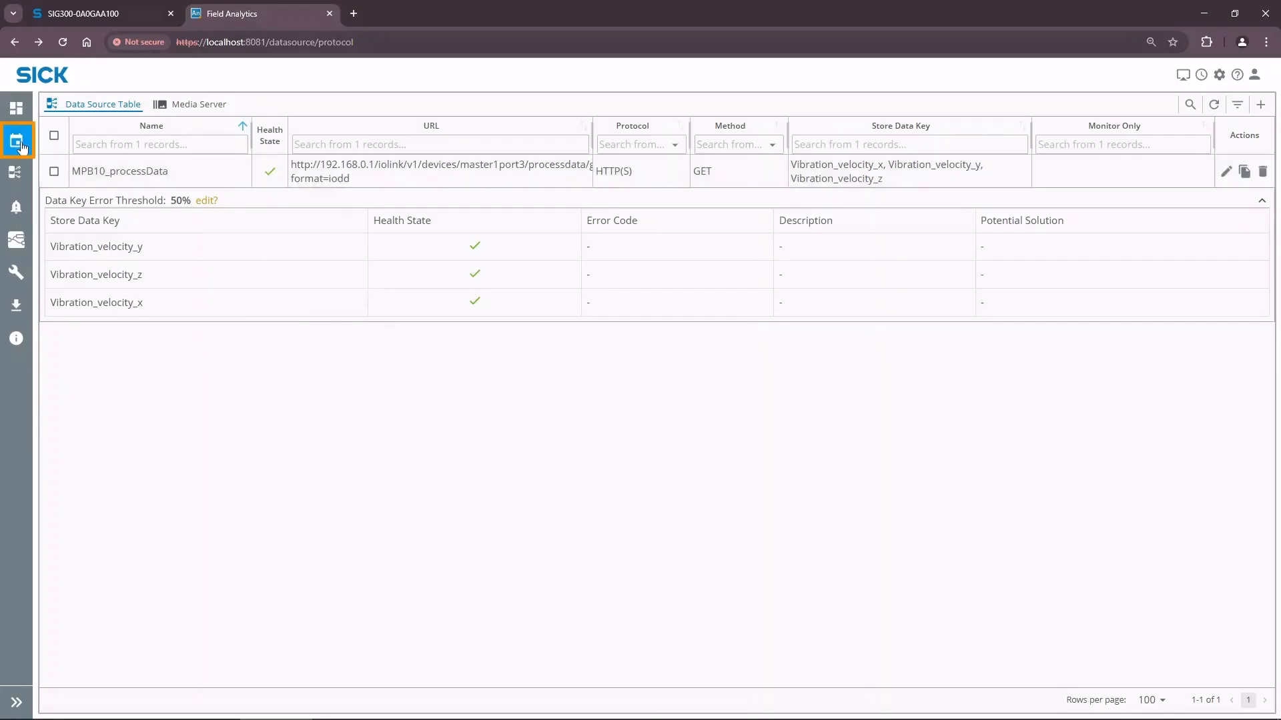
left_click(16, 140)
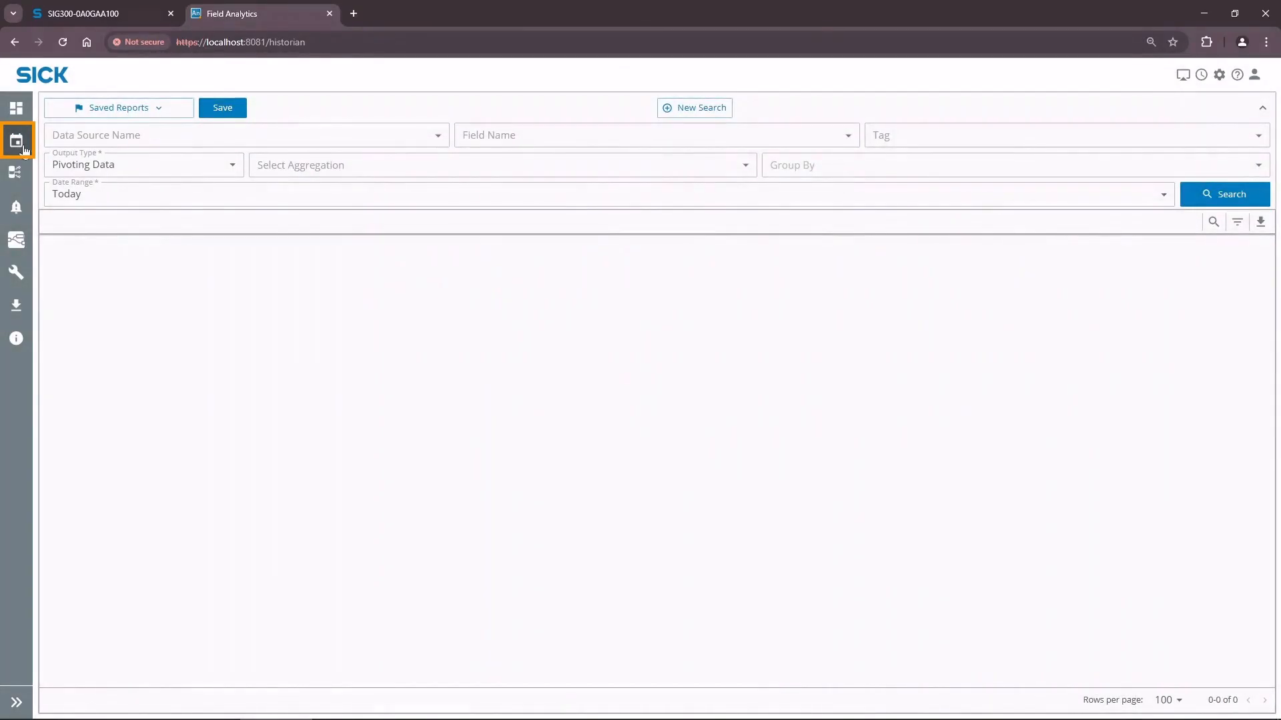
mouse_move(49, 653)
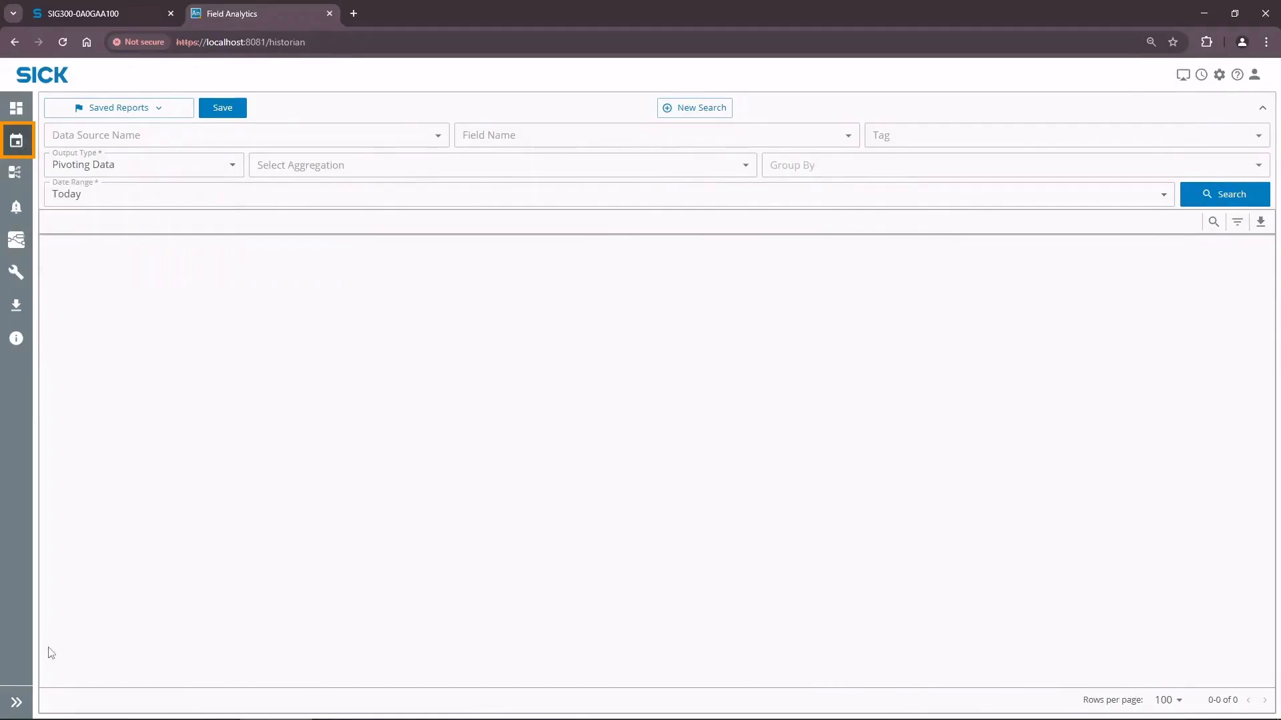
- Retrieve today's stored MPB10_processData records in the historian search
left_click(16, 703)
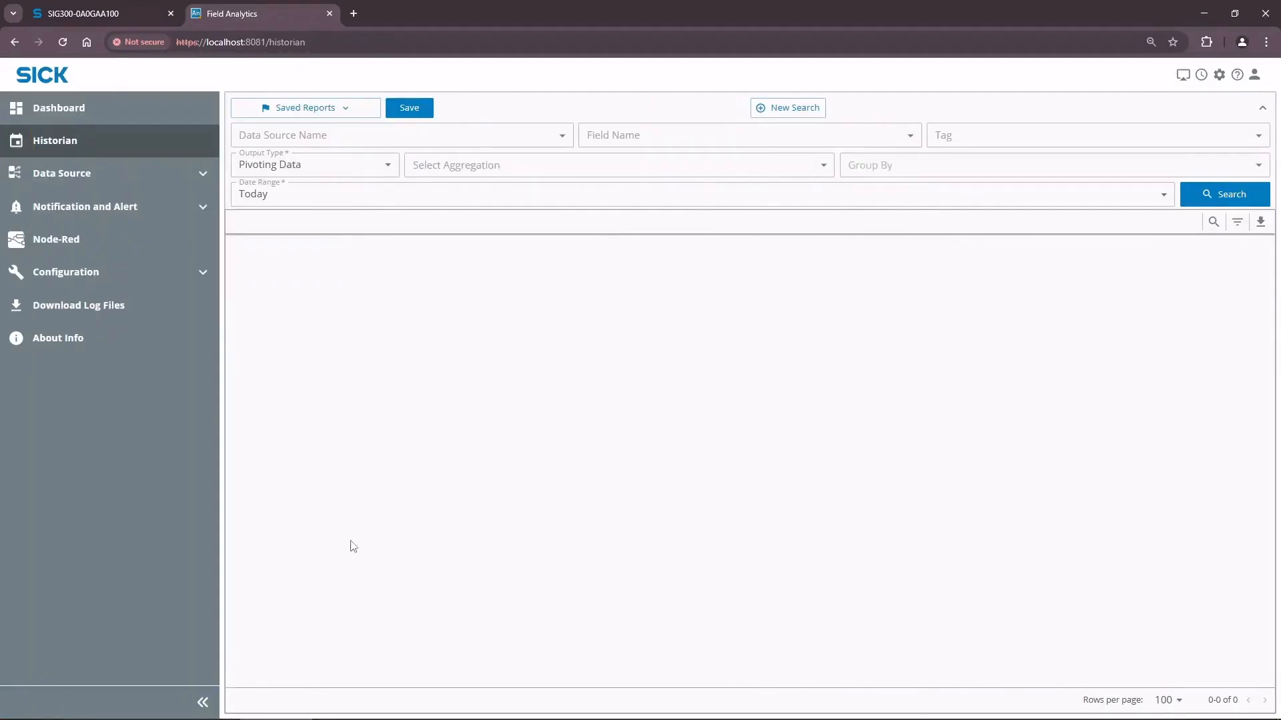
mouse_move(365, 315)
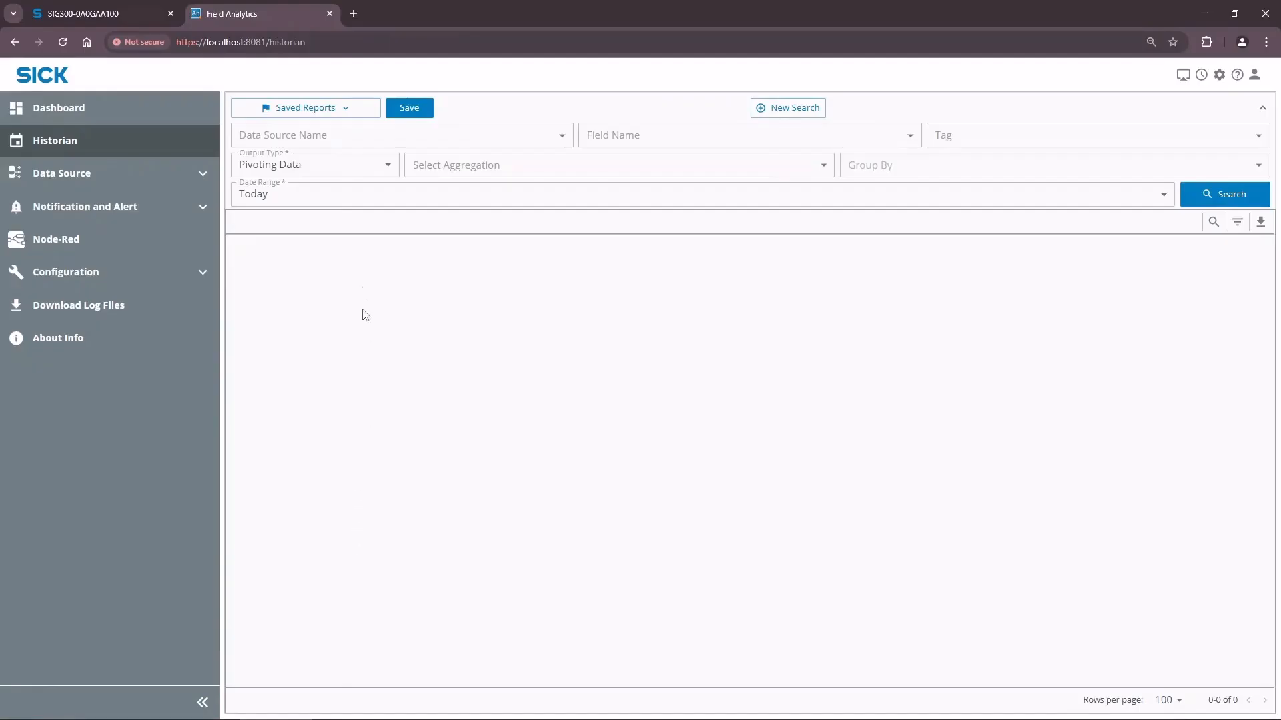
left_click(400, 135)
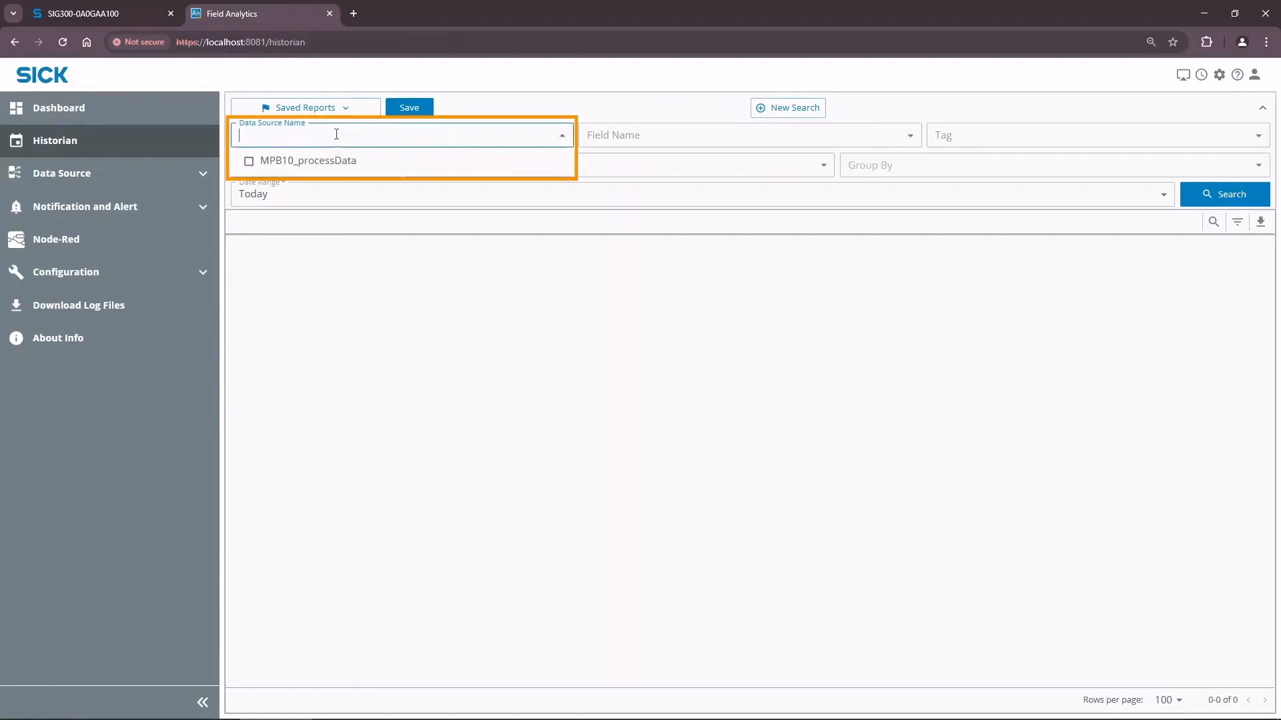
mouse_move(317, 166)
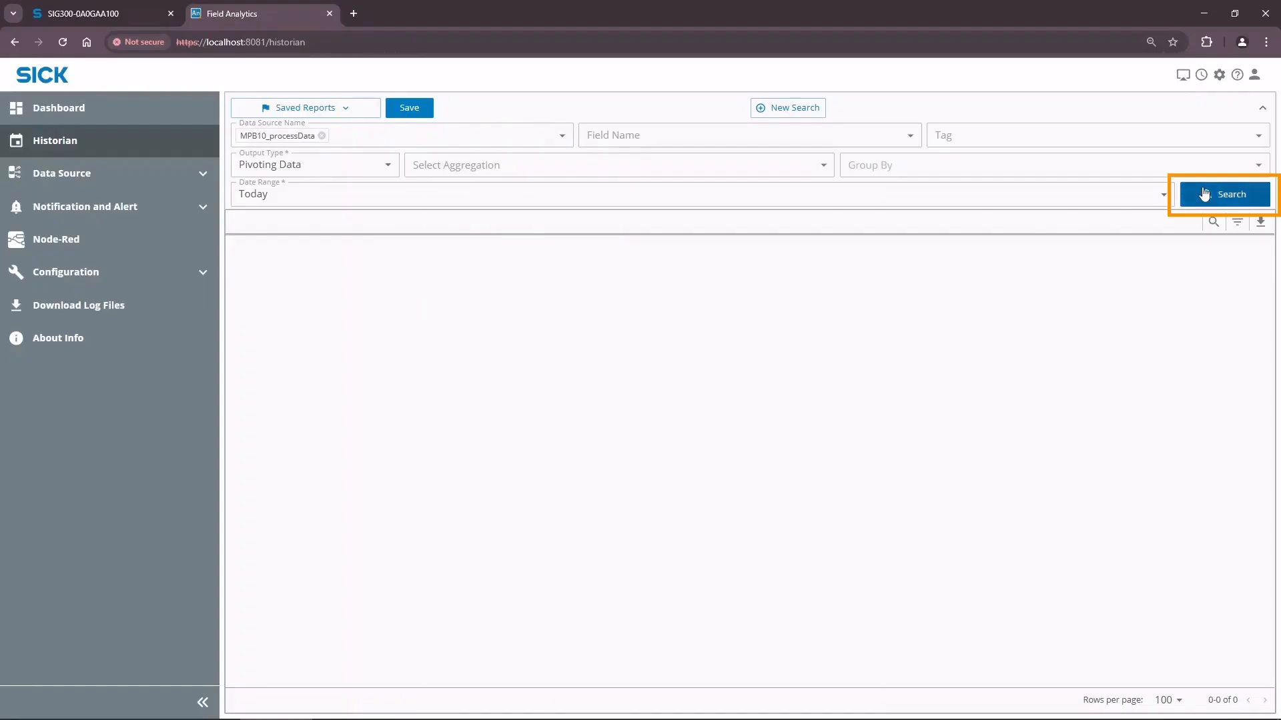
left_click(1224, 193)
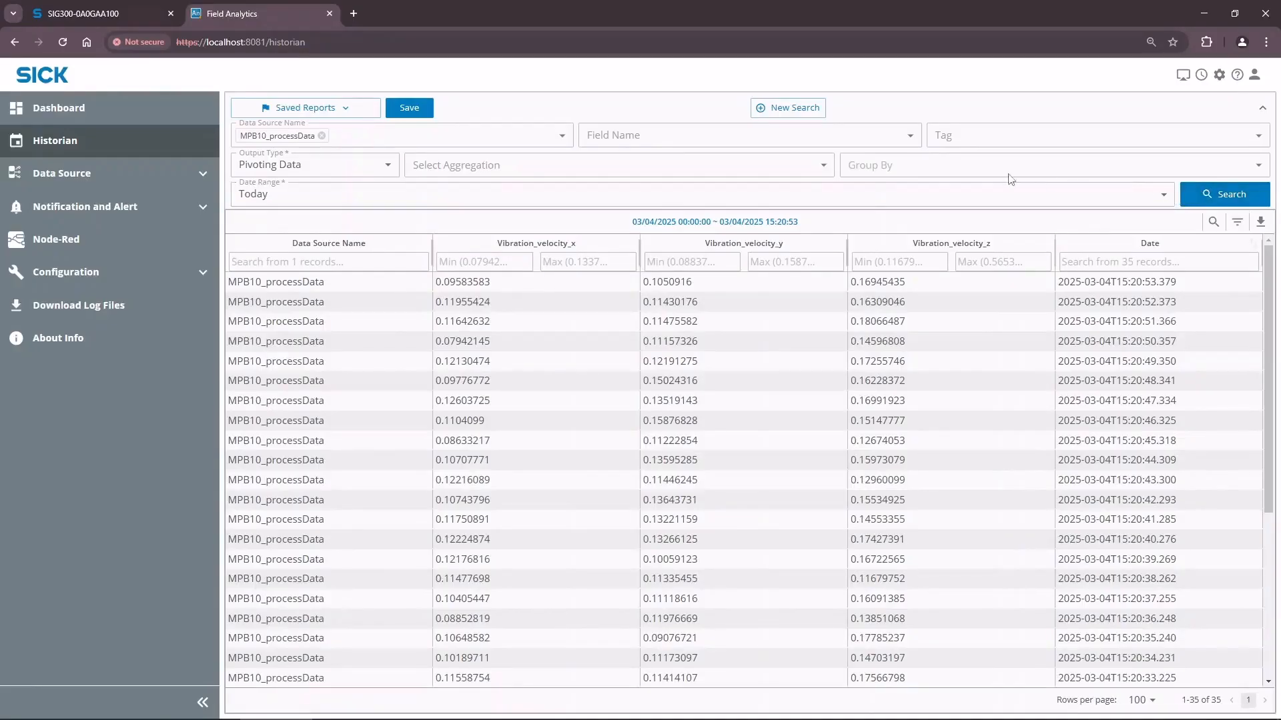
- Leave aggregation unset and date range at Today, then start saving the search as a report
left_click(618, 165)
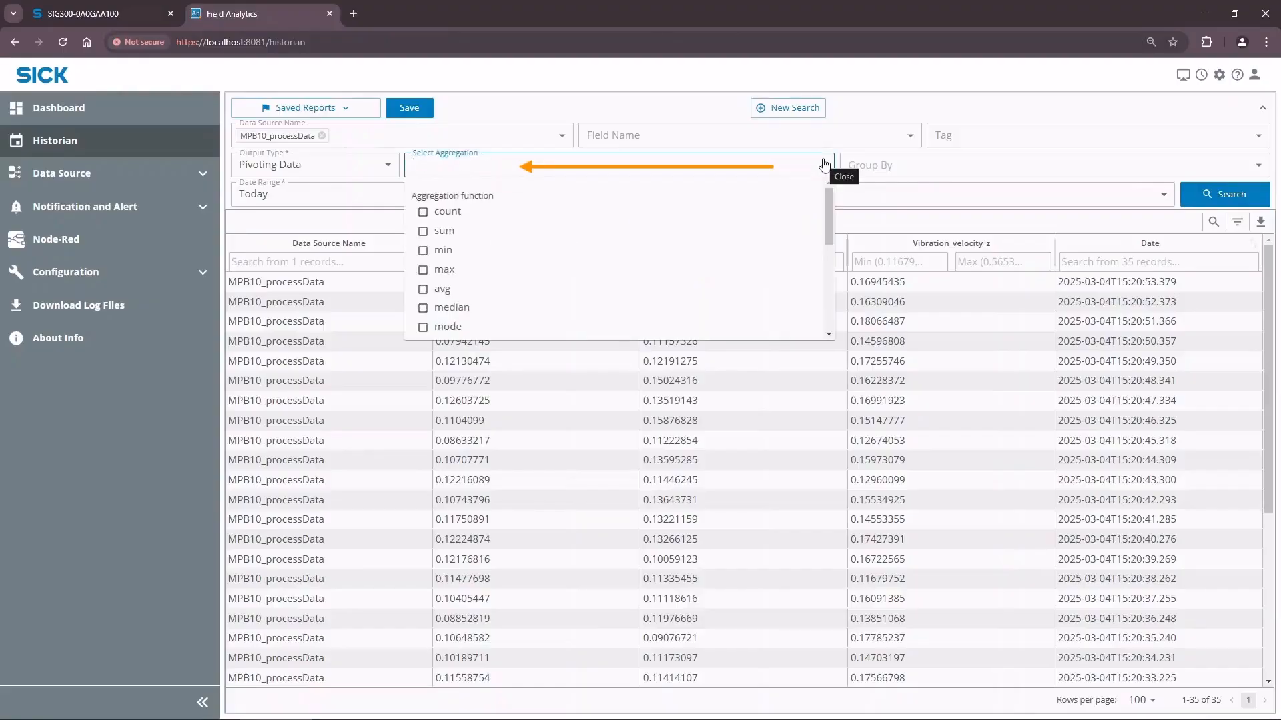
left_click(842, 176)
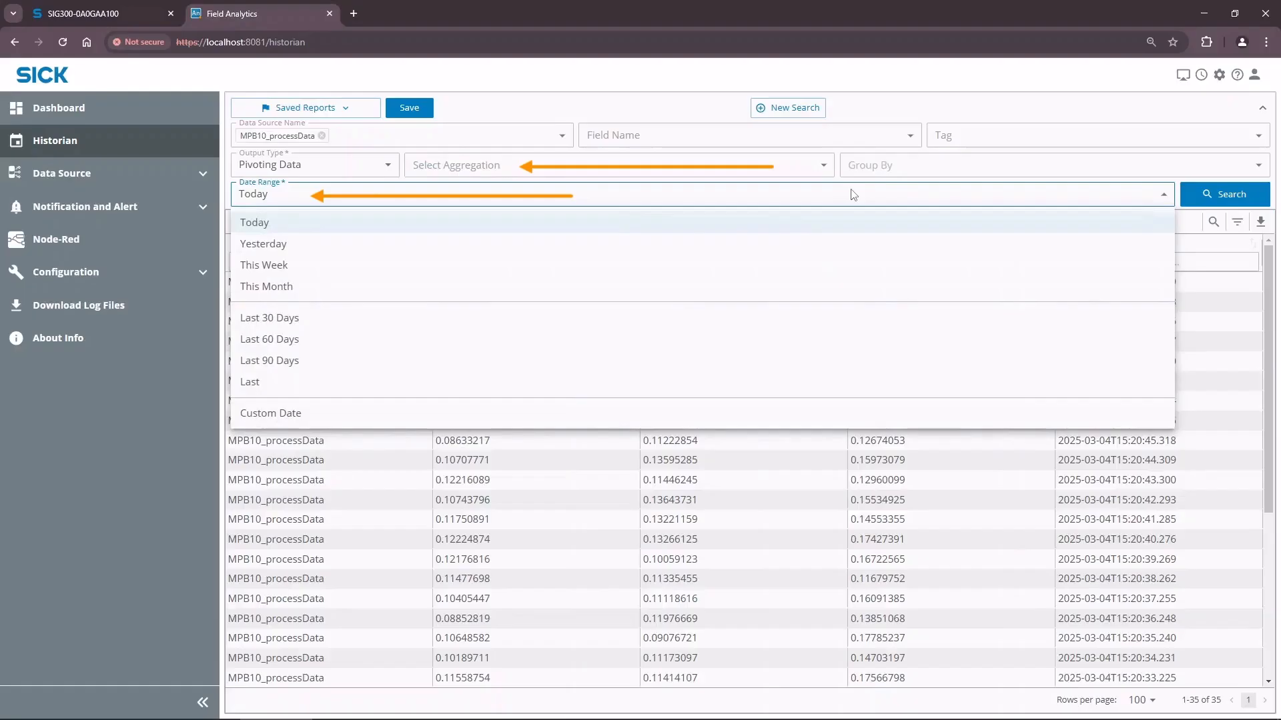
left_click(253, 223)
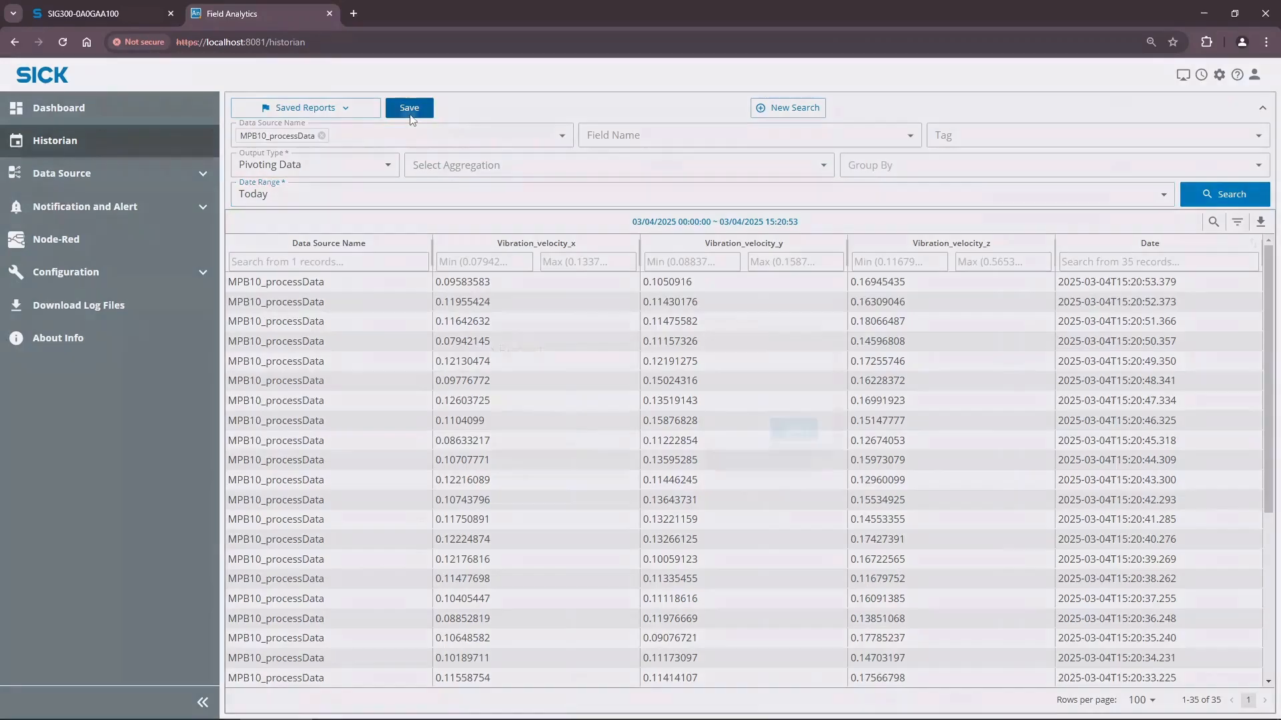
left_click(408, 106)
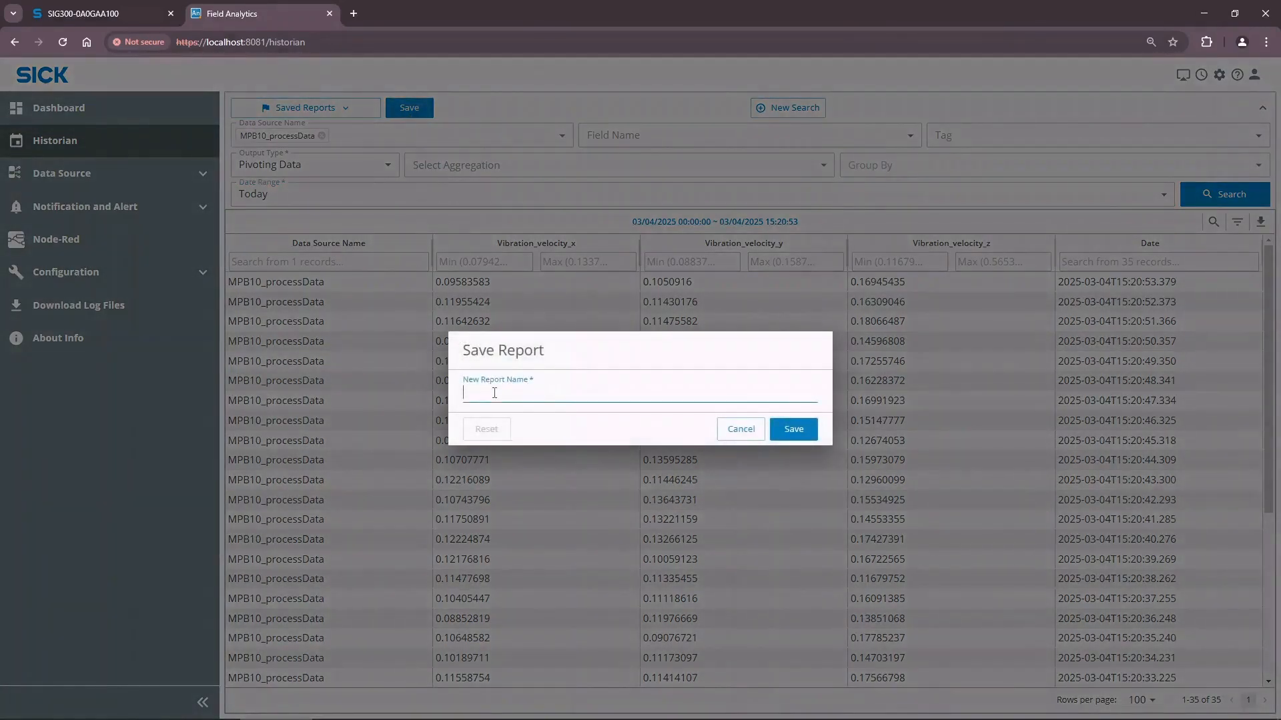
- Save the search as report MPB10_vibration_report and go to the dashboard page
type("MPB10_v")
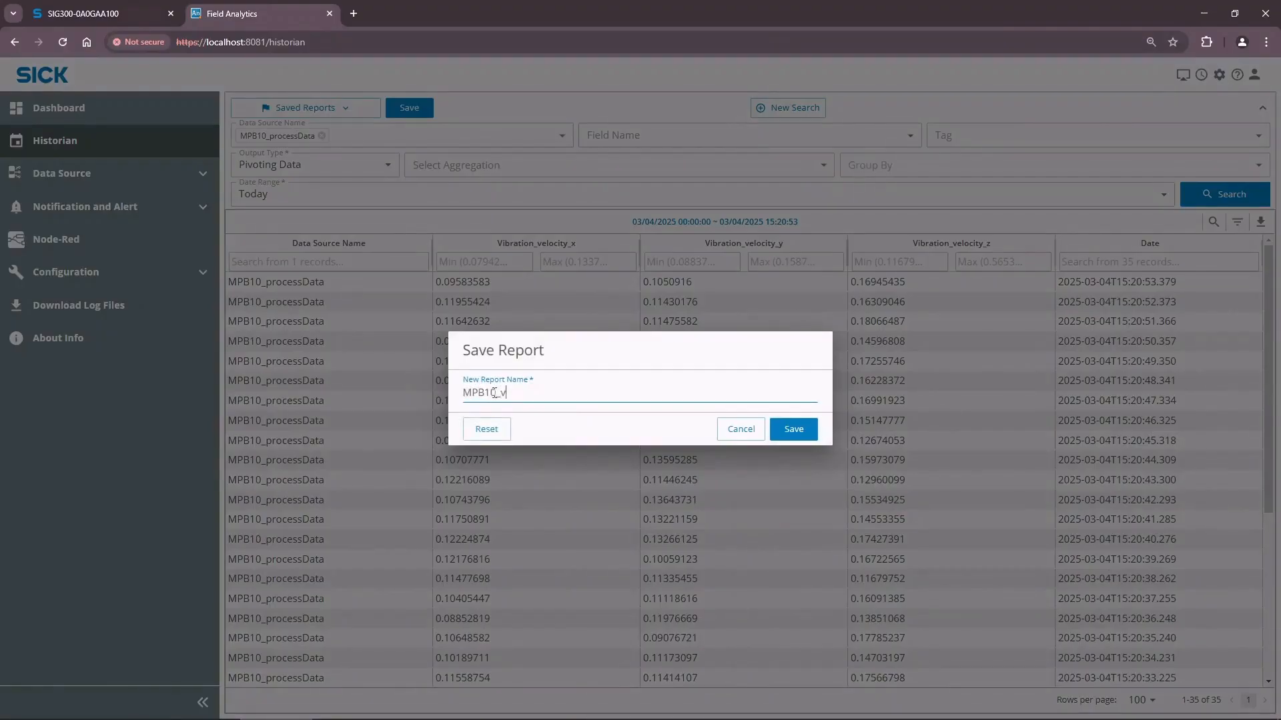
type("ibration")
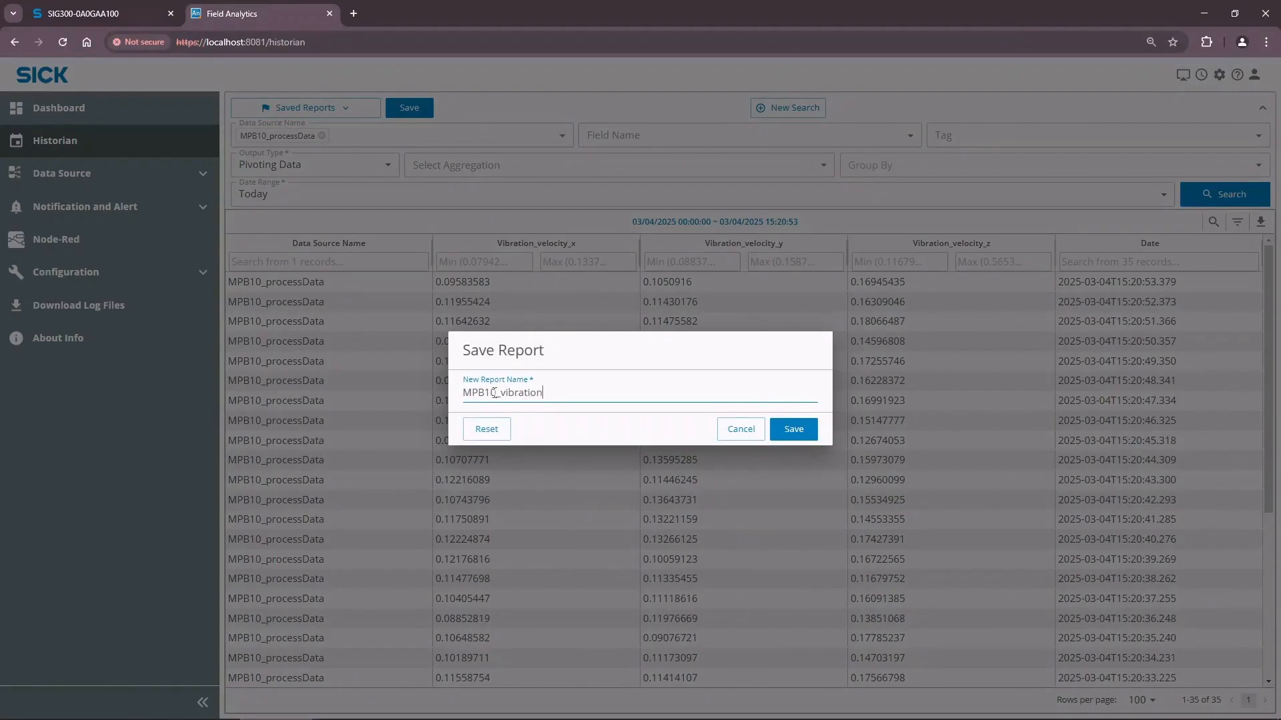
type("_report")
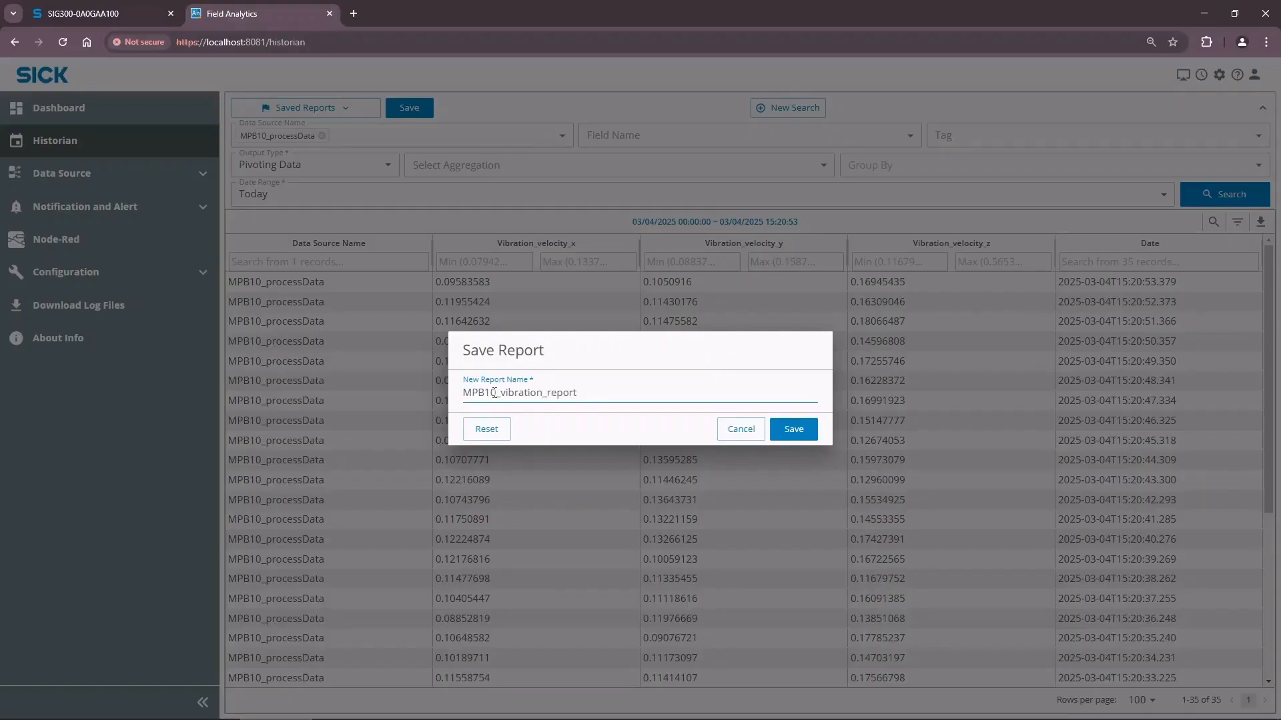
left_click(791, 428)
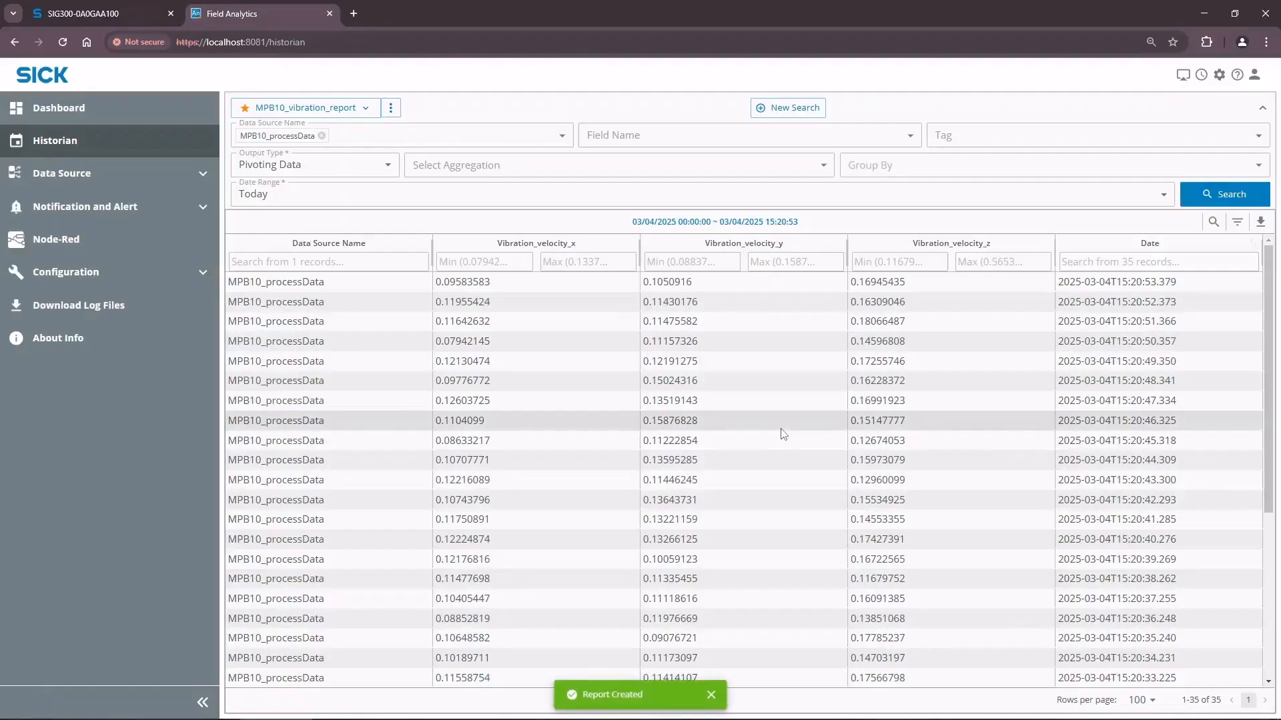
left_click(1224, 194)
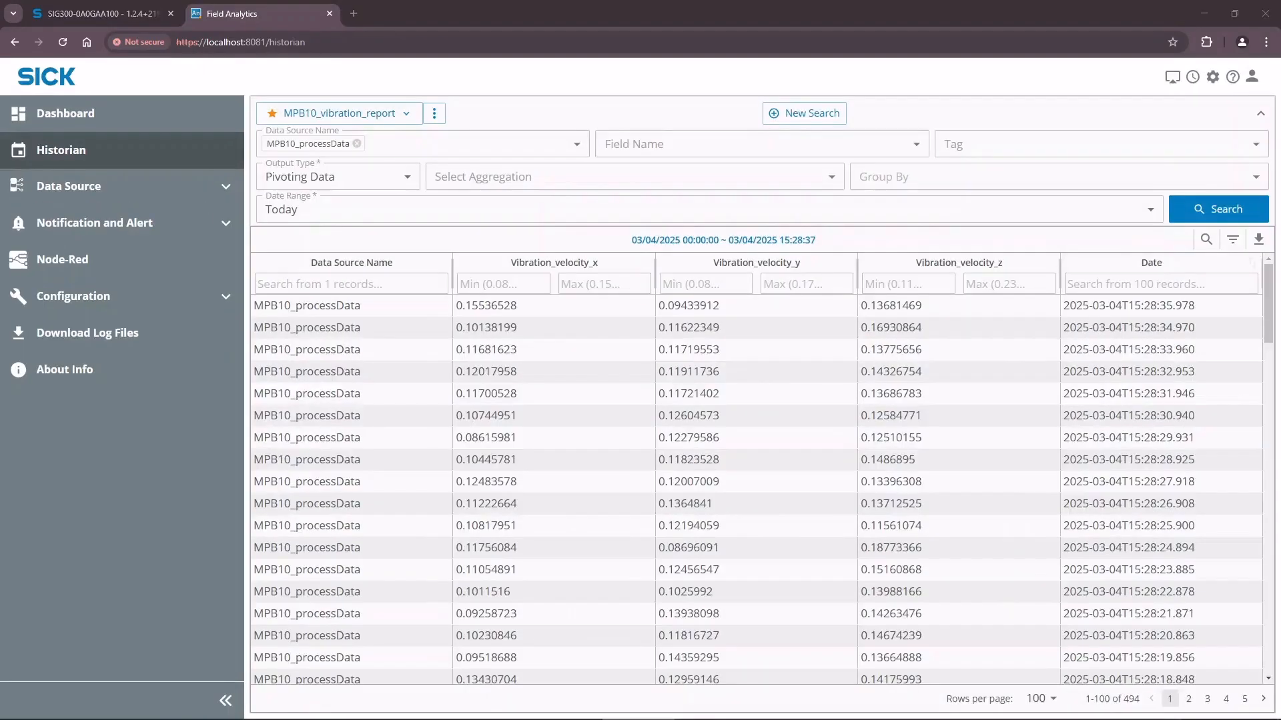
mouse_move(85, 223)
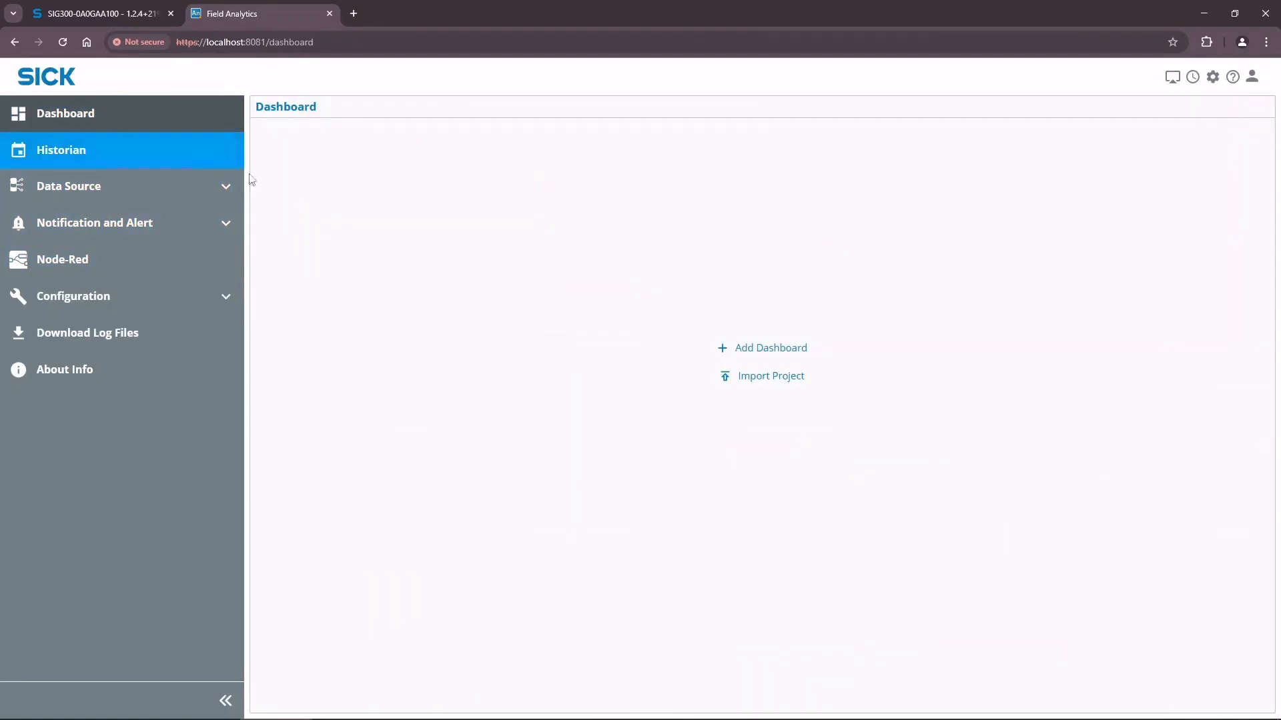
- Create a new dashboard, replacing the default name with MPB10_dashboard
left_click(768, 347)
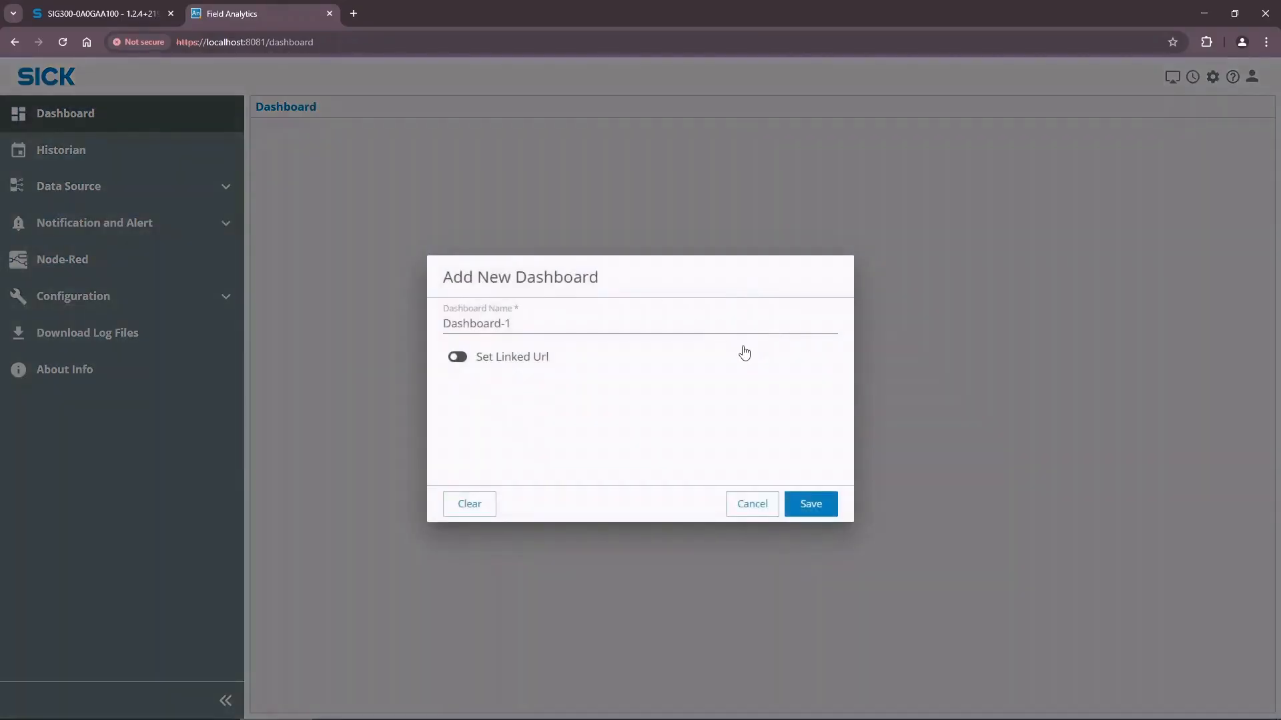
left_click(639, 323)
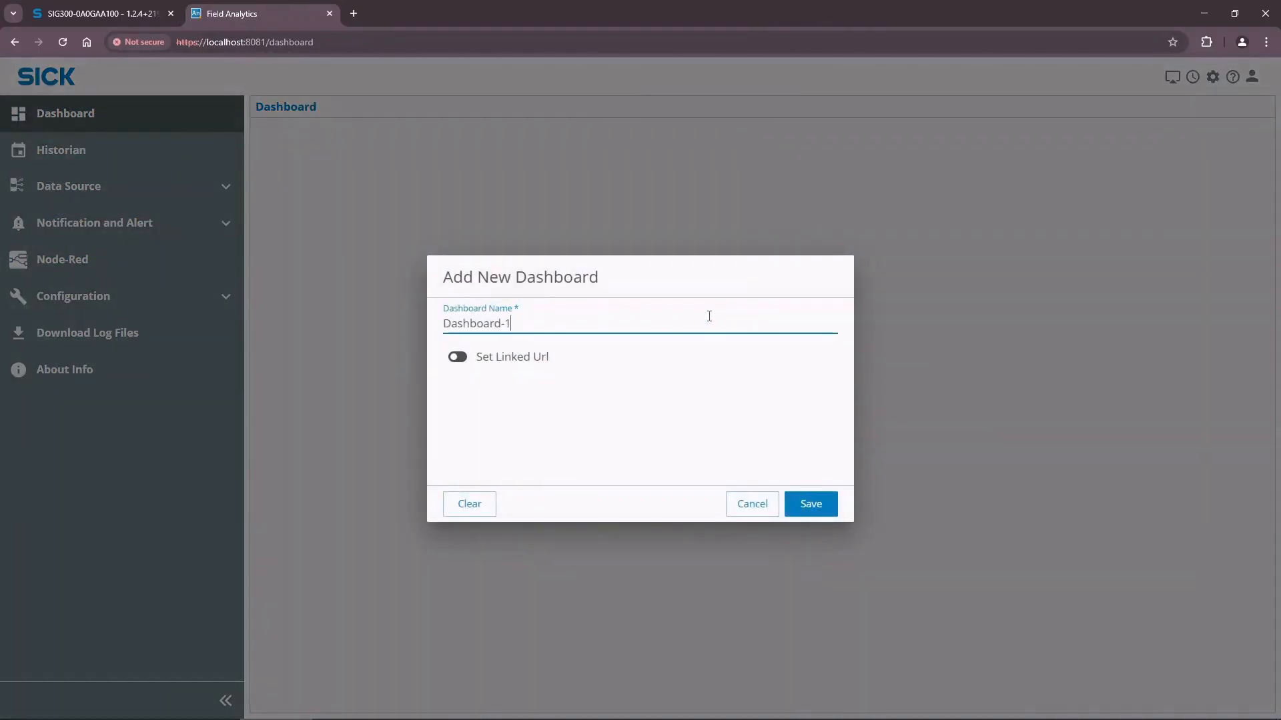
type("MPB")
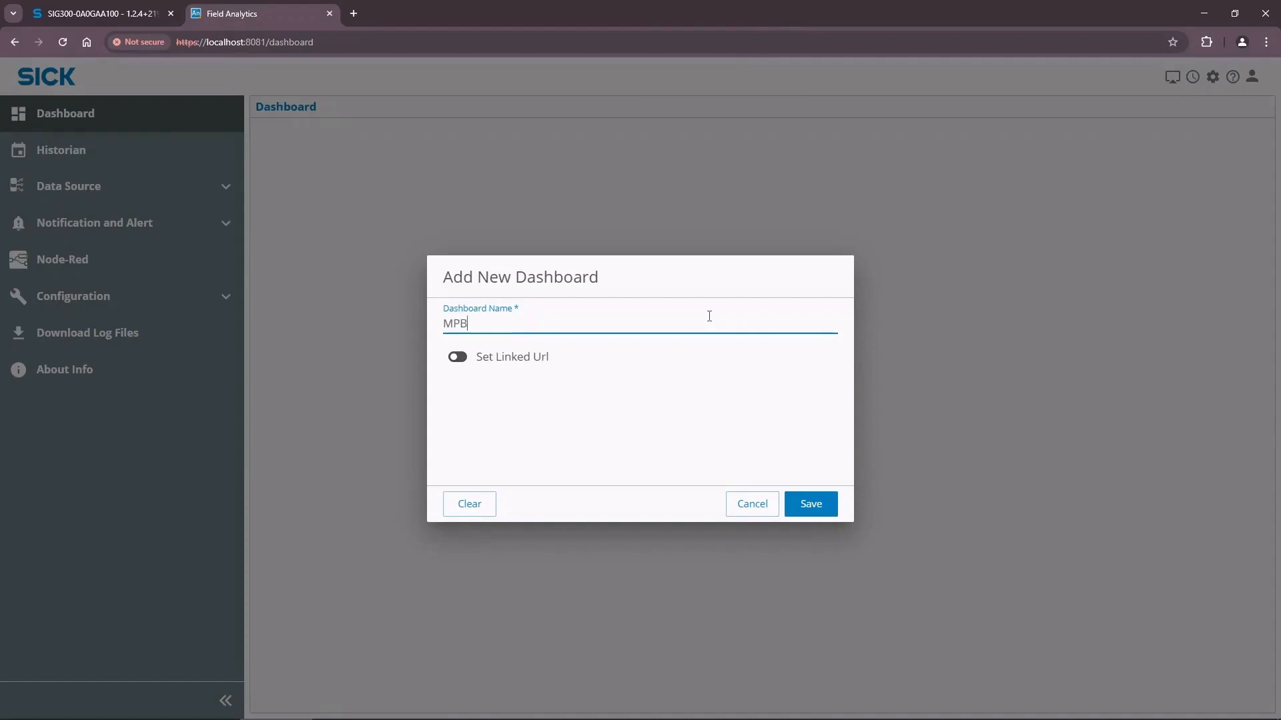
type("10_")
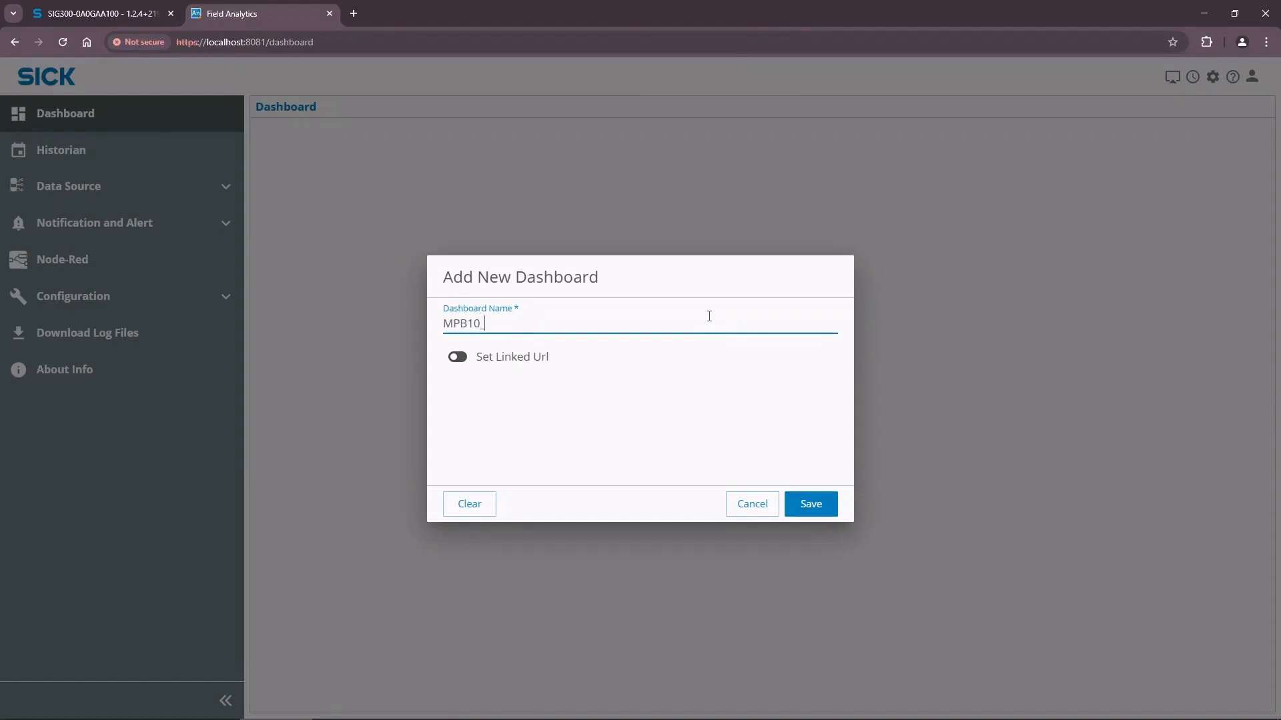
type("dashboard")
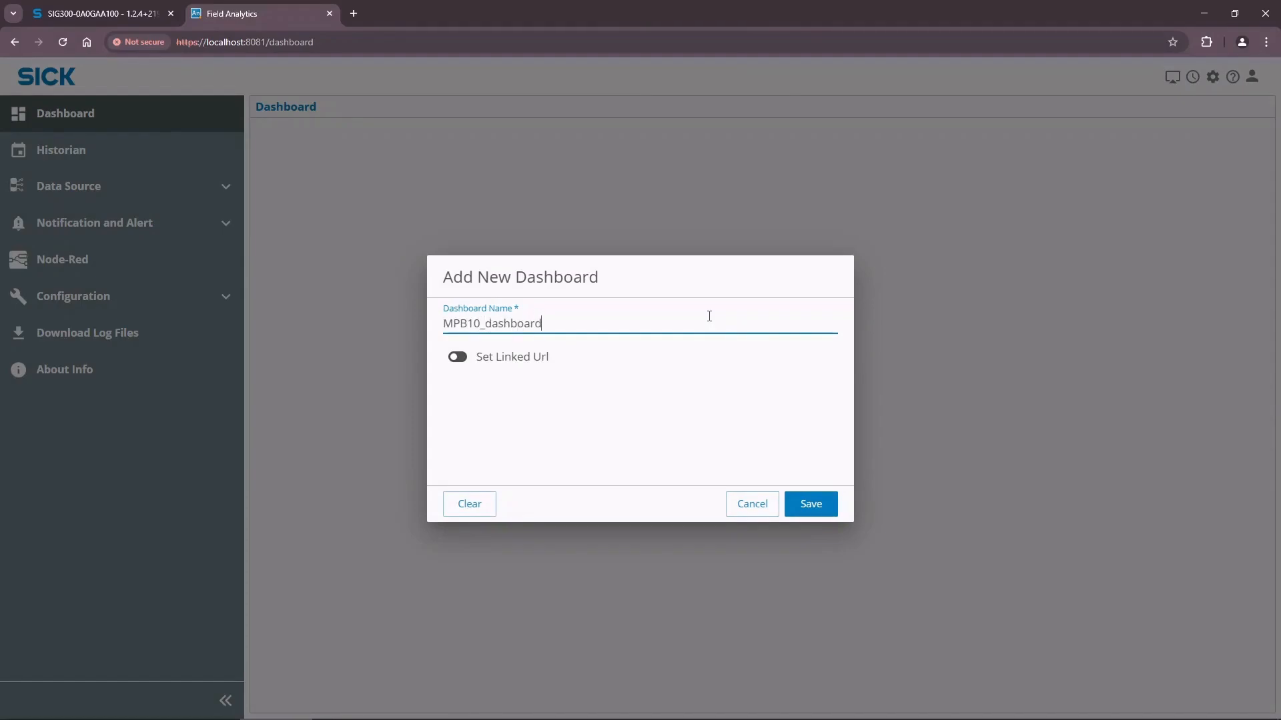
left_click(810, 504)
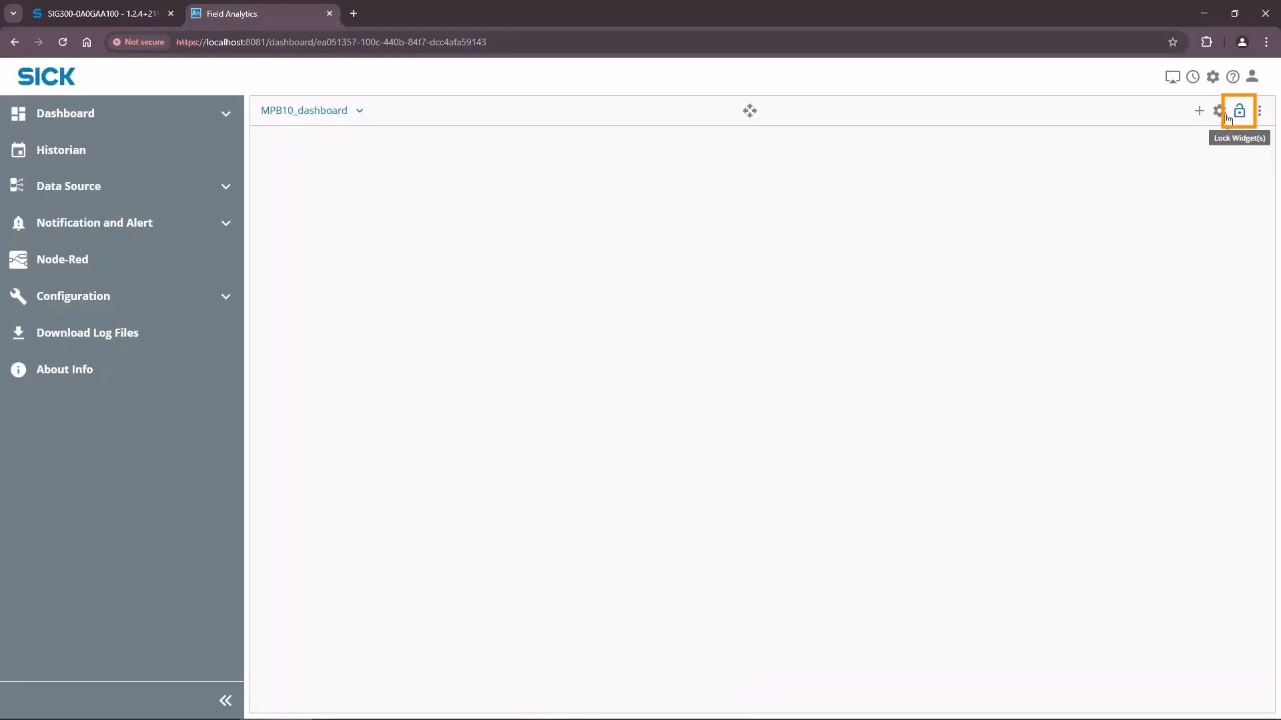
mouse_move(1198, 111)
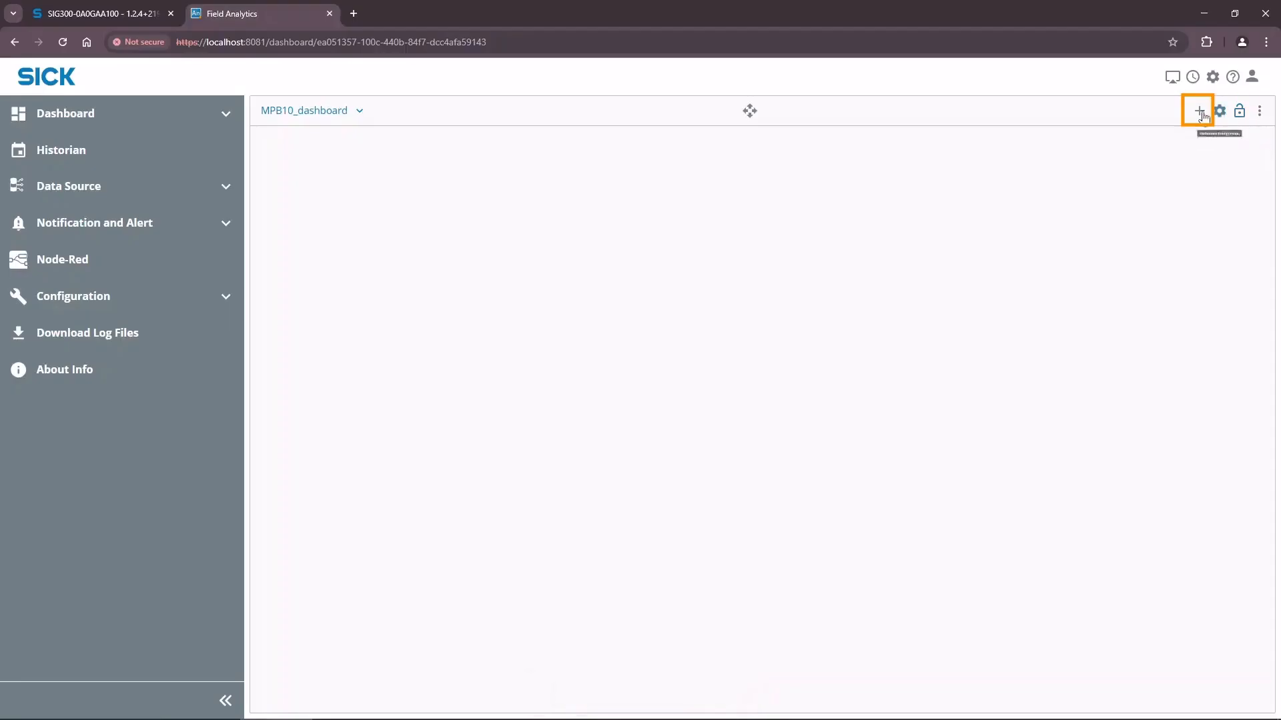
- Add a new widget of type Flex Line Chart to the dashboard
left_click(1198, 111)
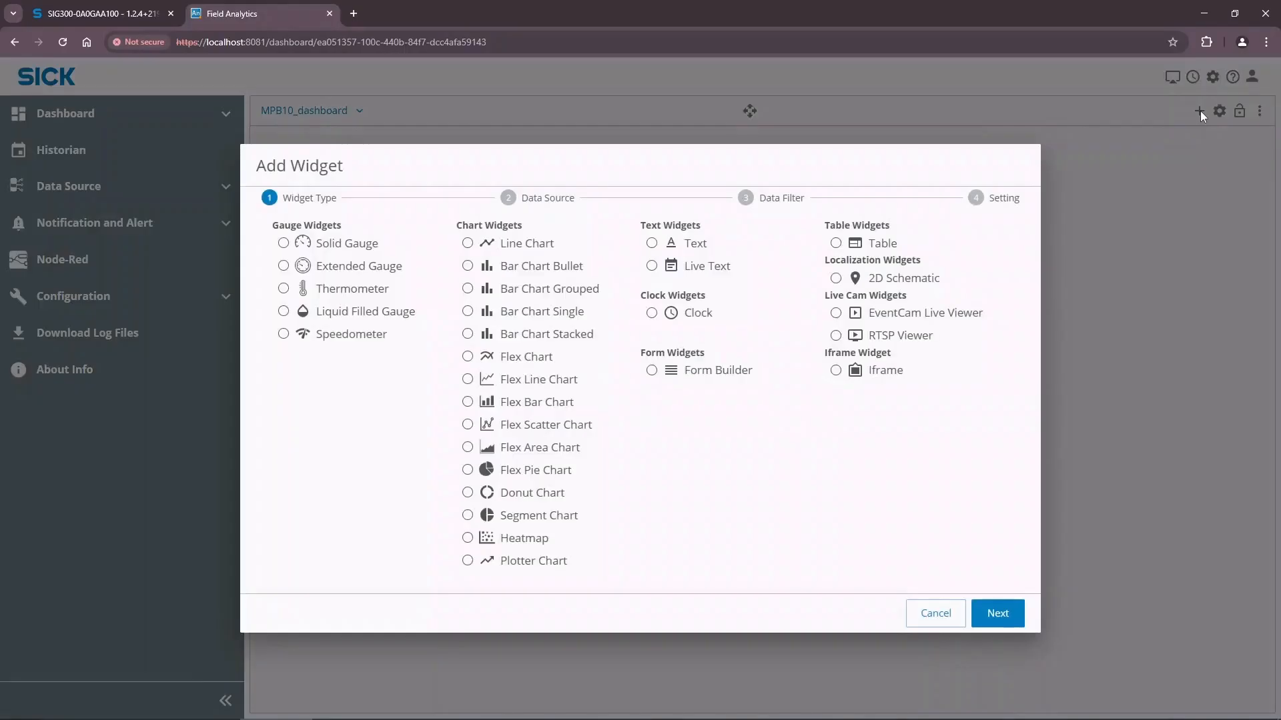
mouse_move(631, 318)
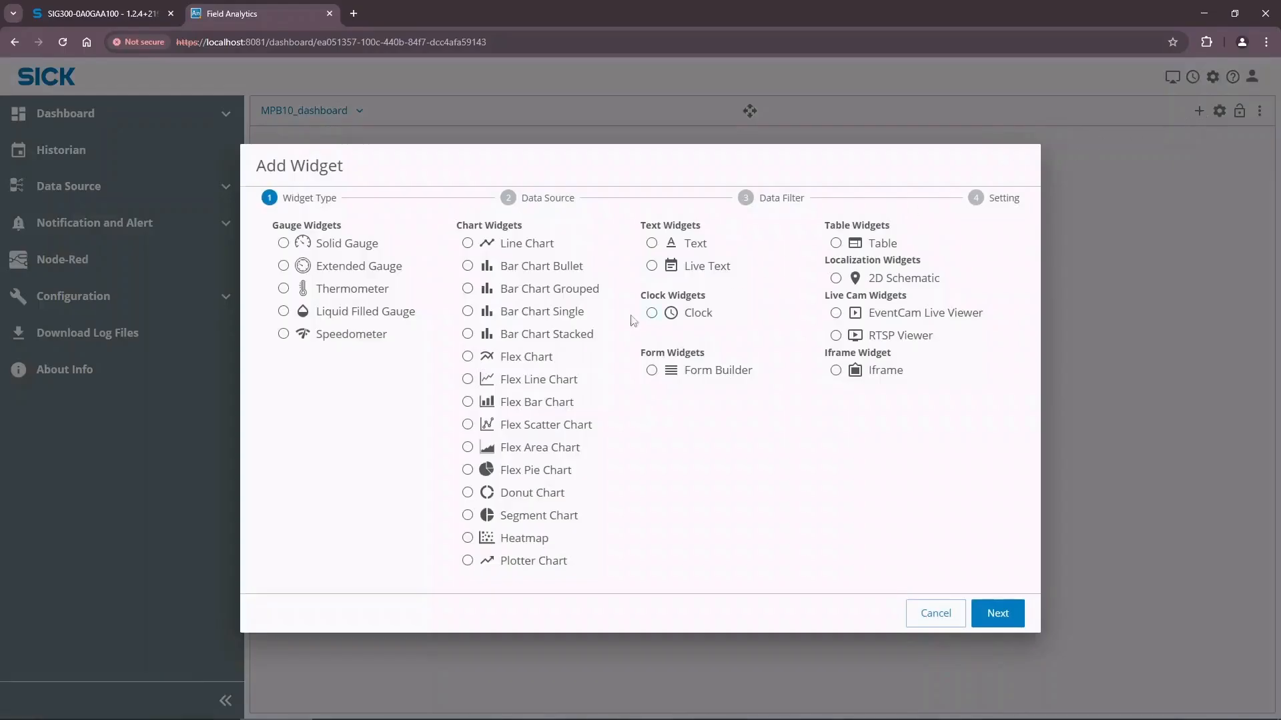
left_click(467, 379)
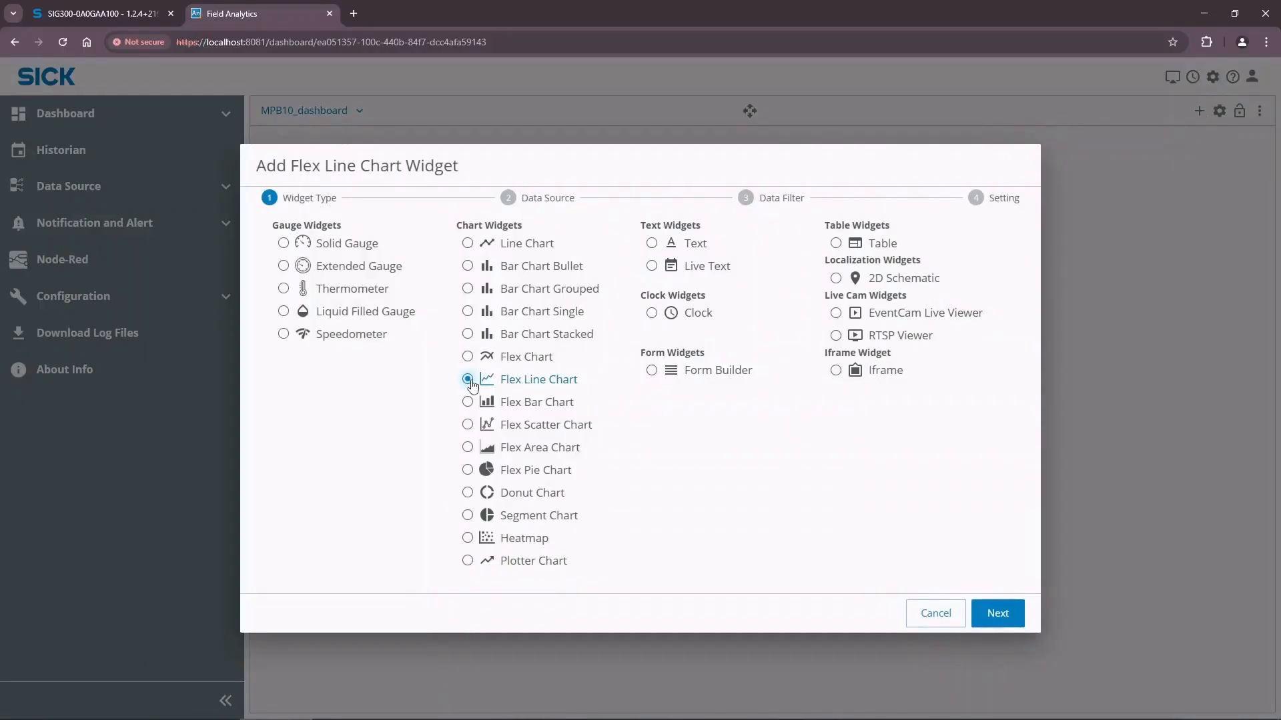
mouse_move(998, 614)
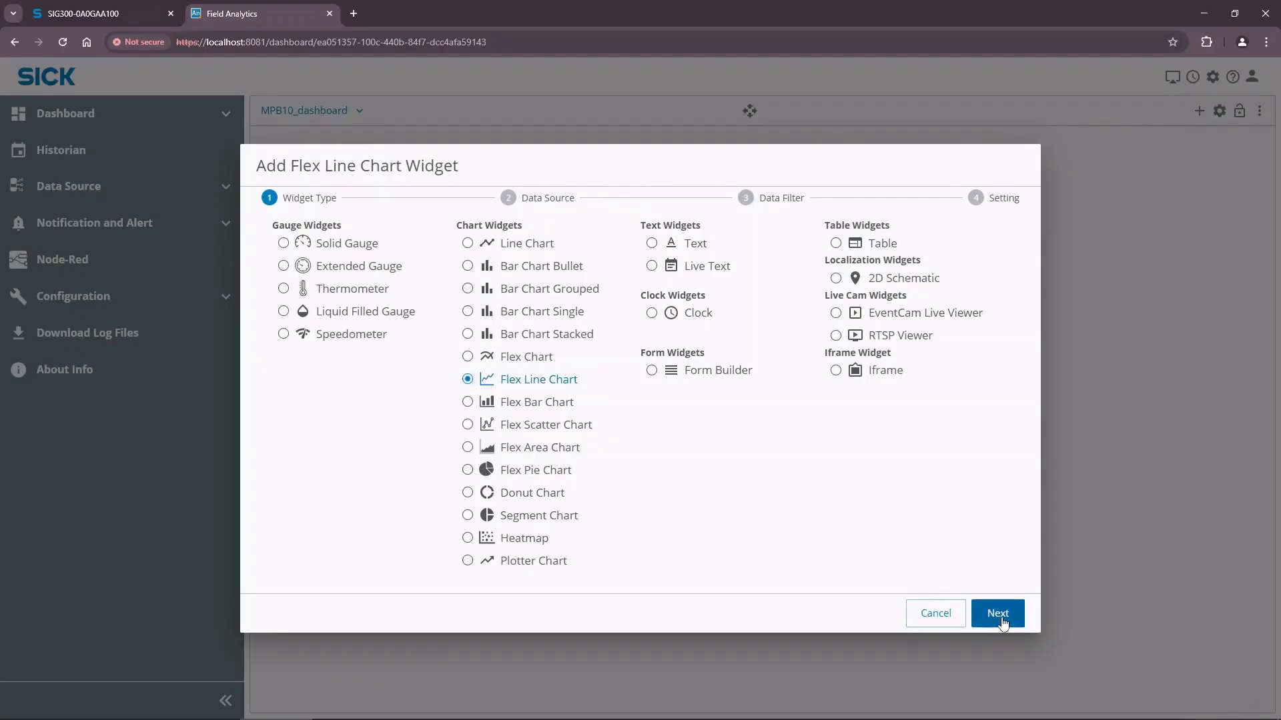
left_click(997, 613)
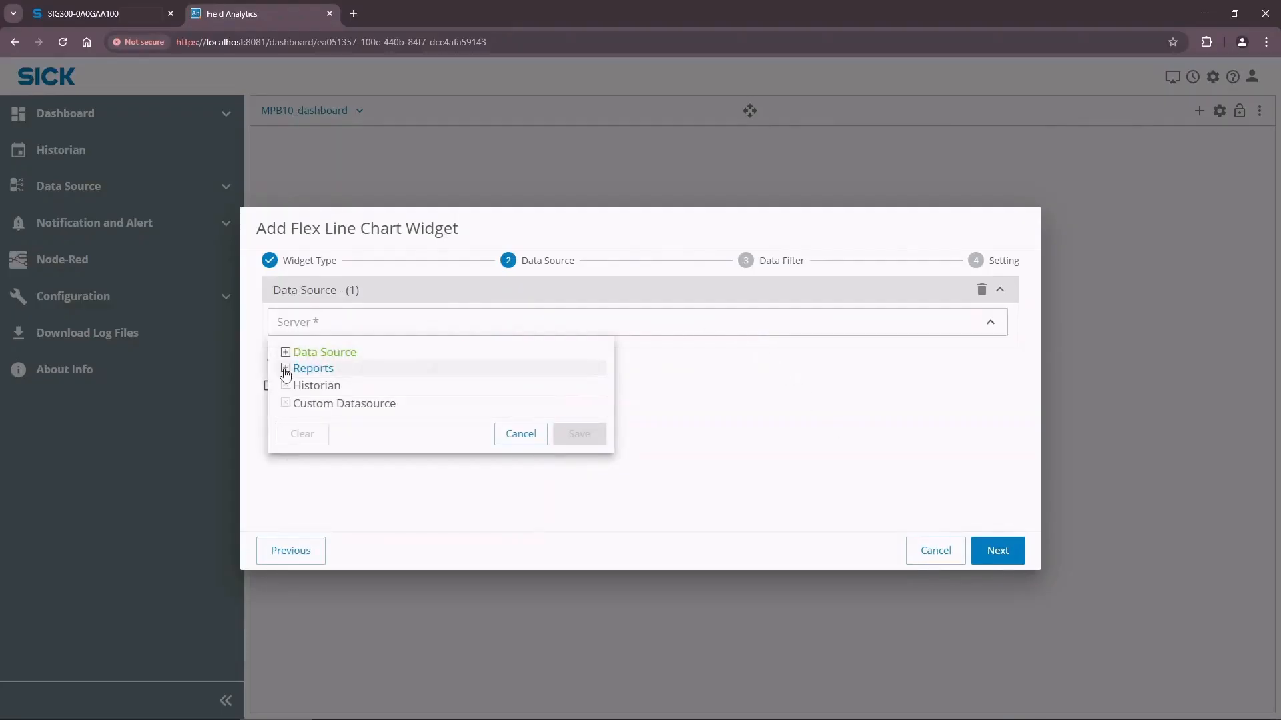
- Choose the saved report MPB10_vibration_report as the widget's data source
left_click(286, 368)
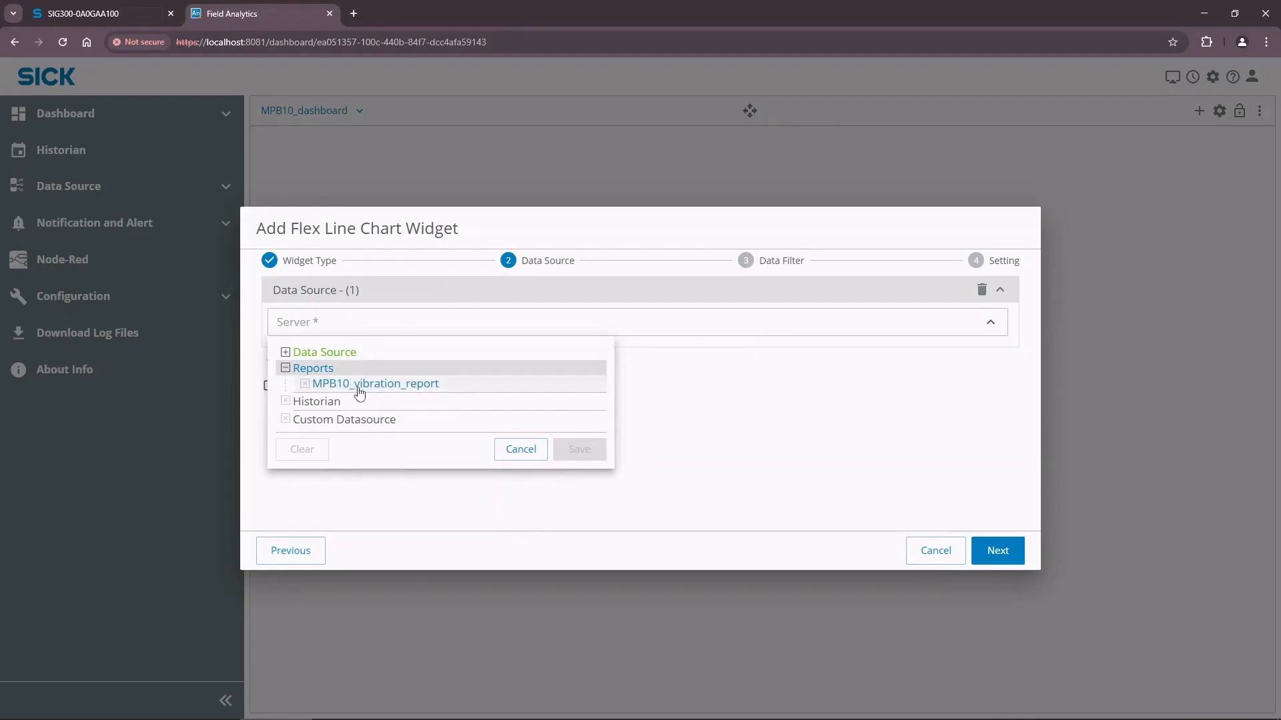
left_click(375, 383)
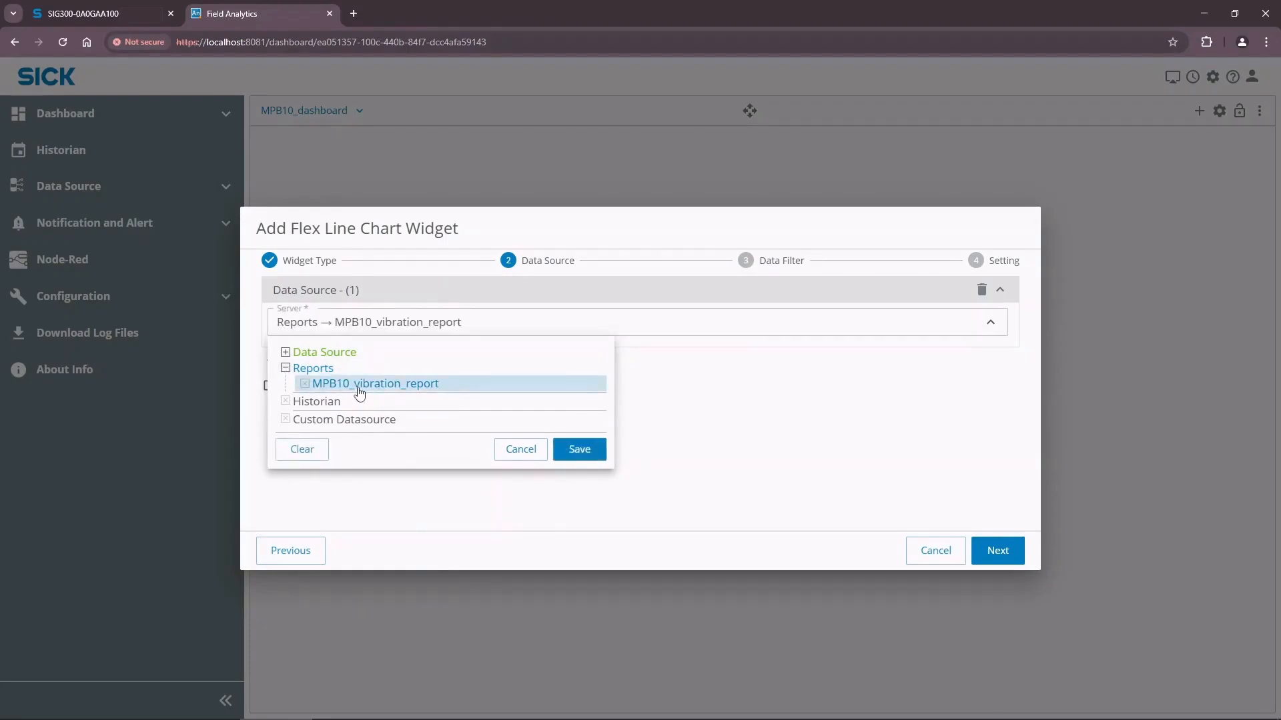
mouse_move(579, 450)
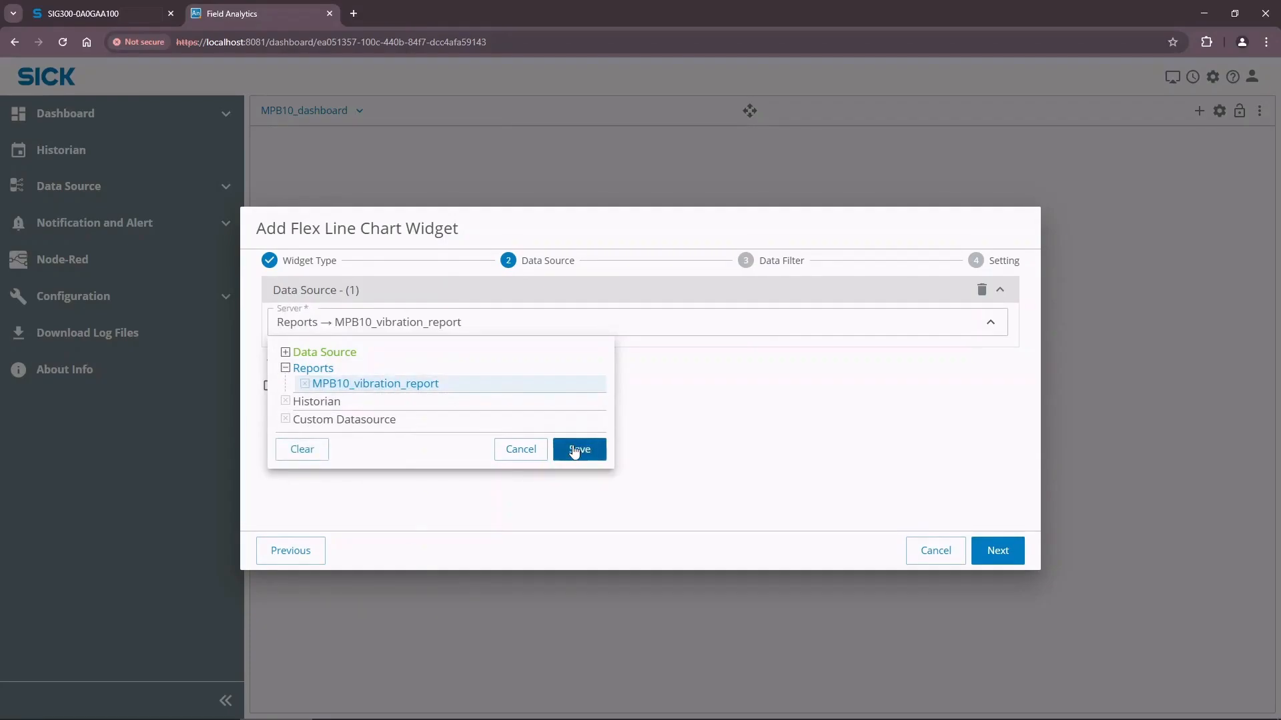
left_click(579, 449)
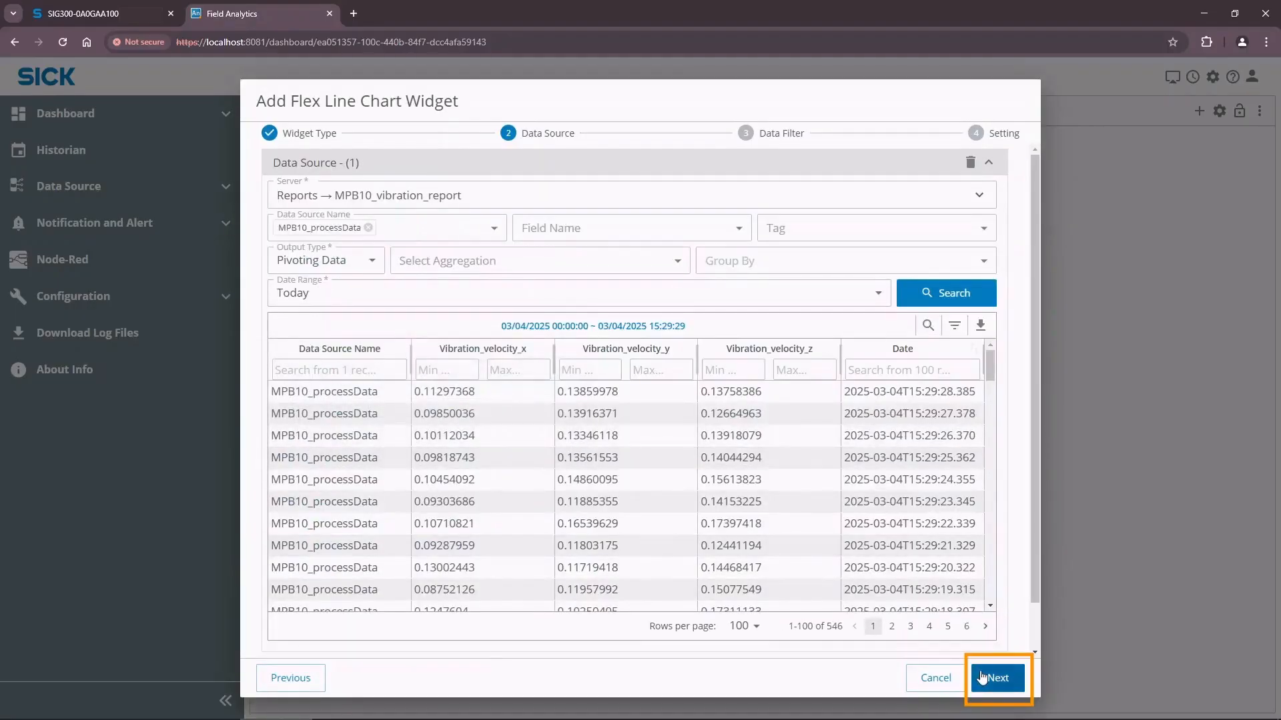
- Set the first data set's Data Array to output[0]['rows'] in the Data Filter
left_click(998, 678)
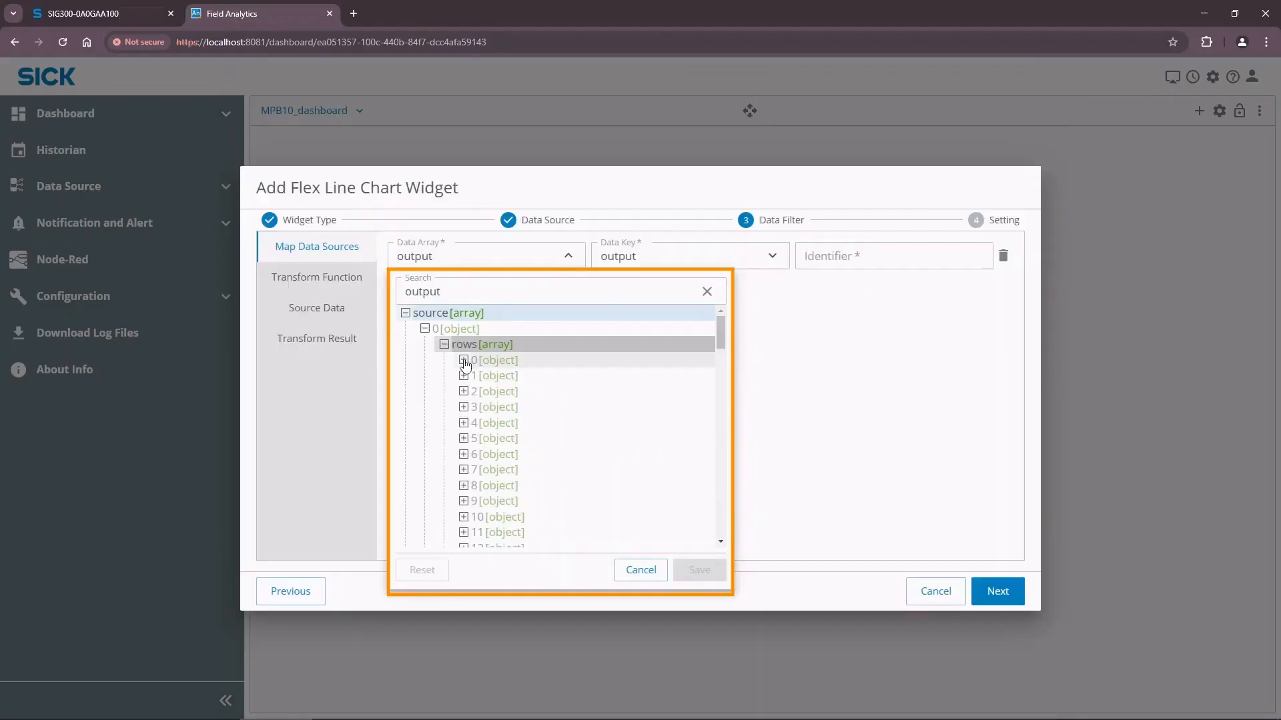
left_click(463, 360)
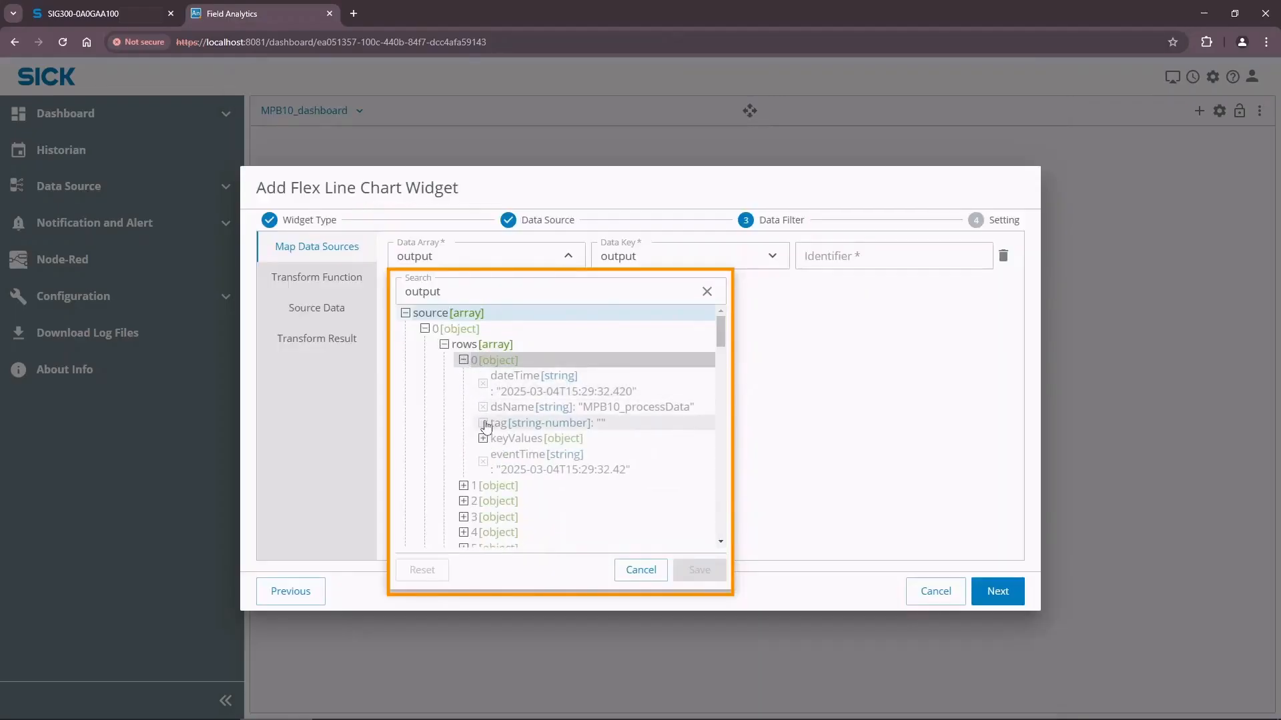
left_click(483, 438)
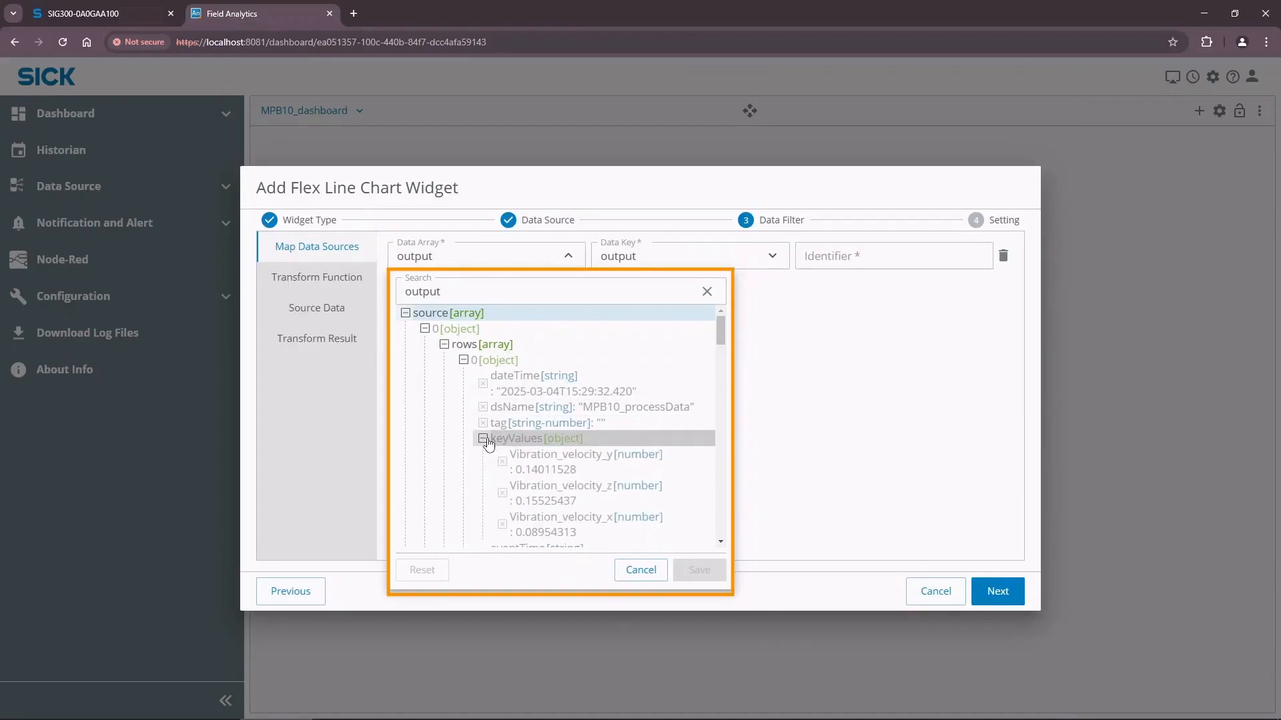
scroll("down", 3)
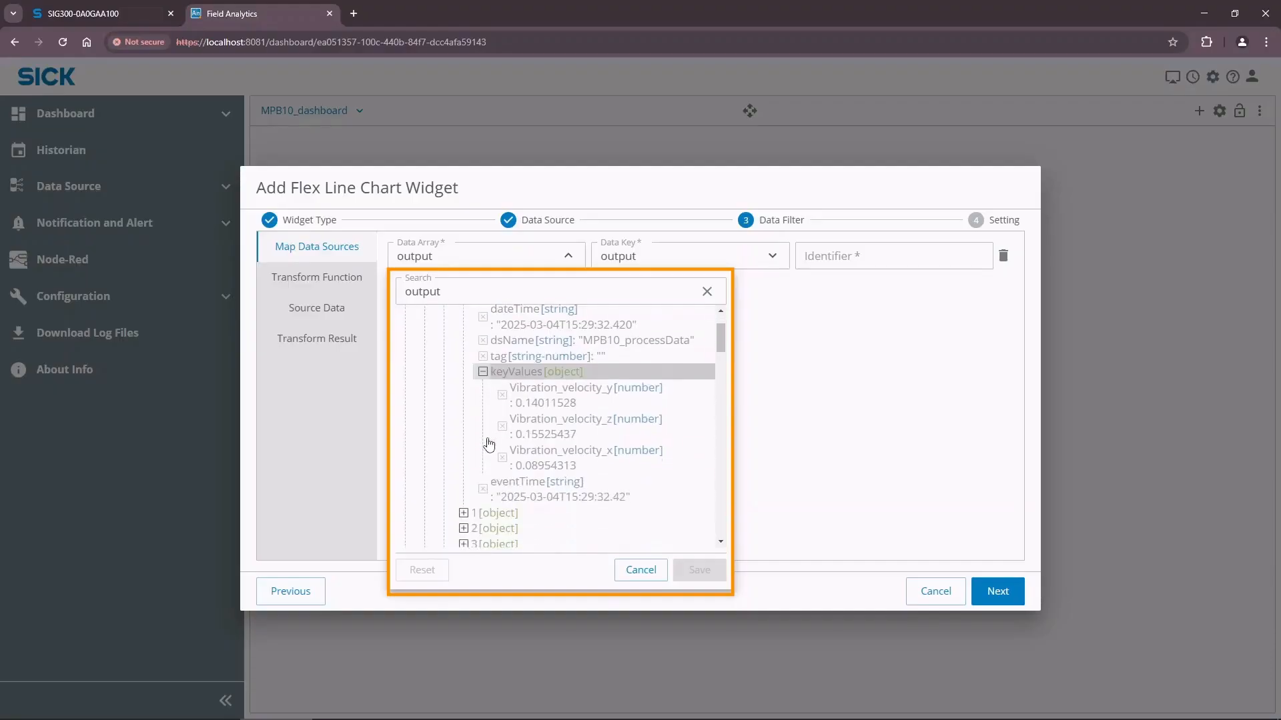
scroll("up", 3)
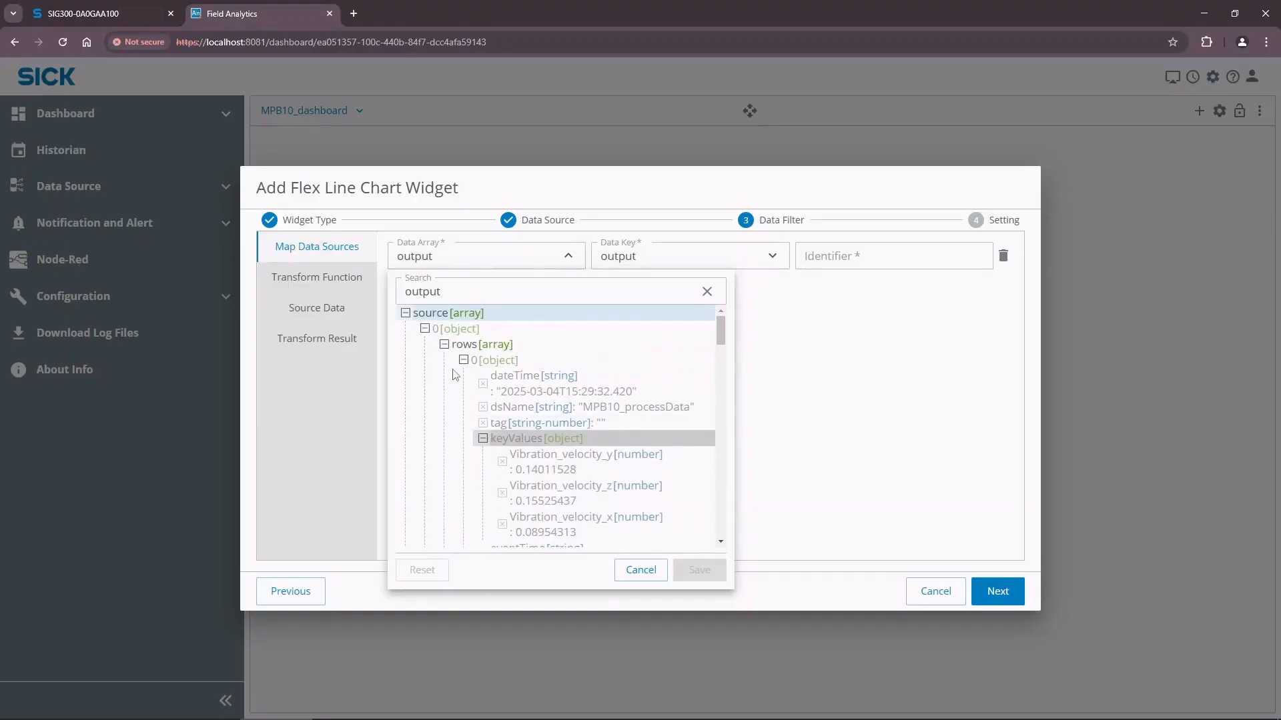
left_click(463, 344)
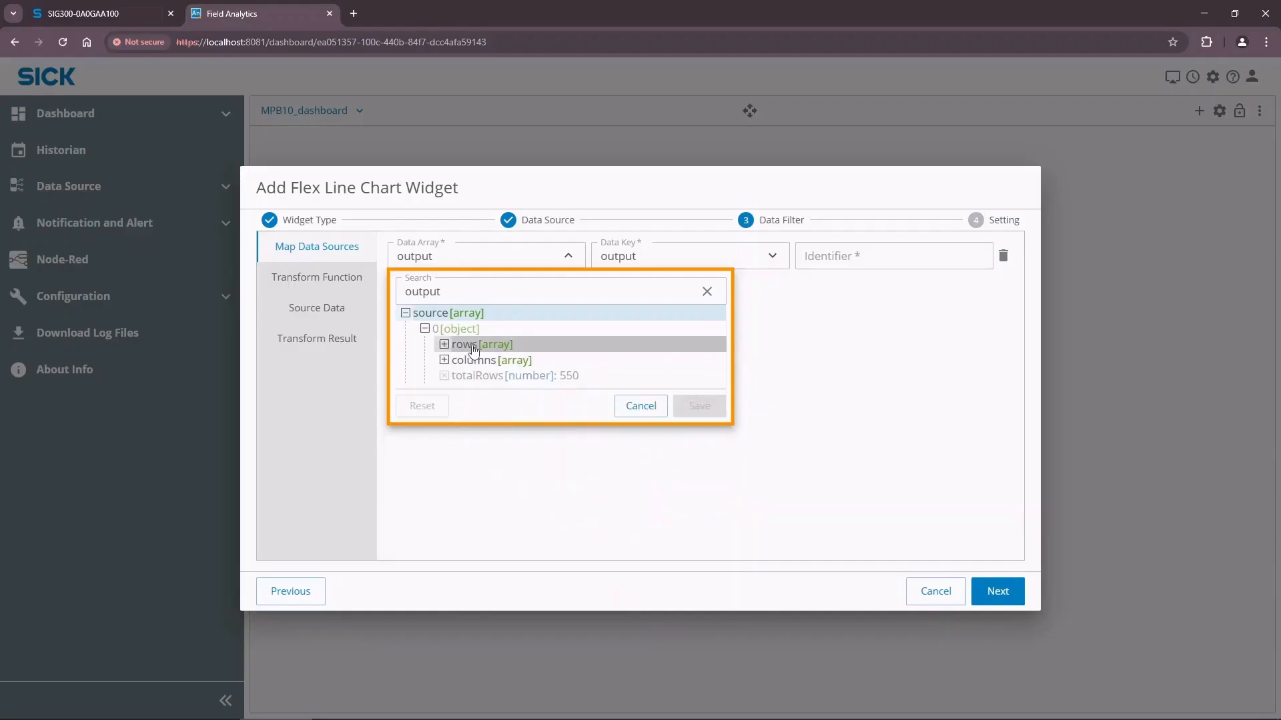
left_click(482, 344)
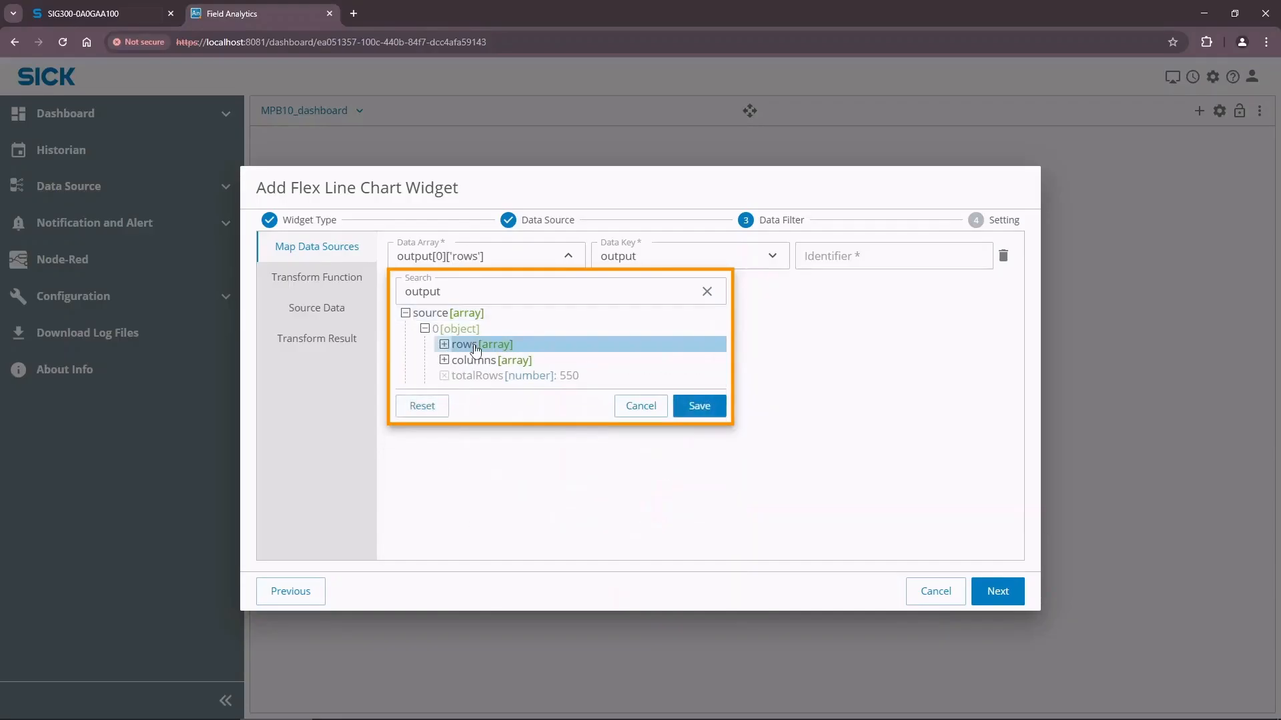
mouse_move(524, 365)
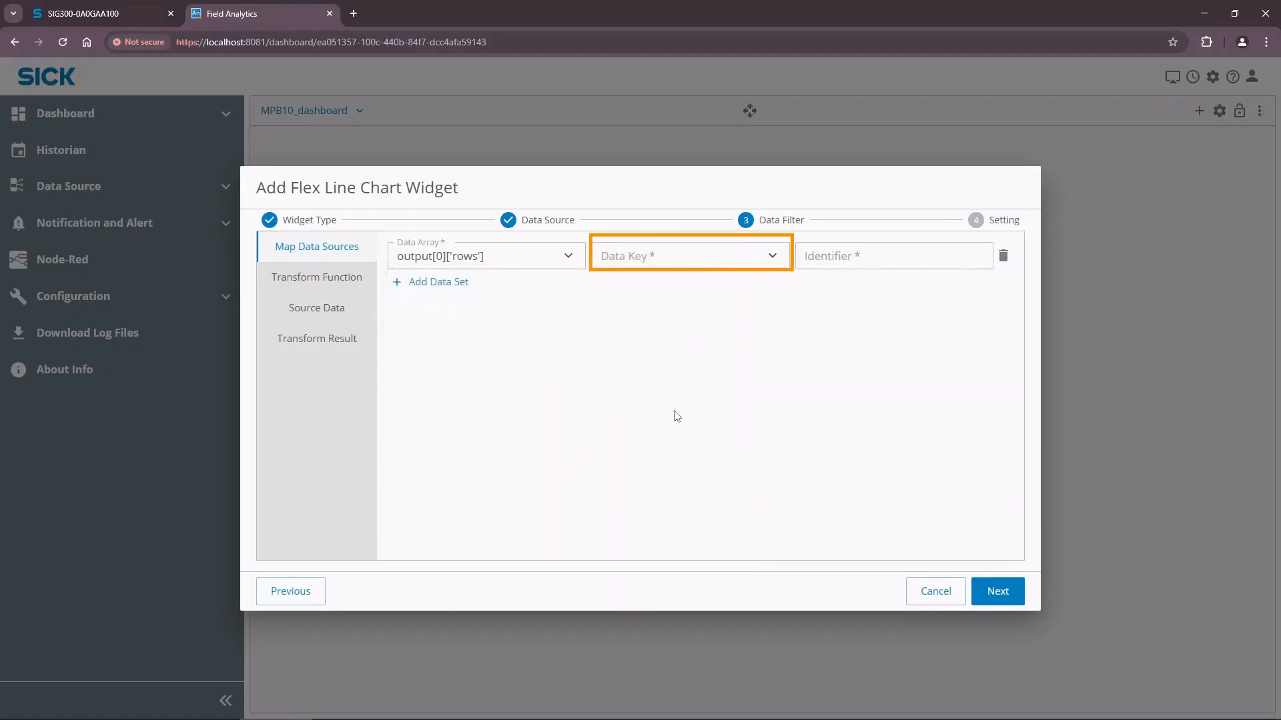
mouse_move(754, 271)
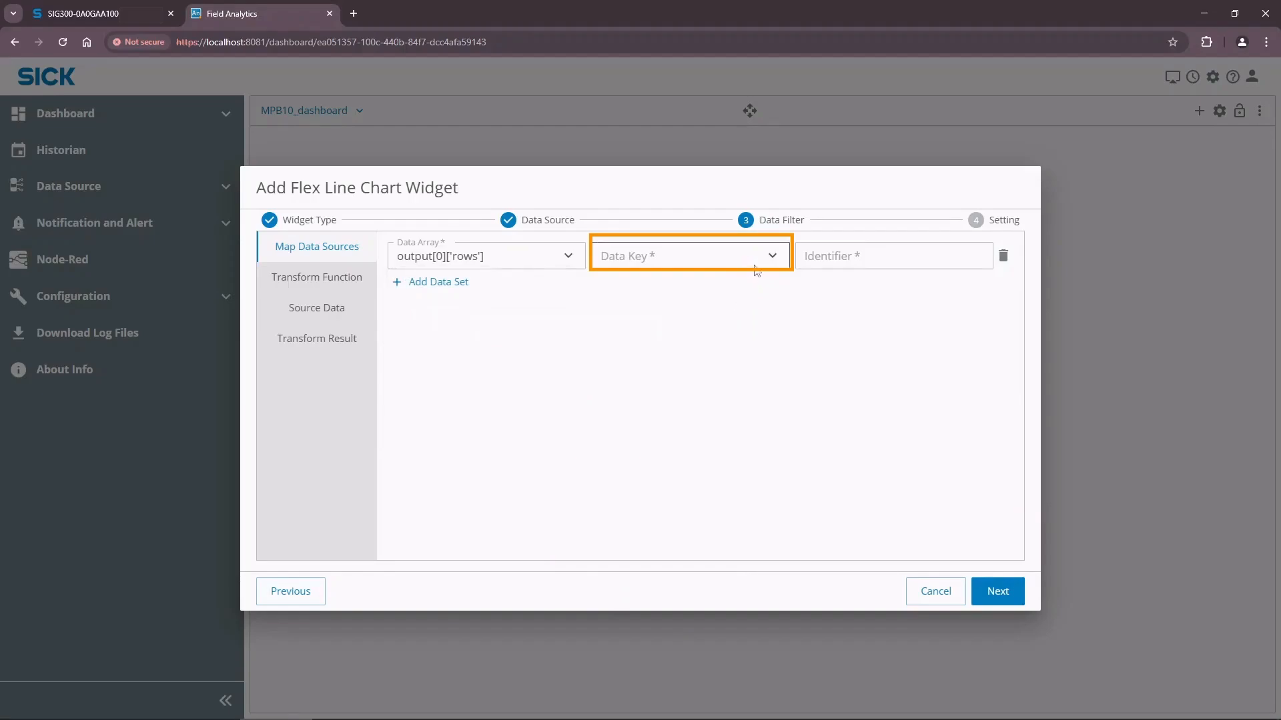
- Set the first data set's Data Key to keyValues > Vibration_velocity_x
left_click(688, 256)
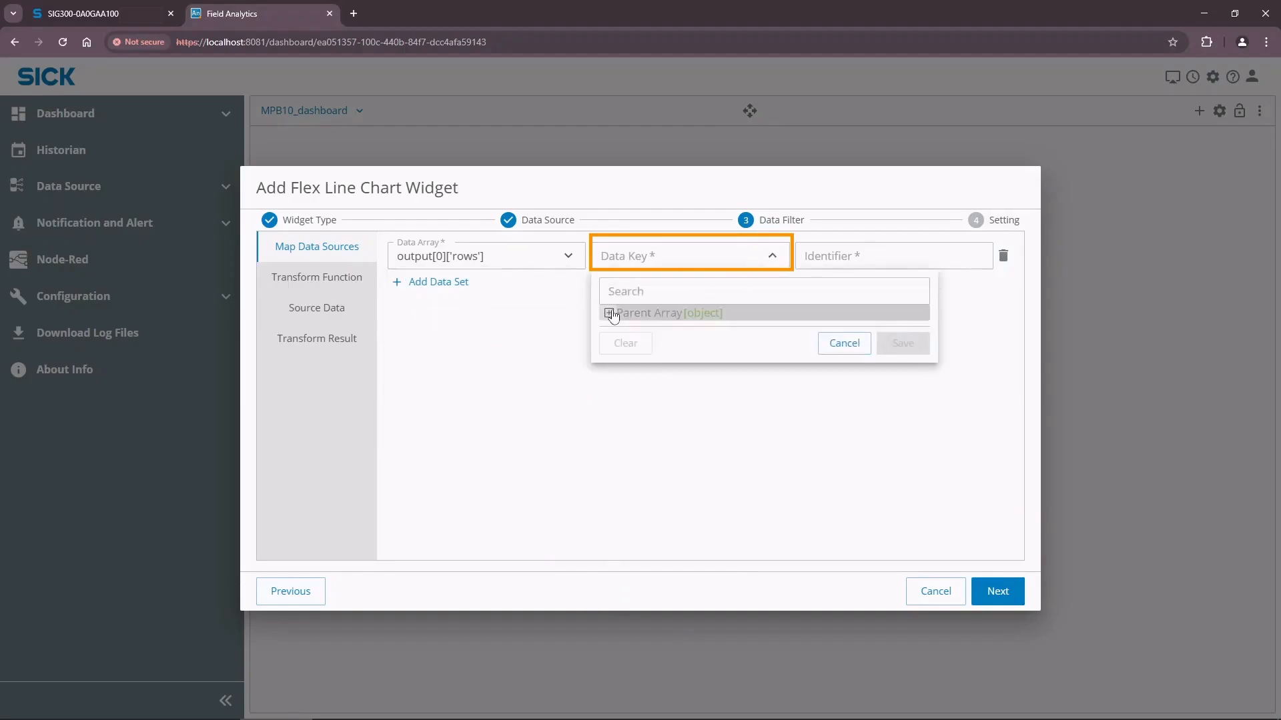
left_click(608, 312)
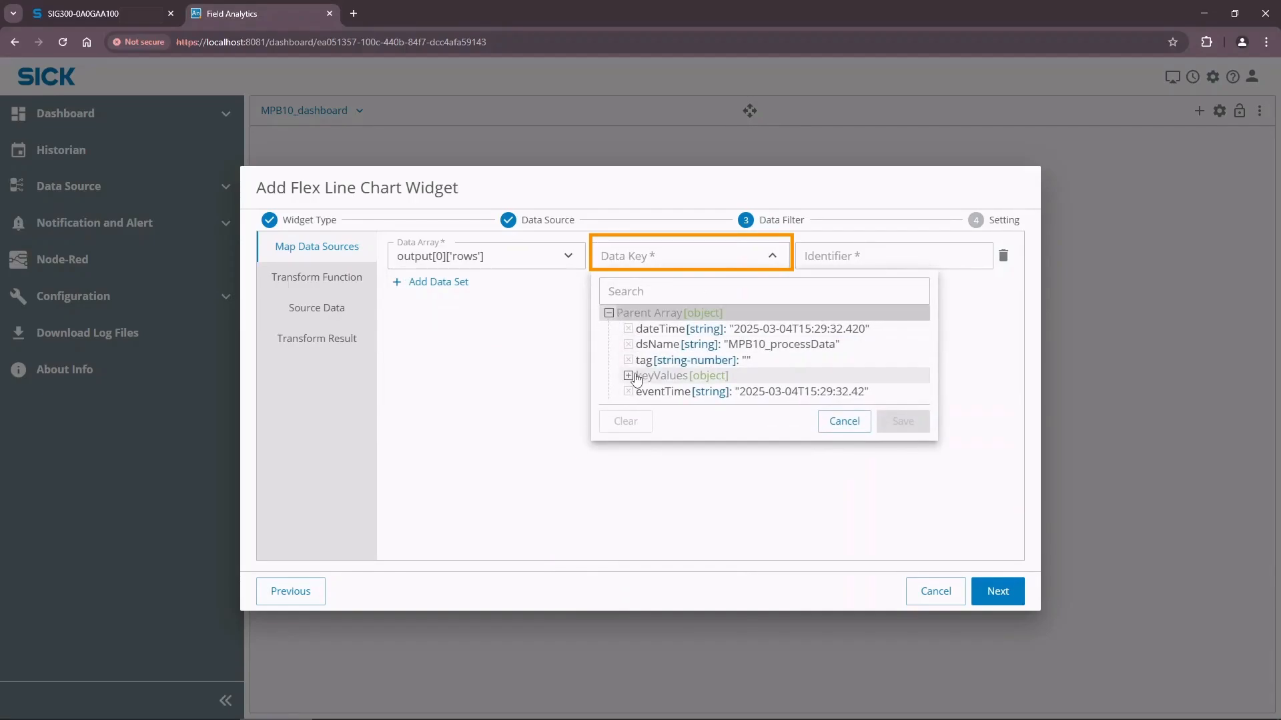
left_click(629, 376)
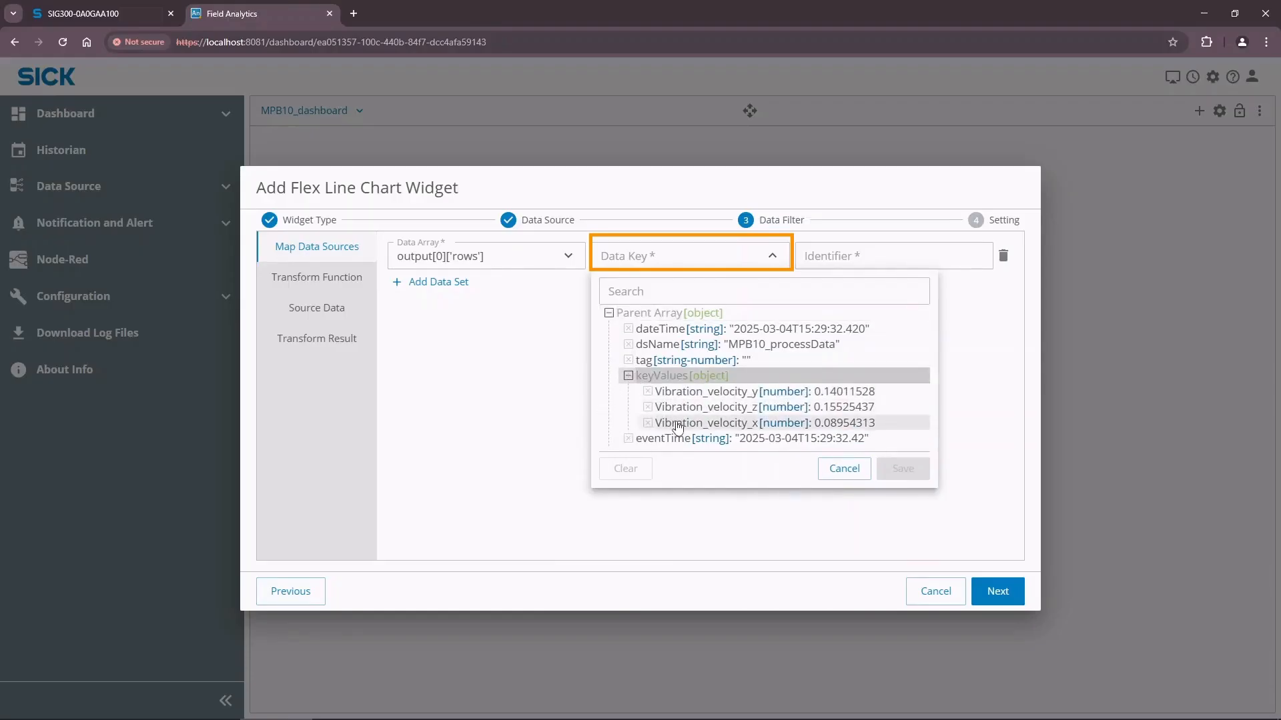
left_click(733, 423)
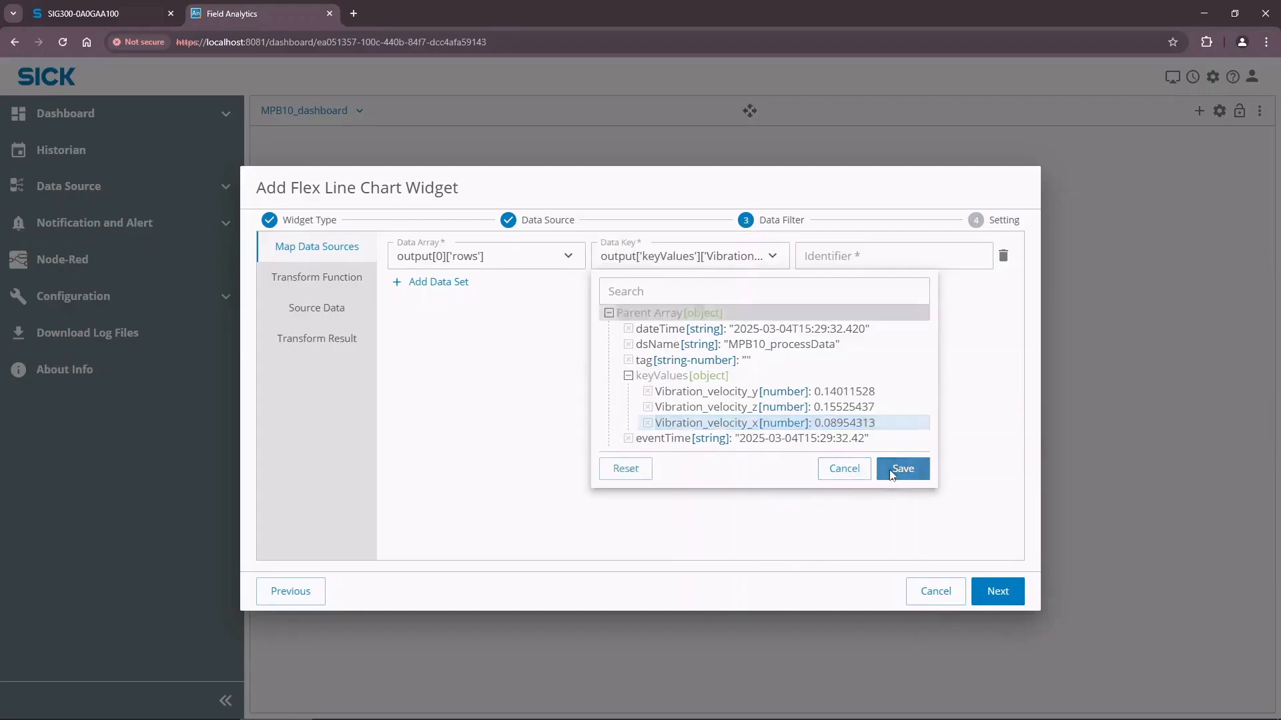
left_click(902, 468)
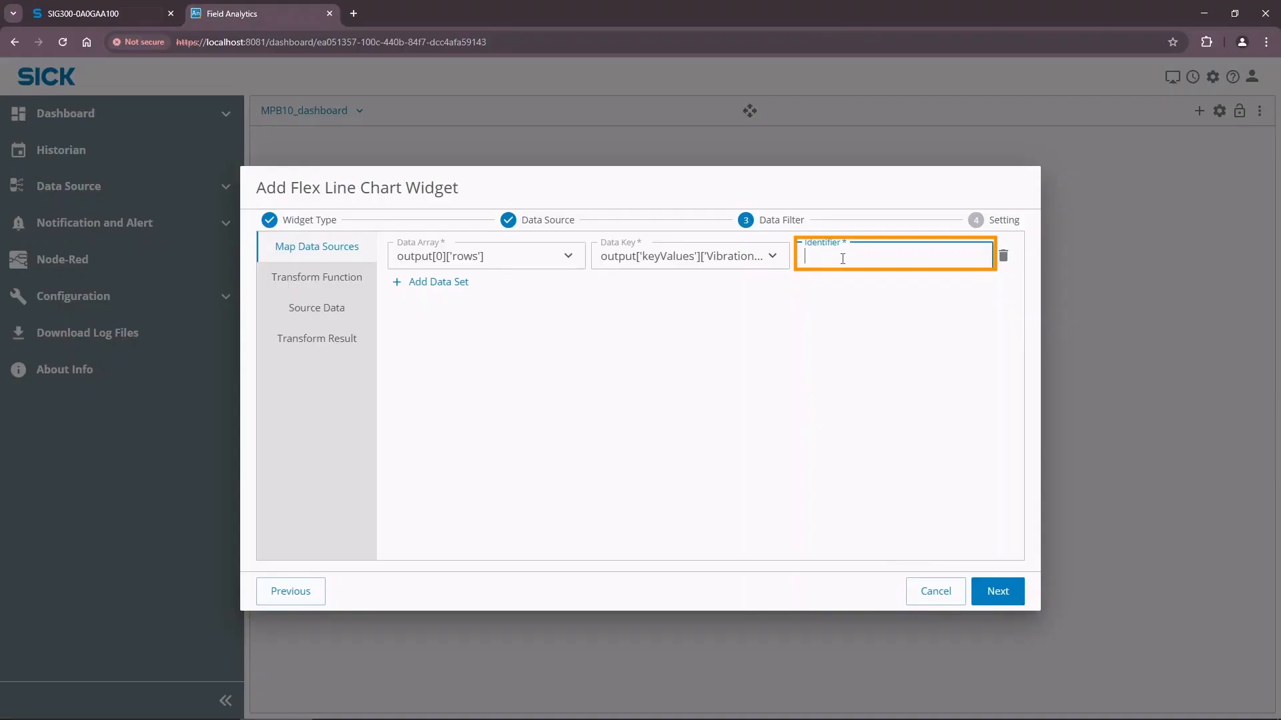
- Give the data set the identifier vibration_x and add a second data set
type("vibration")
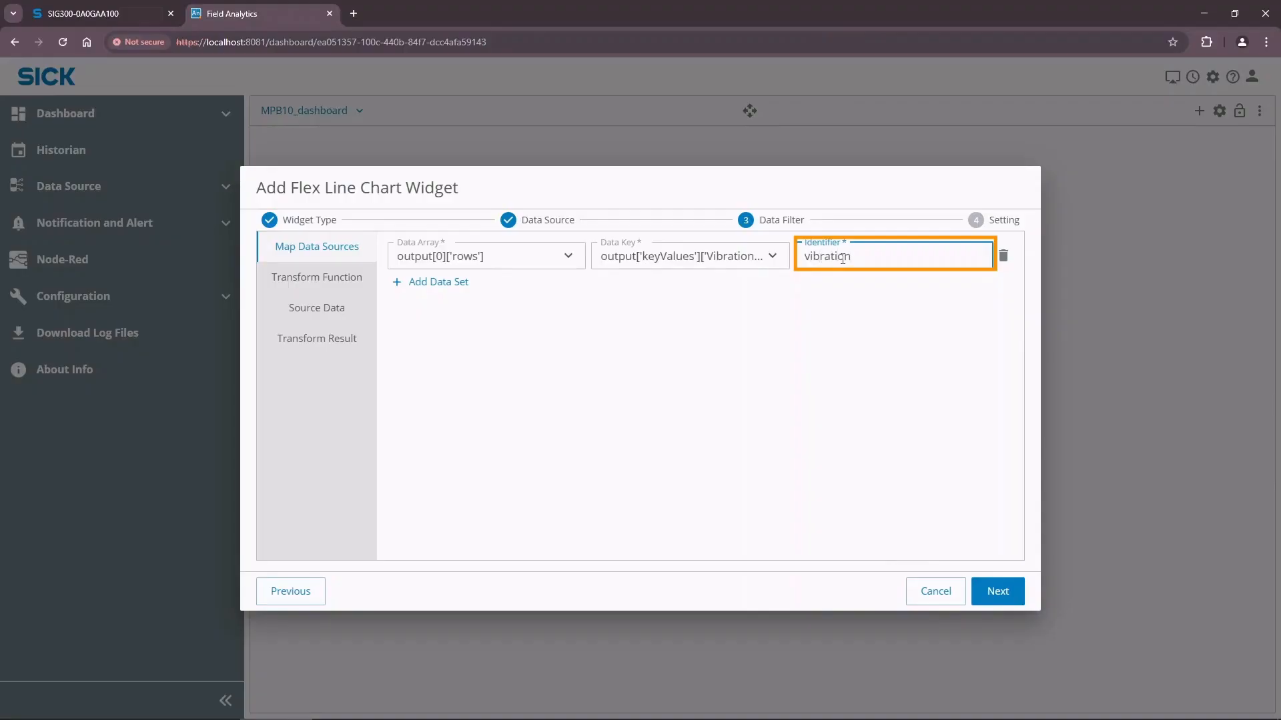
type("_x")
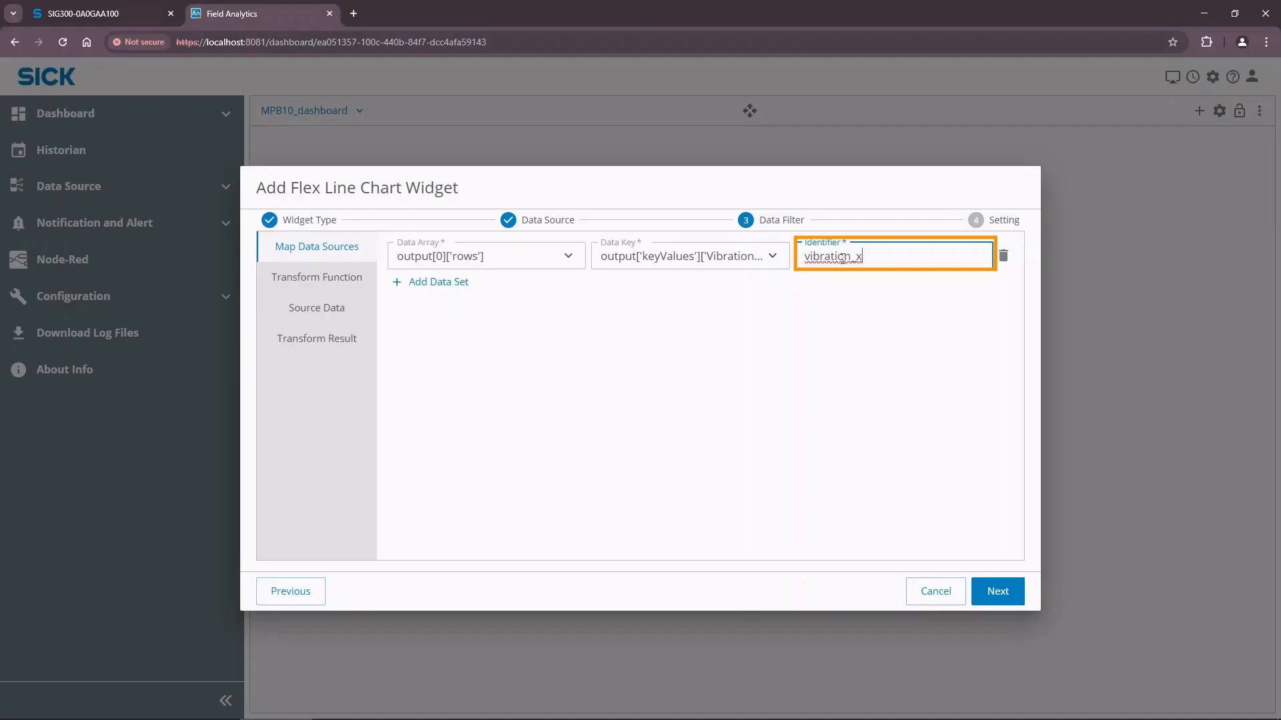
left_click(439, 281)
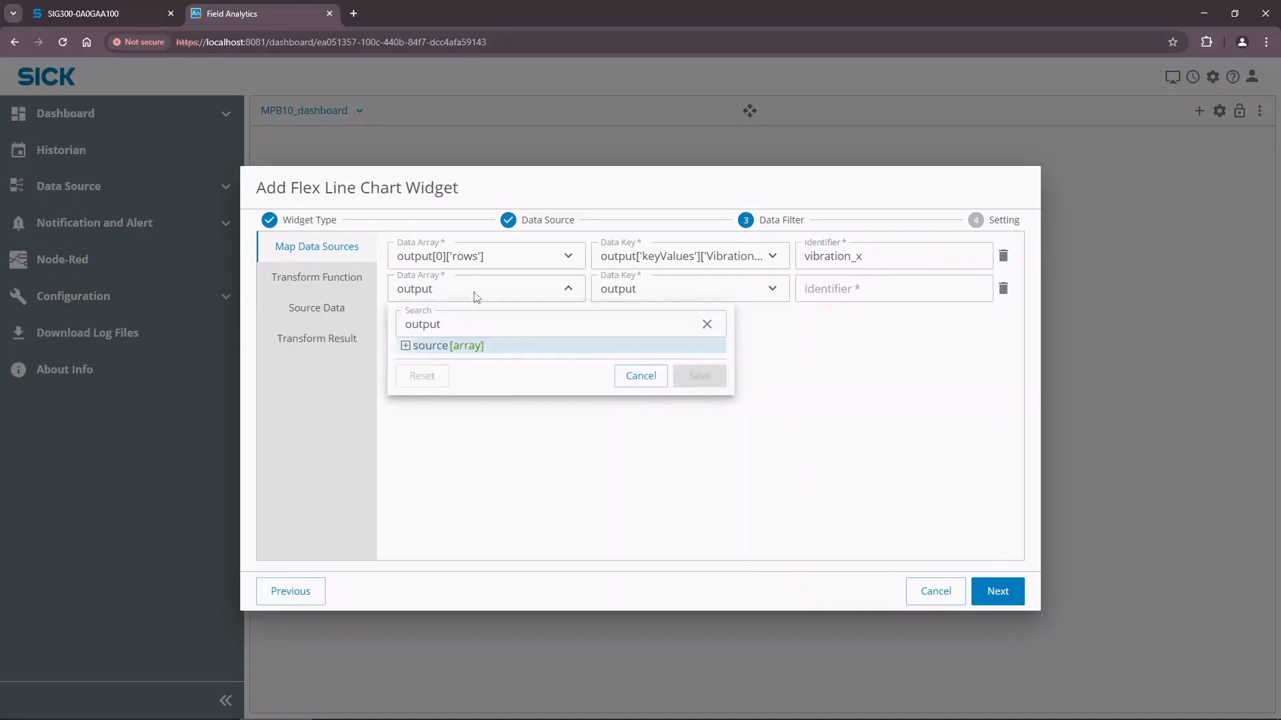
- Map the second data set to rows > keyValues > Vibration_velocity_y with identifier vibration_y
left_click(406, 344)
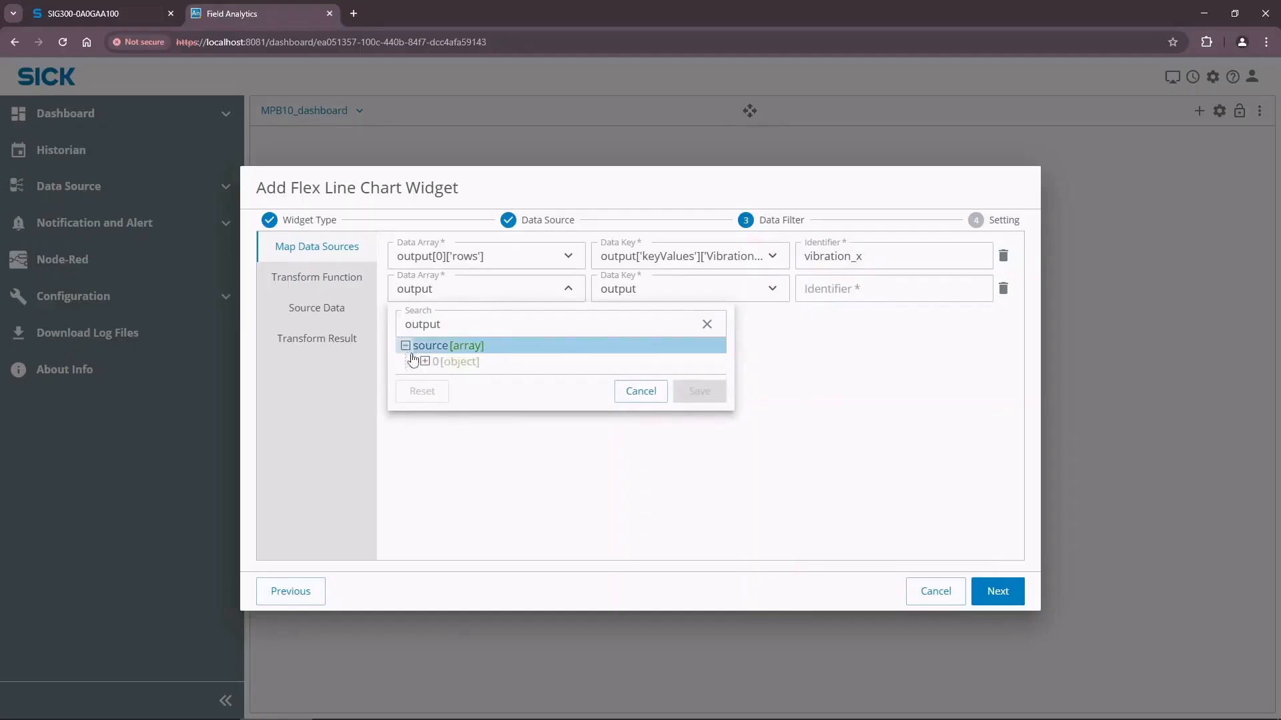
left_click(424, 362)
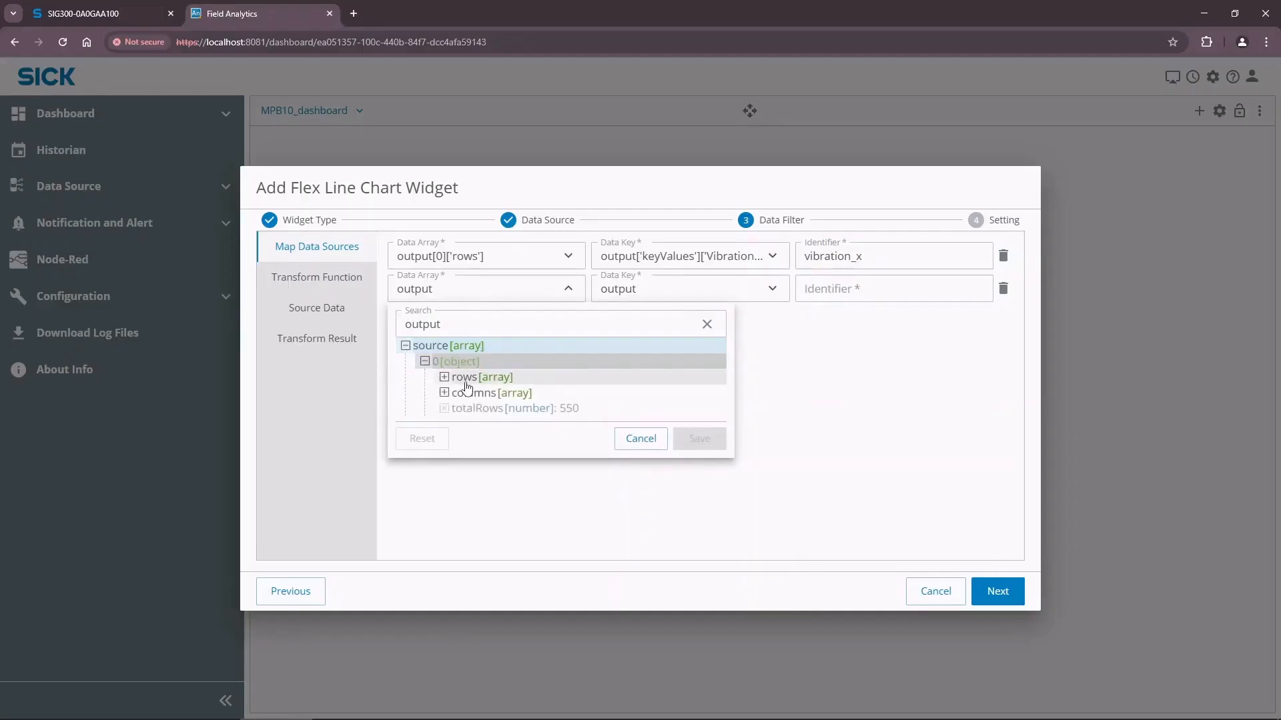
left_click(464, 376)
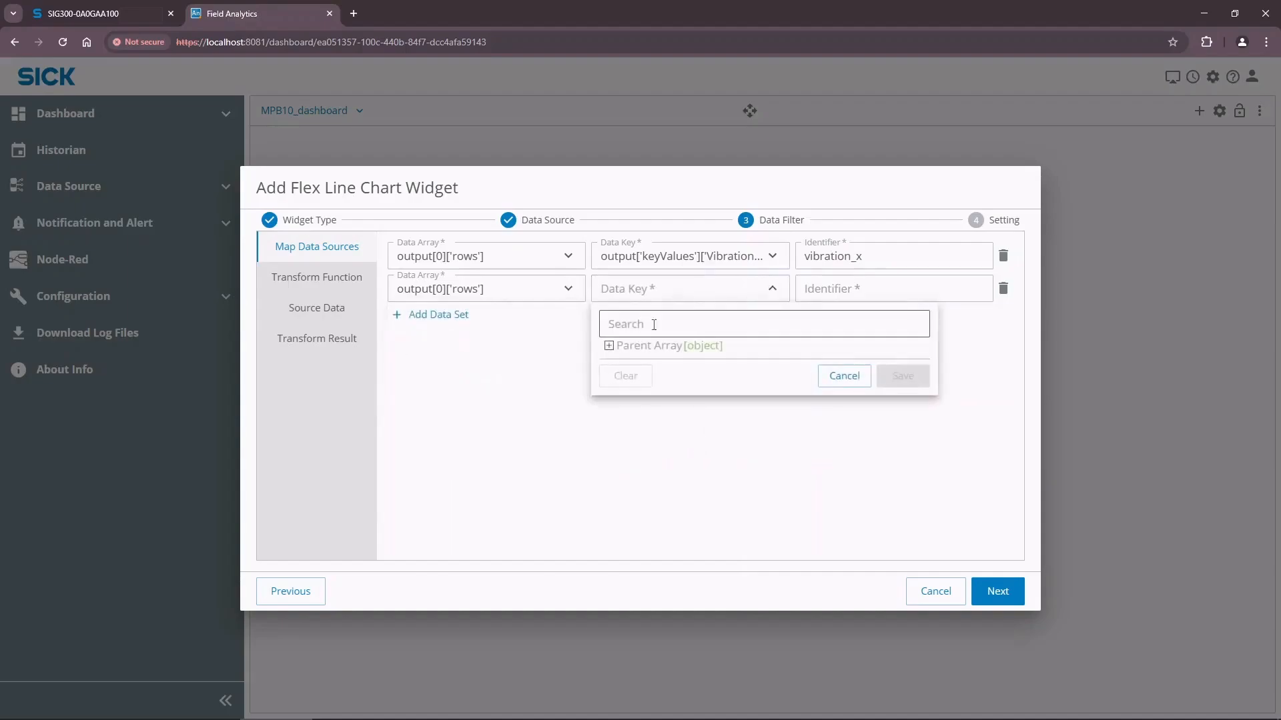
left_click(608, 345)
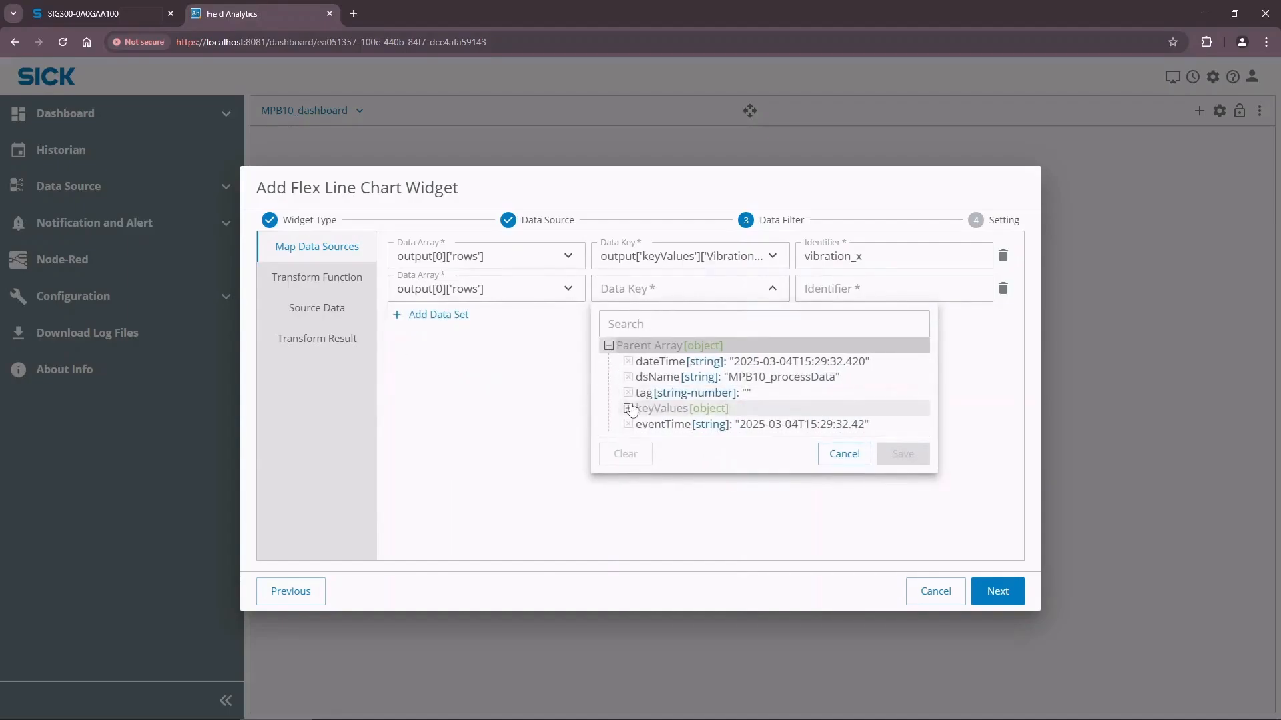
left_click(629, 409)
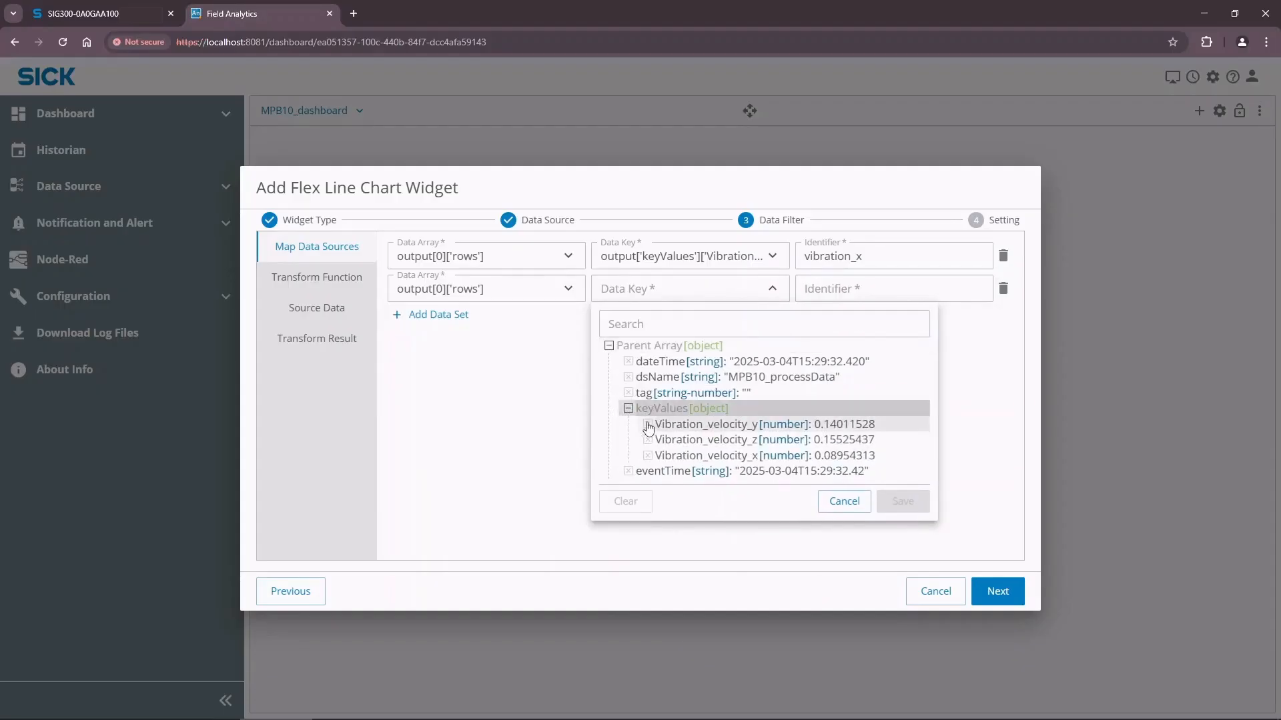
left_click(731, 425)
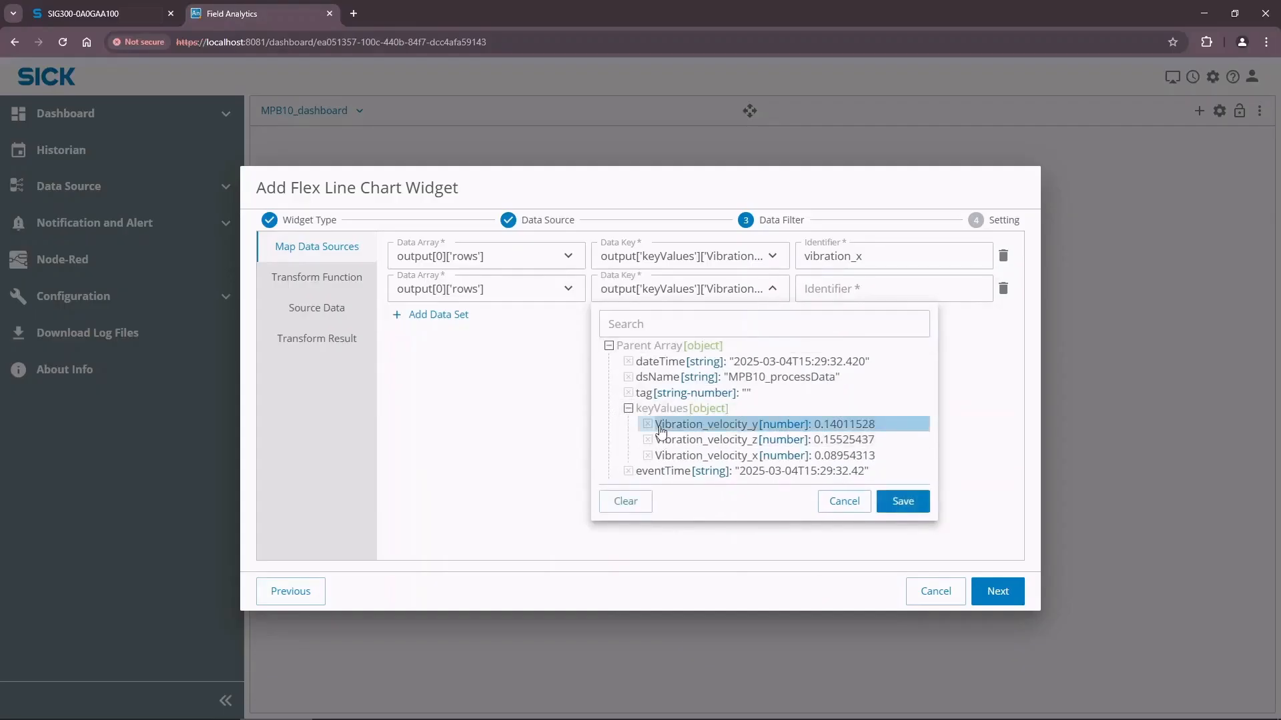
left_click(843, 500)
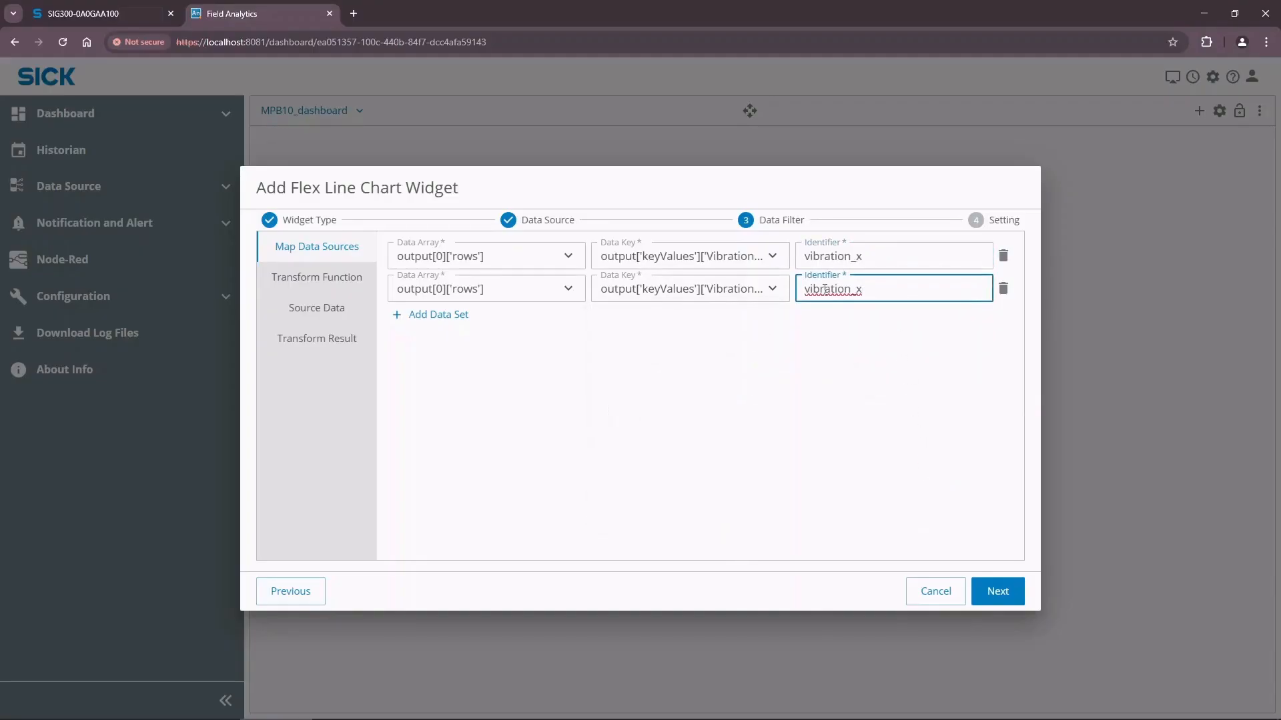
type("vibration_y")
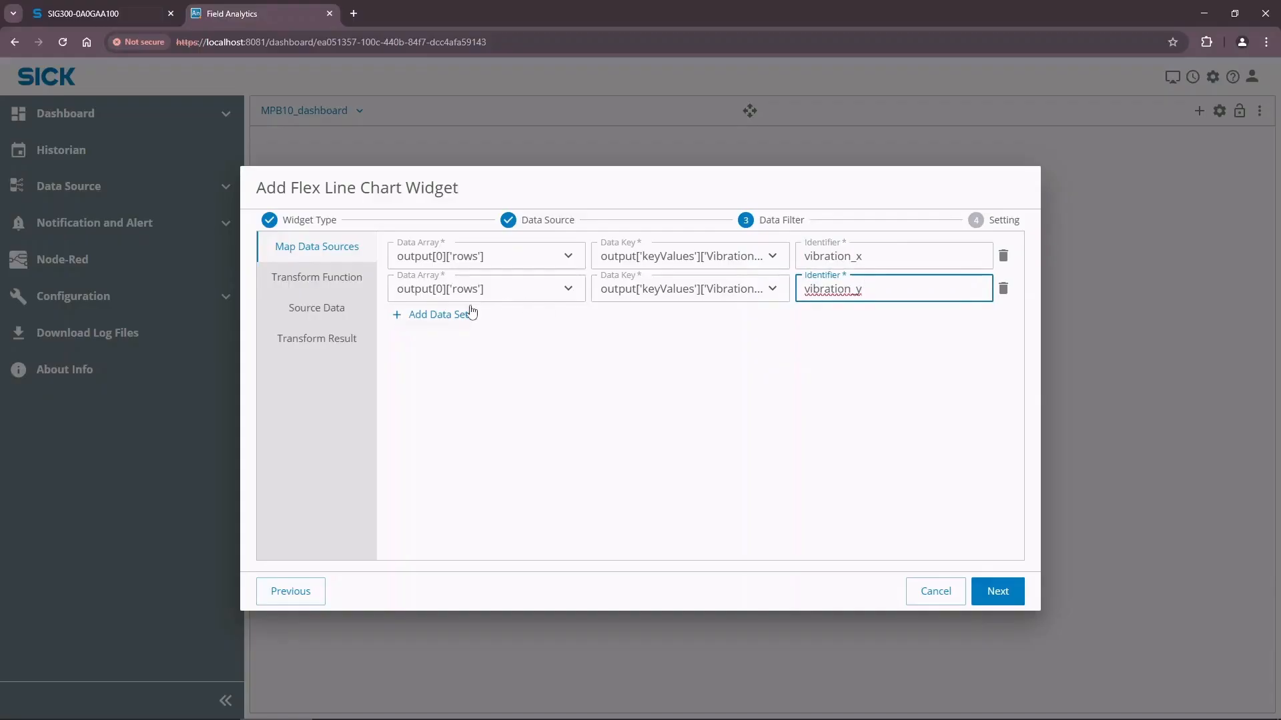
left_click(439, 315)
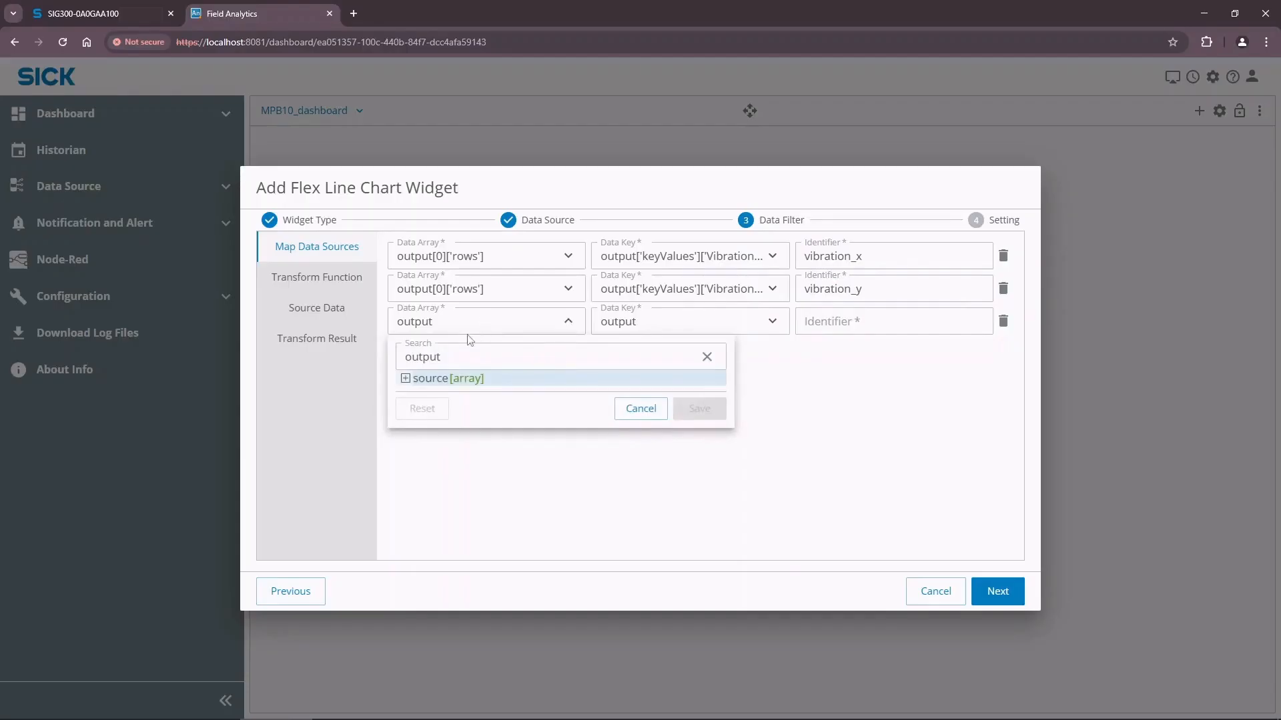
- Map the third data set to Vibration_velocity_z with identifier vibration_z and begin a fourth
left_click(406, 377)
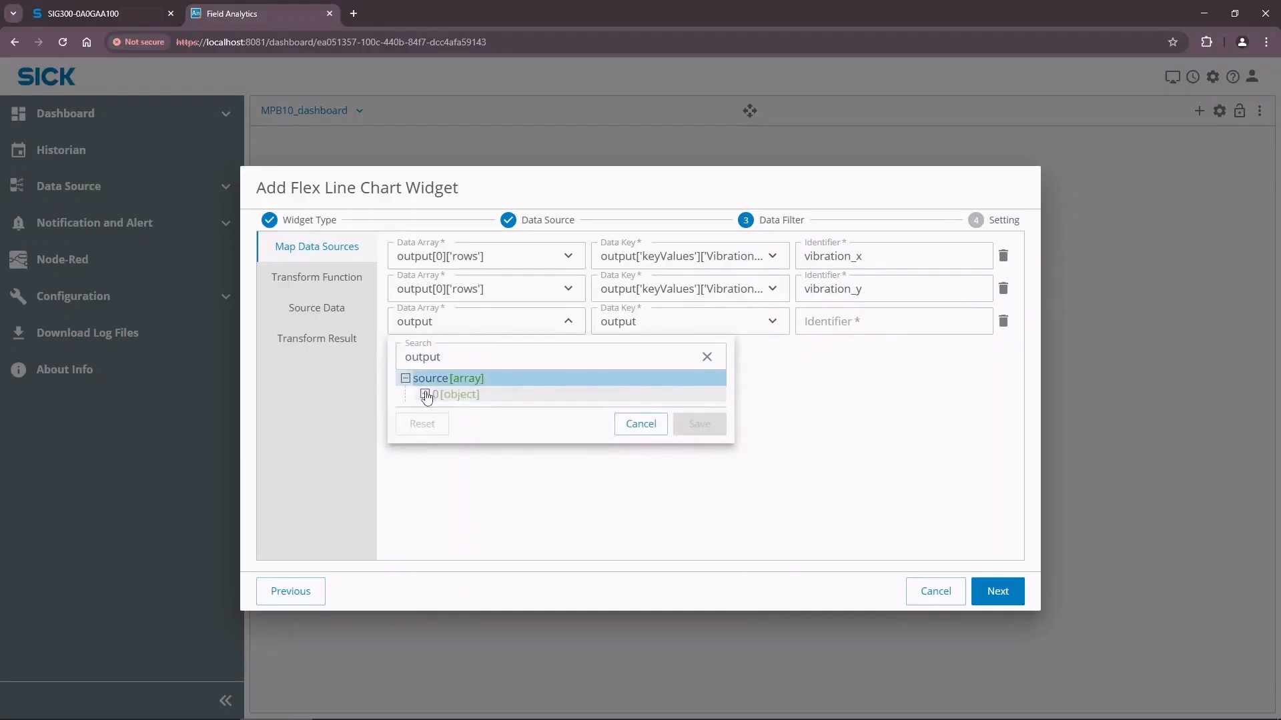
left_click(424, 395)
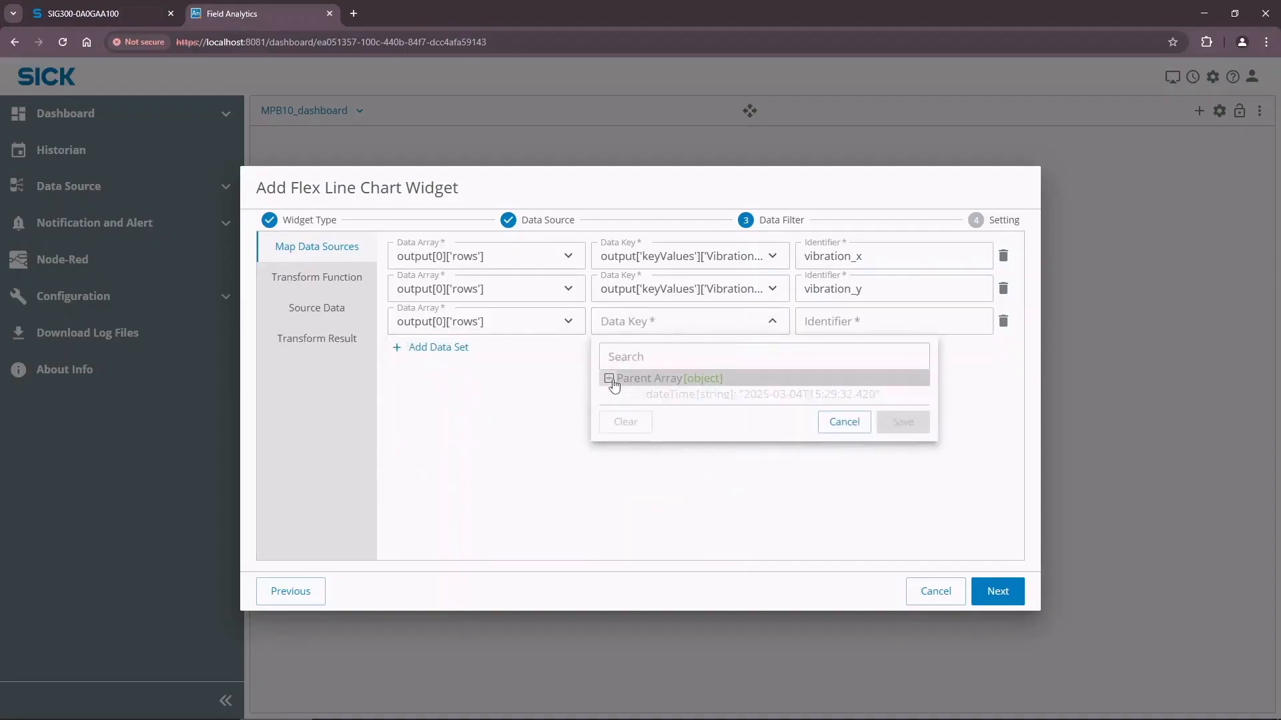
left_click(609, 378)
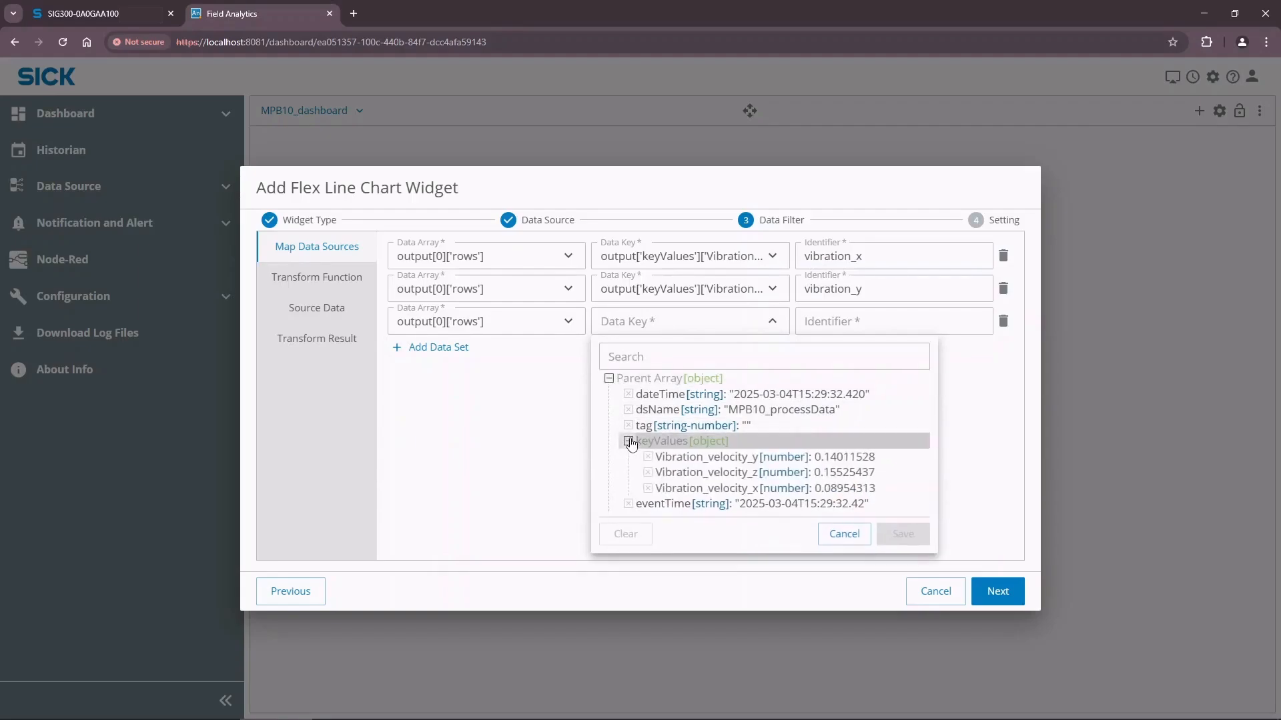
left_click(731, 473)
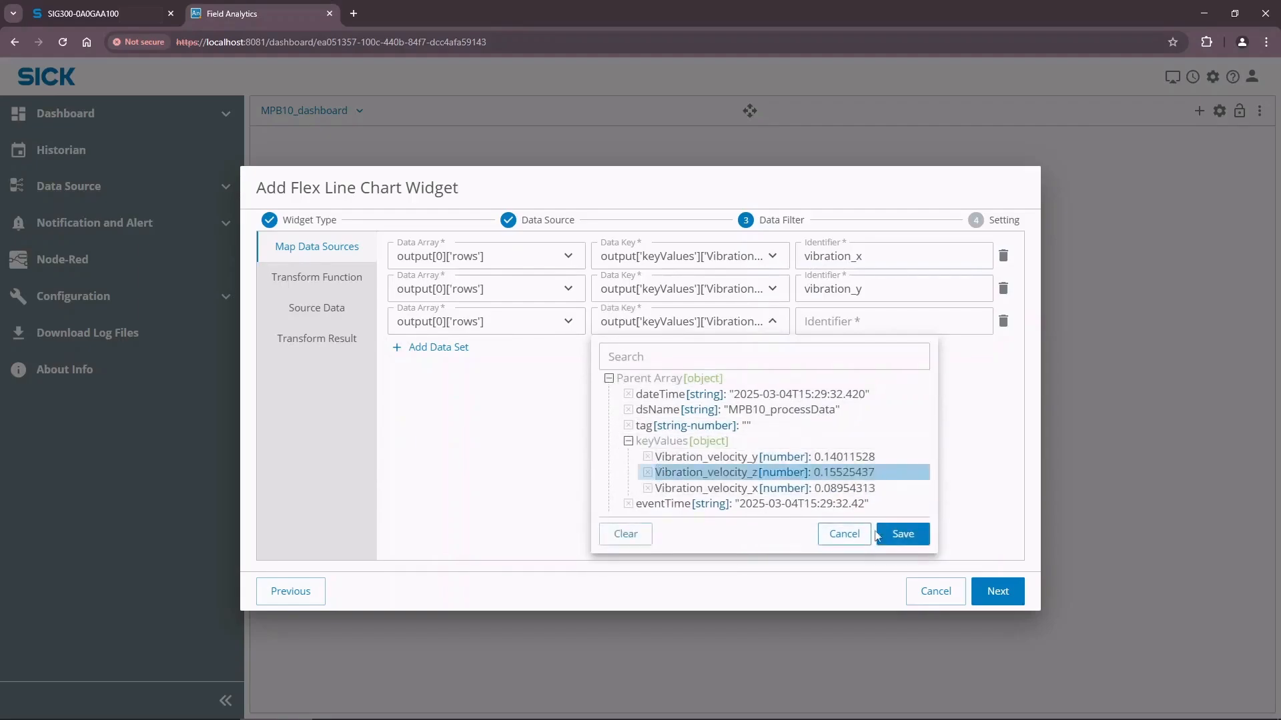
left_click(902, 534)
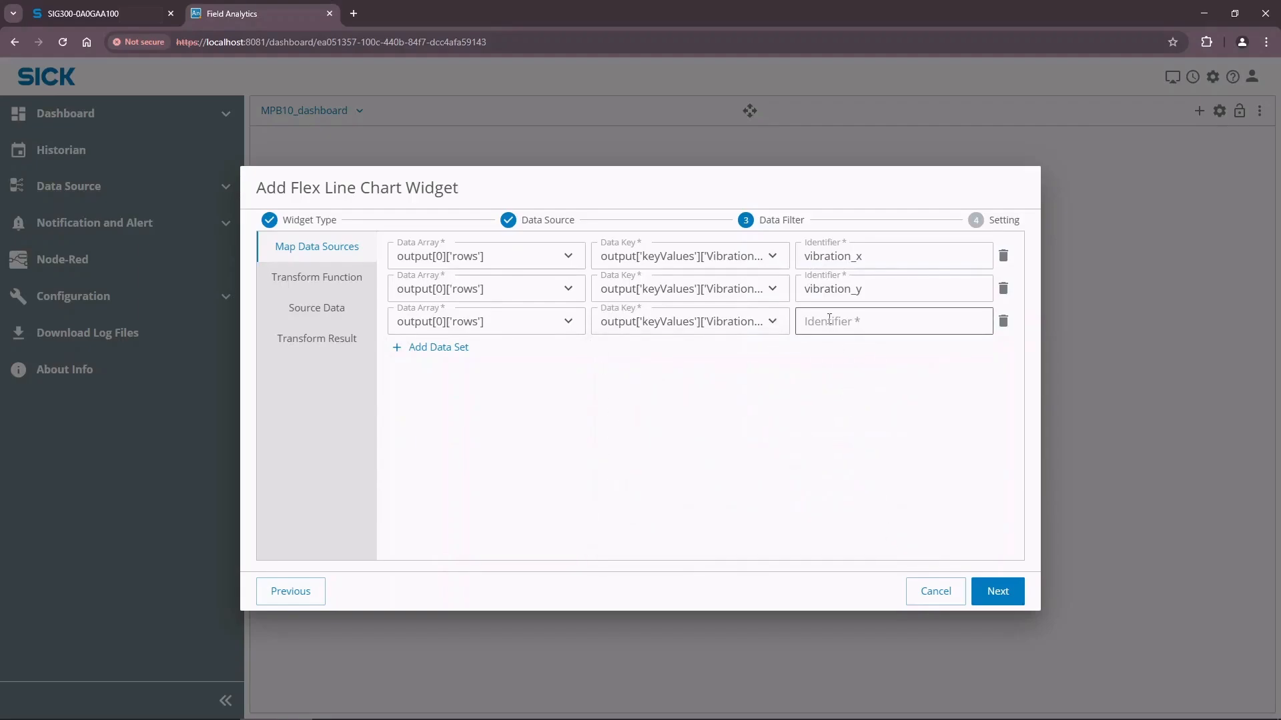
type("vibration_x")
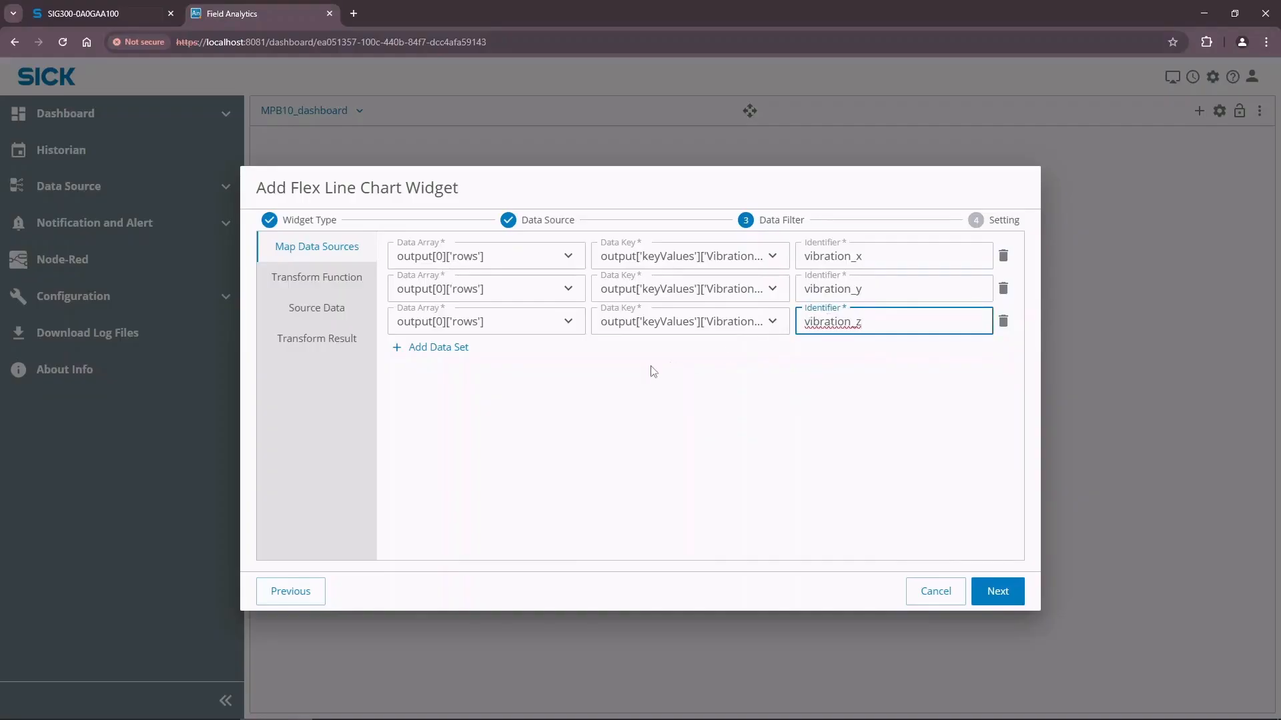
left_click(431, 347)
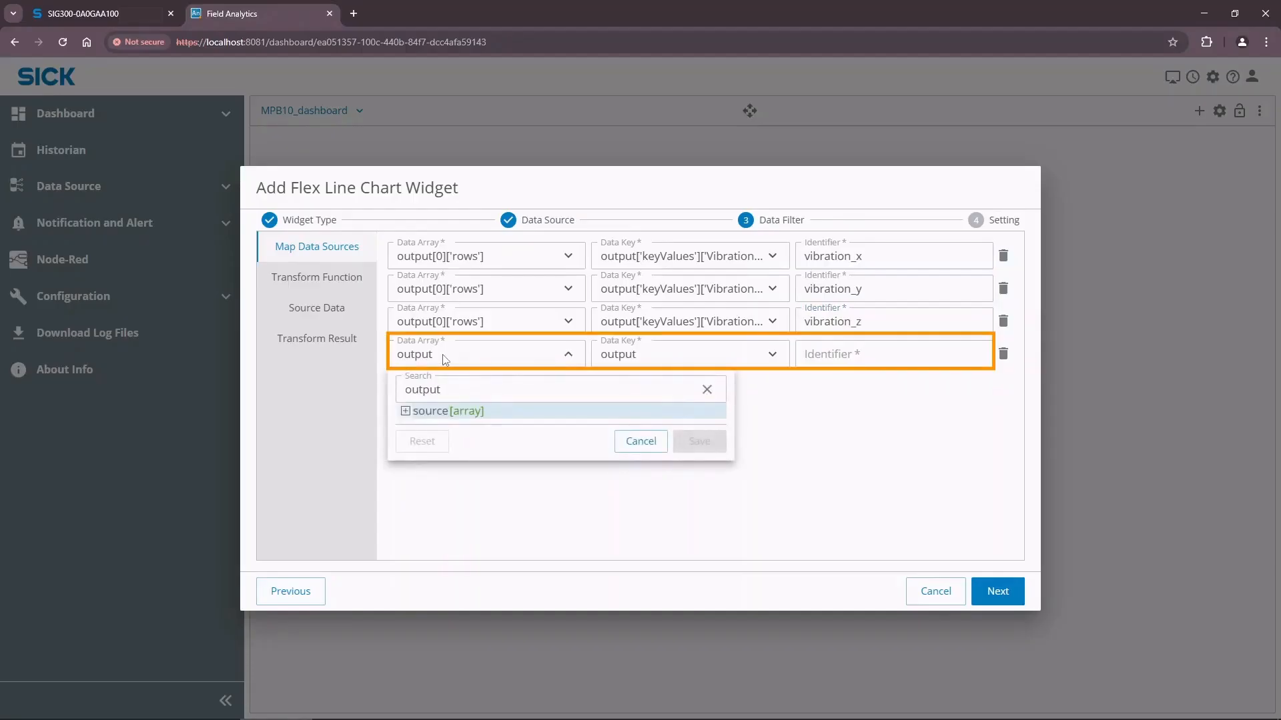
- Set the fourth data set's array to output[0]['rows'] and its key to eventTime
left_click(404, 411)
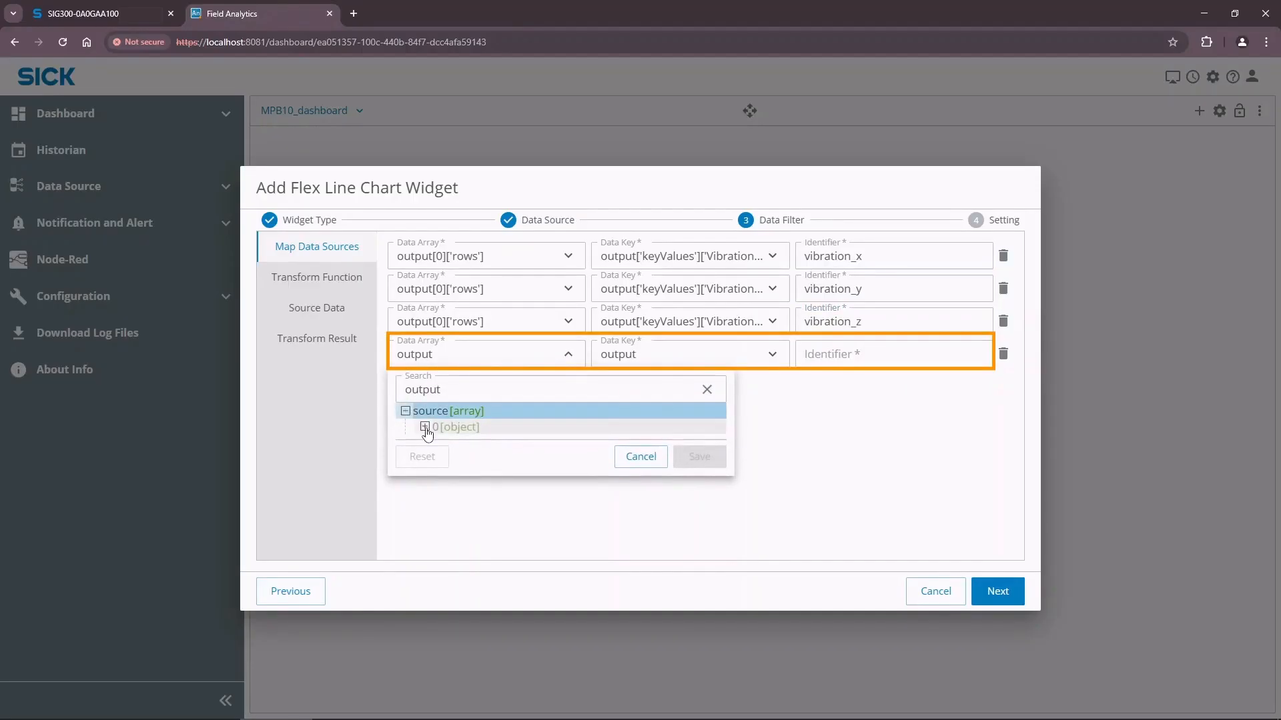
left_click(424, 427)
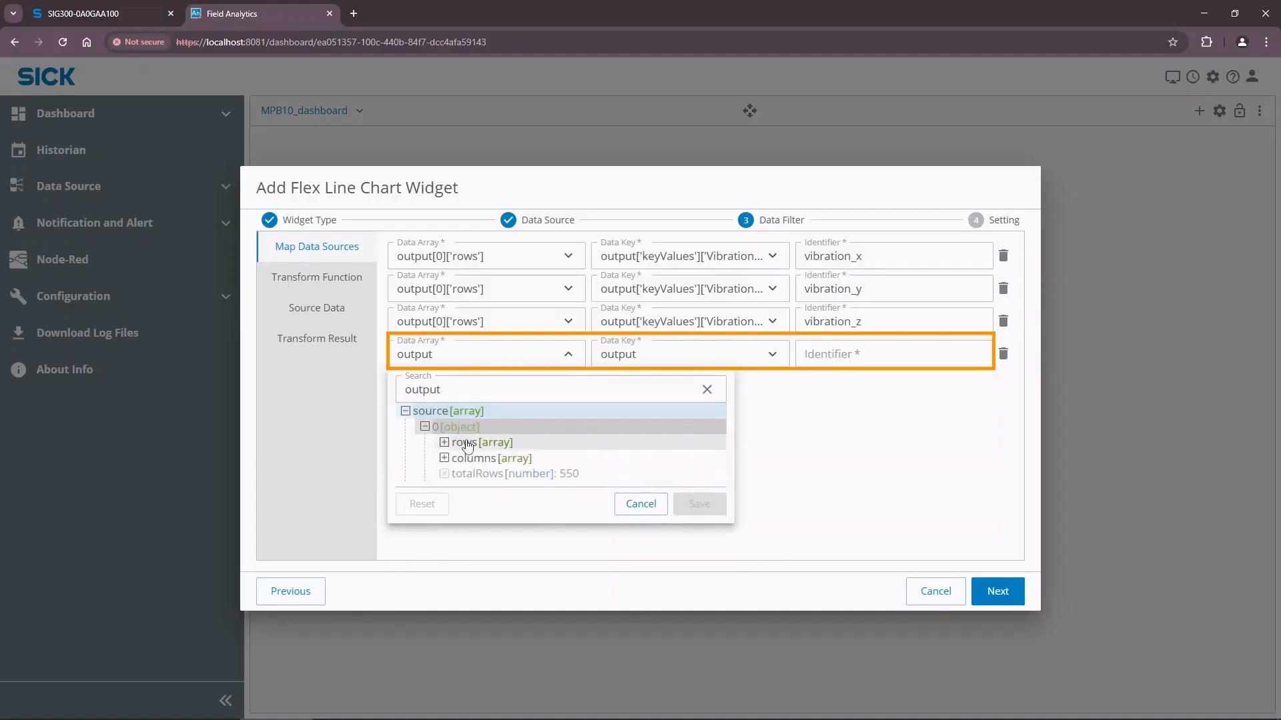
left_click(481, 442)
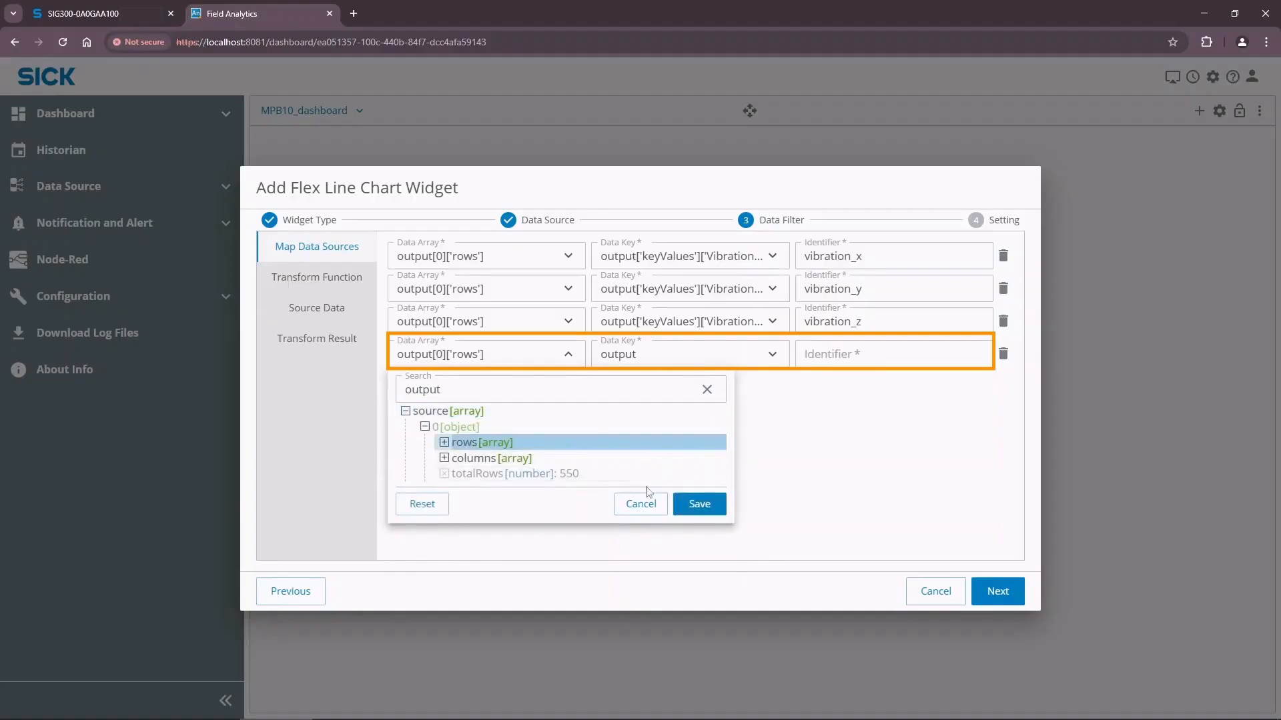
left_click(641, 504)
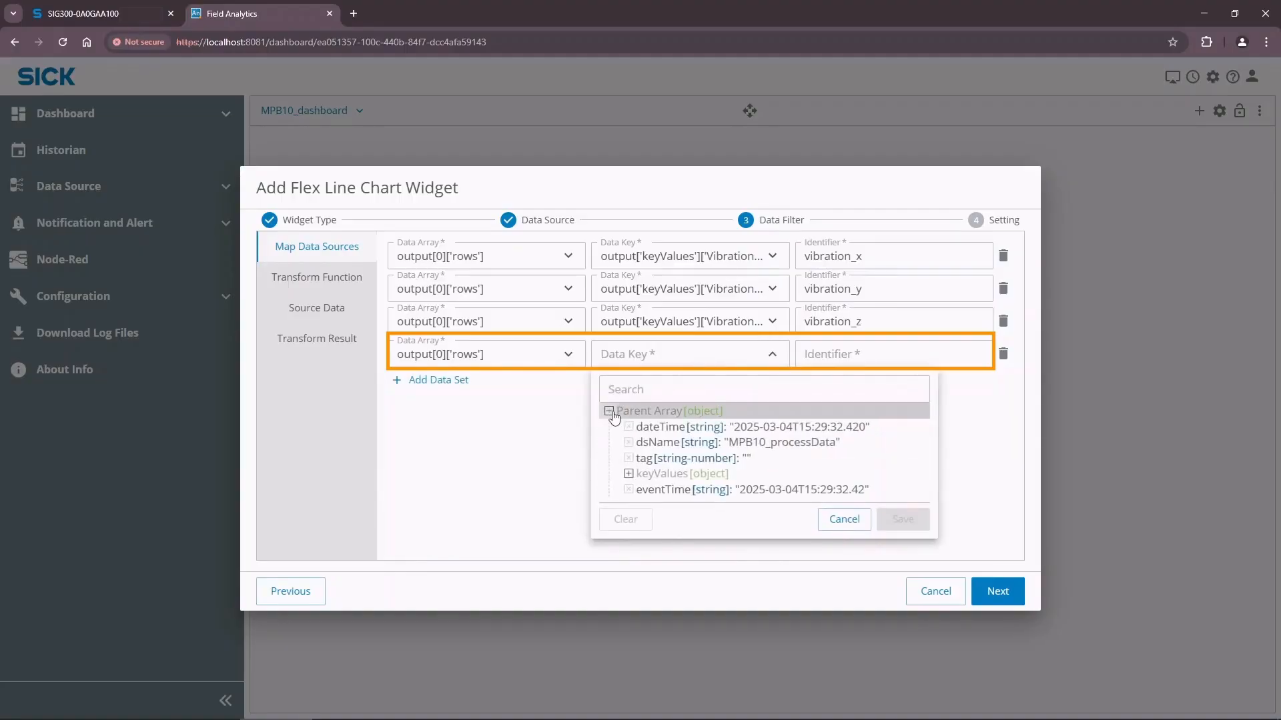
left_click(628, 490)
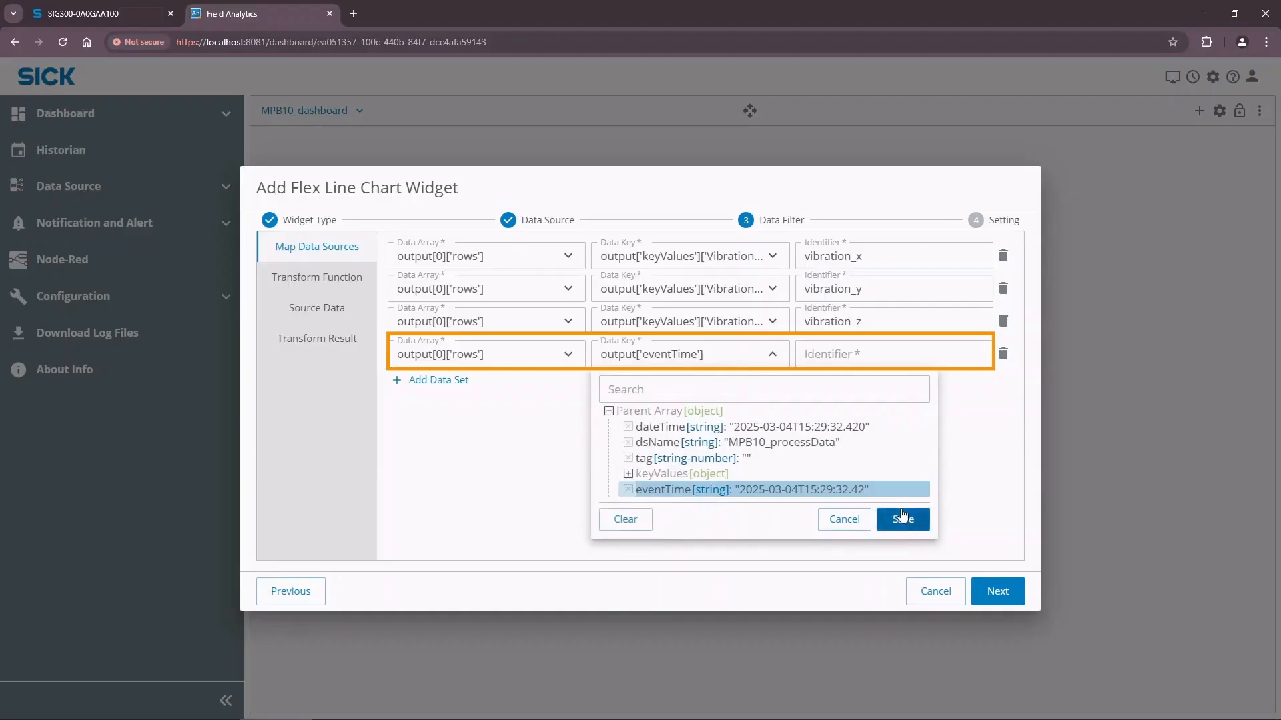
- Give the fourth data set the identifier time and proceed to the chart settings
left_click(903, 519)
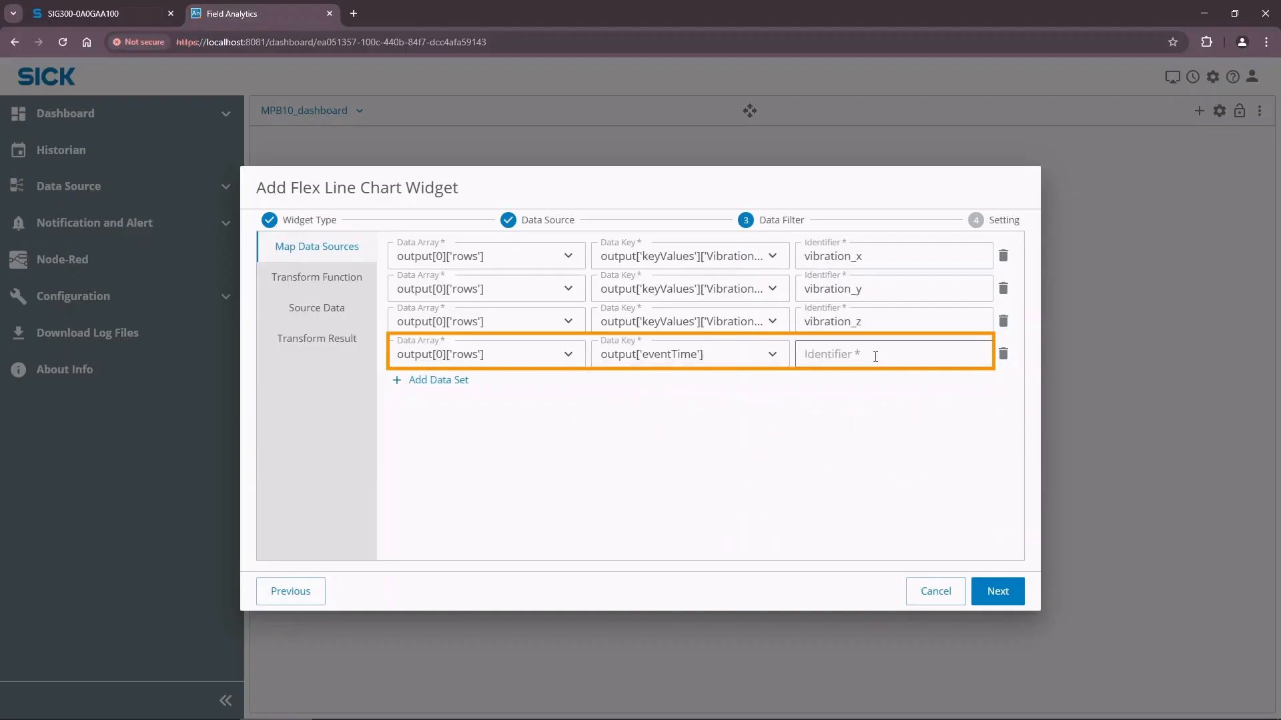
type("ti")
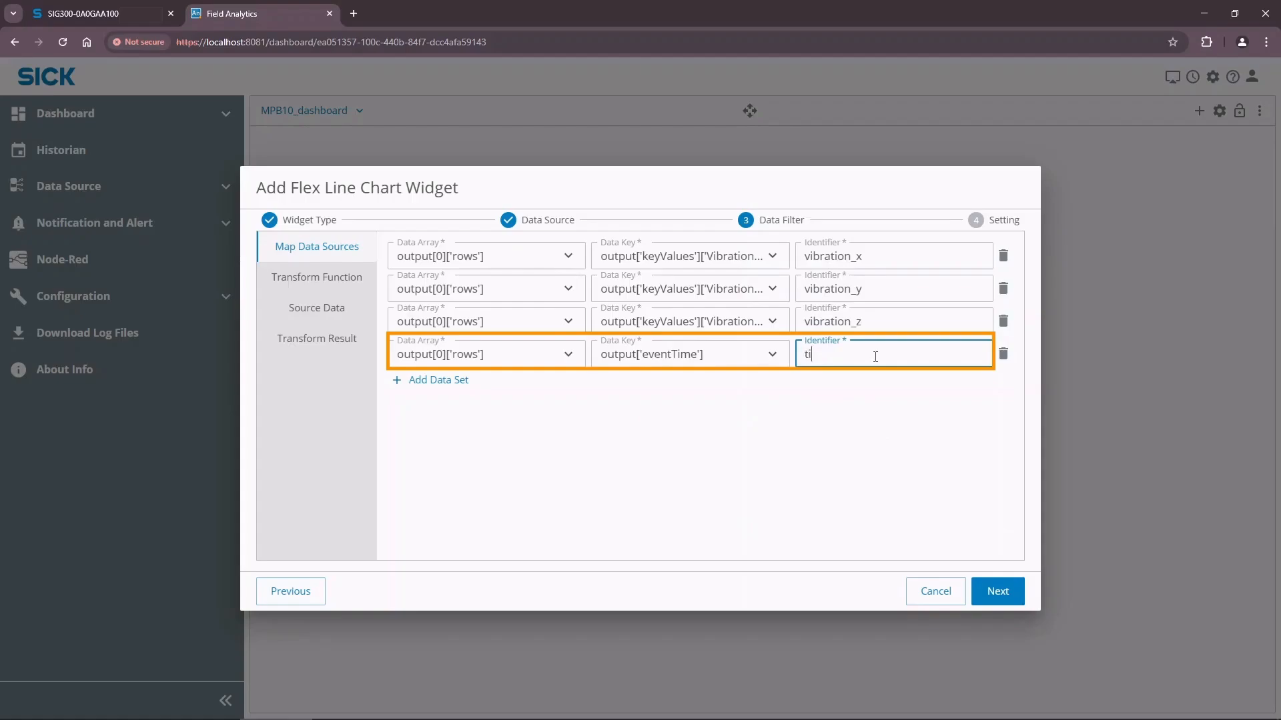
type("me")
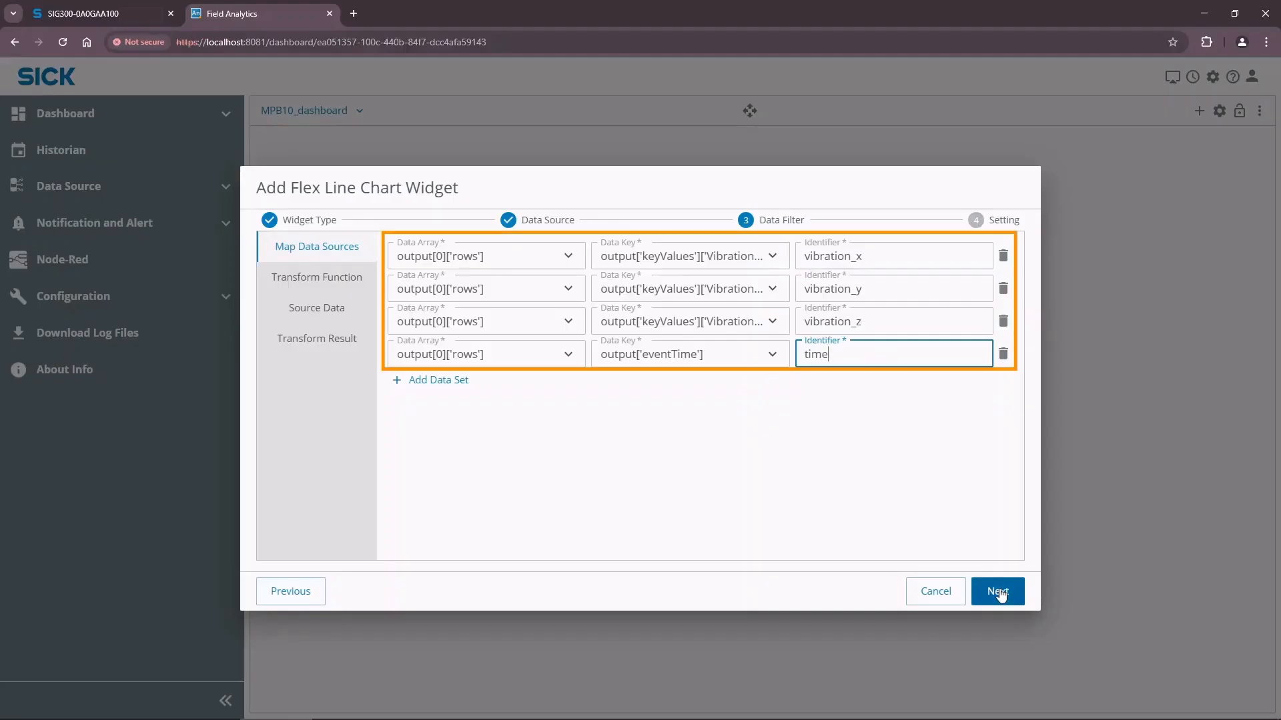
left_click(998, 591)
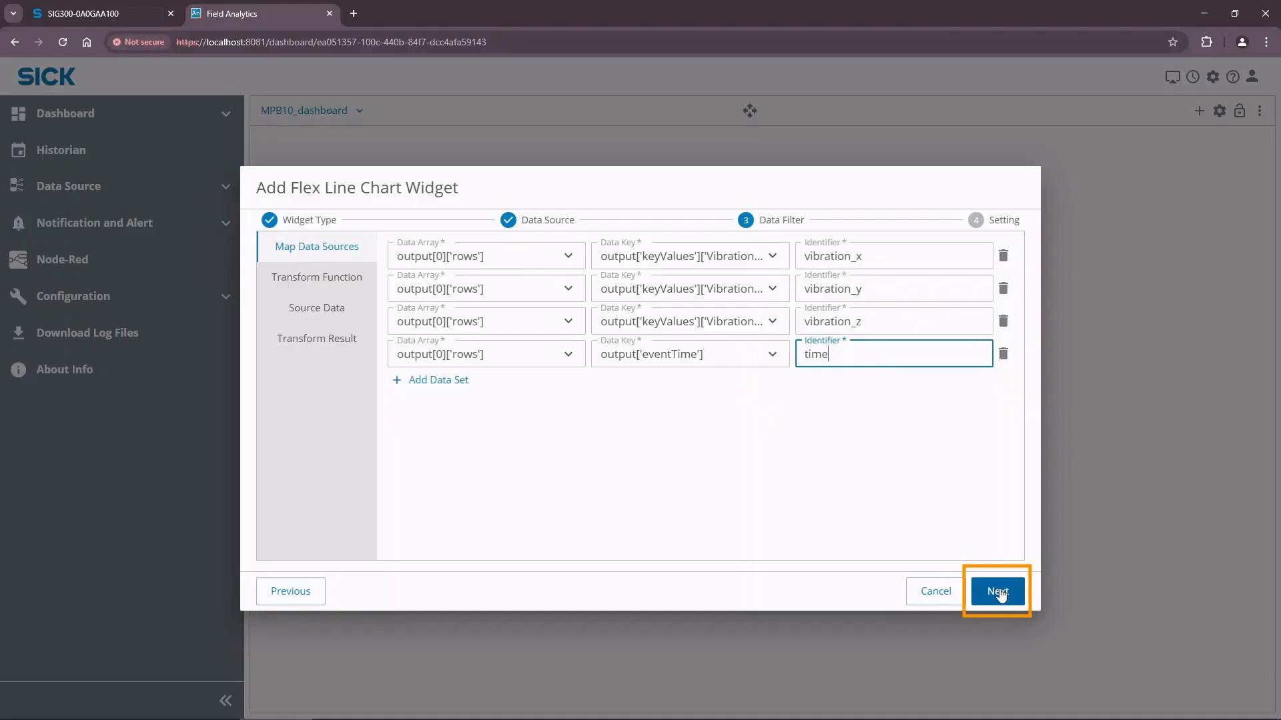
- Create series 'X - mm/s' plotting vibration_x against time
left_click(996, 591)
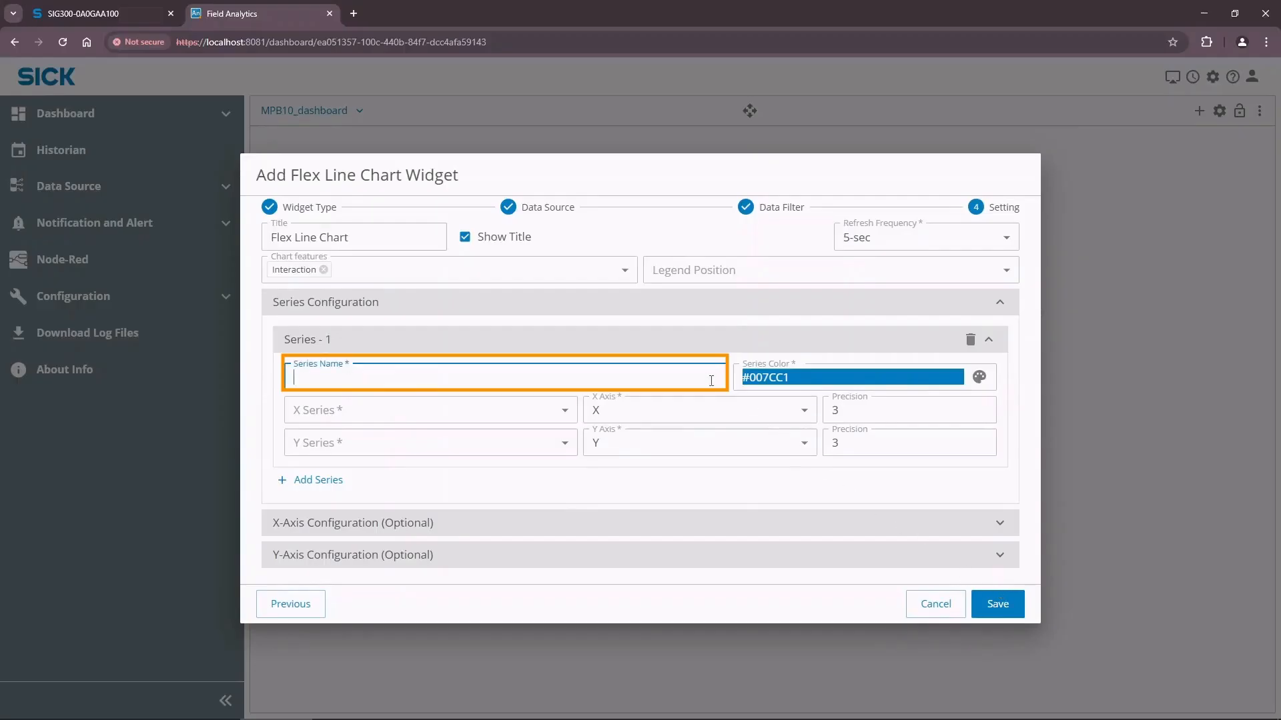
type("X -")
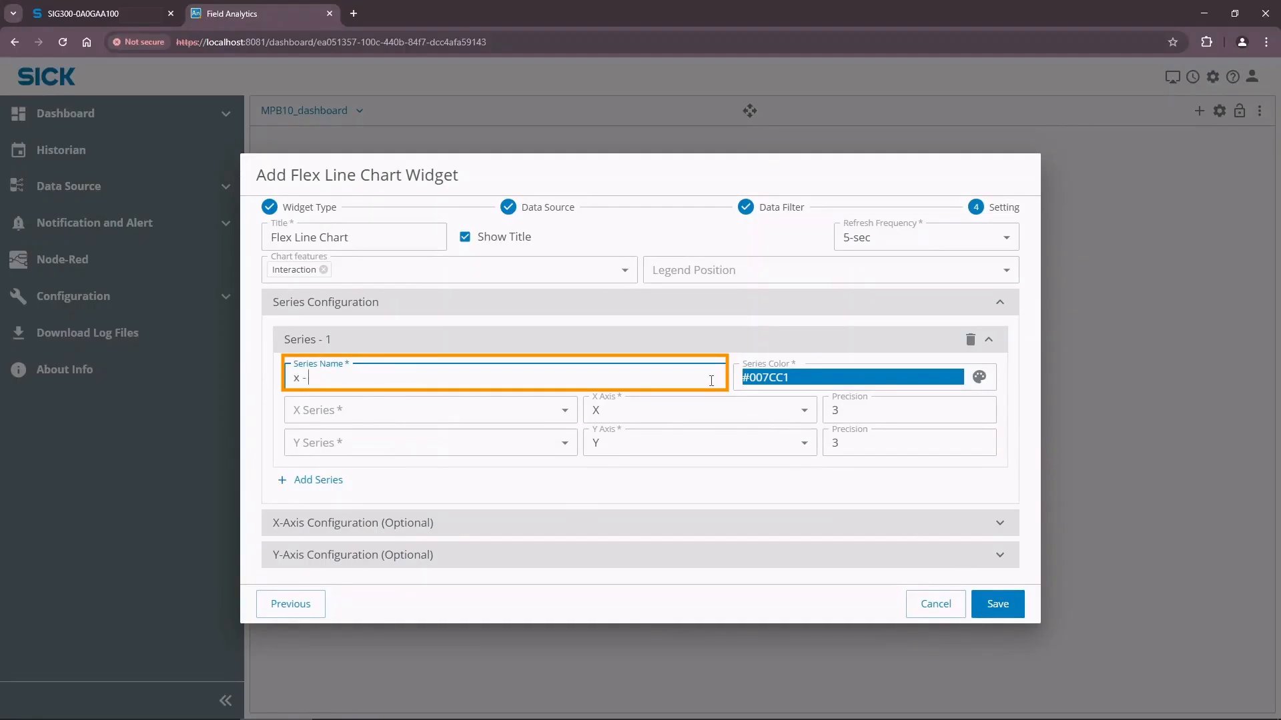
type("mm")
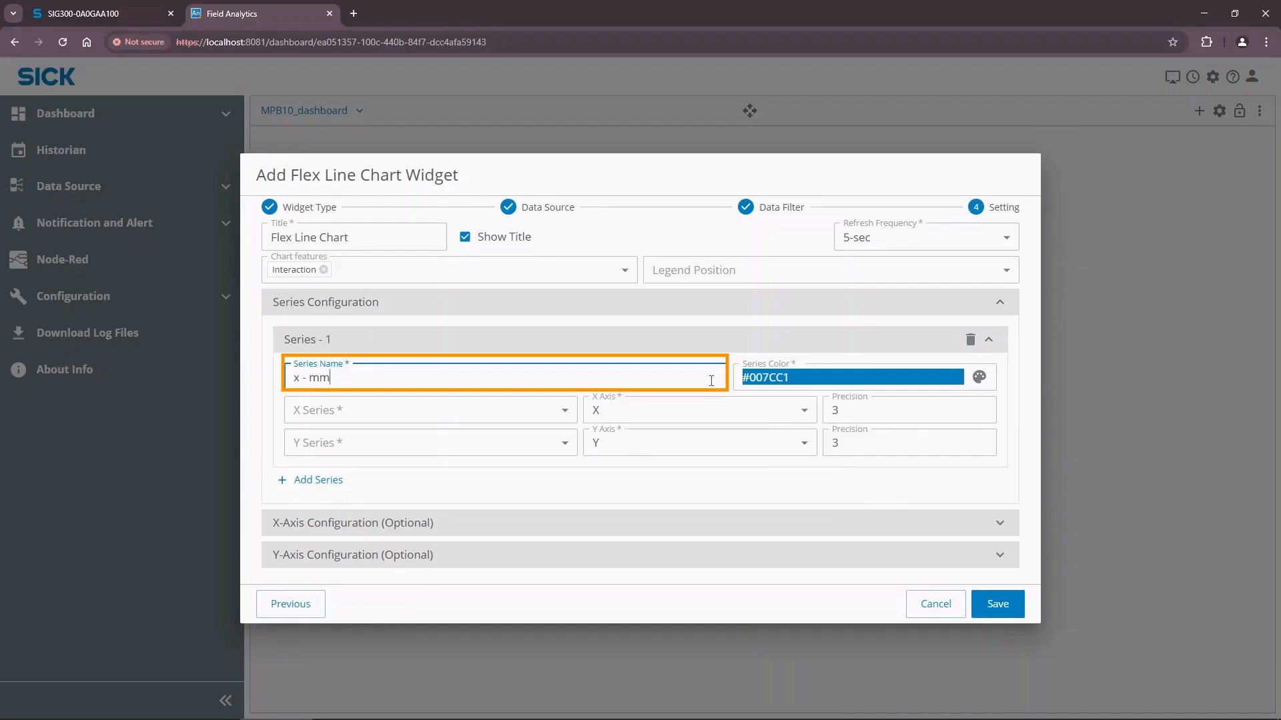
type("/s")
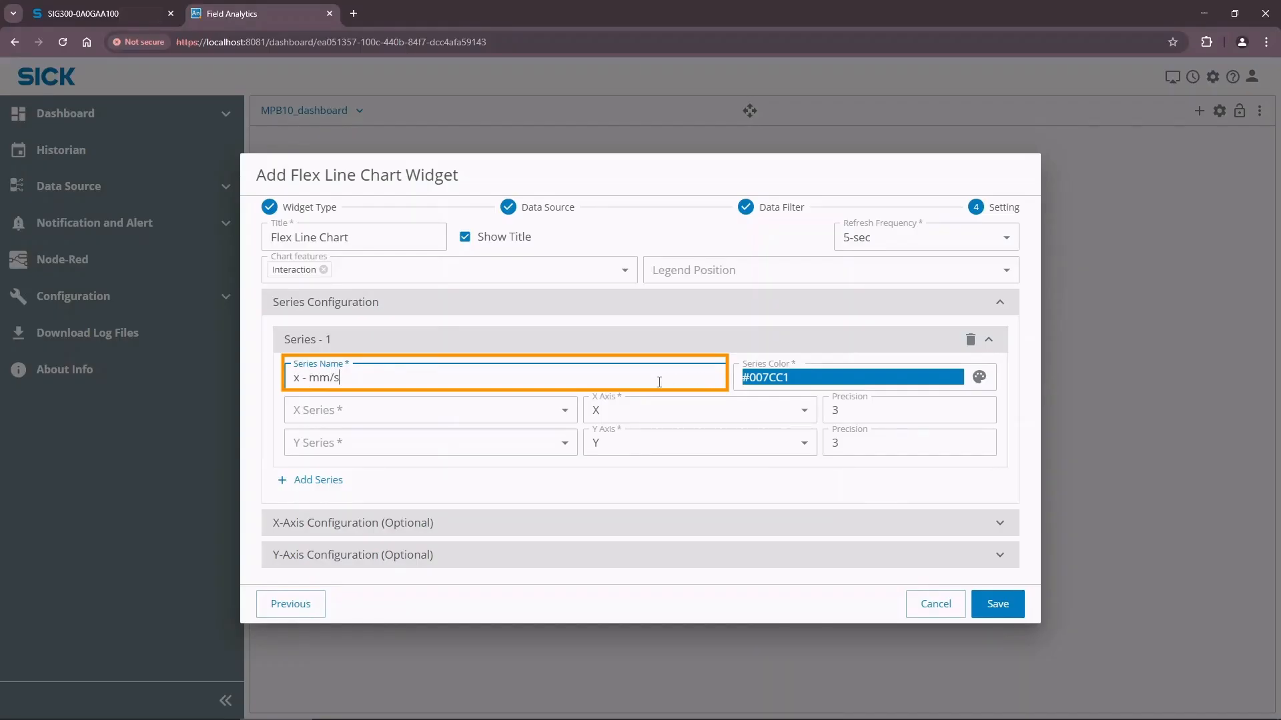
left_click(428, 410)
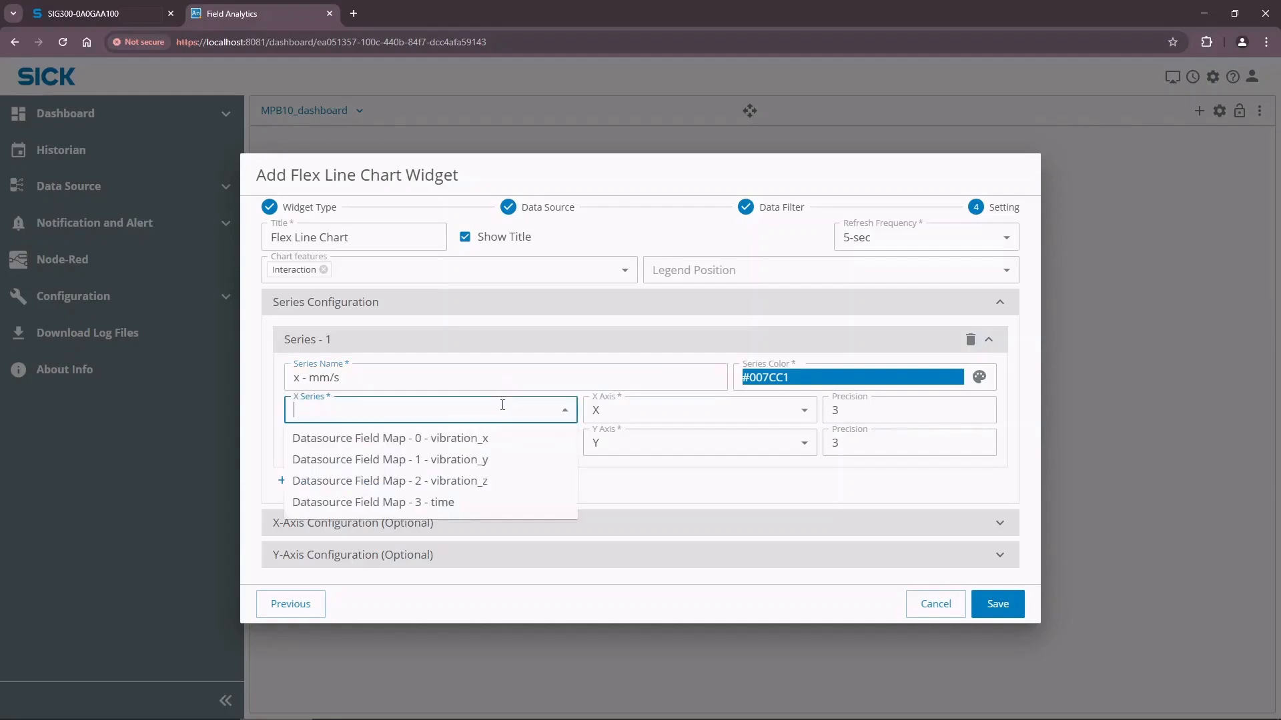
mouse_move(503, 442)
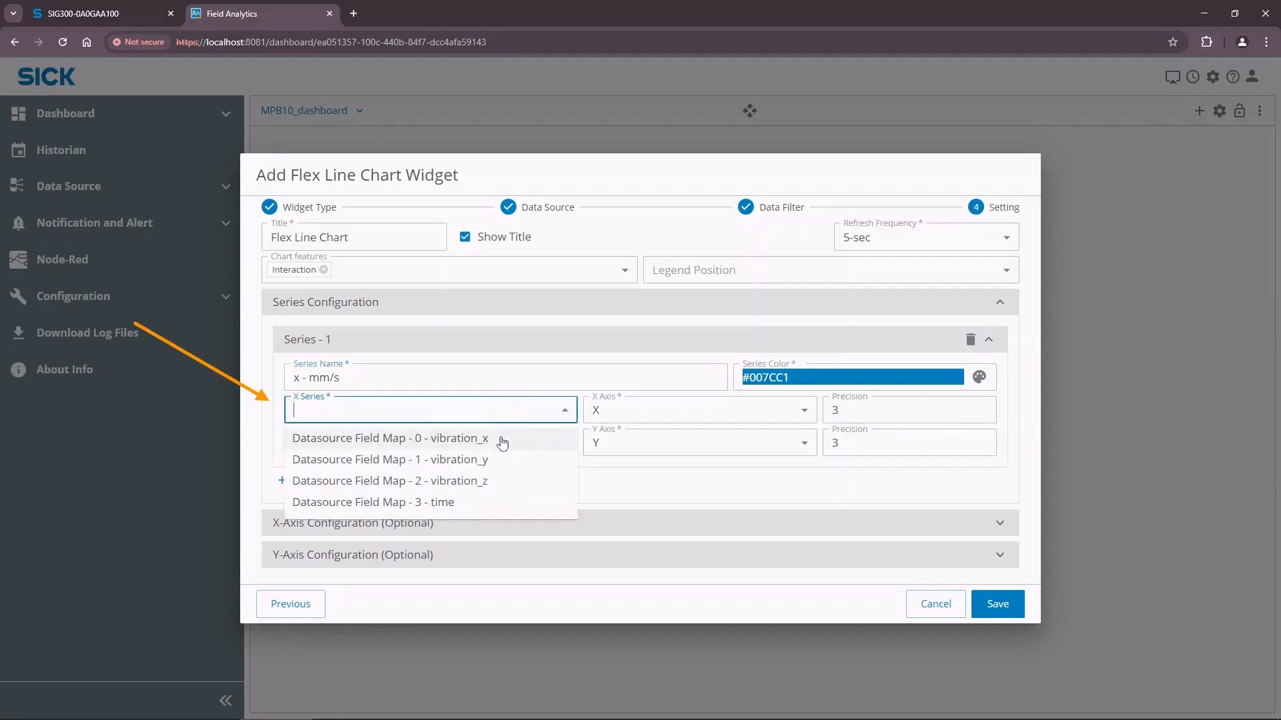
left_click(372, 501)
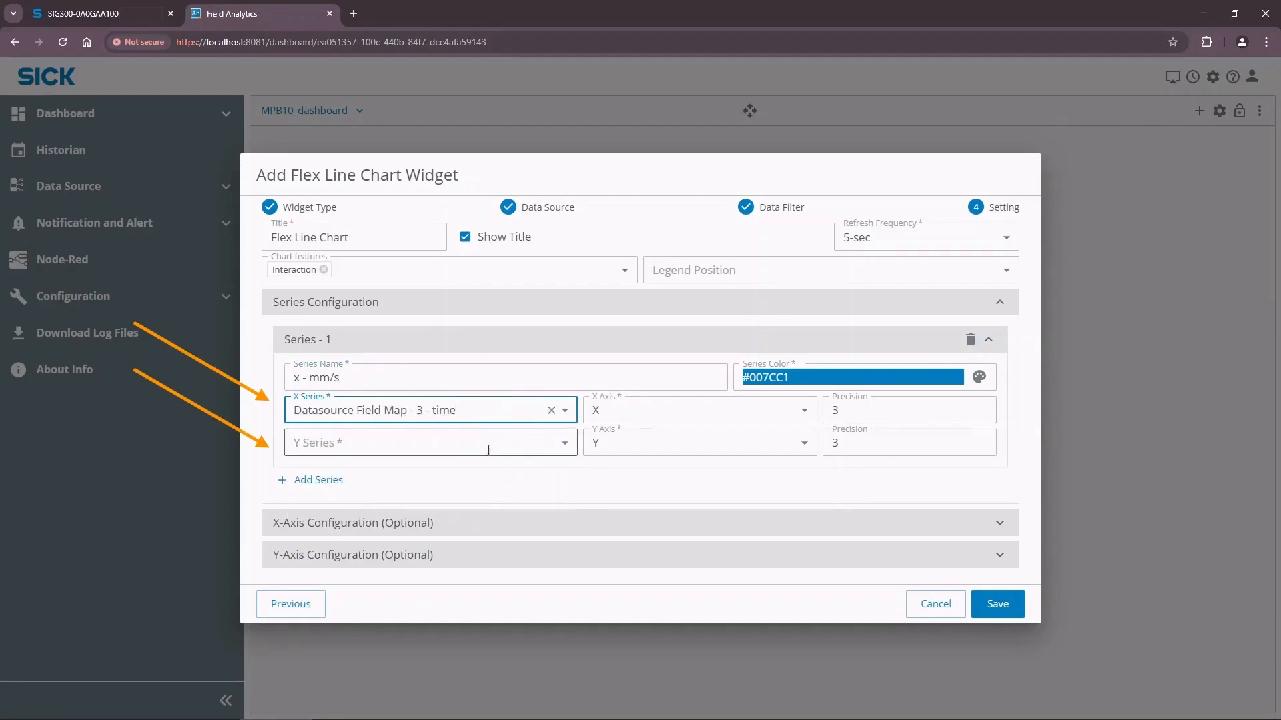
left_click(429, 441)
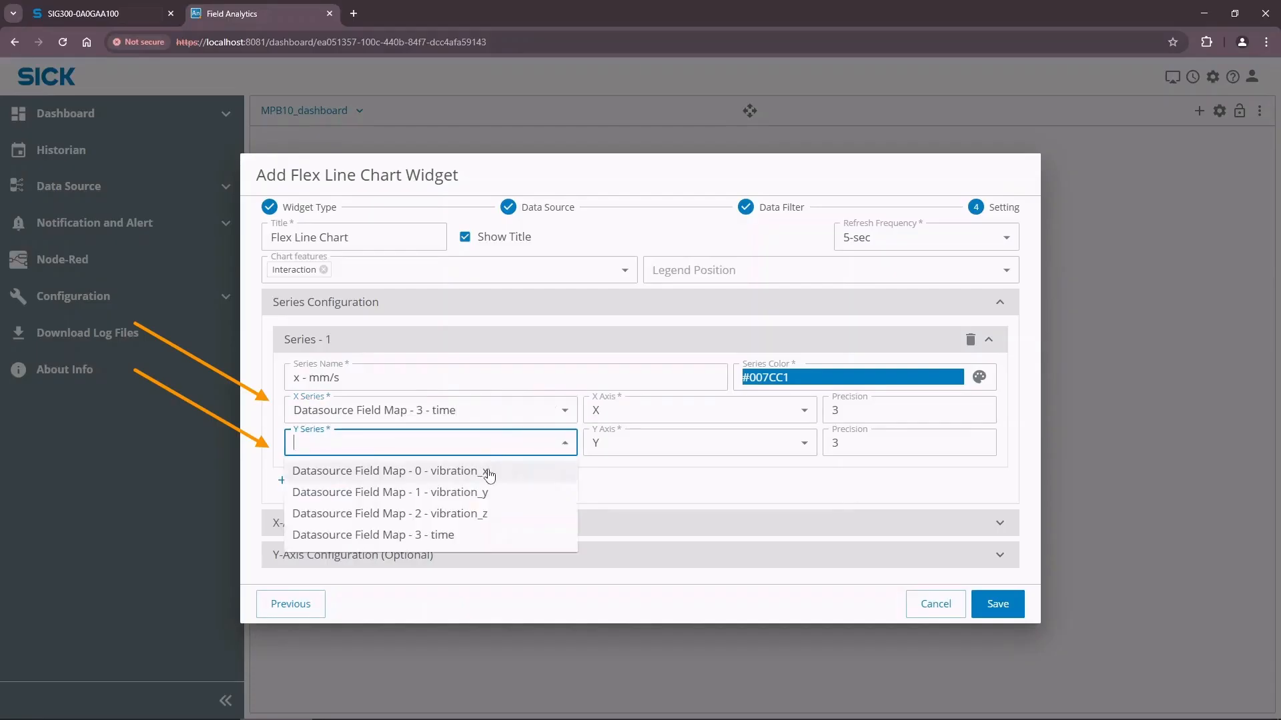
left_click(392, 471)
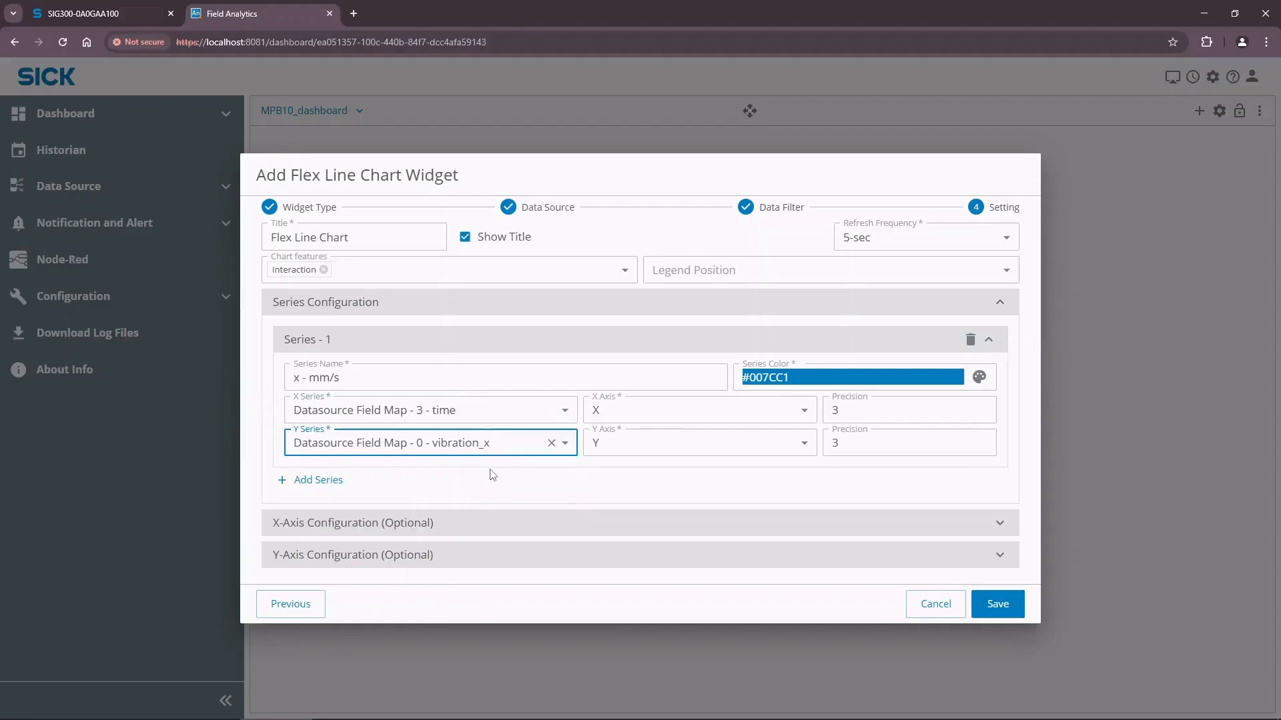
- Add series 'y - mm/s' plotting vibration_y against time
left_click(317, 479)
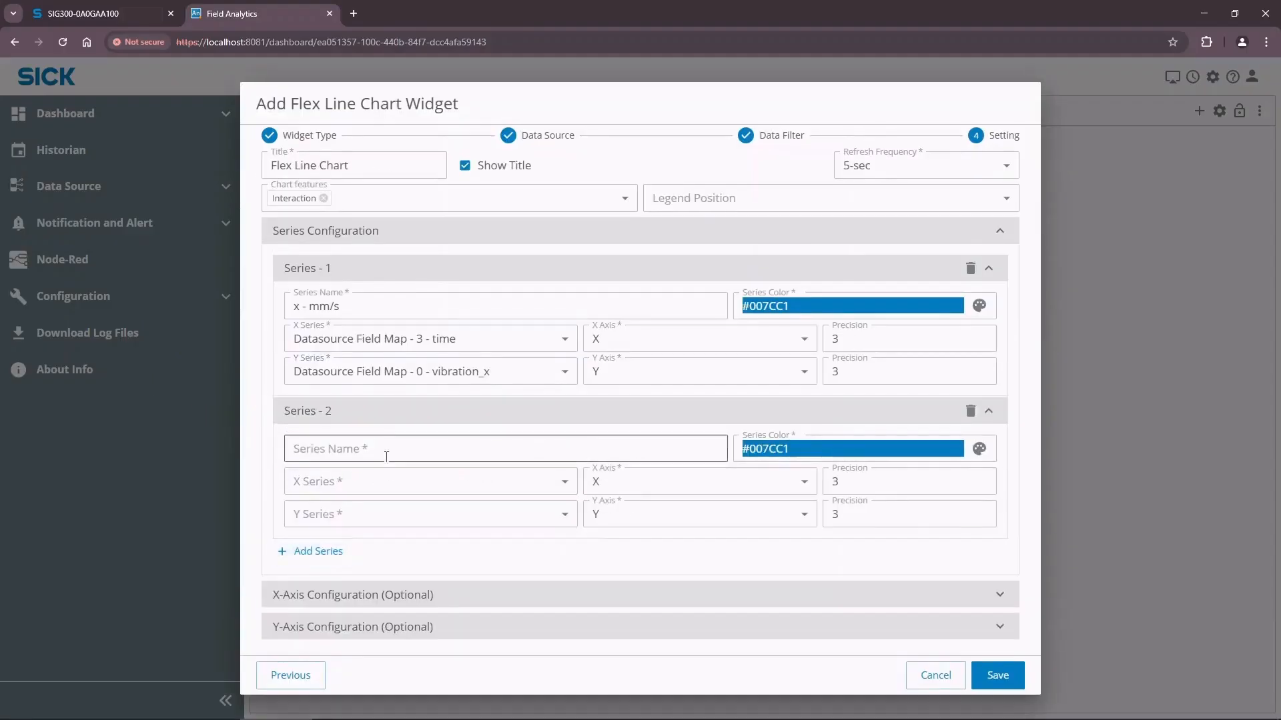
type("y")
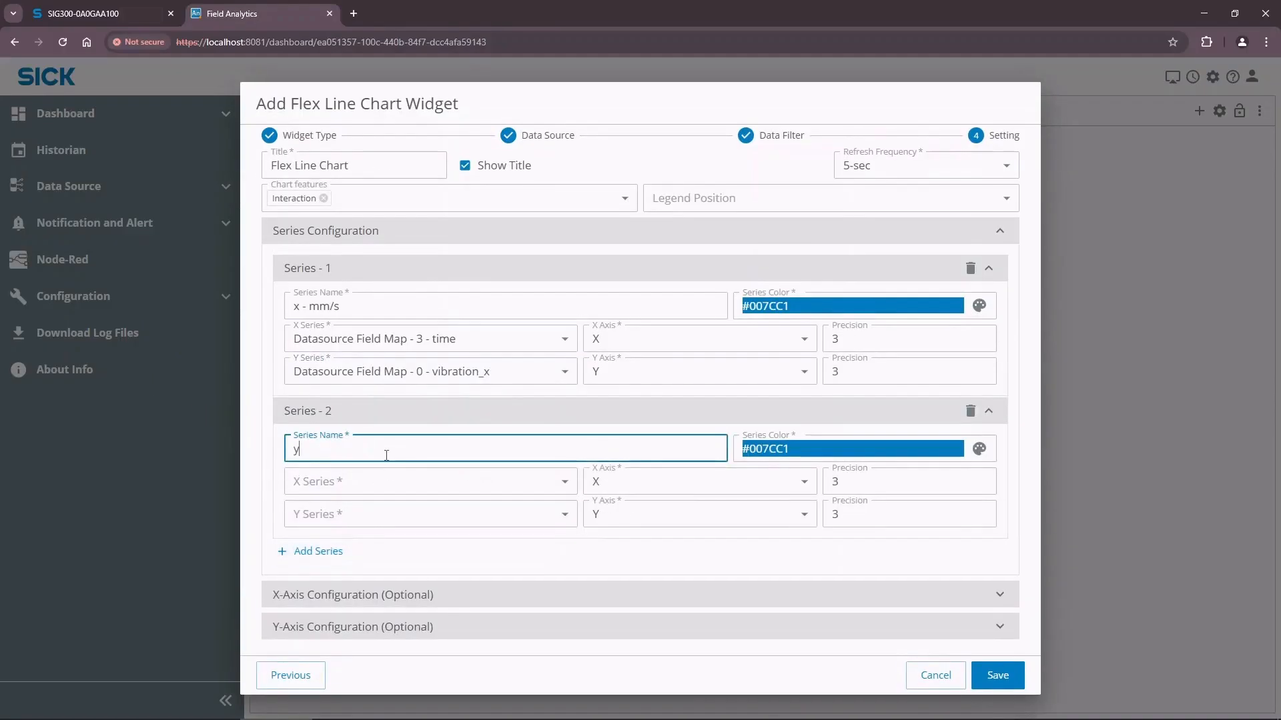
type("- mm")
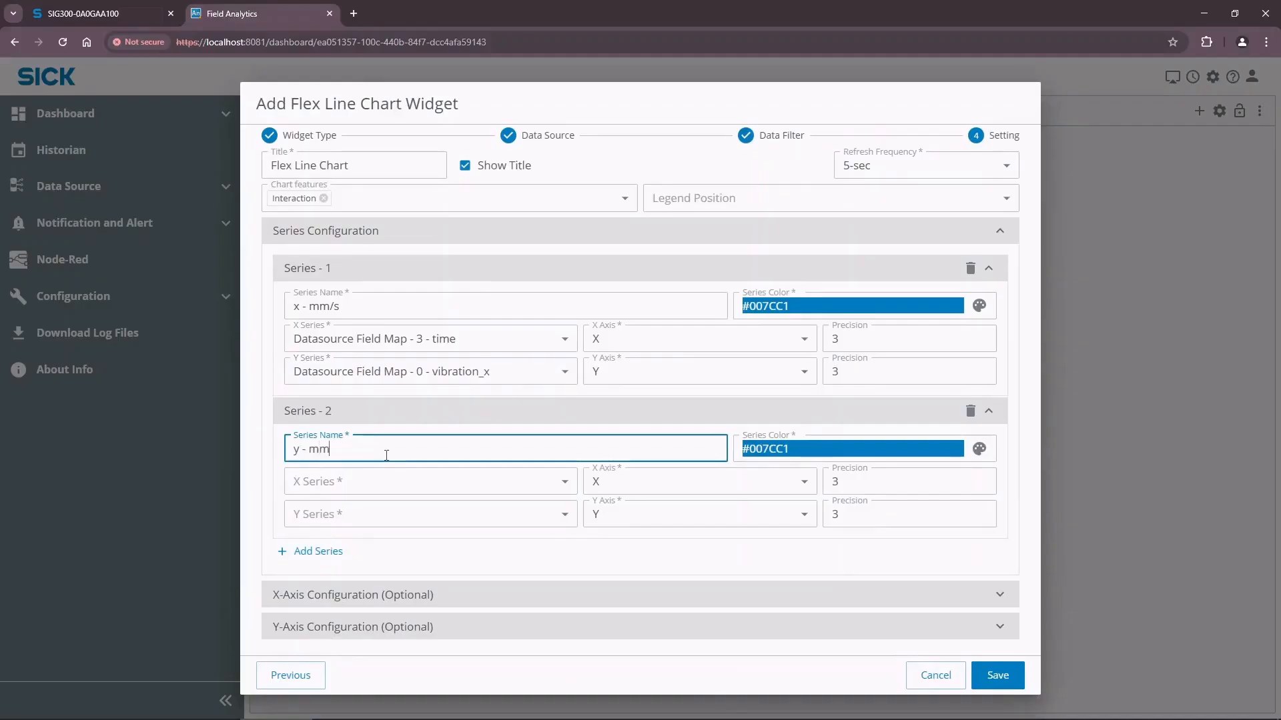
type("/s")
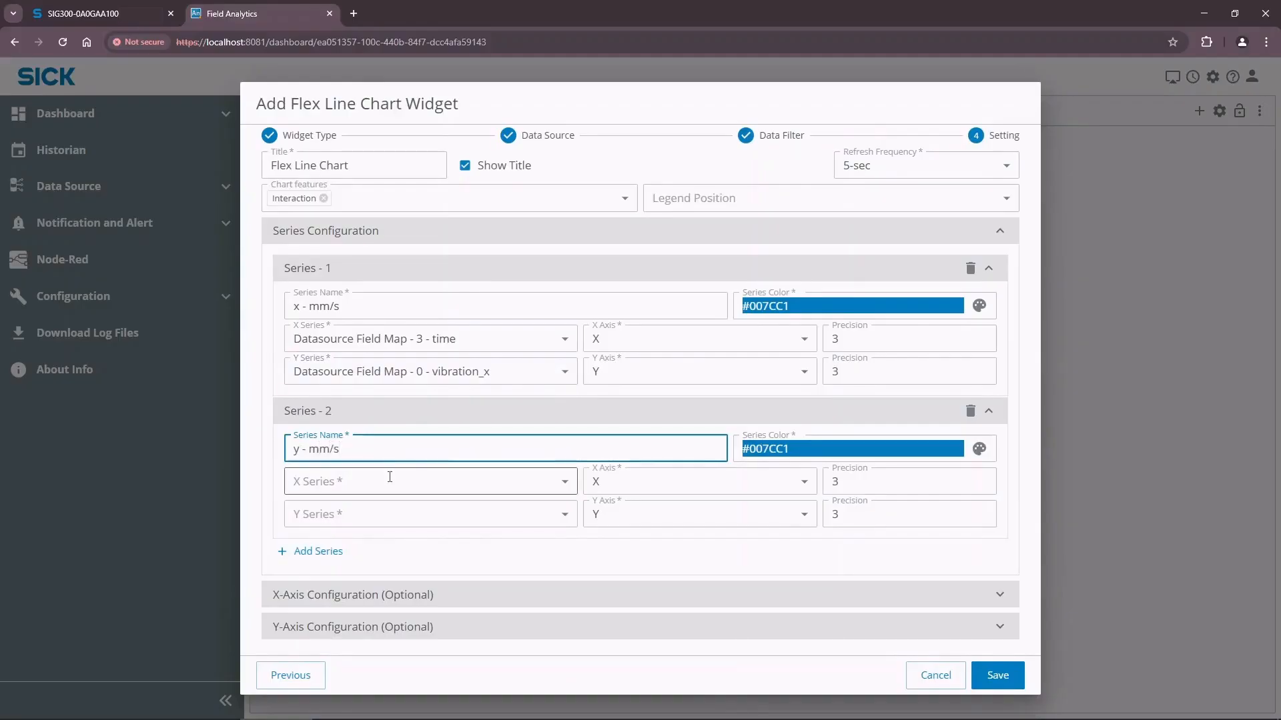
left_click(428, 481)
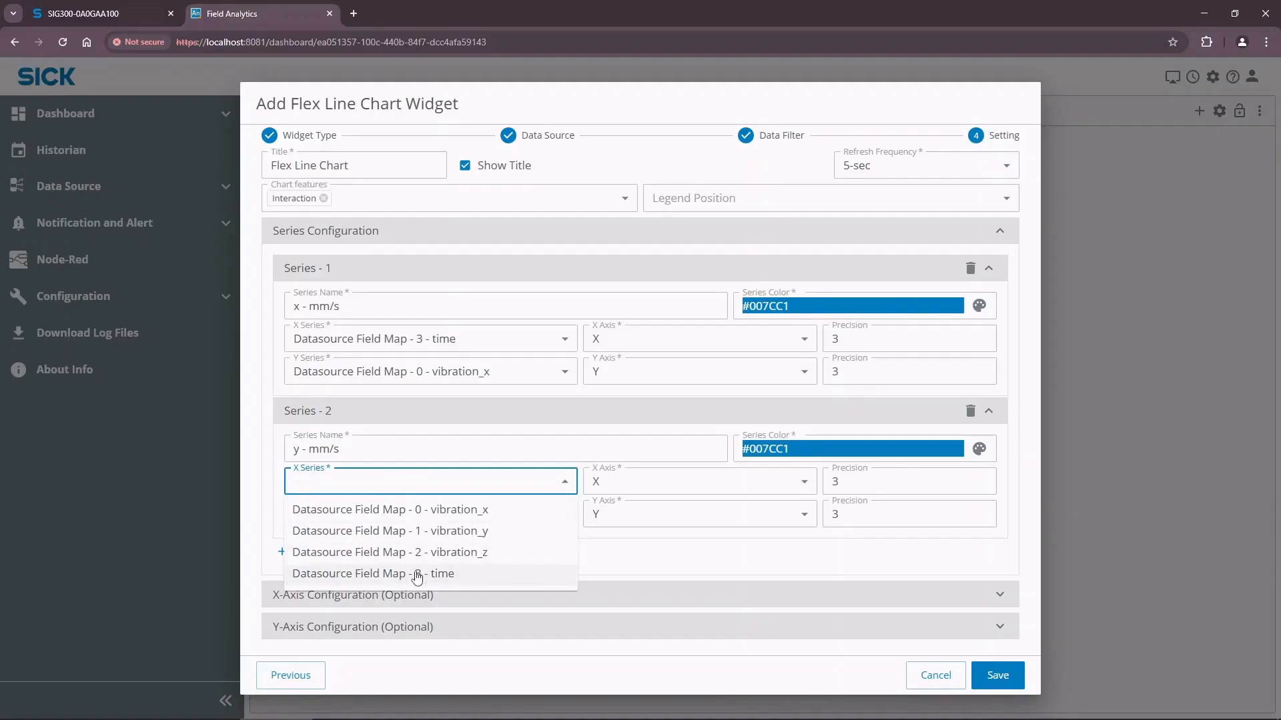
left_click(373, 572)
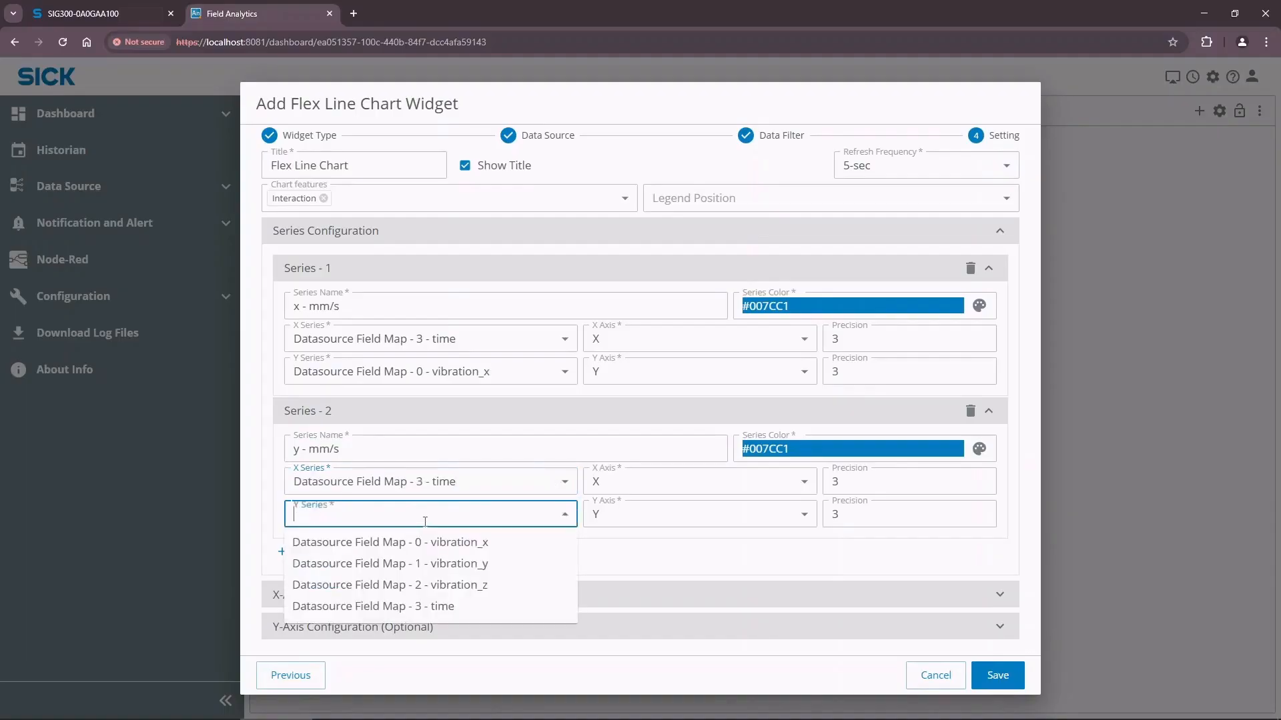
left_click(390, 563)
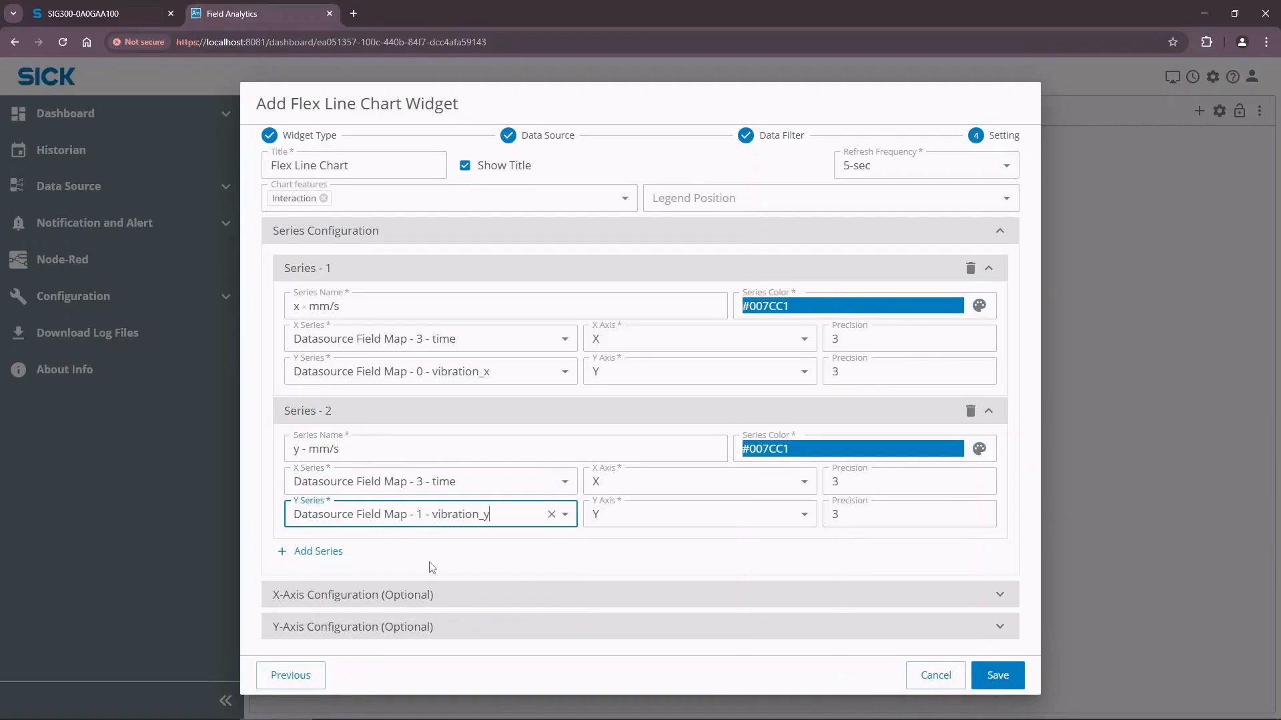
- Add series 'z - mm/s' plotting vibration_z against time
left_click(318, 551)
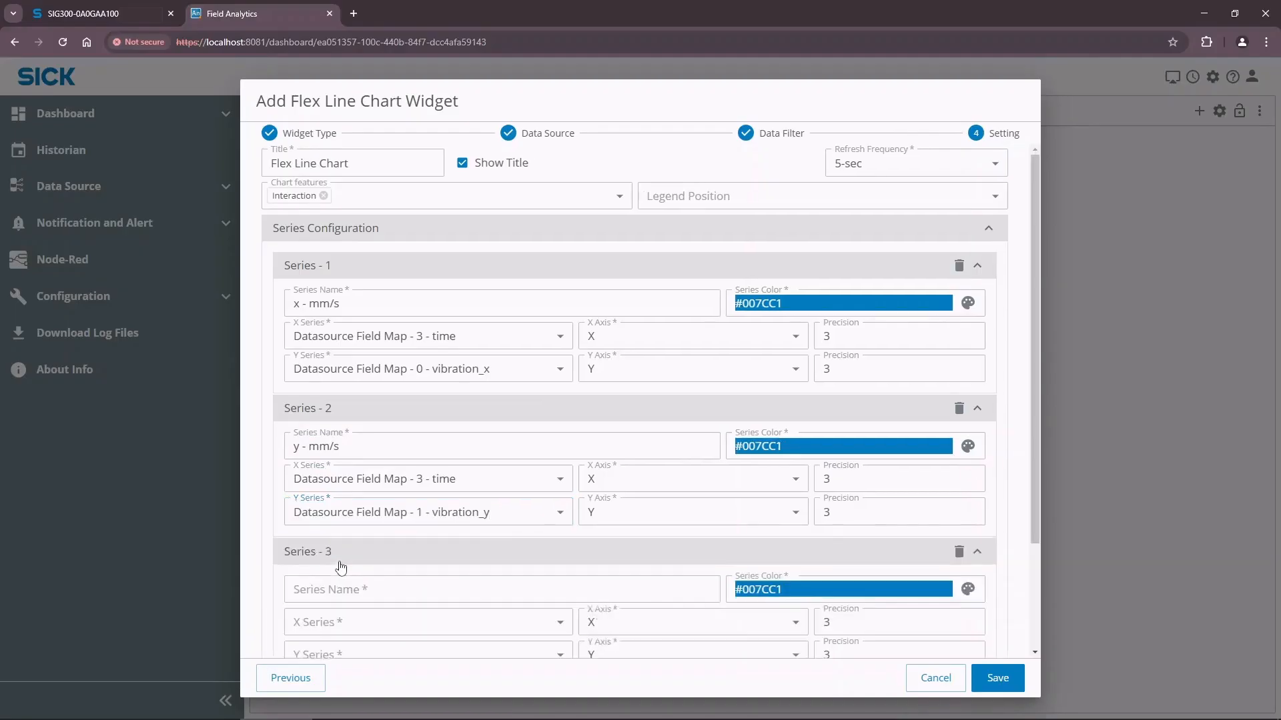
scroll("down", 3)
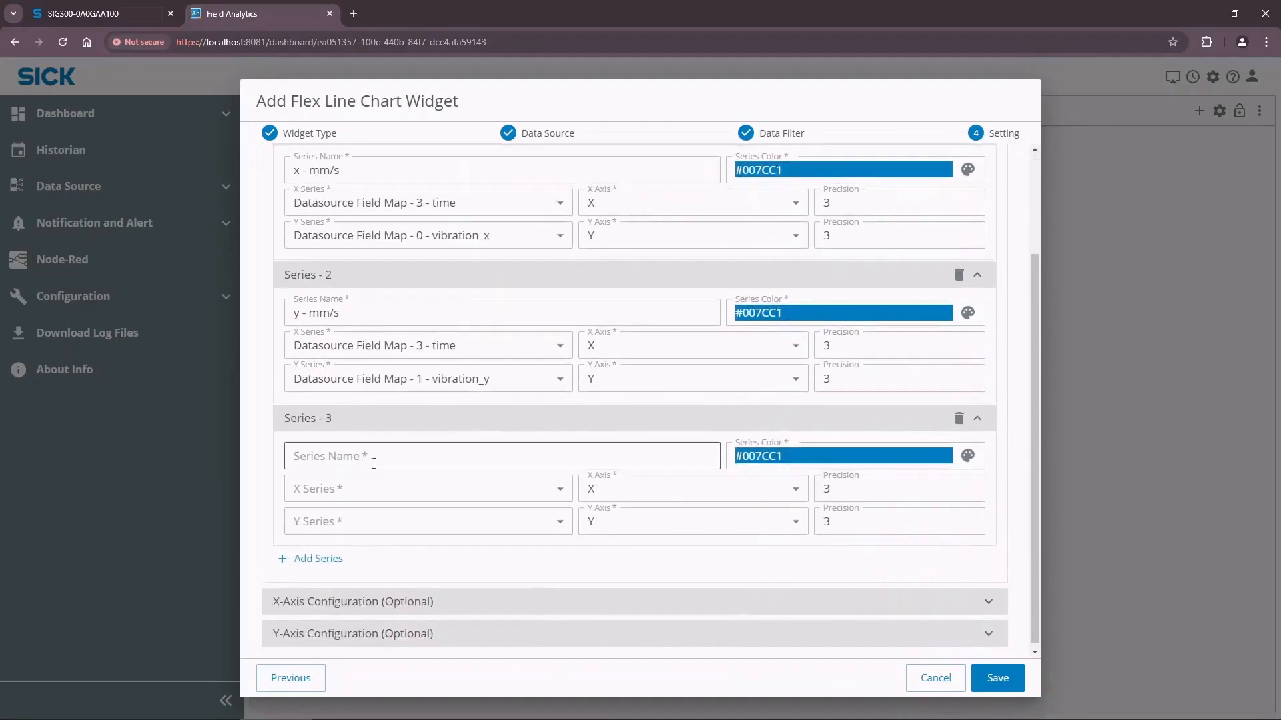
type("z")
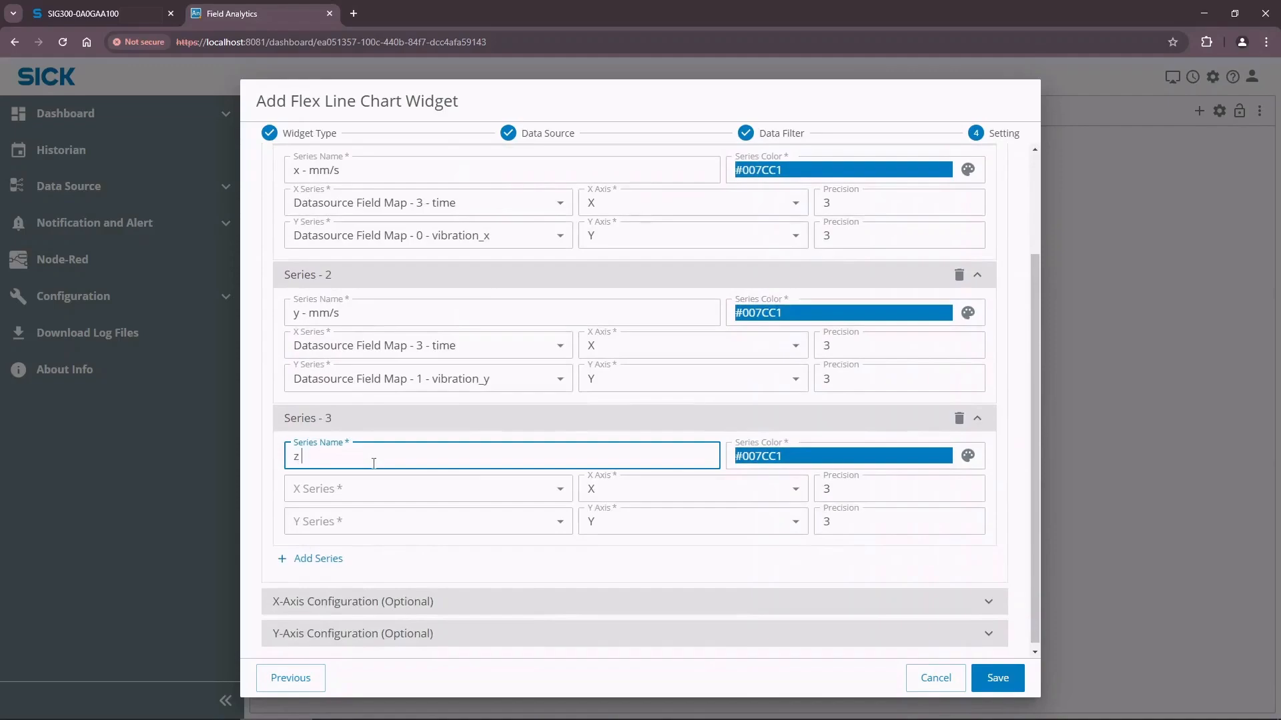
type("- mm")
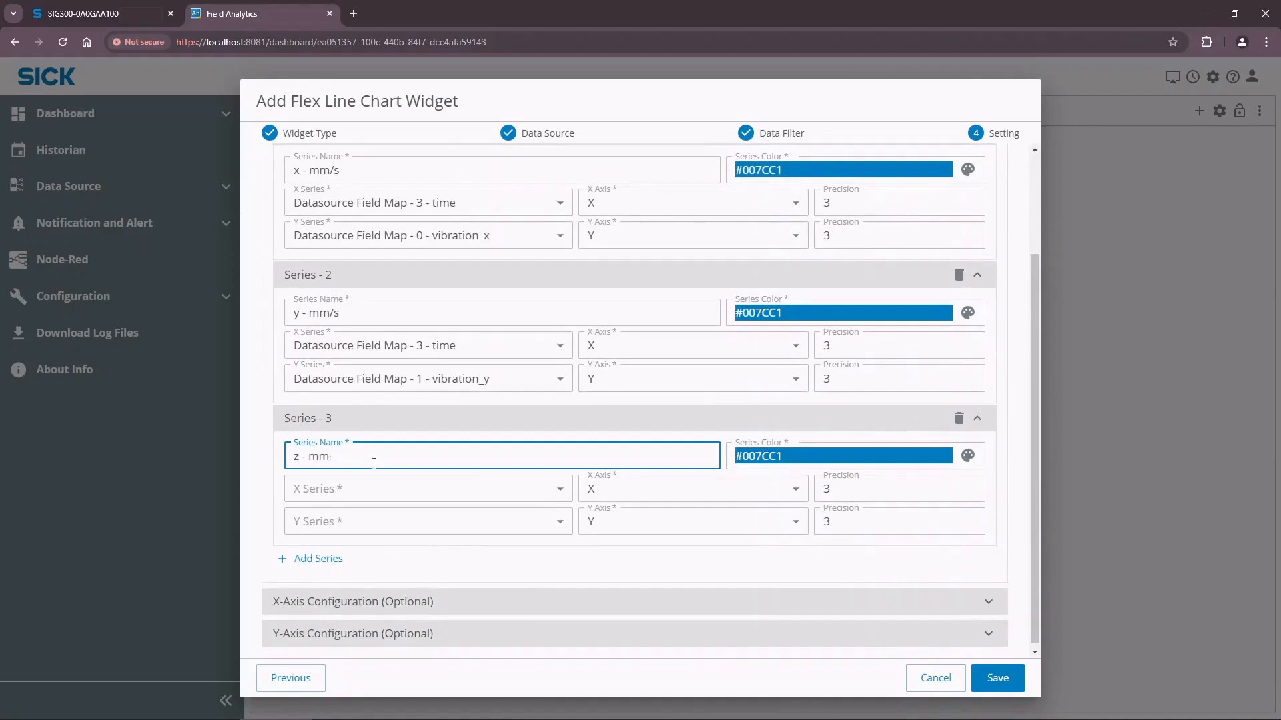
type("/s")
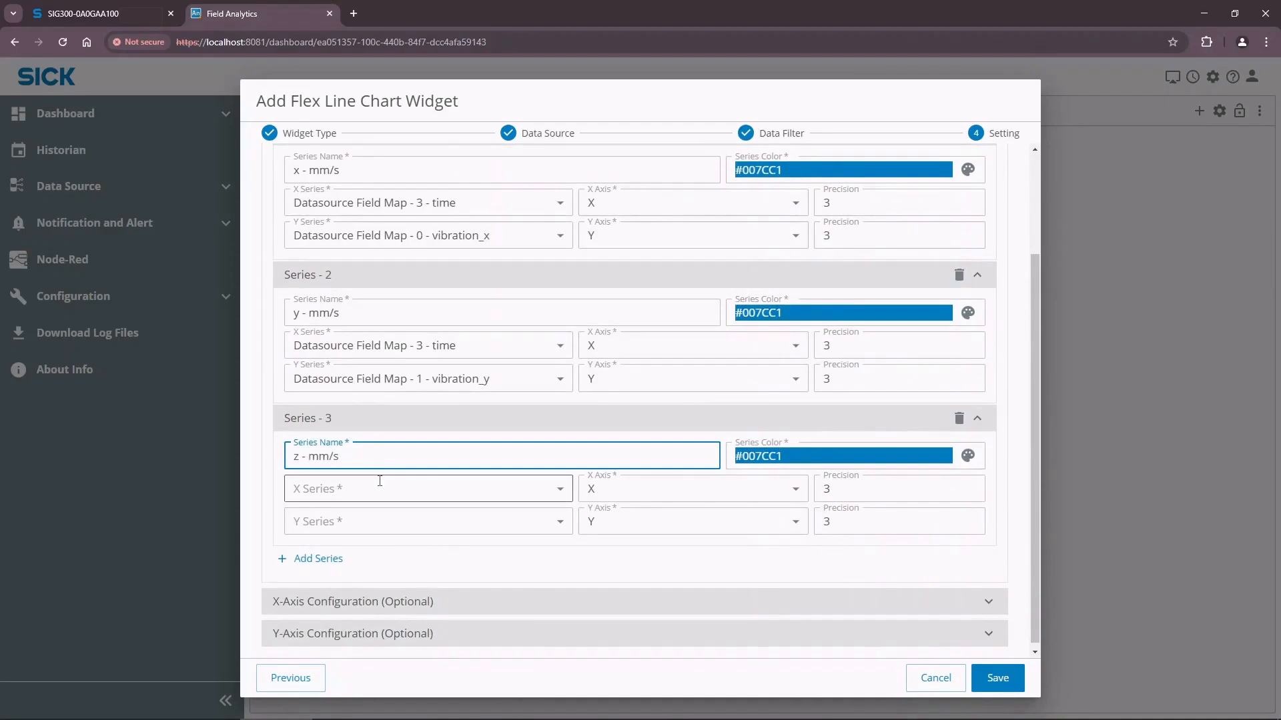
left_click(429, 488)
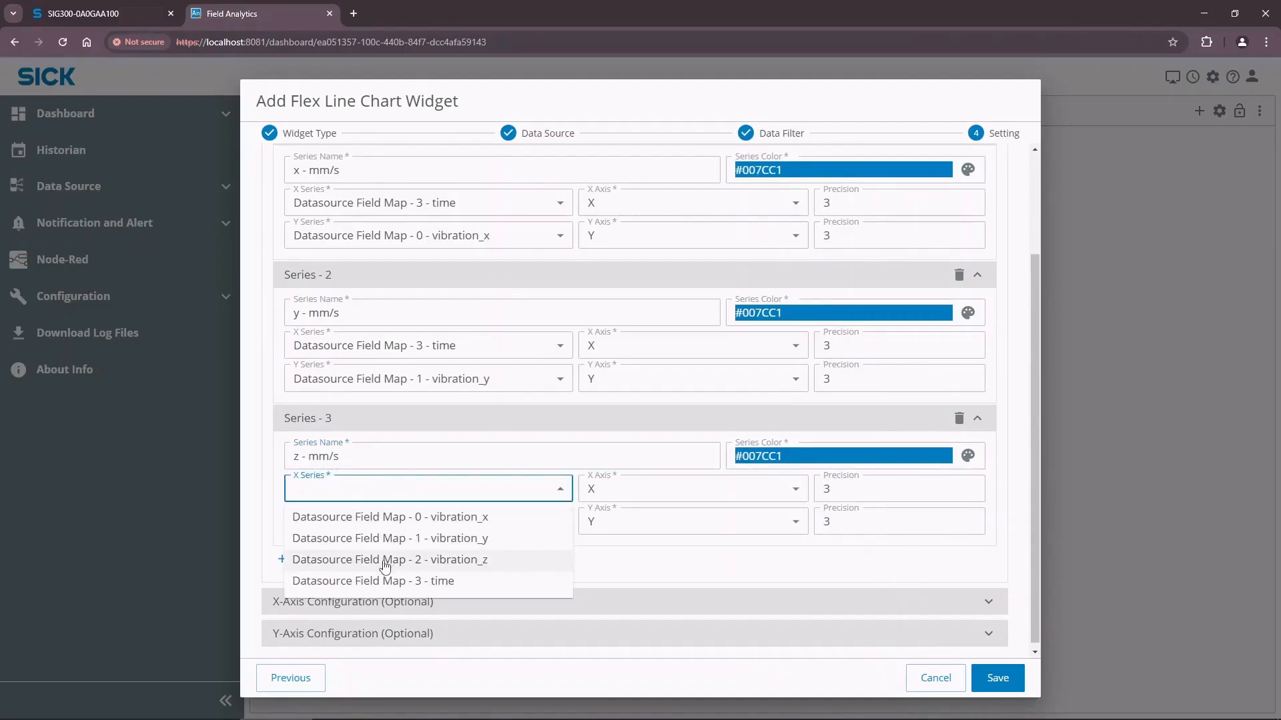
left_click(389, 559)
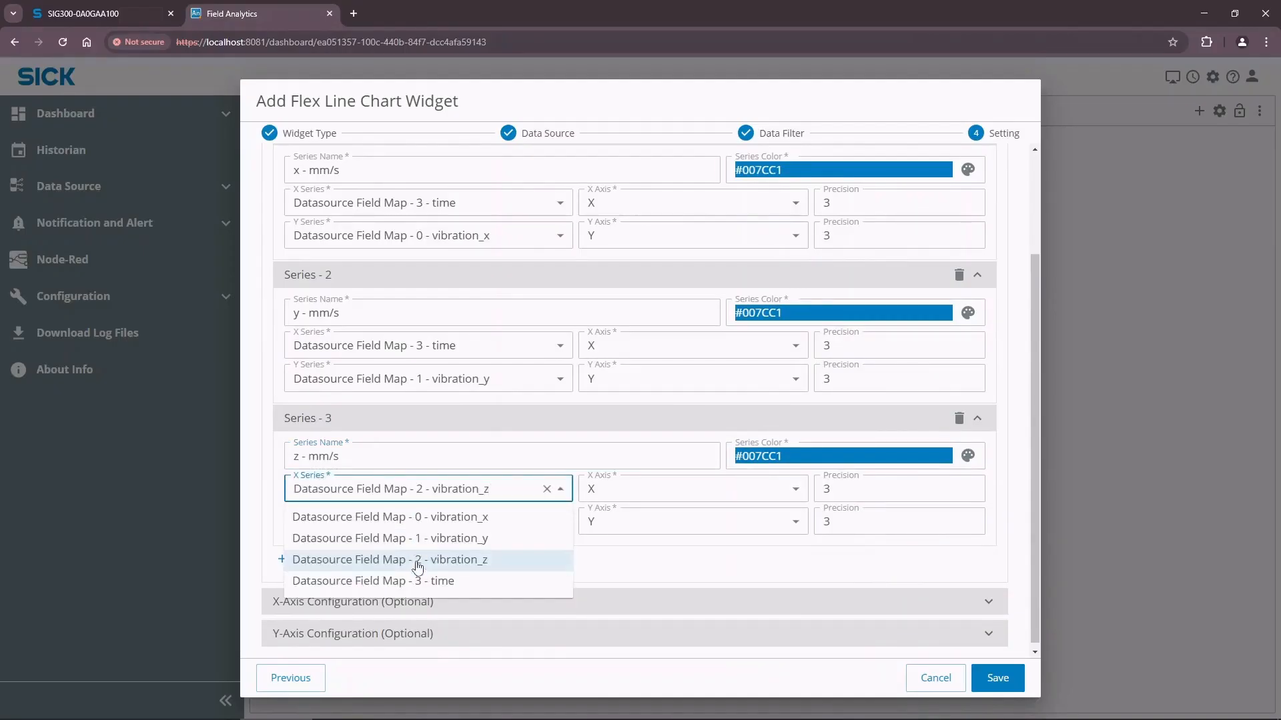
left_click(372, 581)
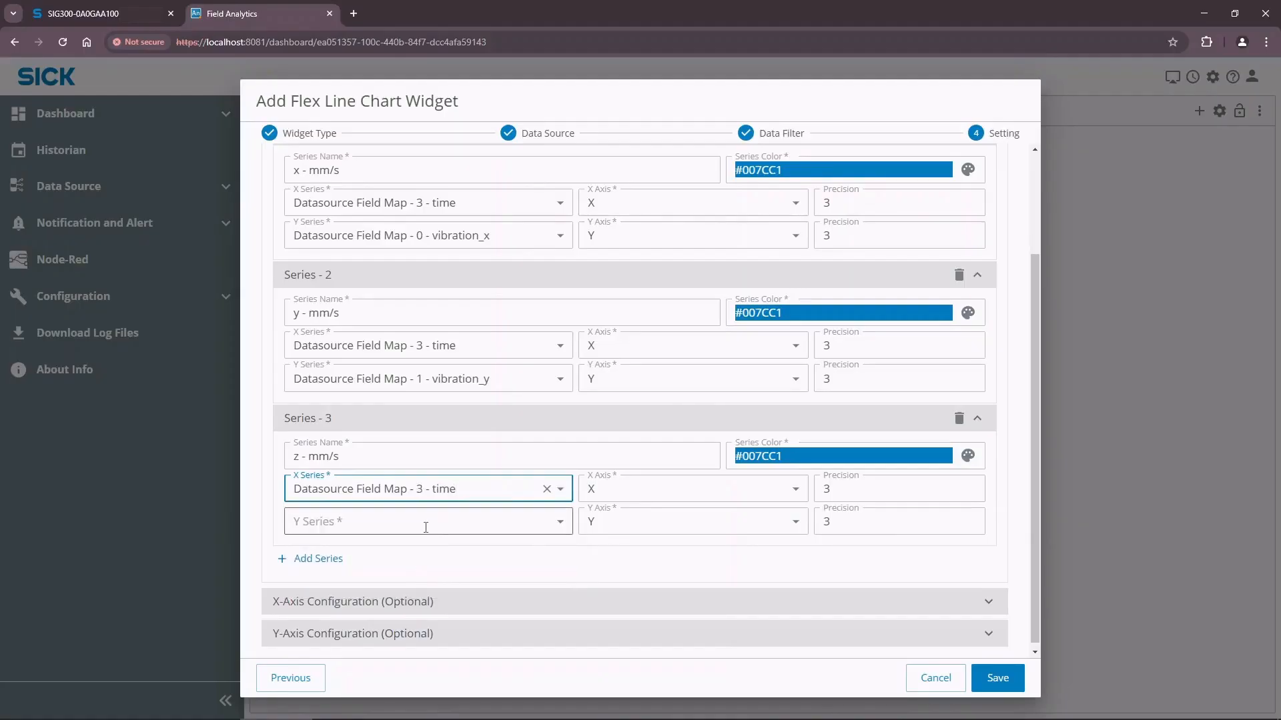
left_click(427, 522)
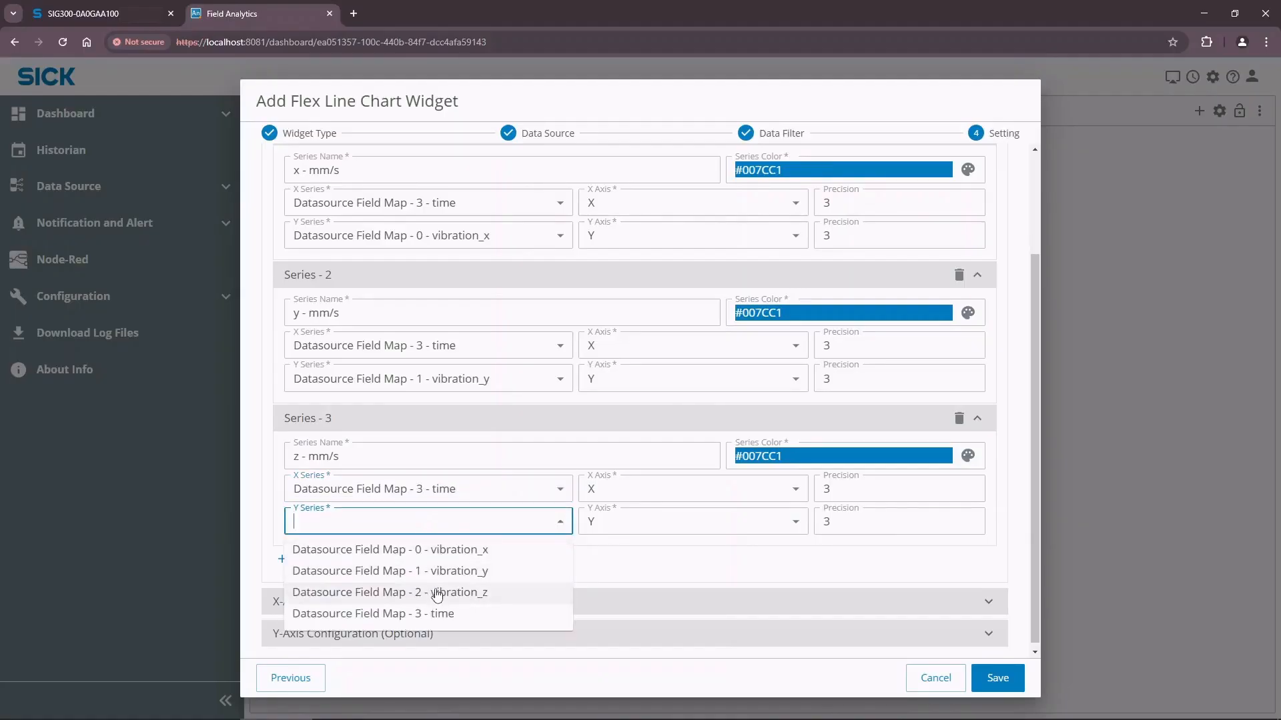
left_click(389, 592)
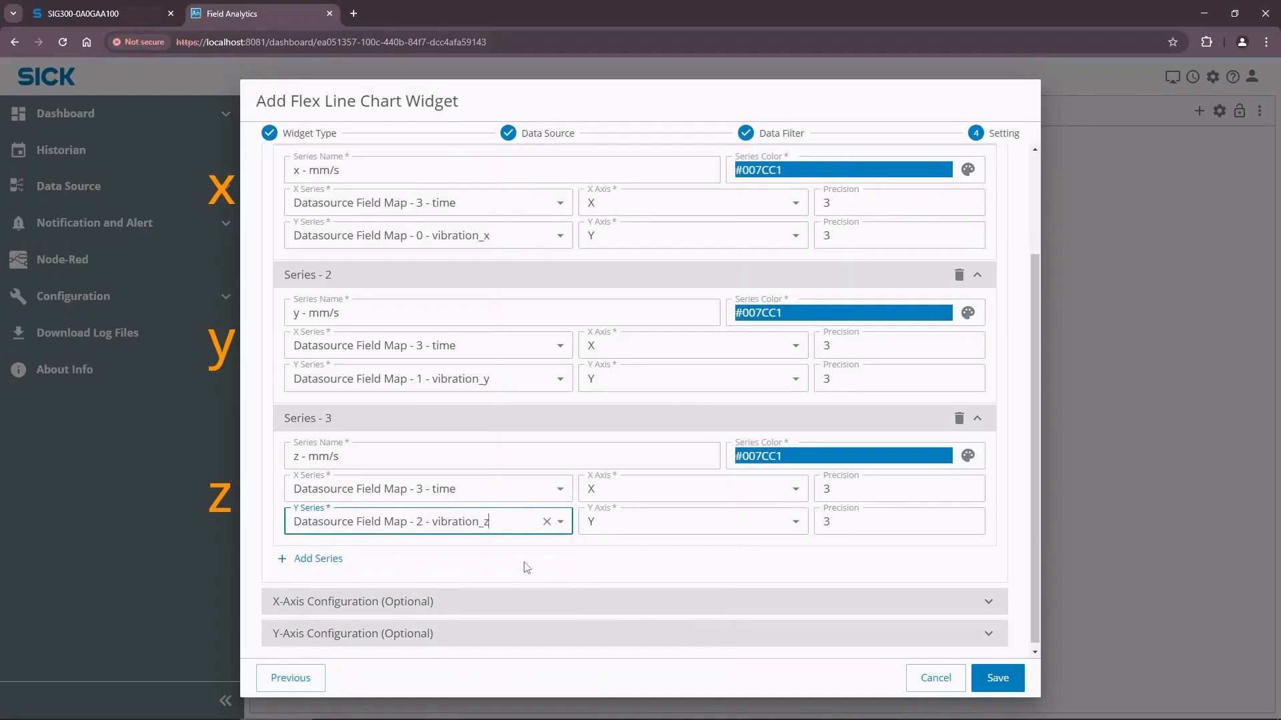
mouse_move(968, 169)
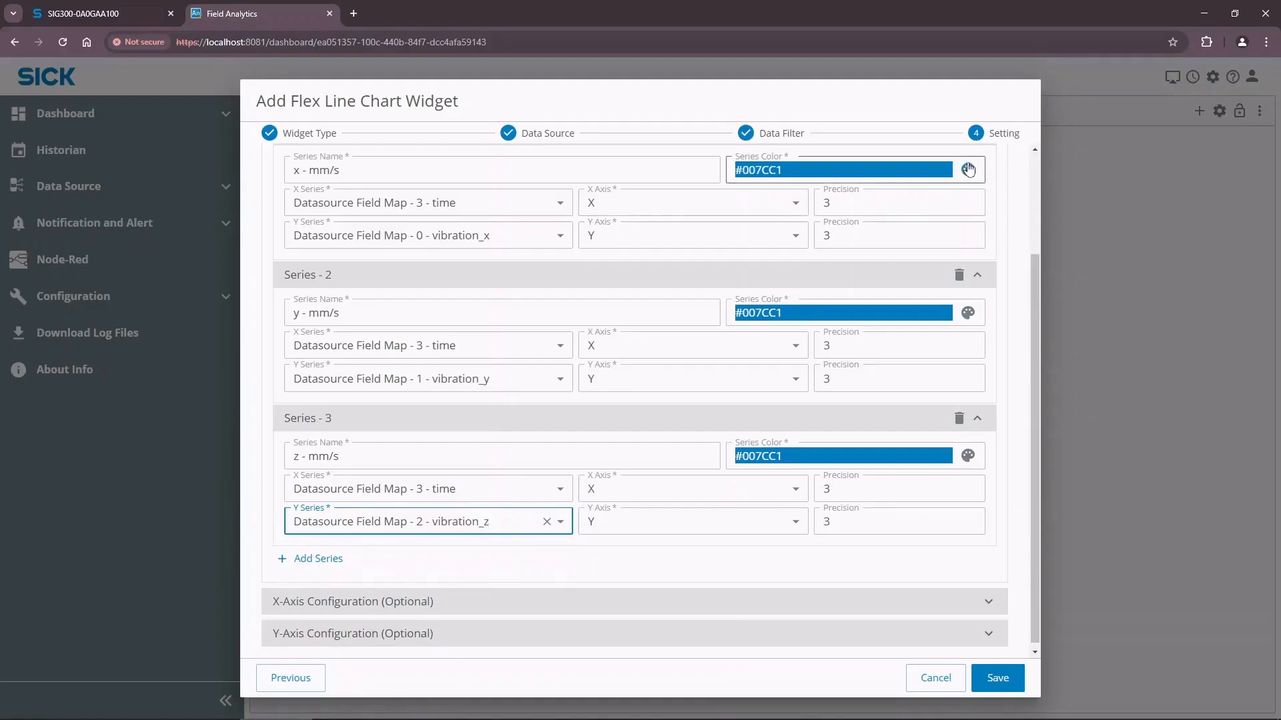
- Keep the x series colour and make the y series line yellow
left_click(969, 169)
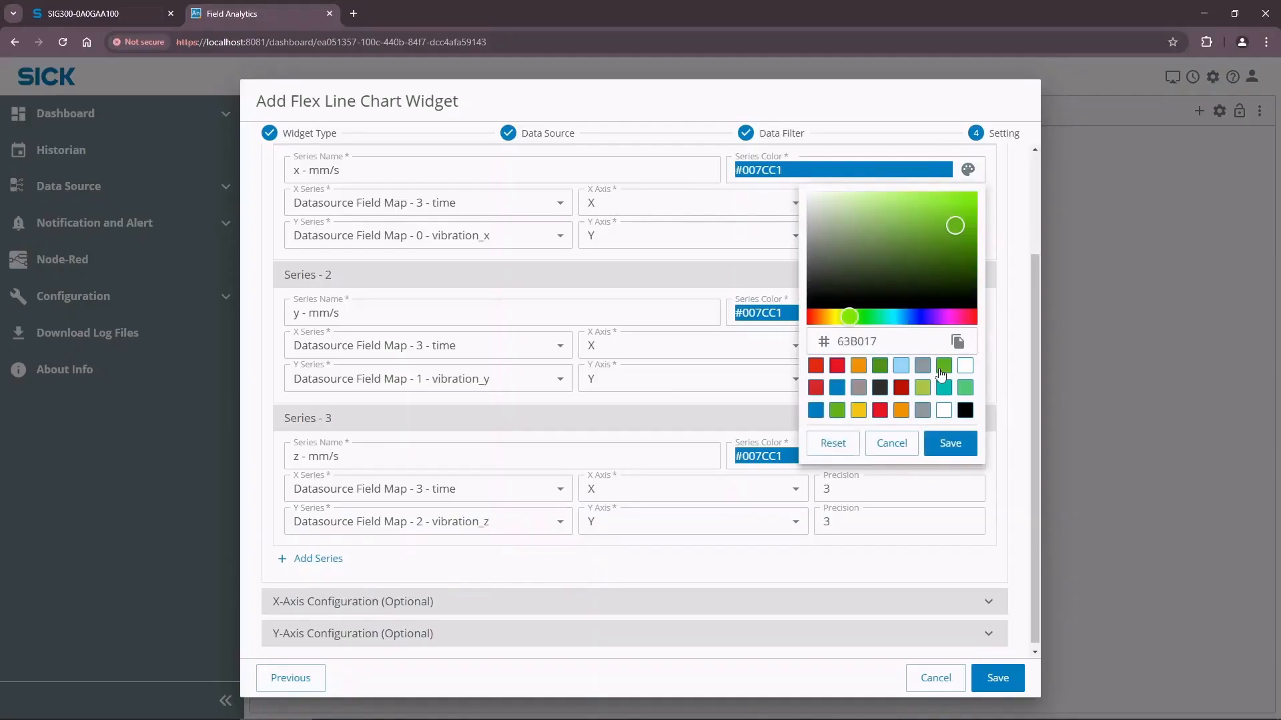
left_click(948, 443)
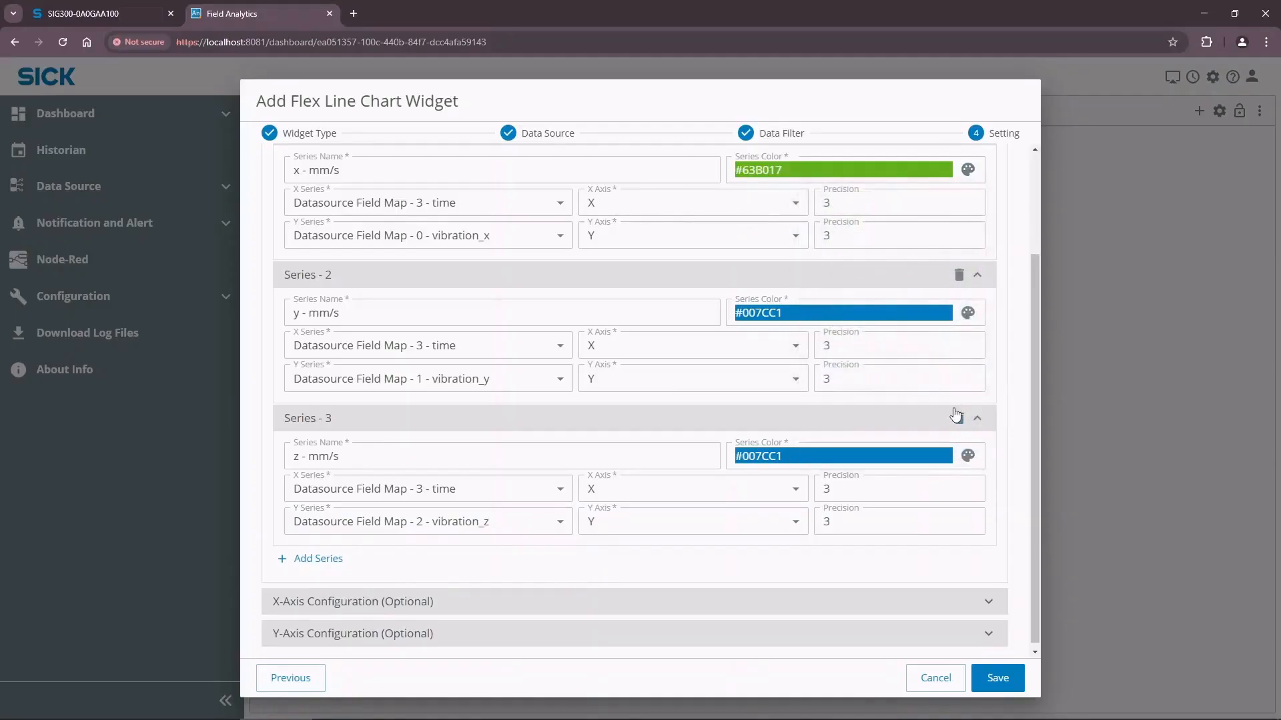
left_click(967, 312)
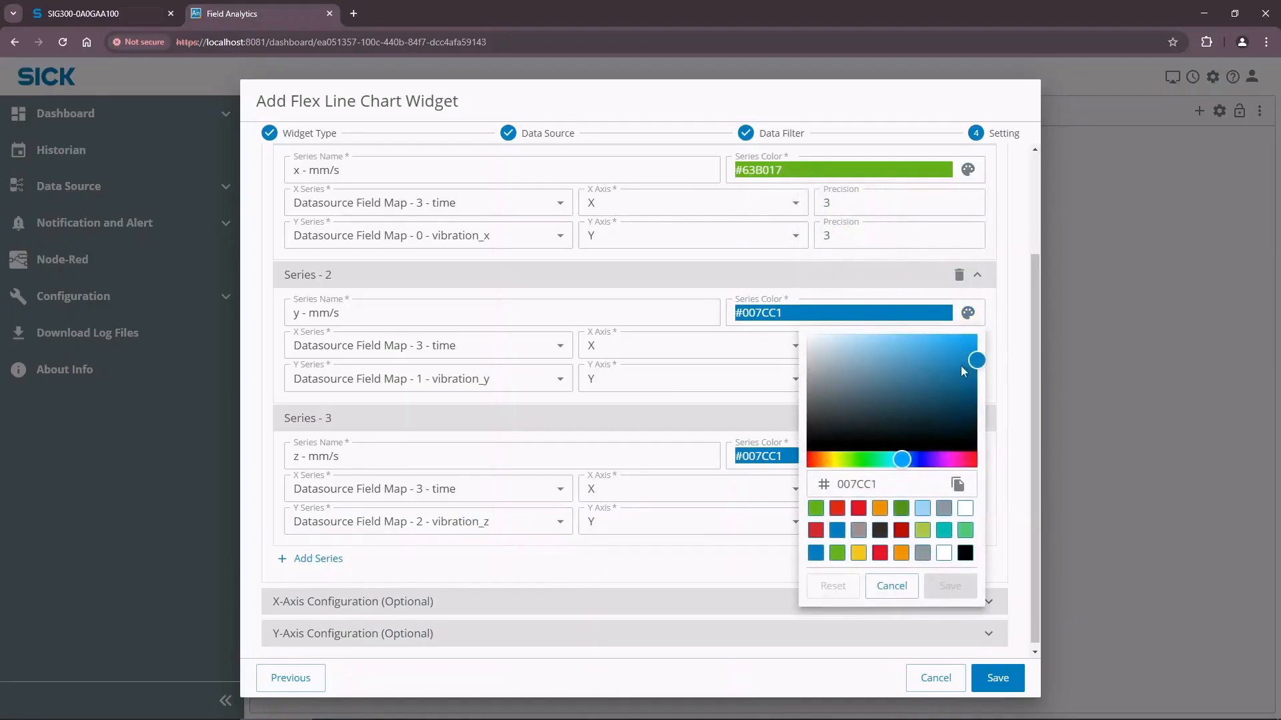
mouse_move(933, 532)
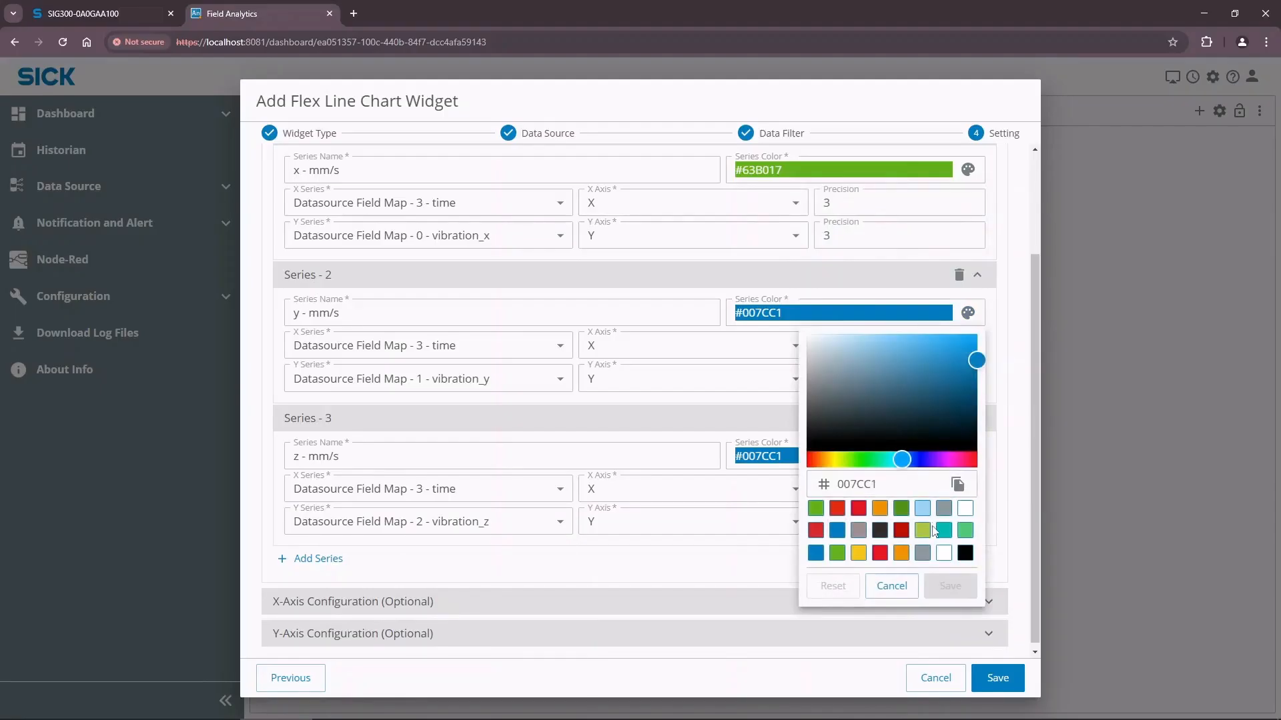
left_click(828, 459)
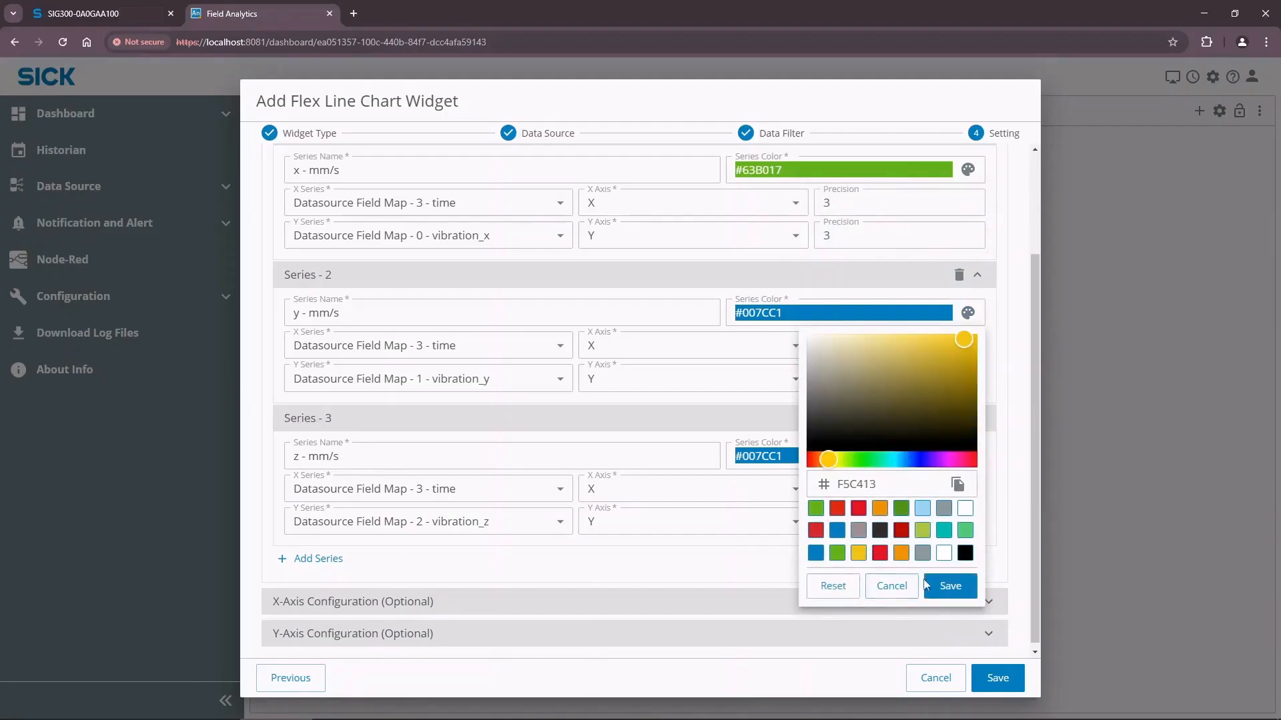
left_click(949, 586)
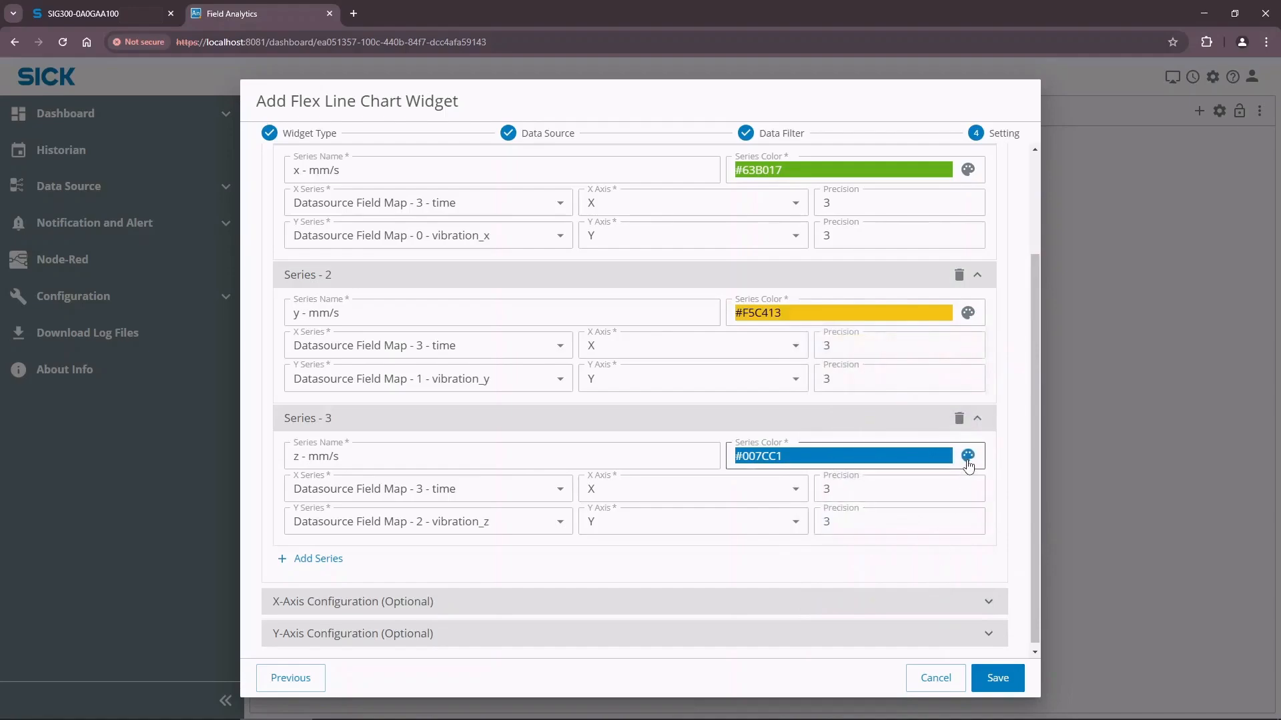
- Make the z series line red
left_click(968, 457)
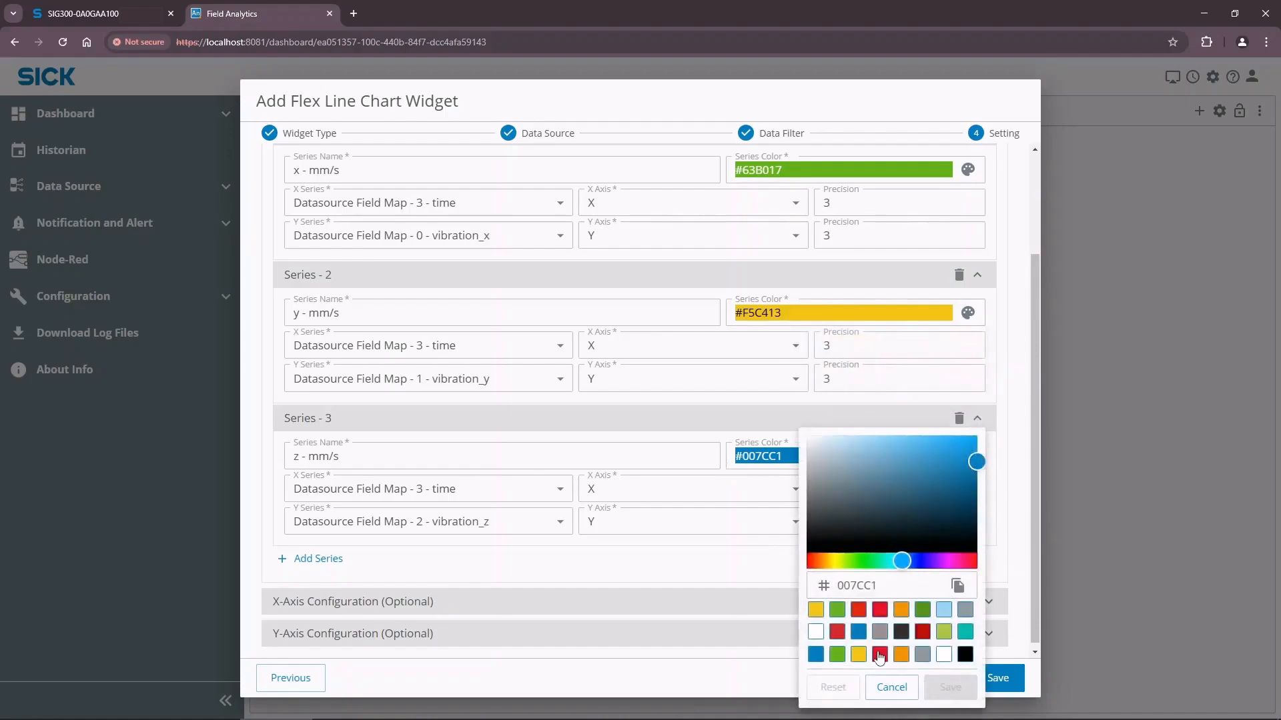
left_click(879, 654)
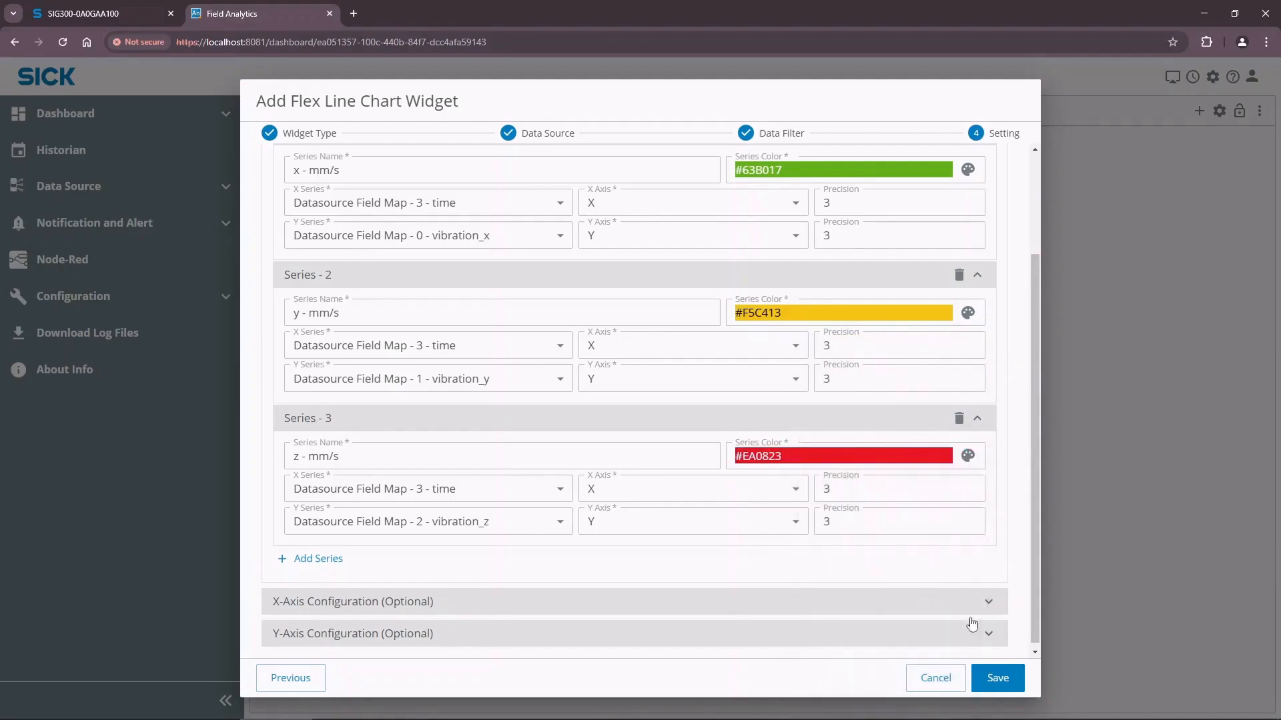
scroll("up", 3)
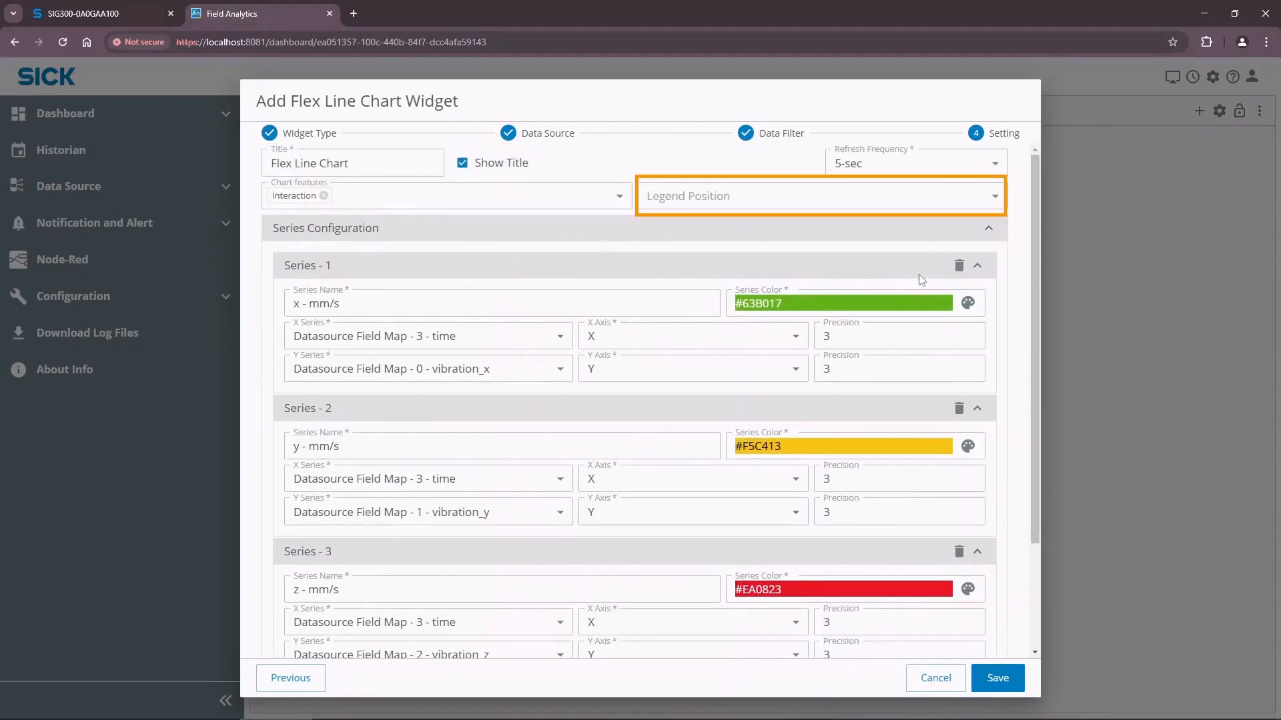
- Place the legend at Top Center, title the chart 'Vibration velocity' and save it to the dashboard
left_click(816, 195)
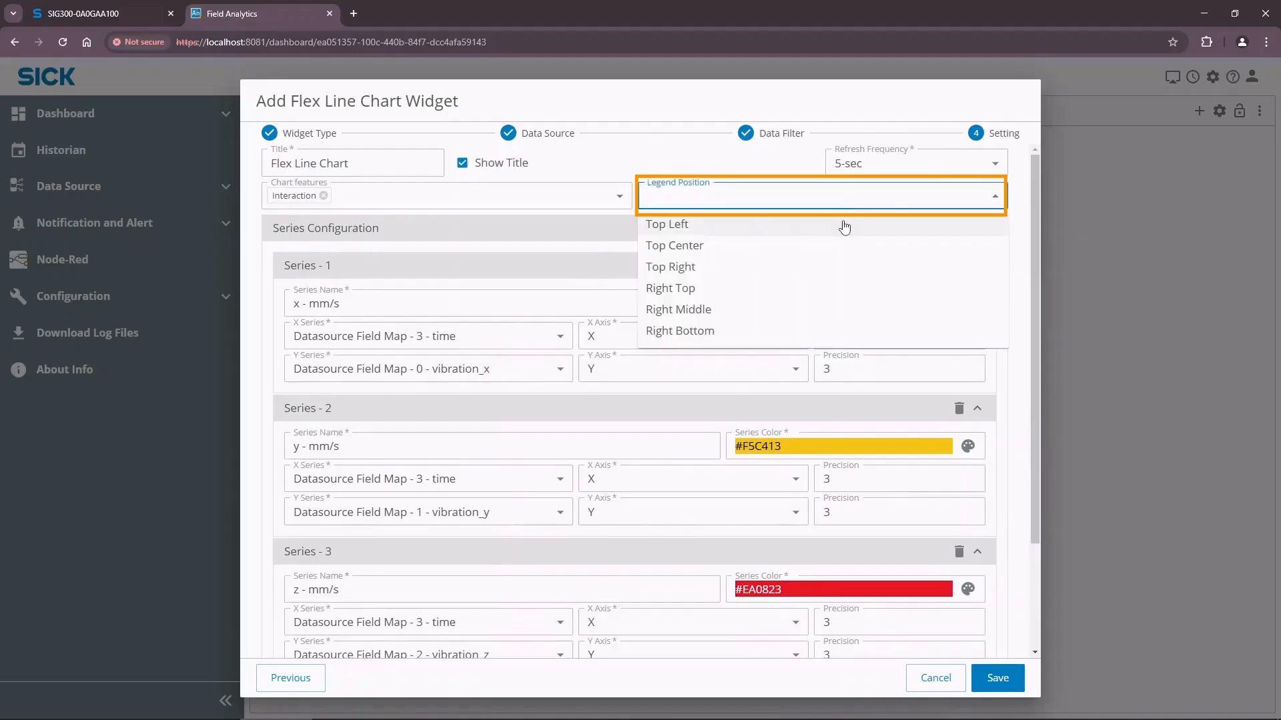
mouse_move(843, 254)
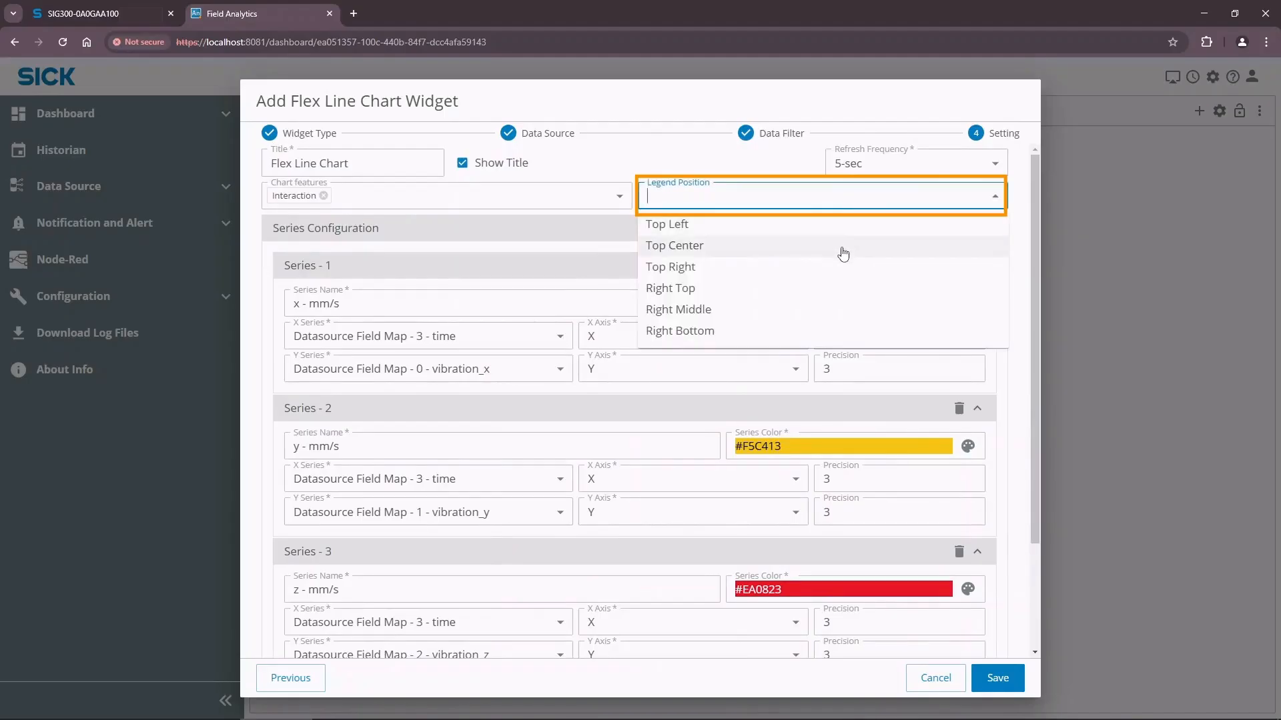
left_click(673, 246)
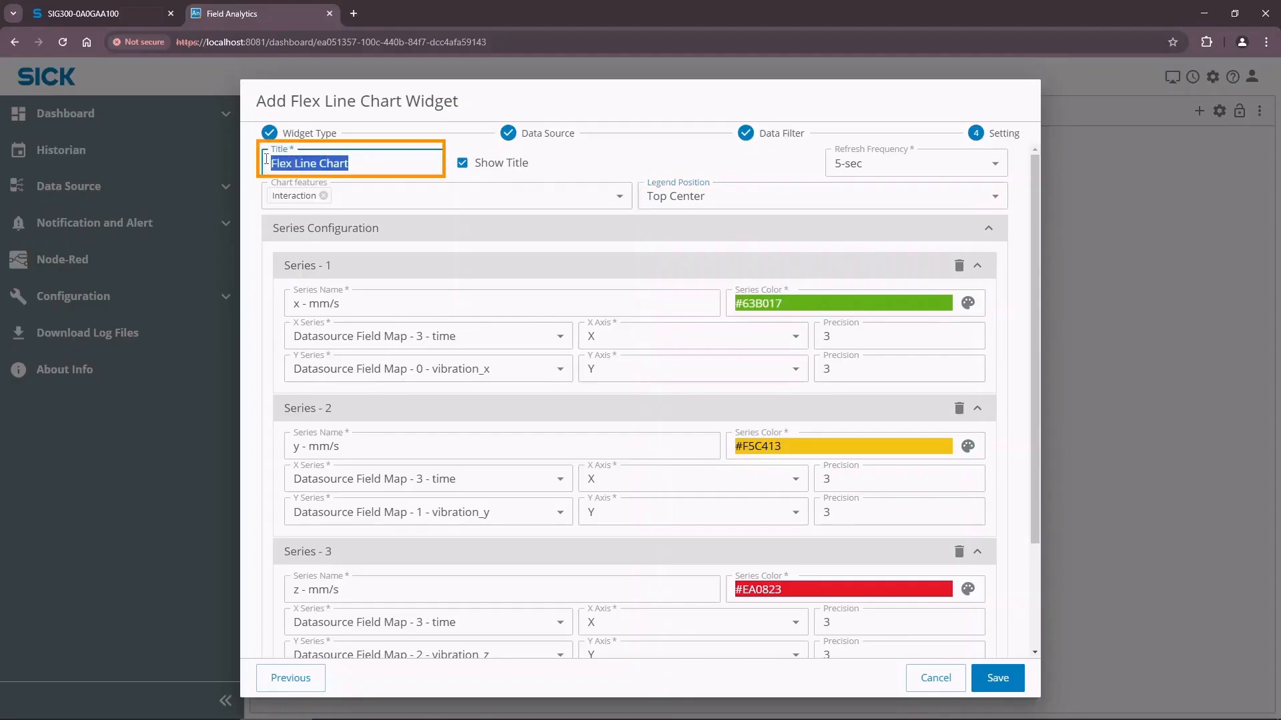
type("Vibratio")
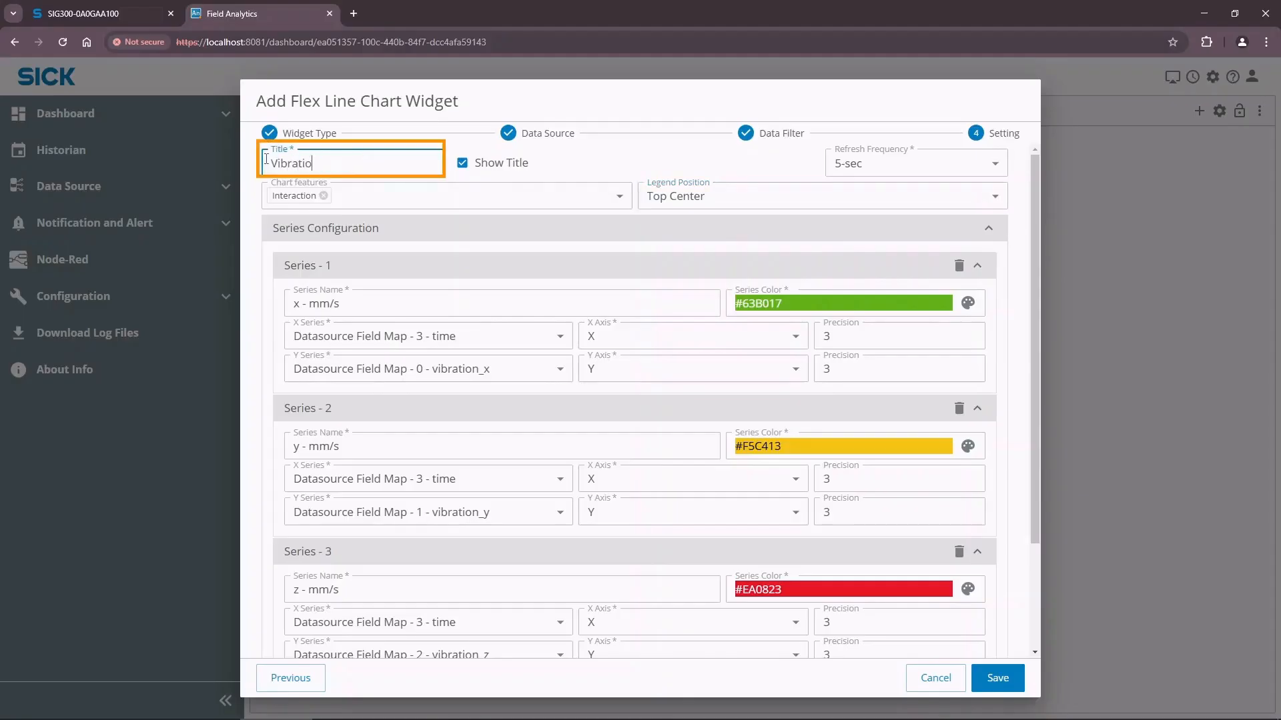
type("n veloci")
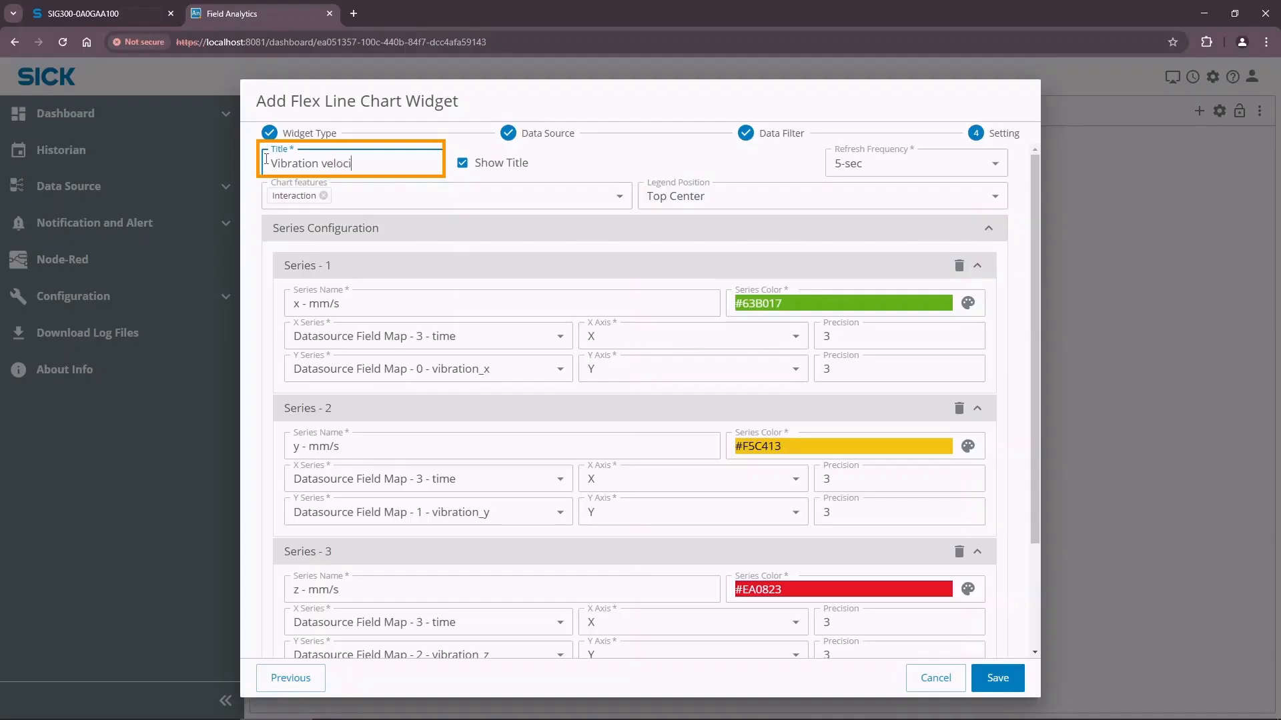
type("ty")
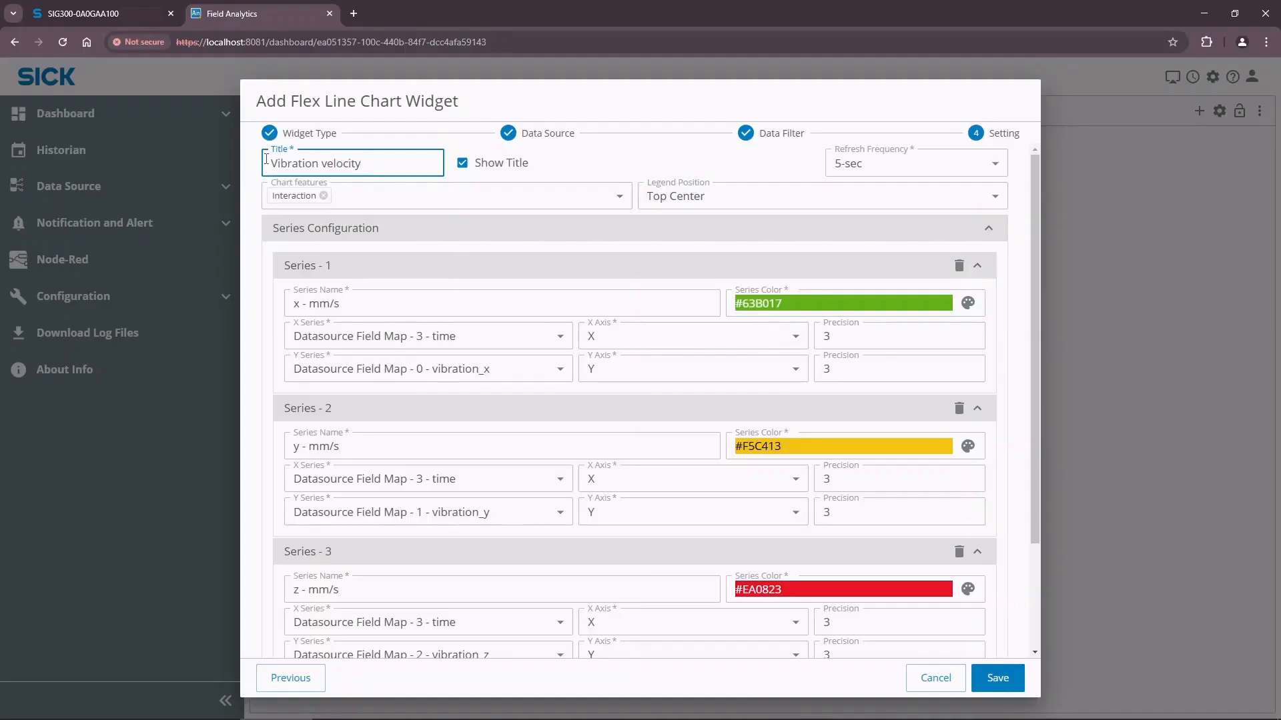
mouse_move(998, 678)
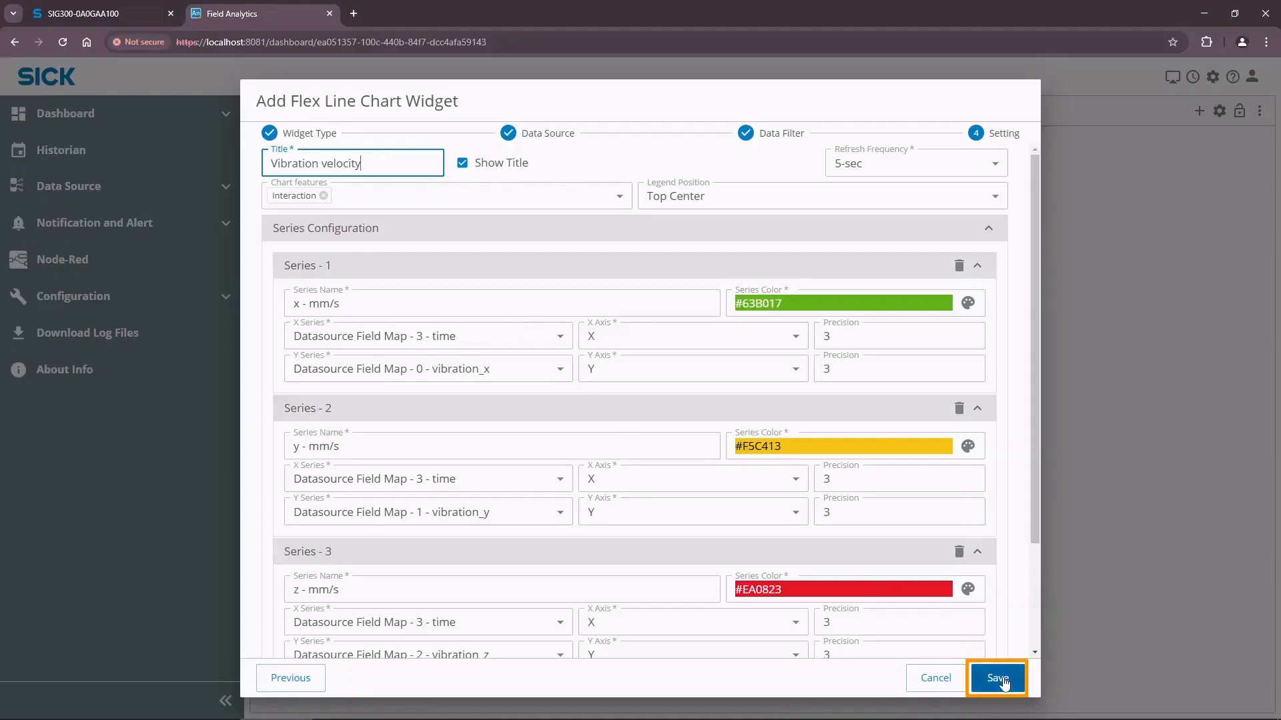
left_click(996, 678)
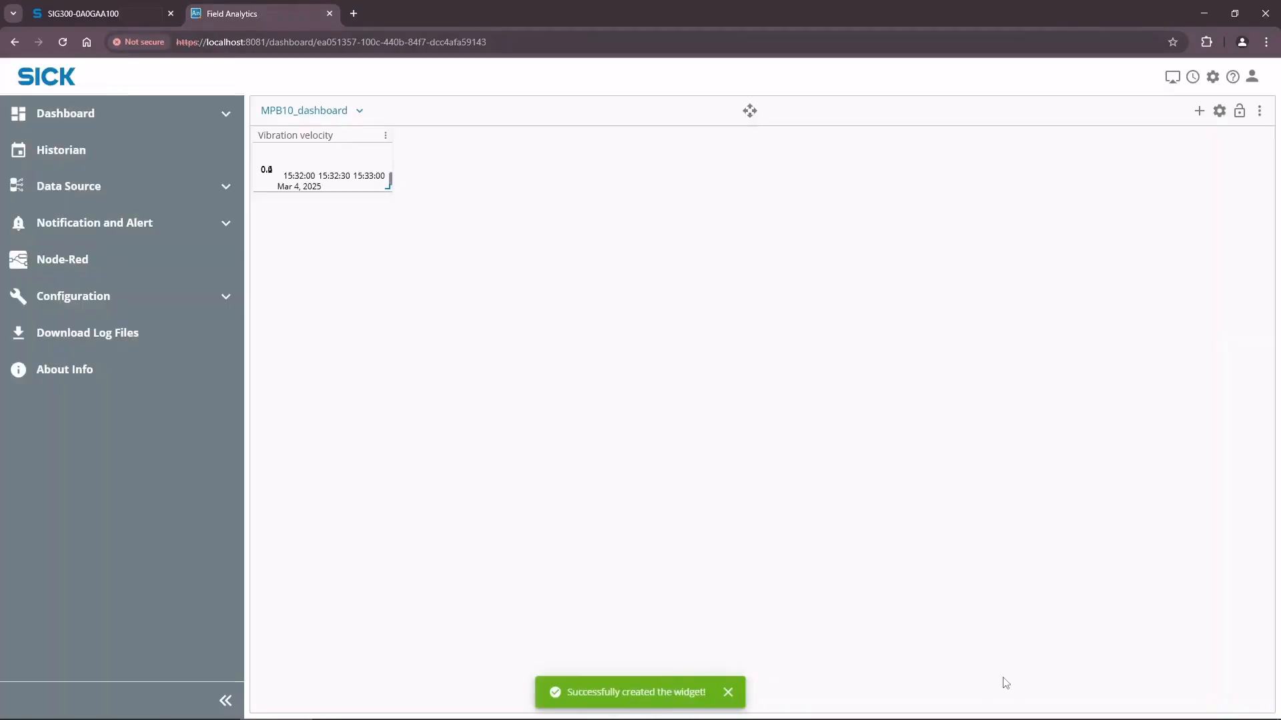
mouse_move(400, 208)
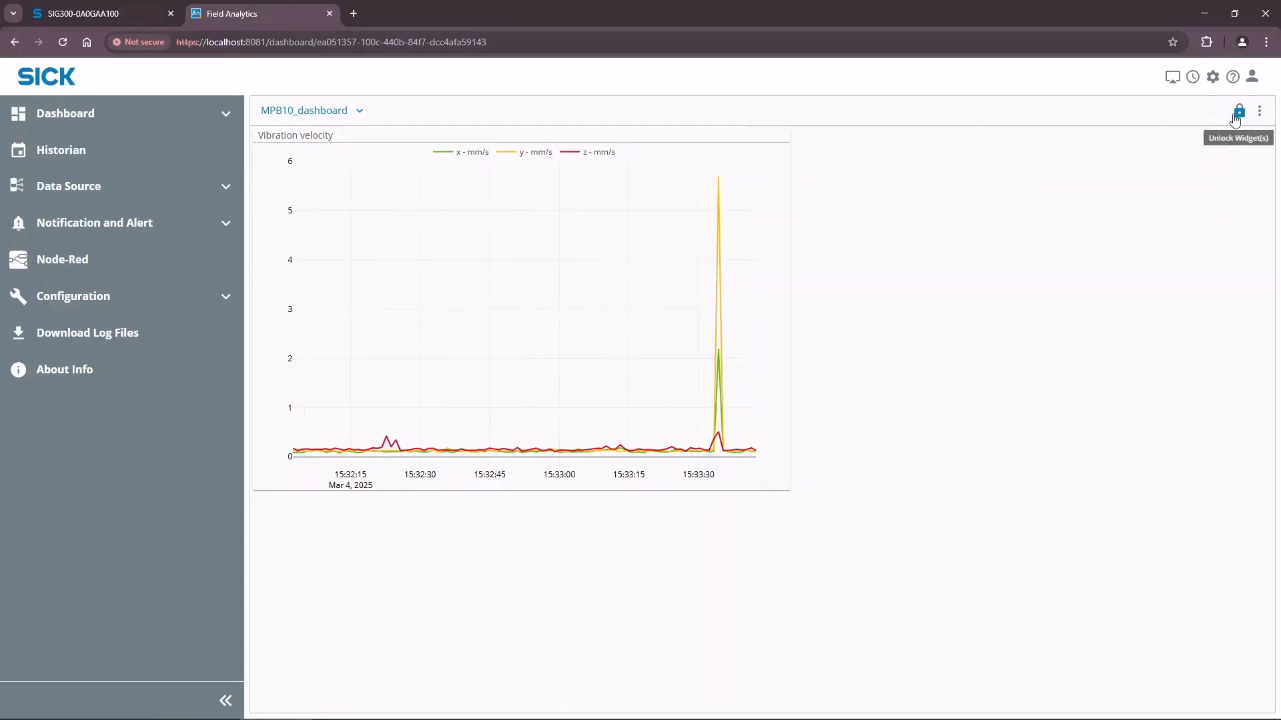
mouse_move(673, 386)
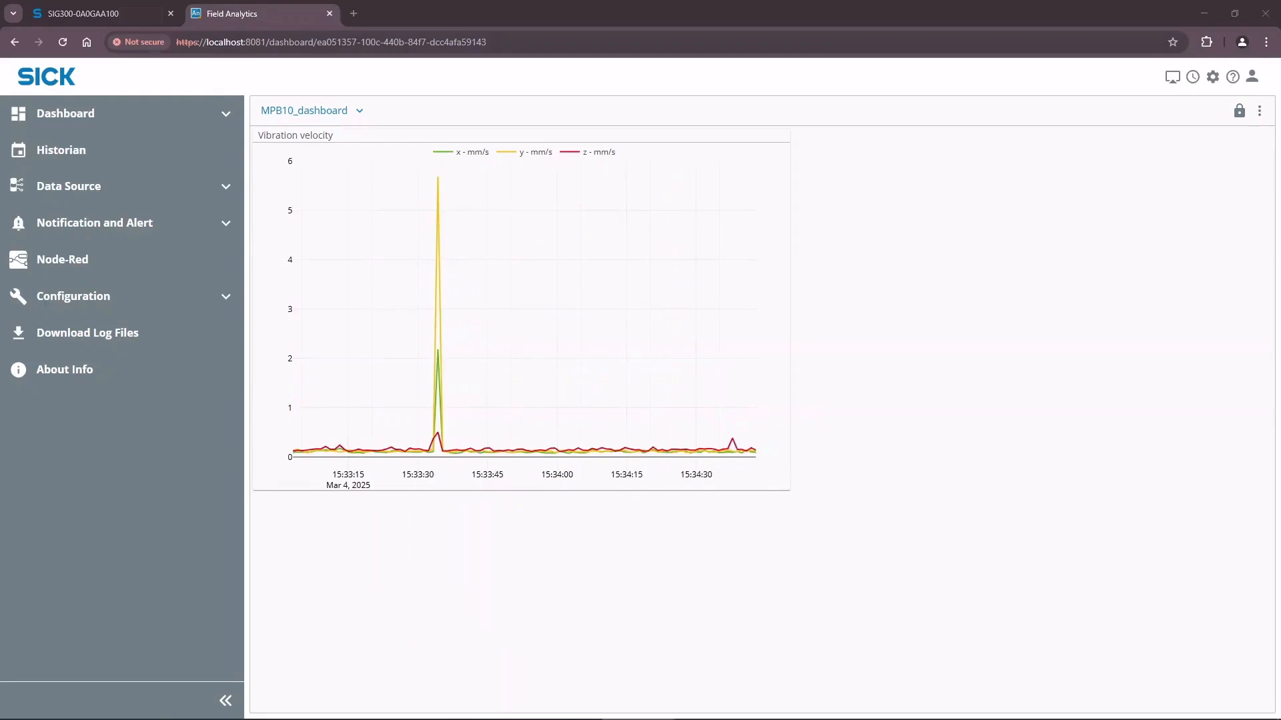
mouse_move(1210, 179)
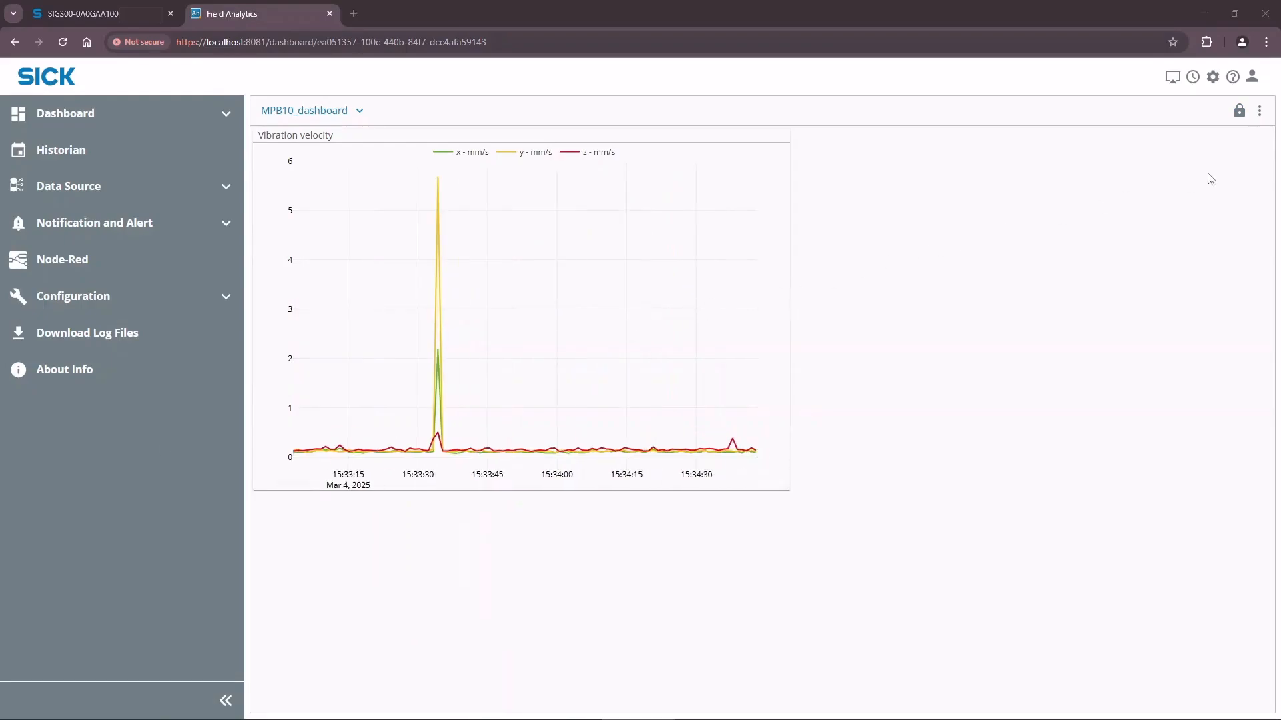
mouse_move(1239, 111)
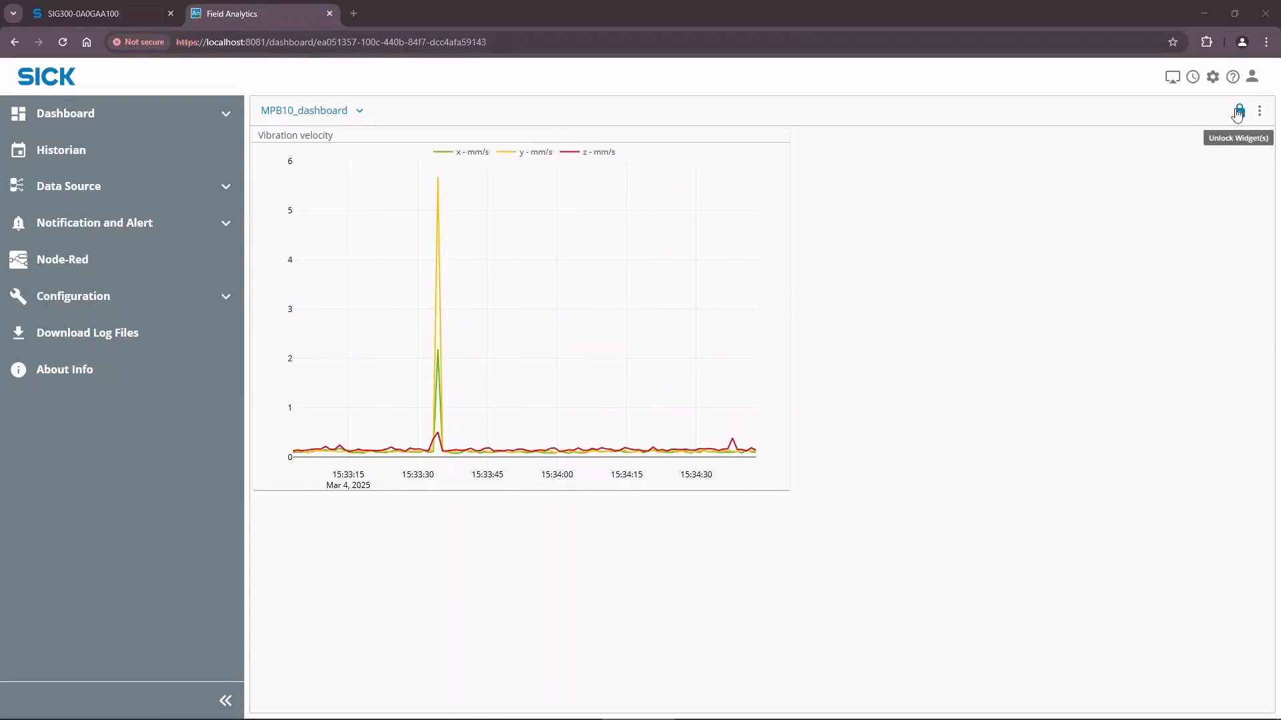
- Unlock the dashboard and add a new Thermometer widget
left_click(1238, 111)
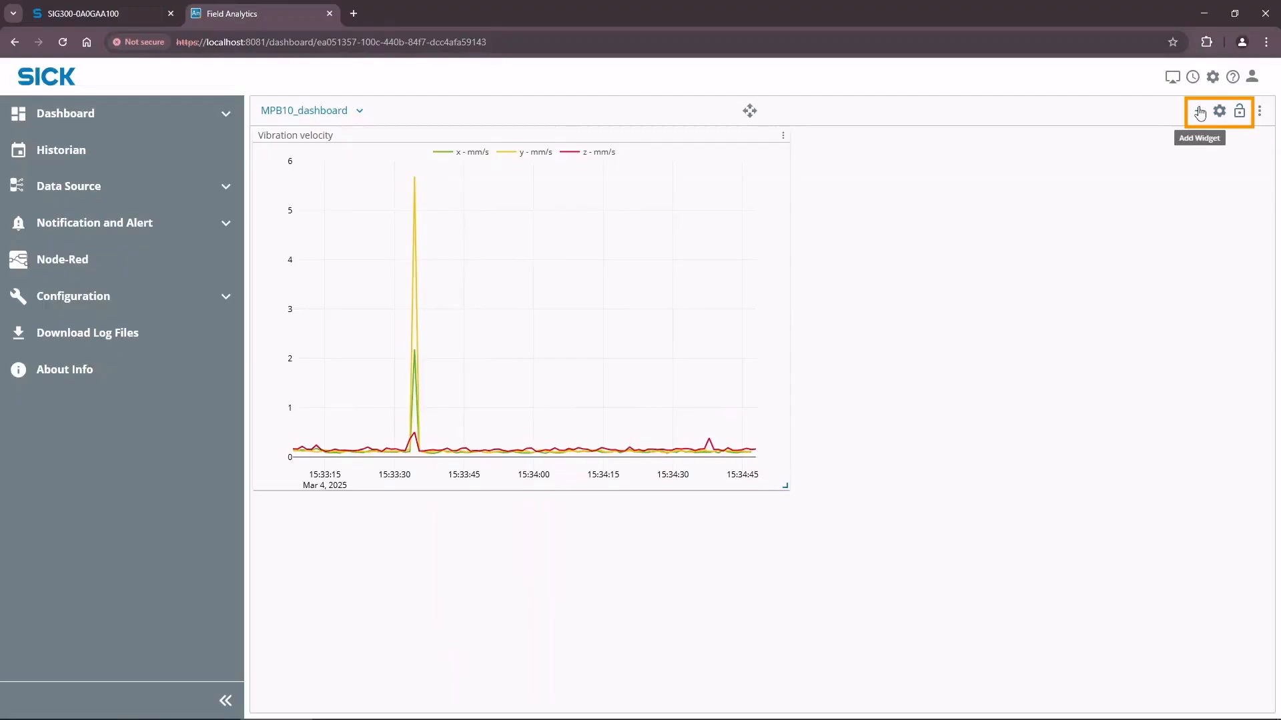
left_click(1200, 111)
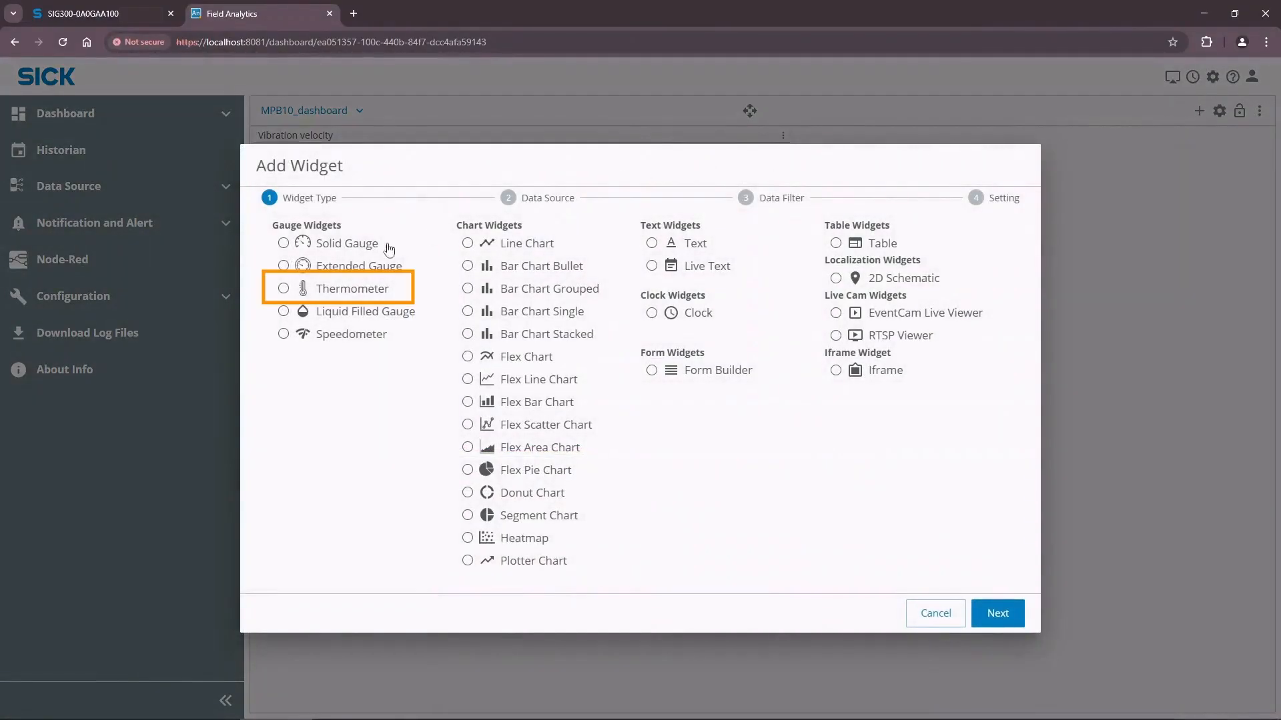
left_click(283, 288)
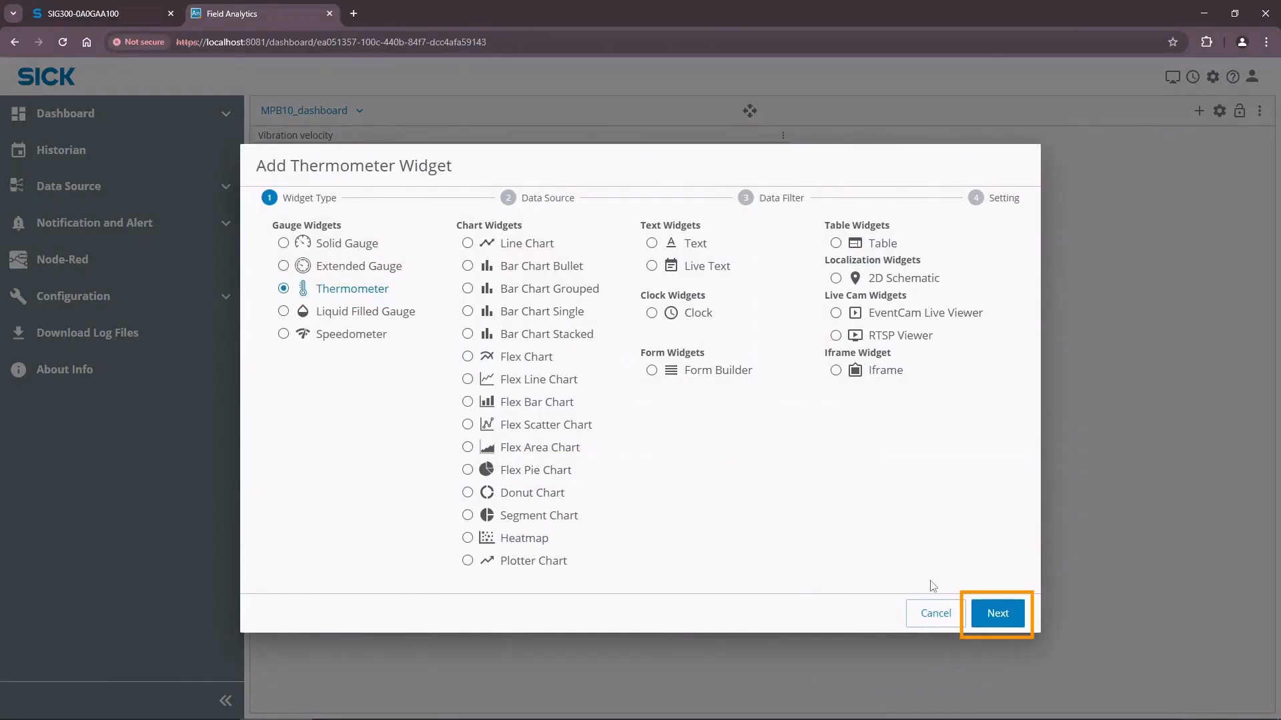
left_click(997, 614)
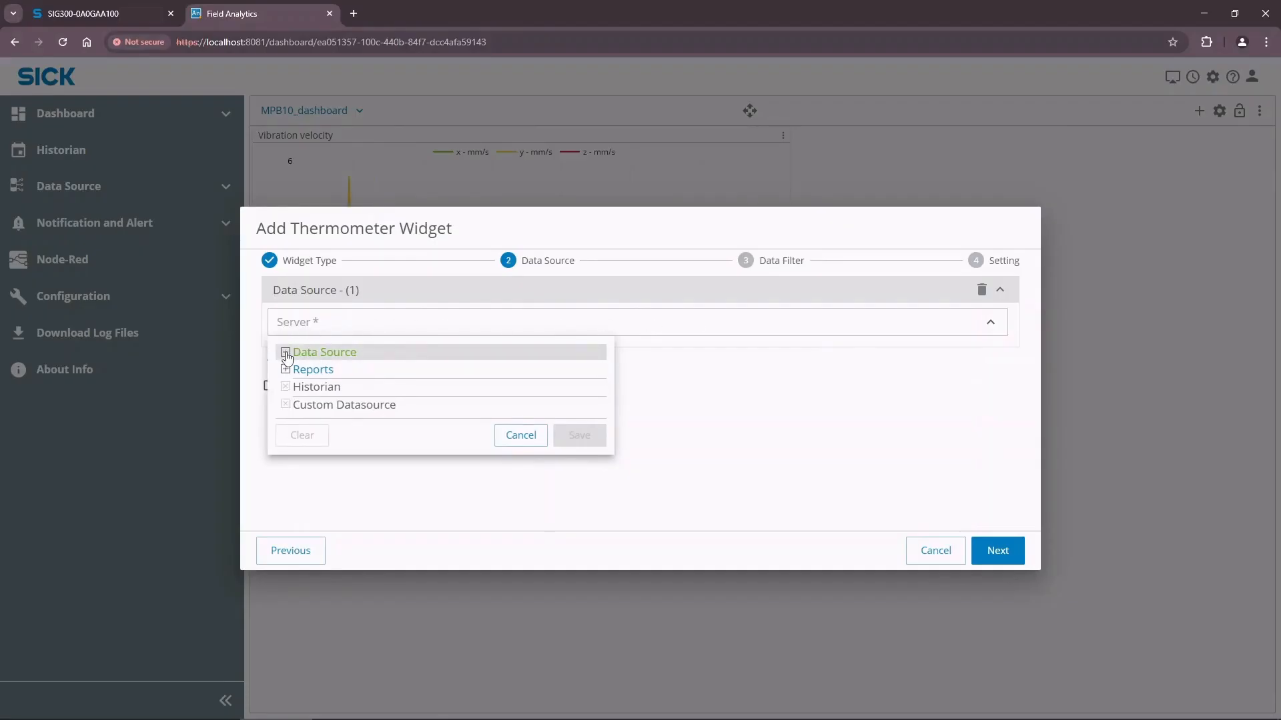
- Choose MPB10_processData as the widget's data source and continue to field mapping
left_click(285, 353)
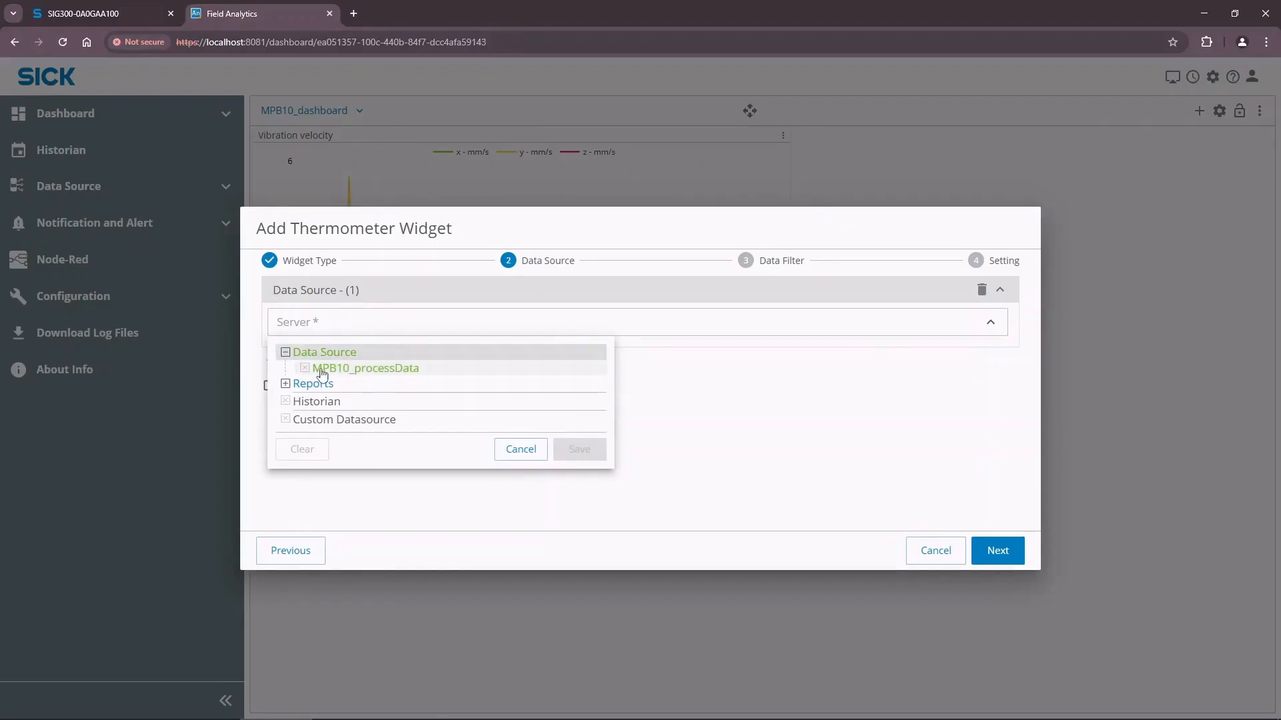
left_click(365, 368)
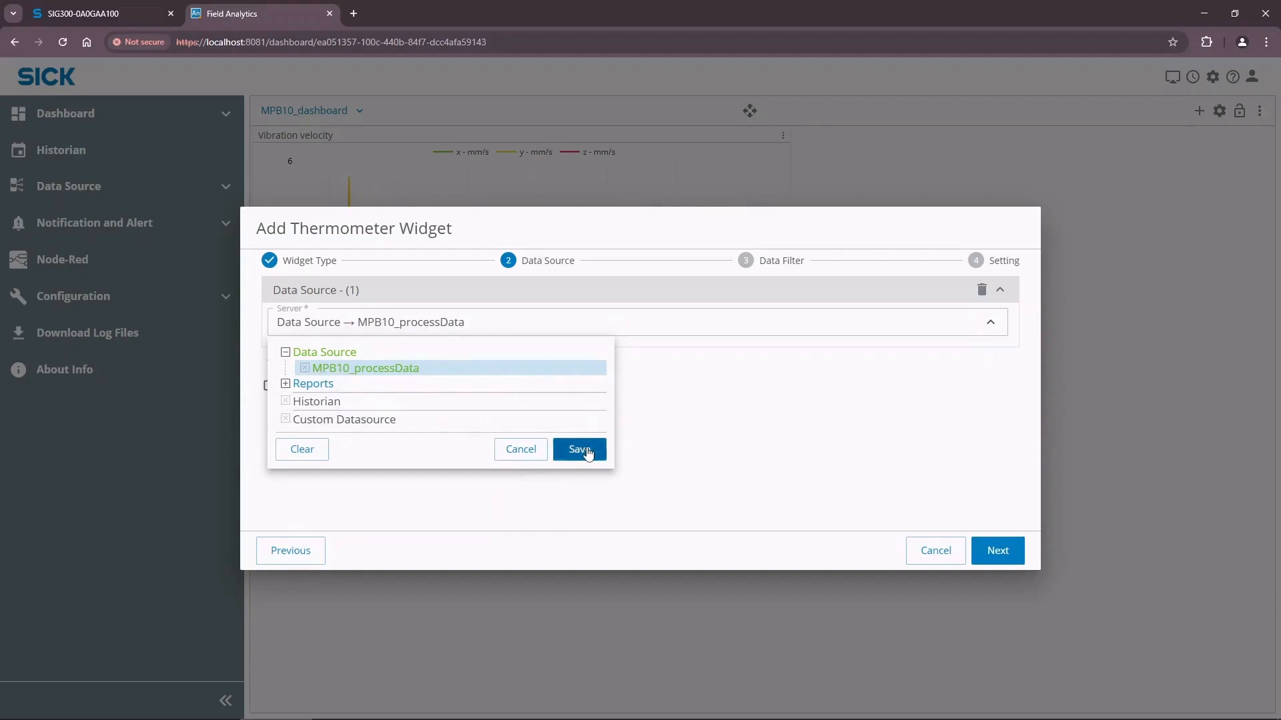
left_click(579, 450)
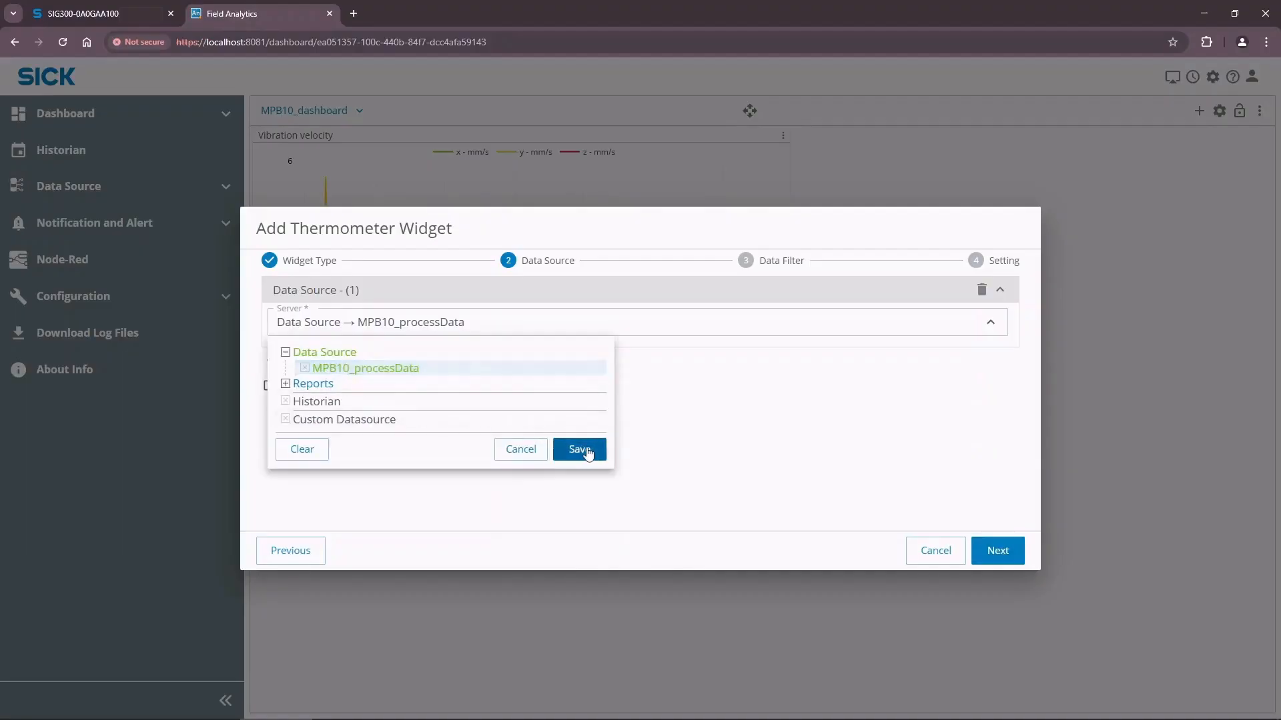
left_click(579, 450)
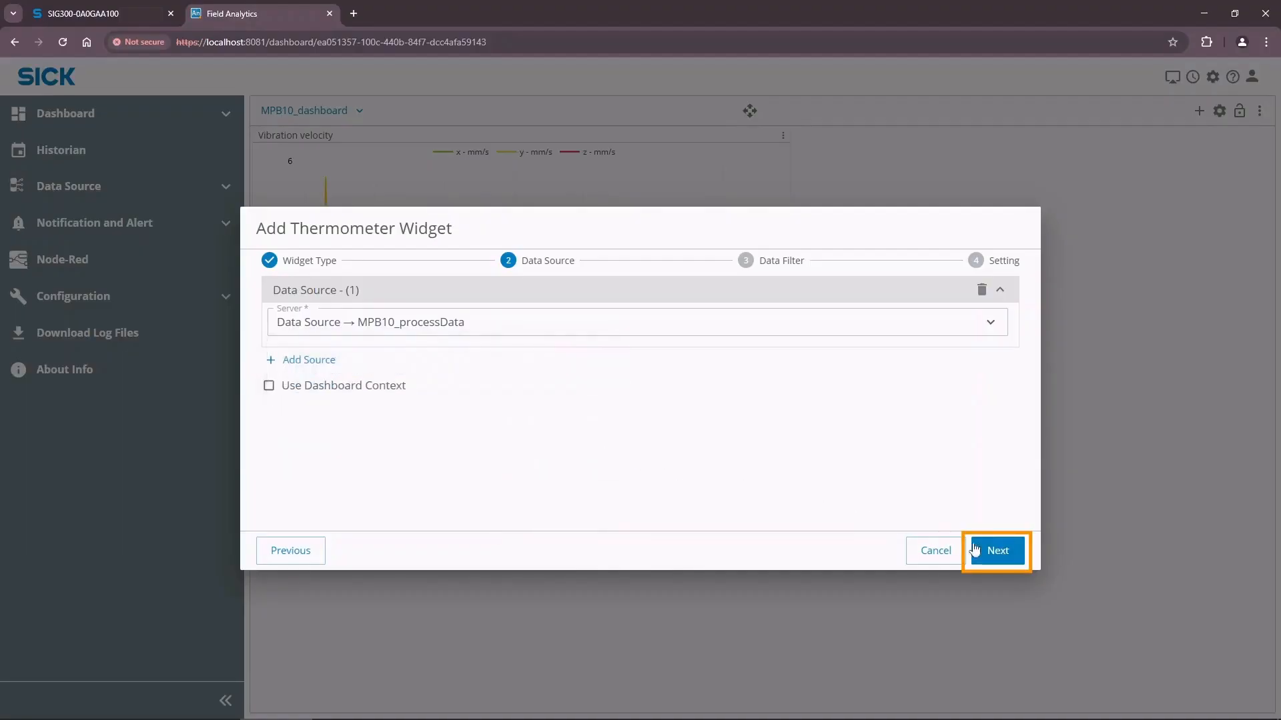
left_click(997, 549)
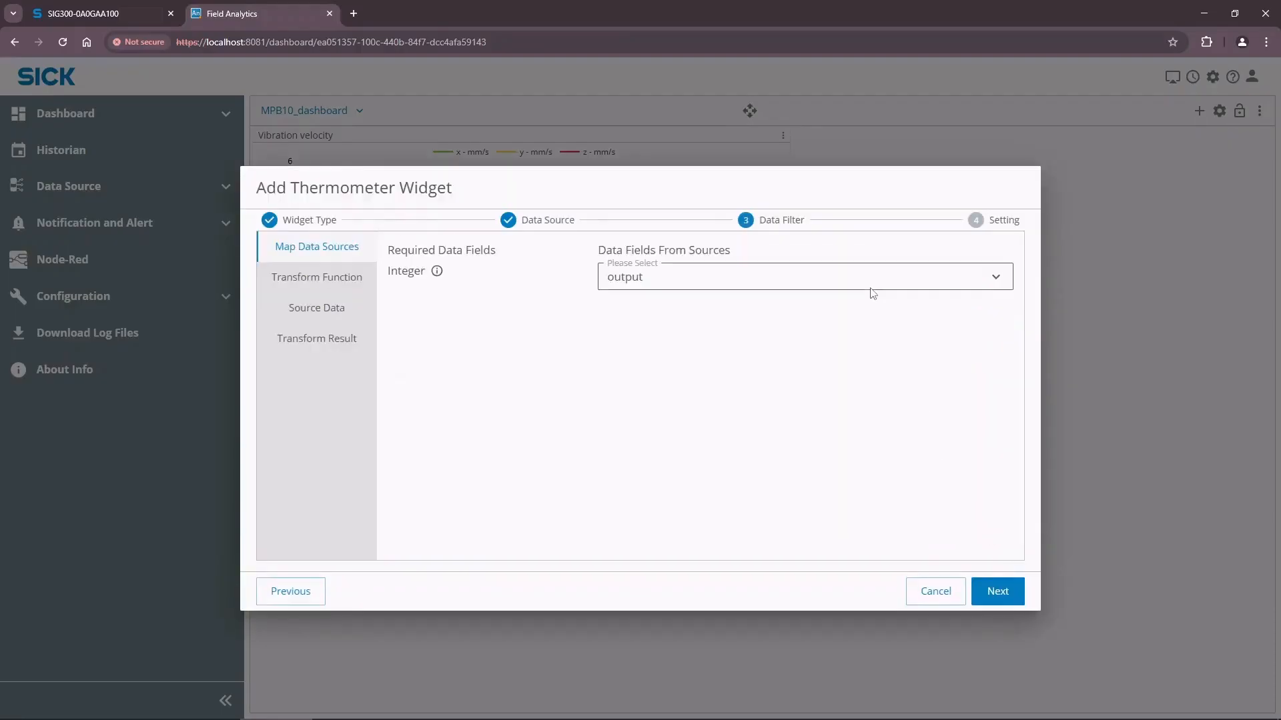
- Map the thermometer to output > iolink > value > Value_3 Temperature value and continue to settings
left_click(805, 276)
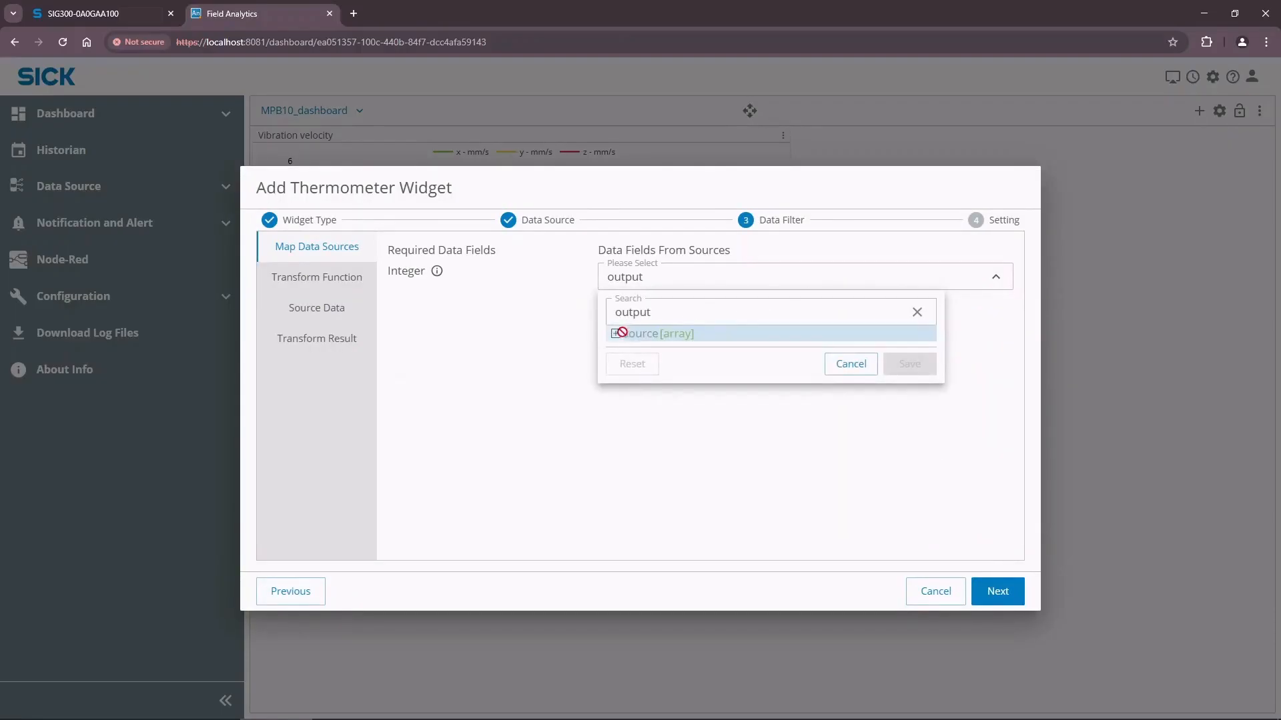
left_click(615, 334)
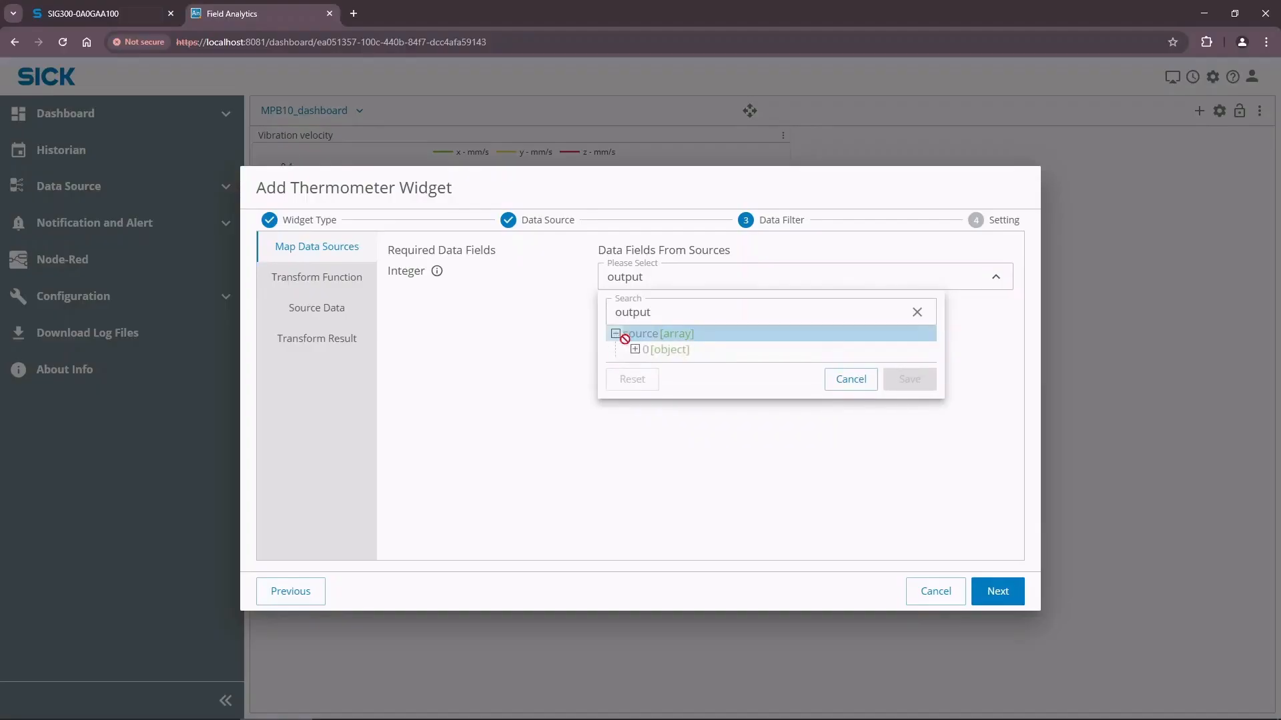
left_click(635, 350)
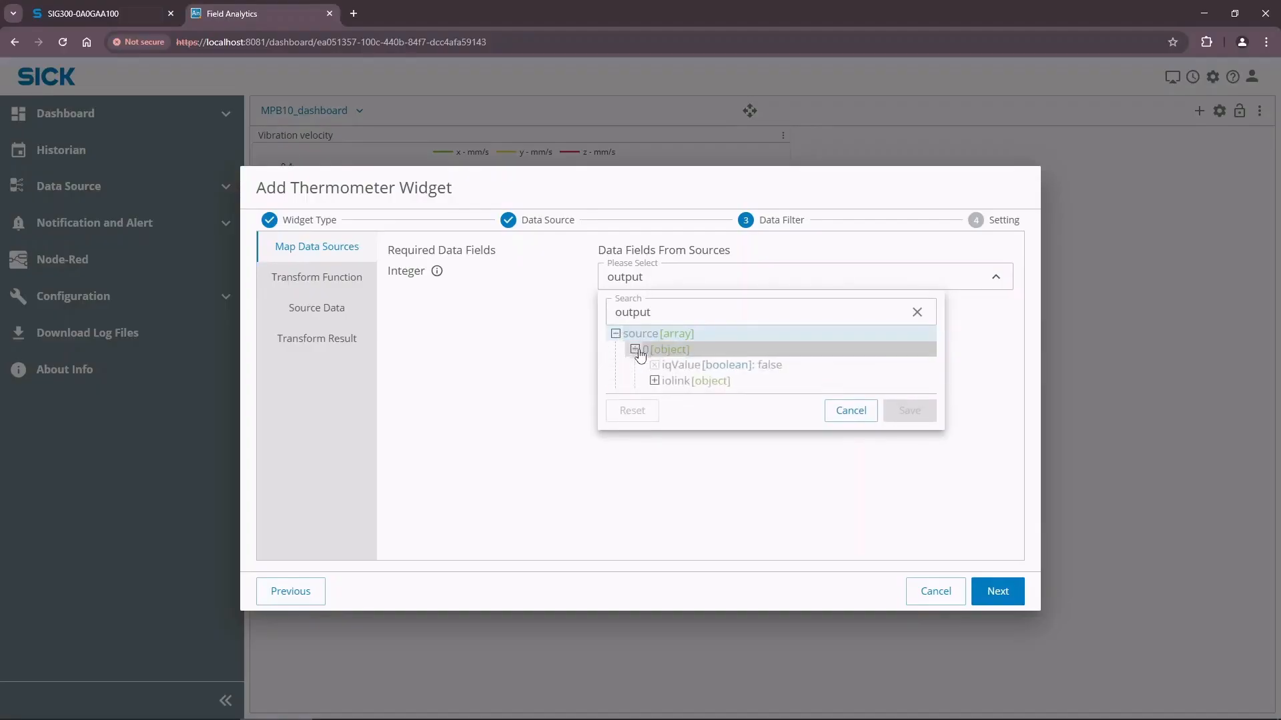
left_click(654, 381)
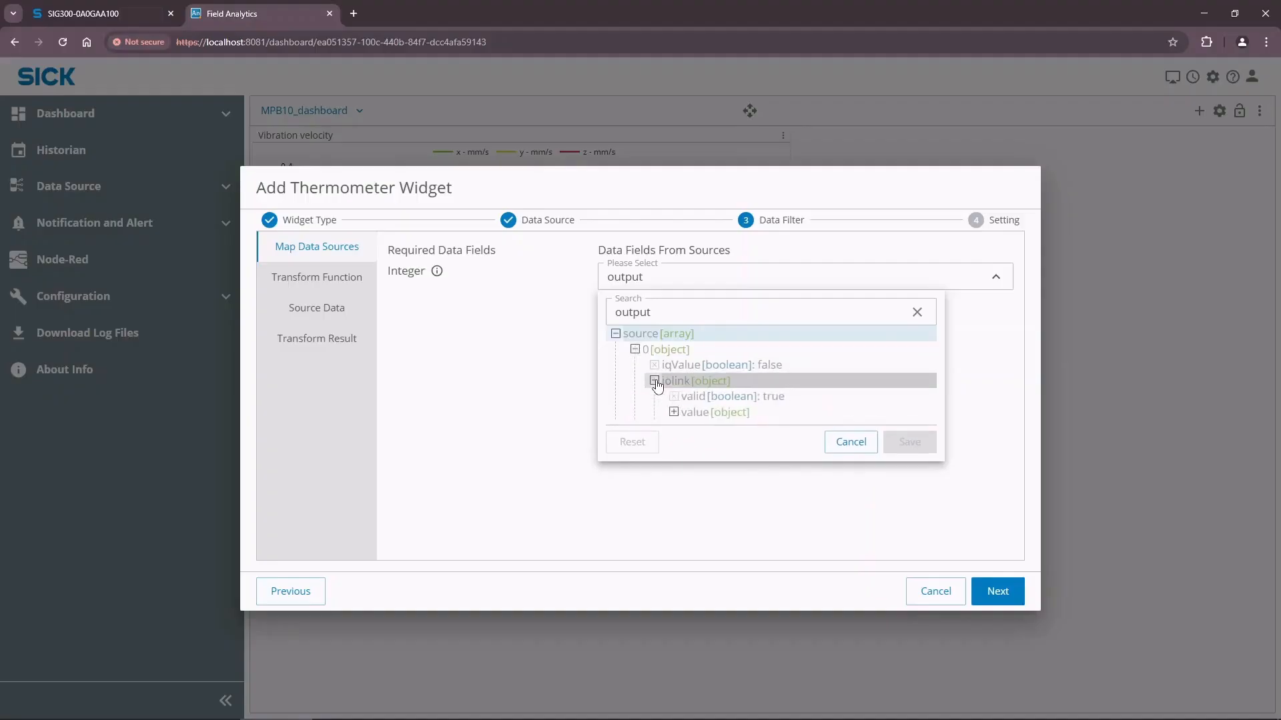
left_click(673, 412)
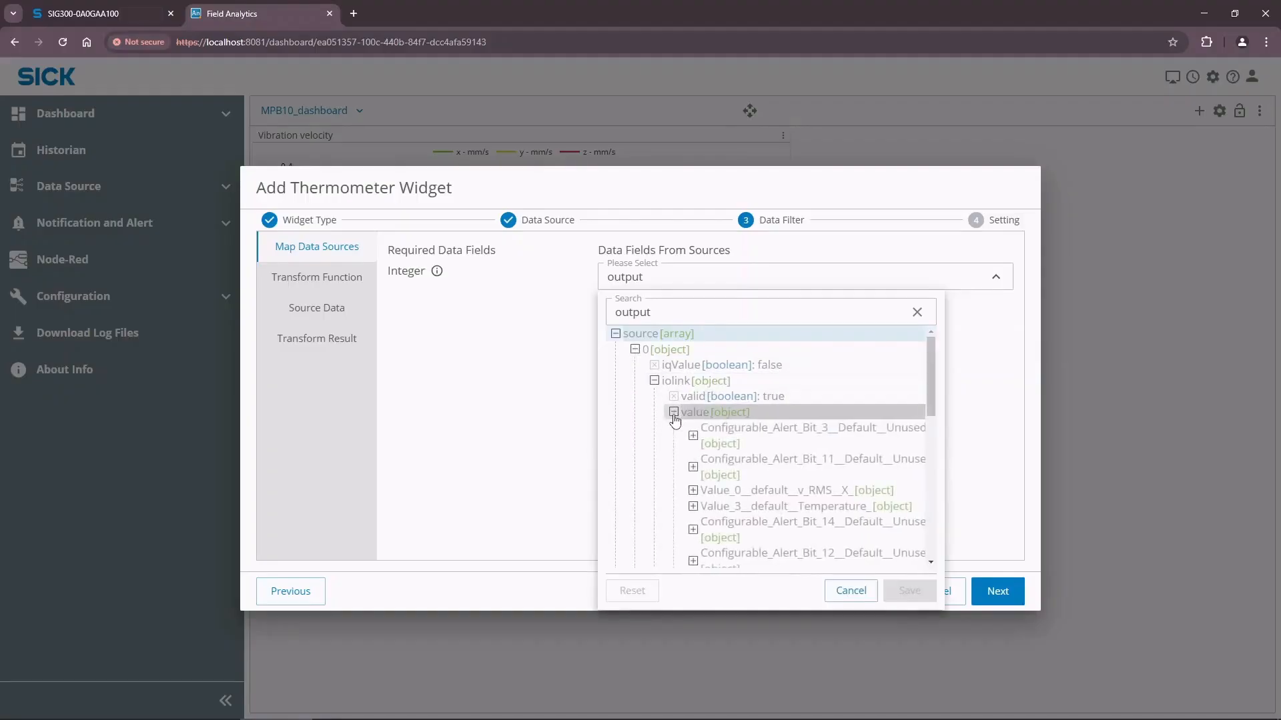
mouse_move(740, 507)
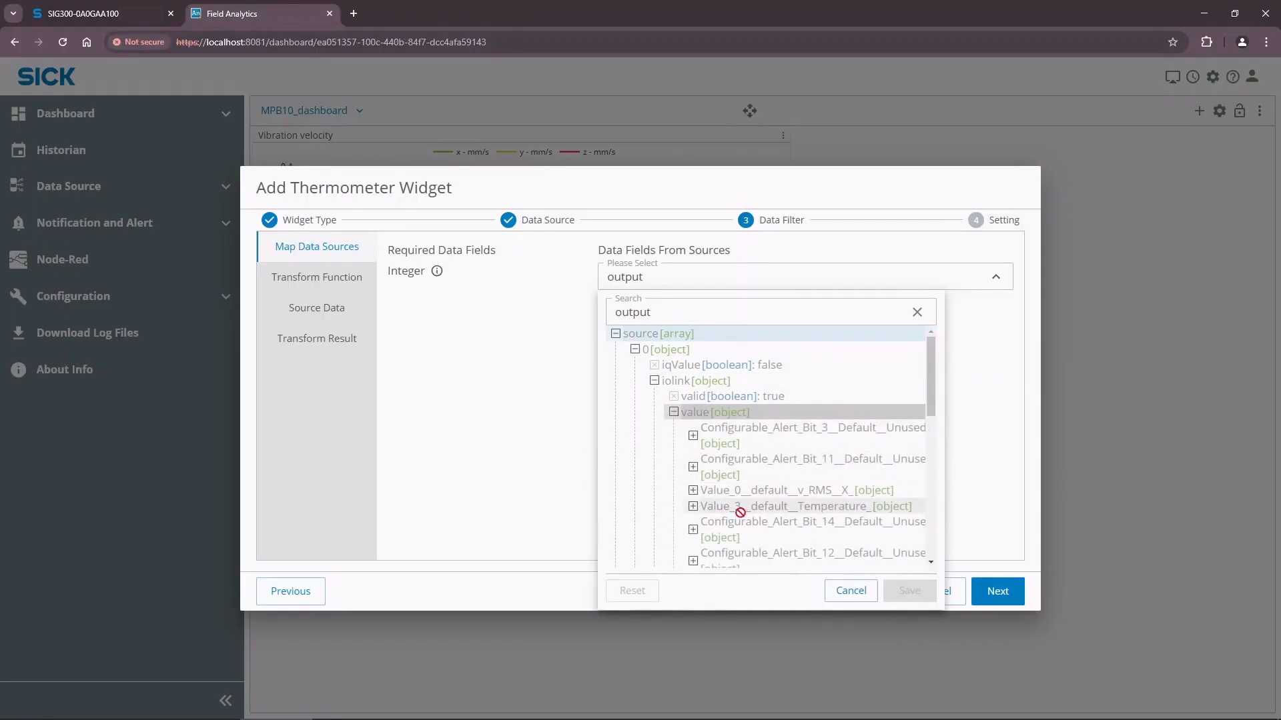
left_click(692, 507)
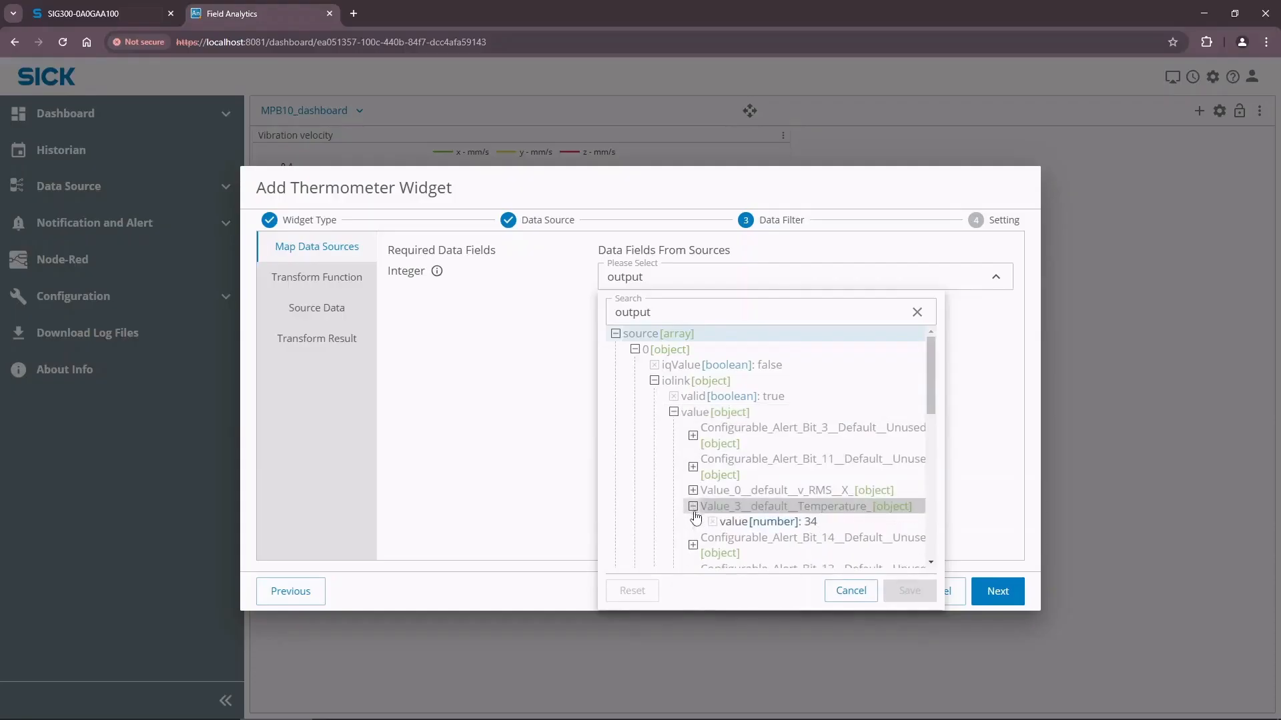
left_click(769, 522)
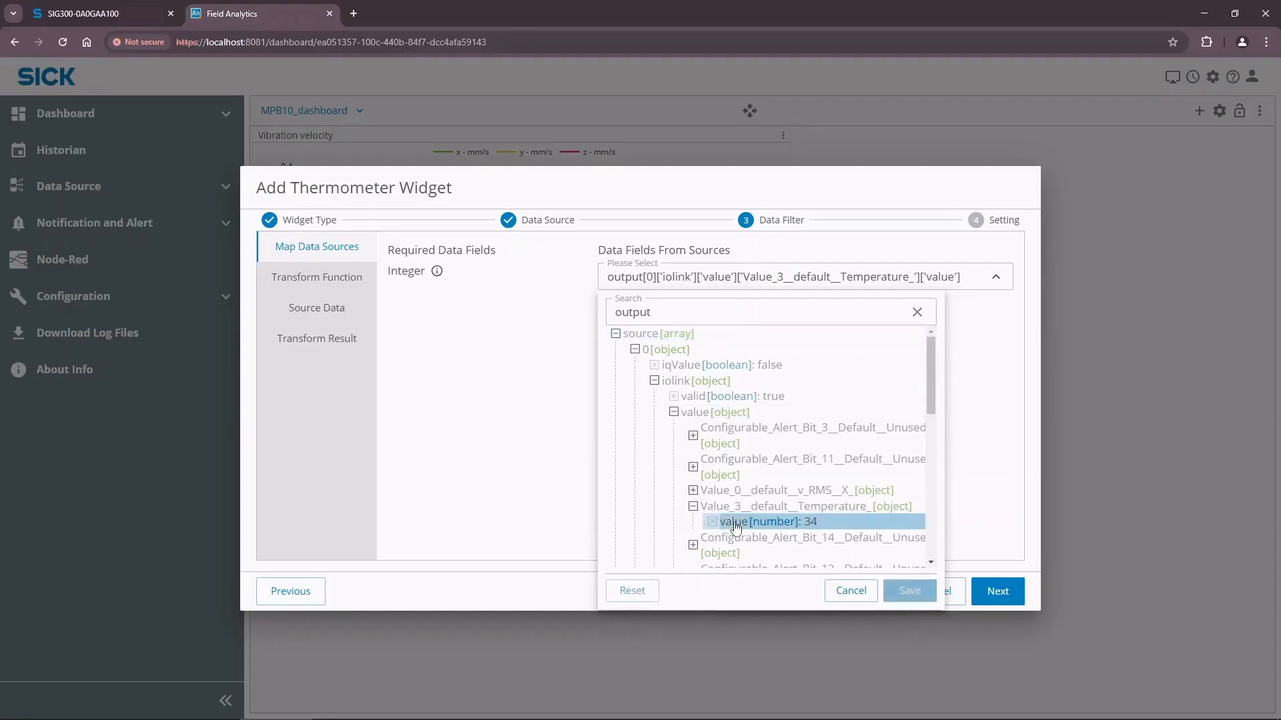
left_click(771, 522)
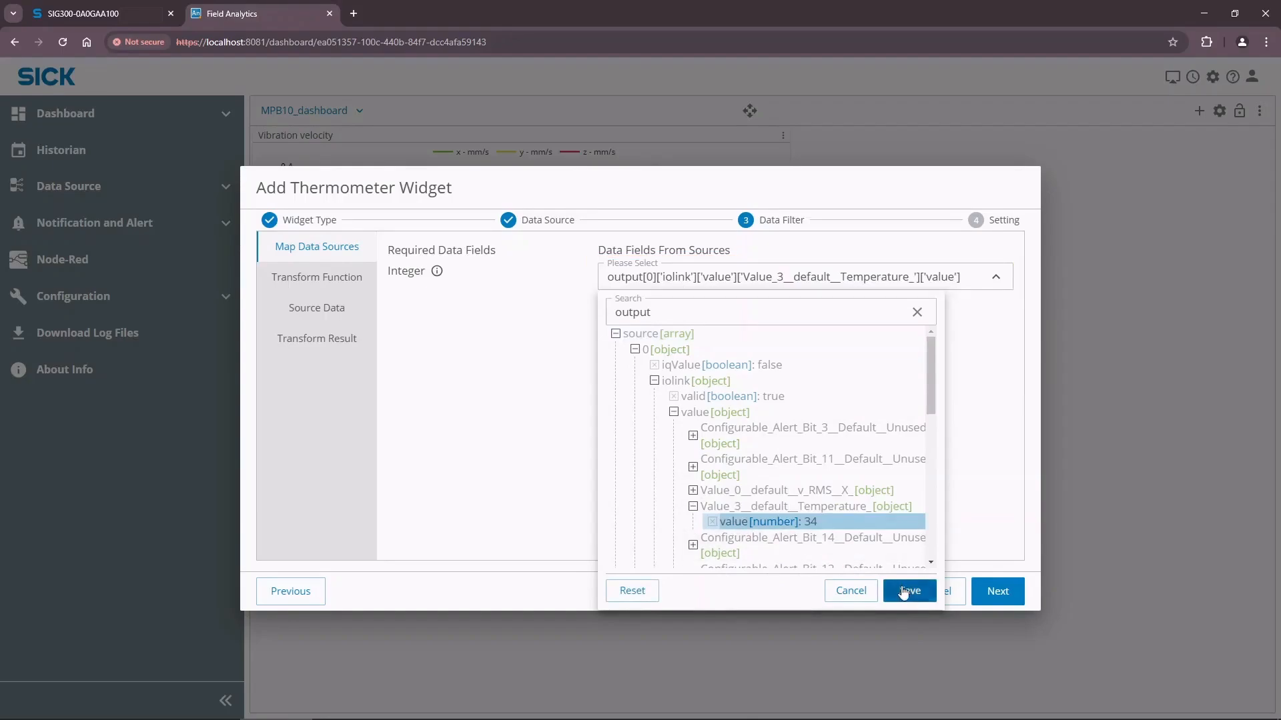
left_click(908, 591)
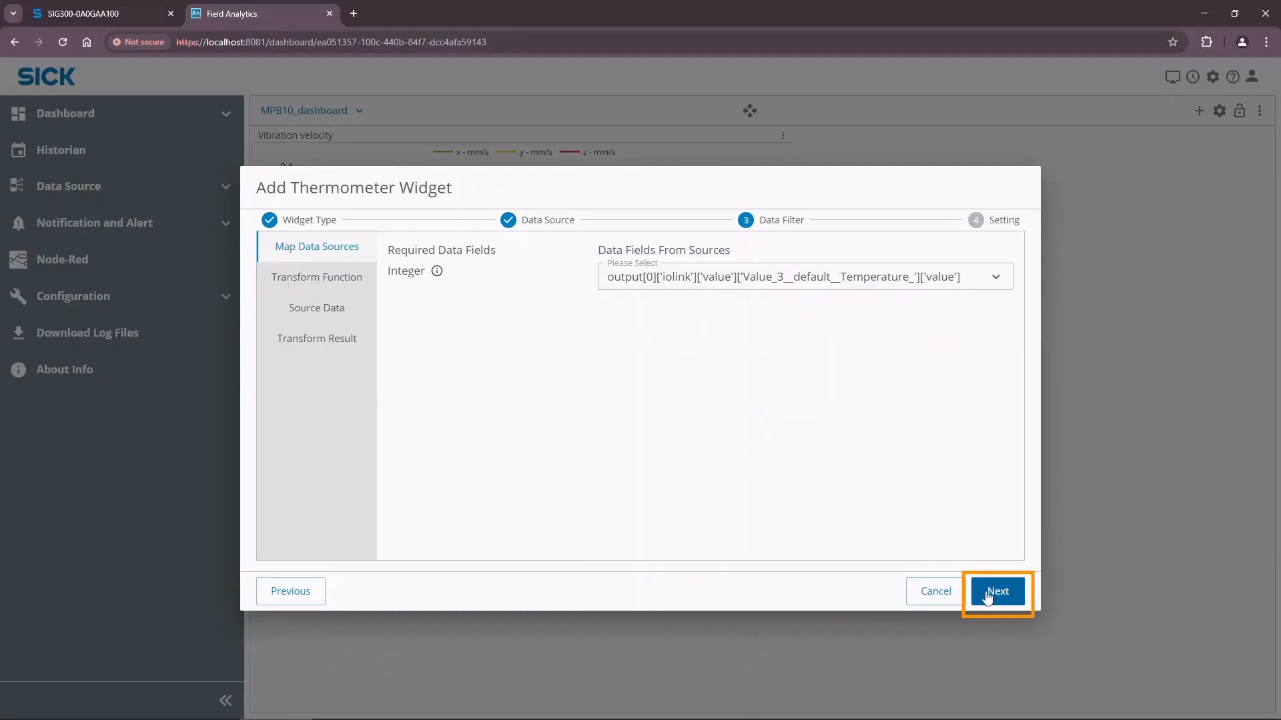
left_click(997, 591)
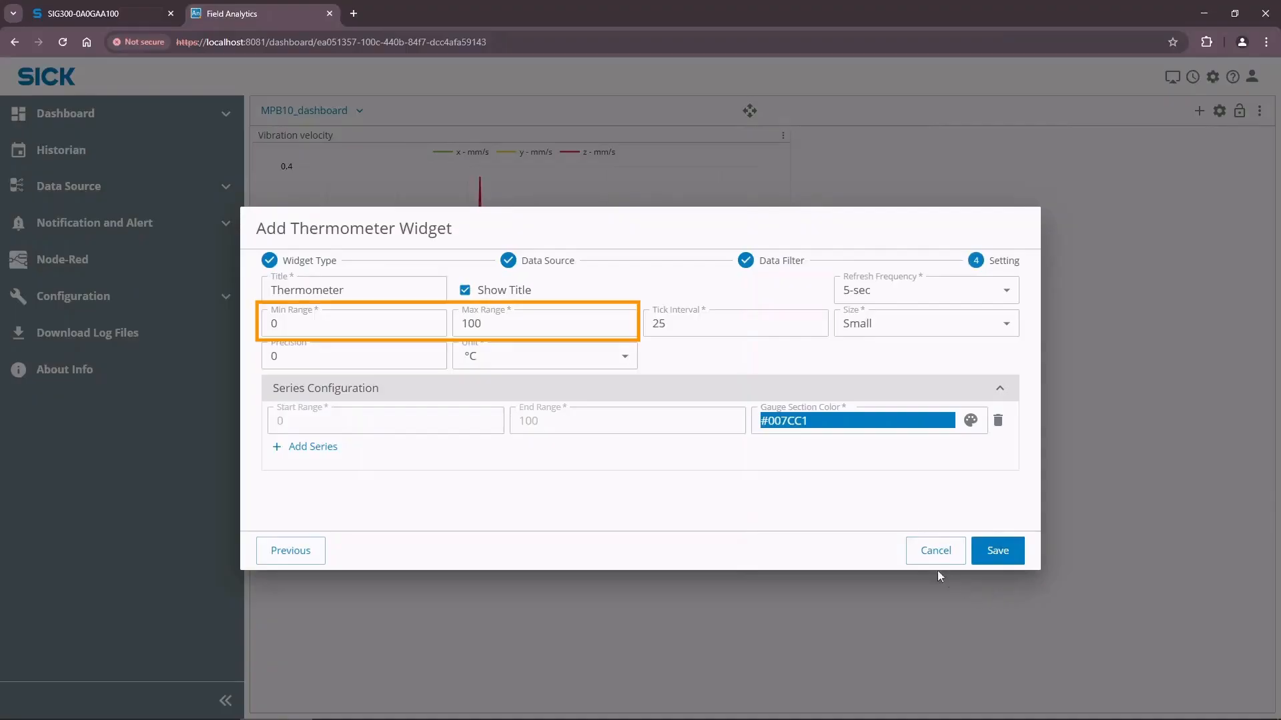
mouse_move(797, 505)
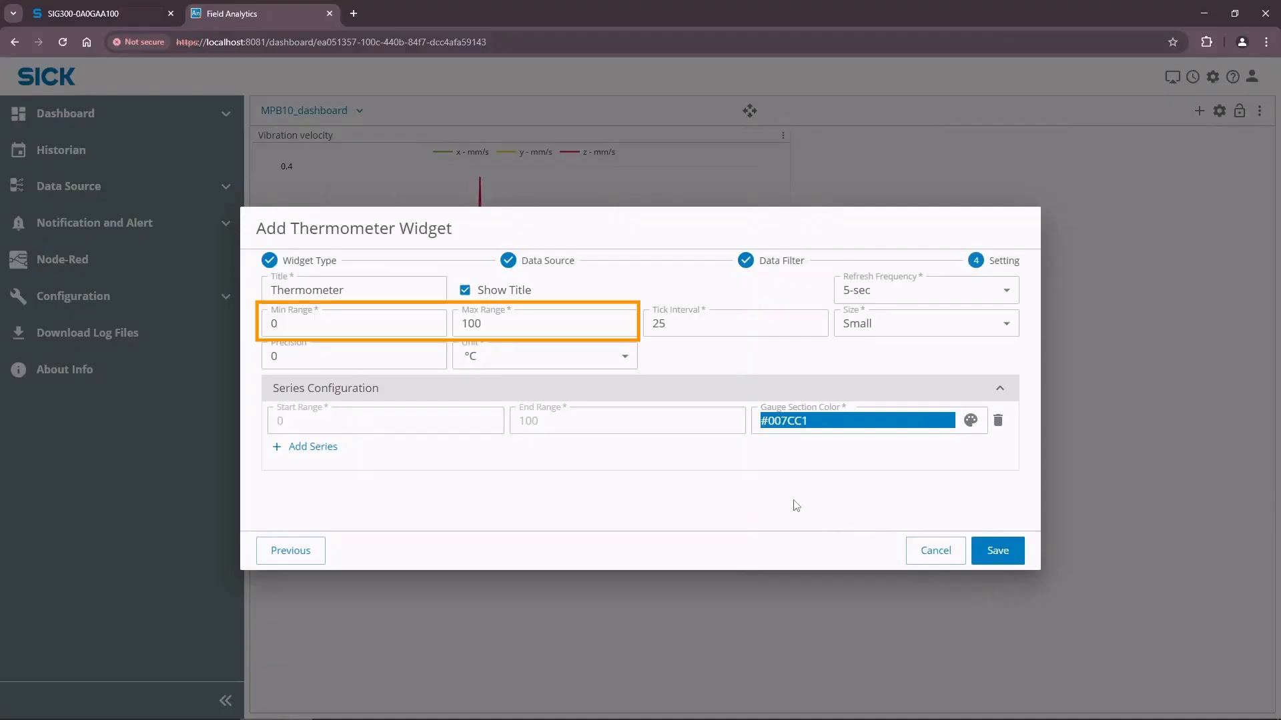
- Set Max Range to 80 and make three sections ending at 20, 40 and 80
left_click(512, 323)
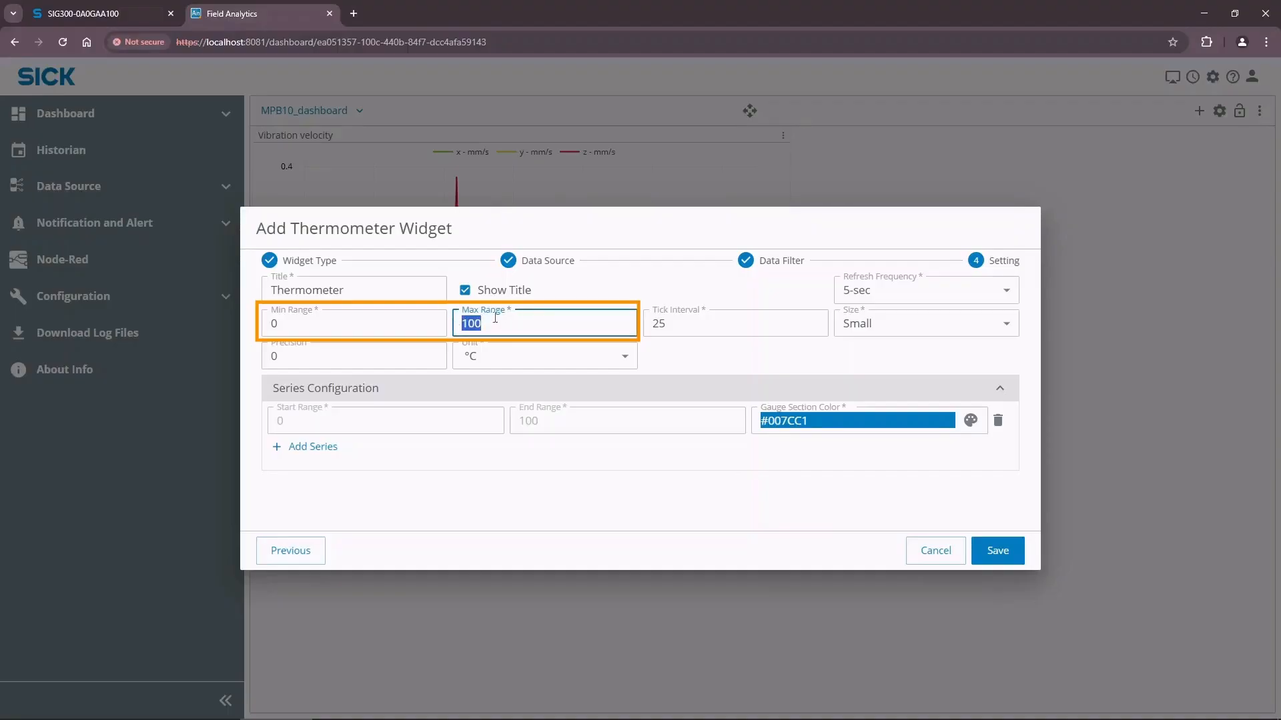
type("80")
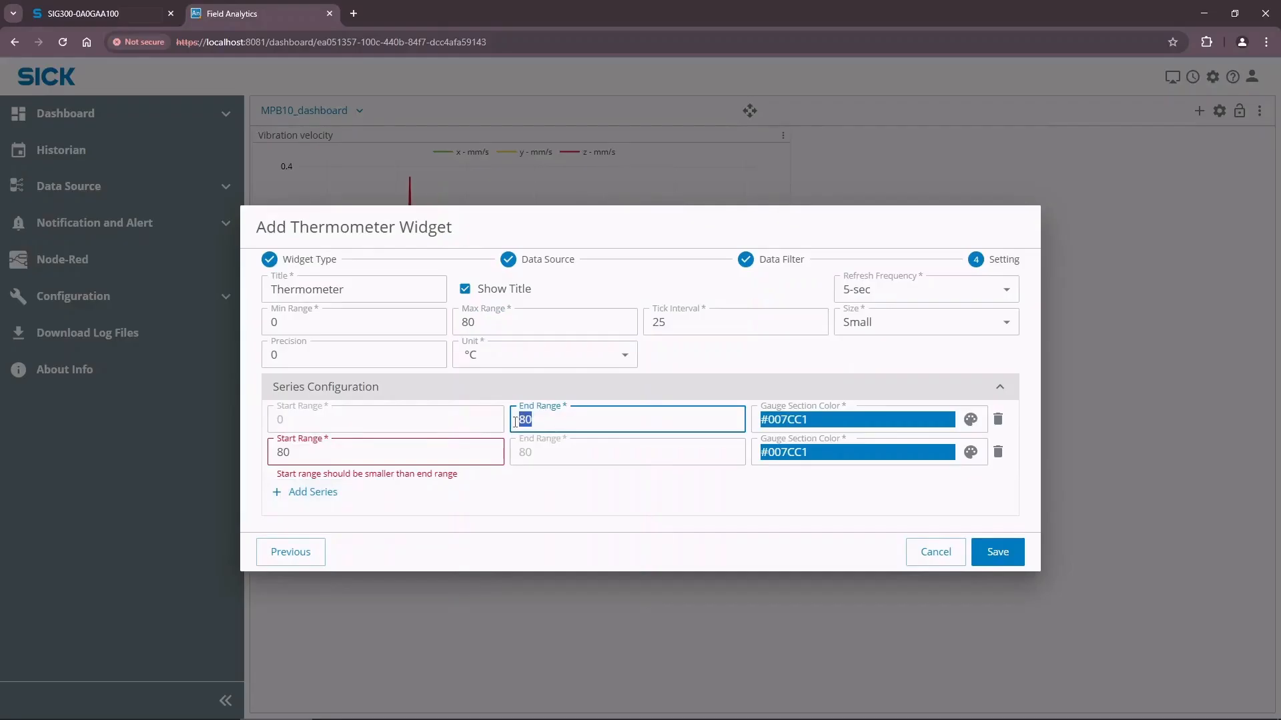
type("20")
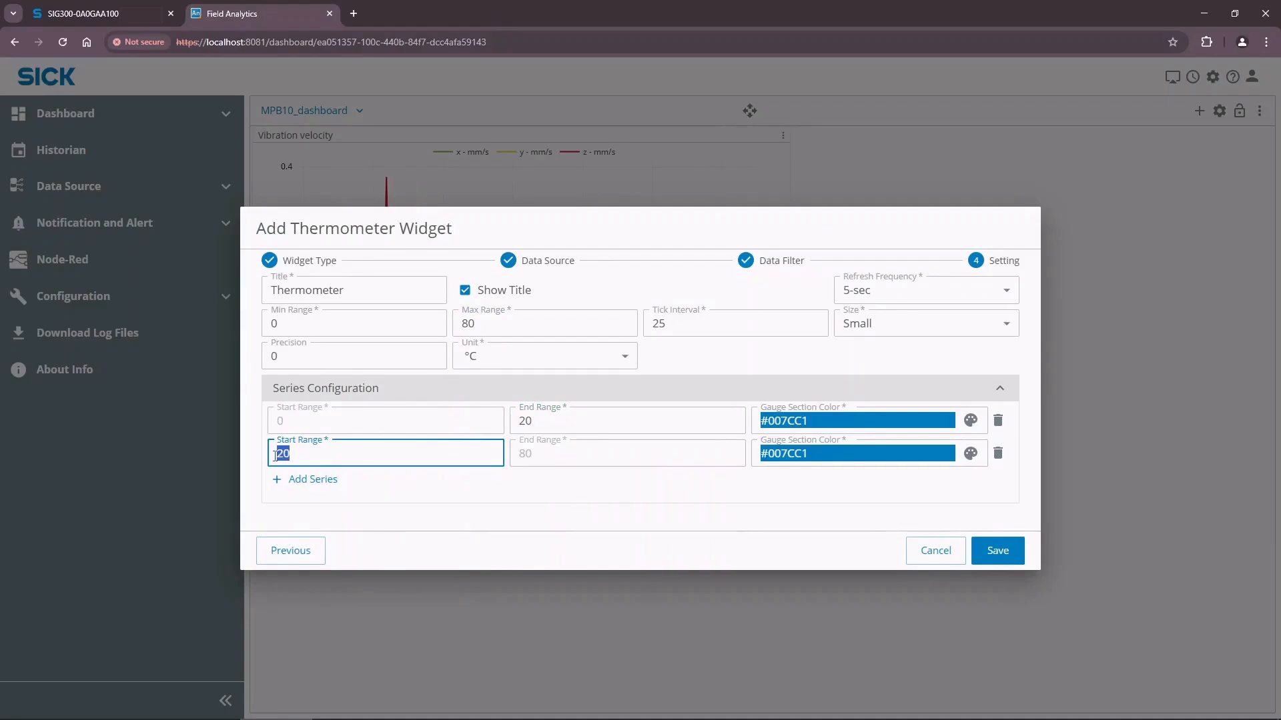
left_click(312, 479)
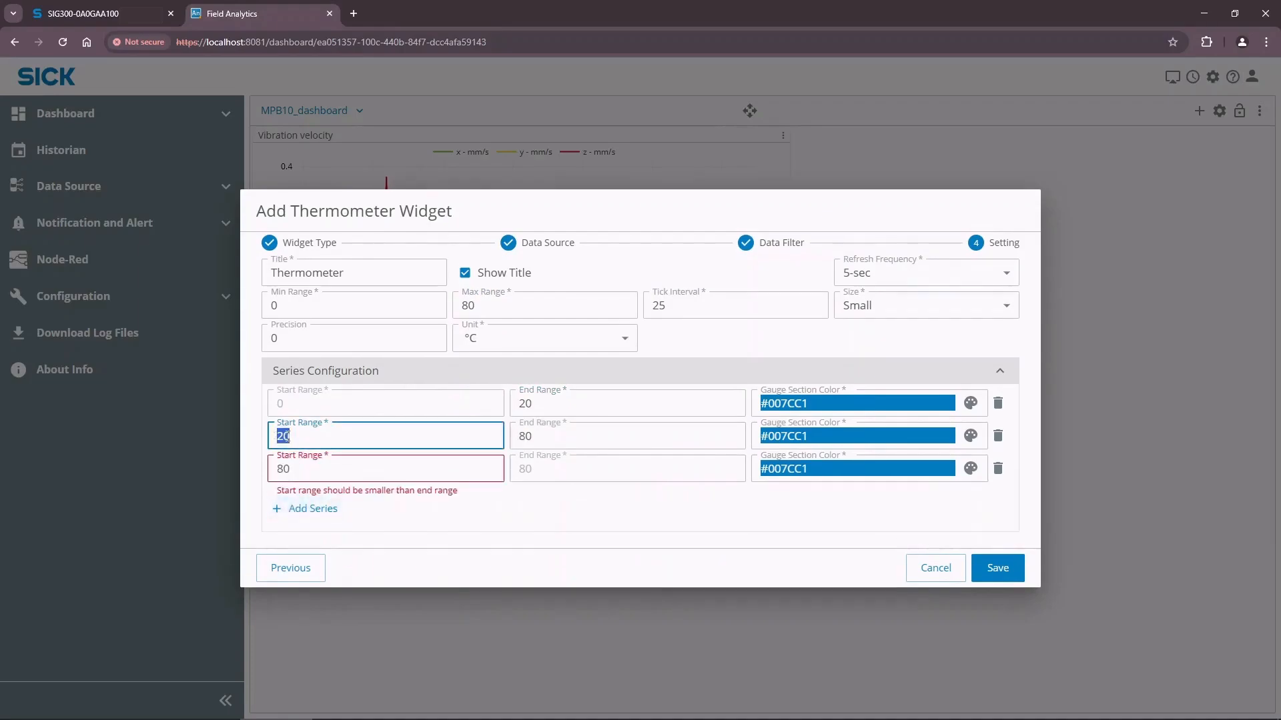
left_click(627, 435)
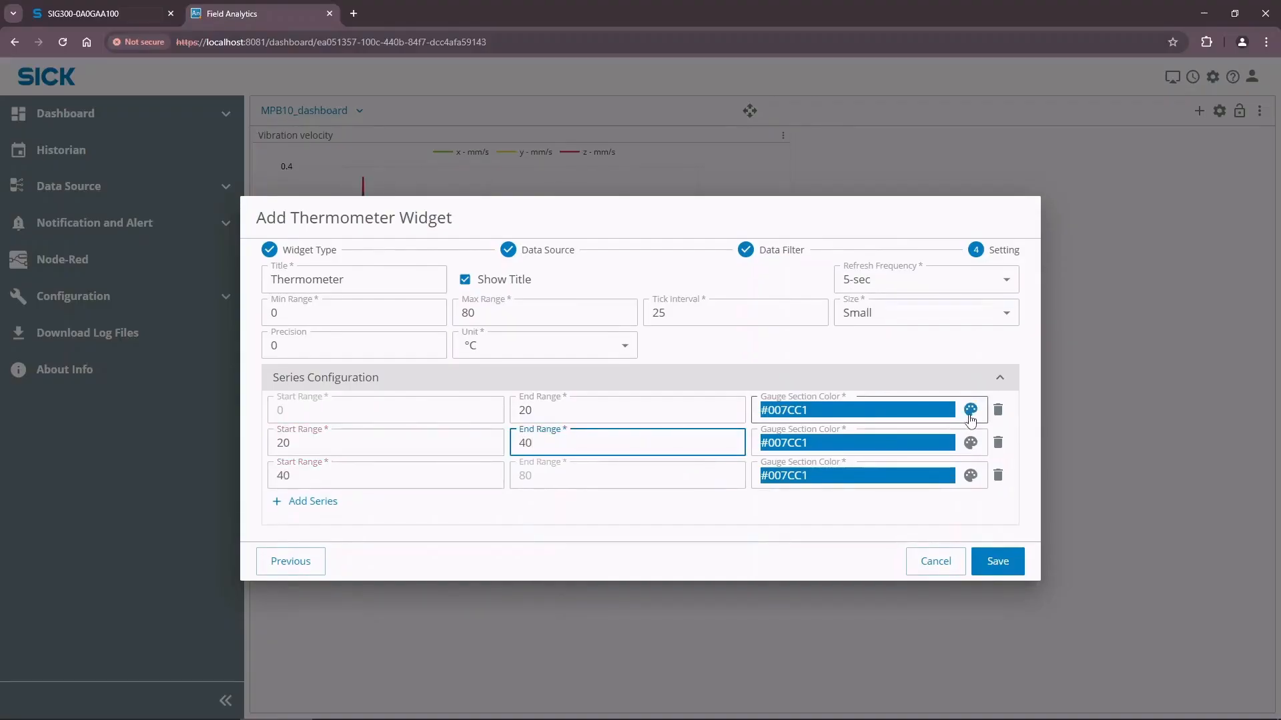
- Colour the gauge sections light blue (0–20), yellow (20–40) and red (40–80)
left_click(970, 410)
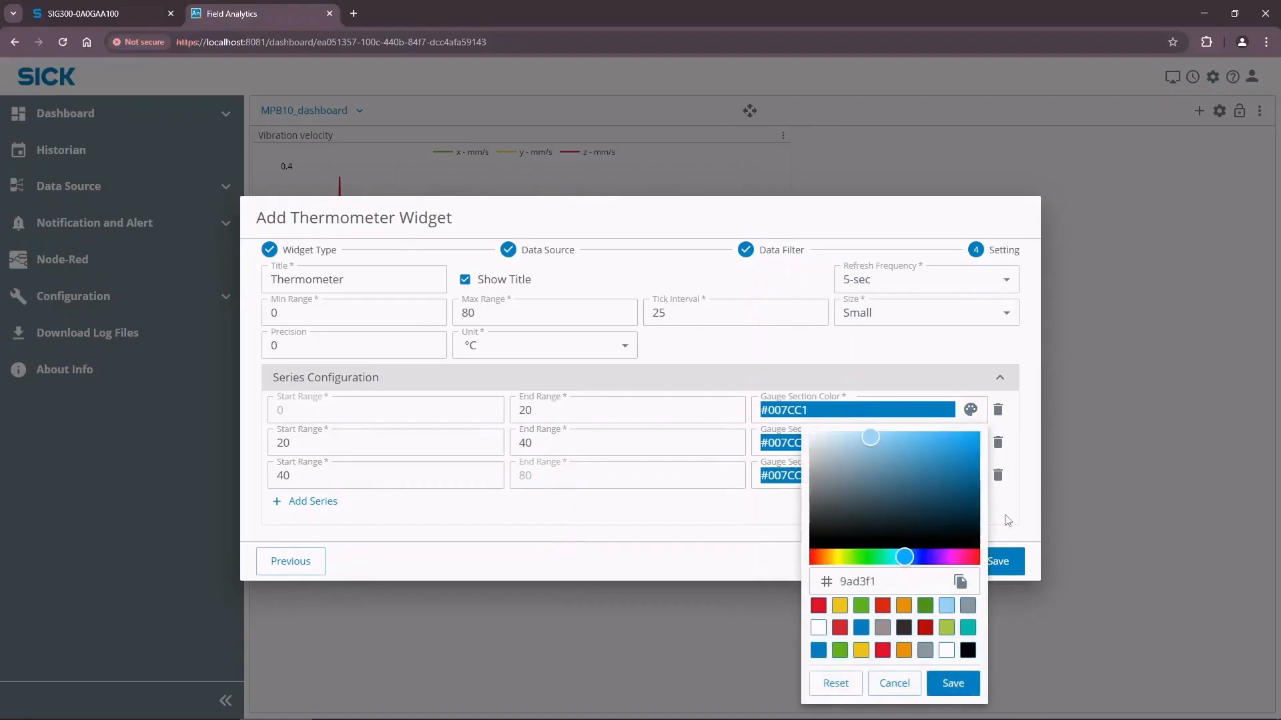
left_click(952, 683)
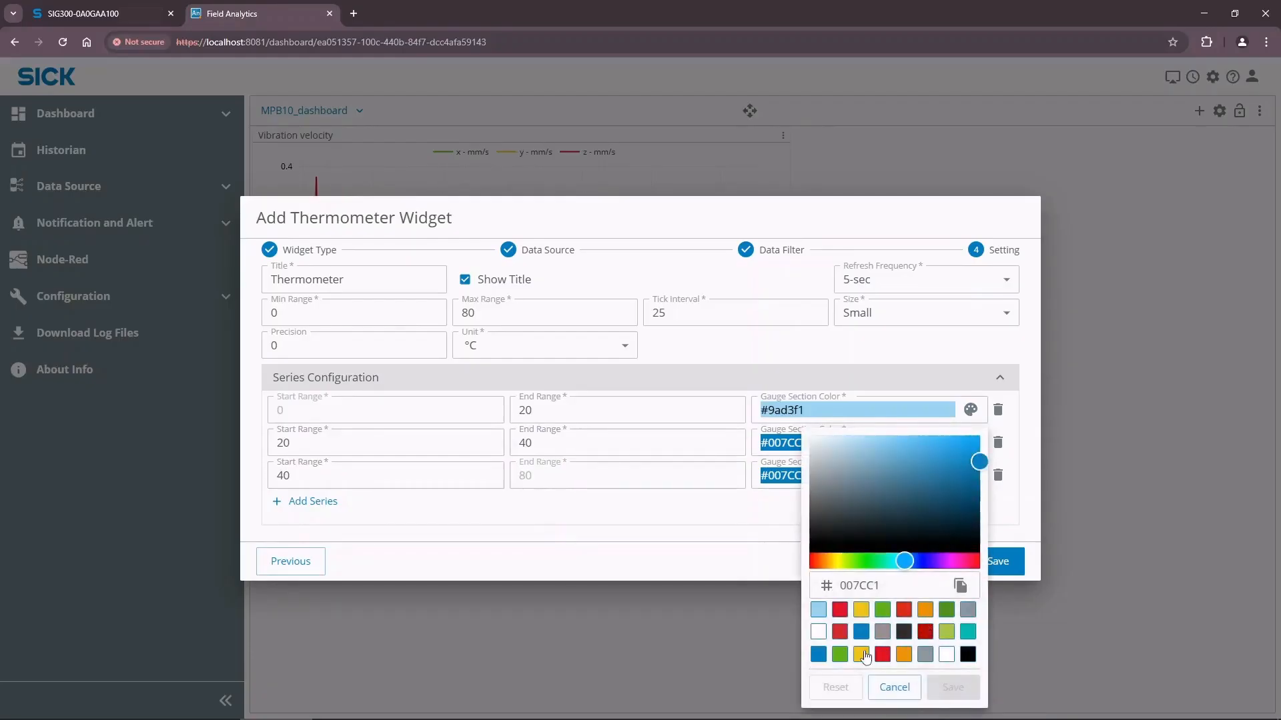
left_click(861, 654)
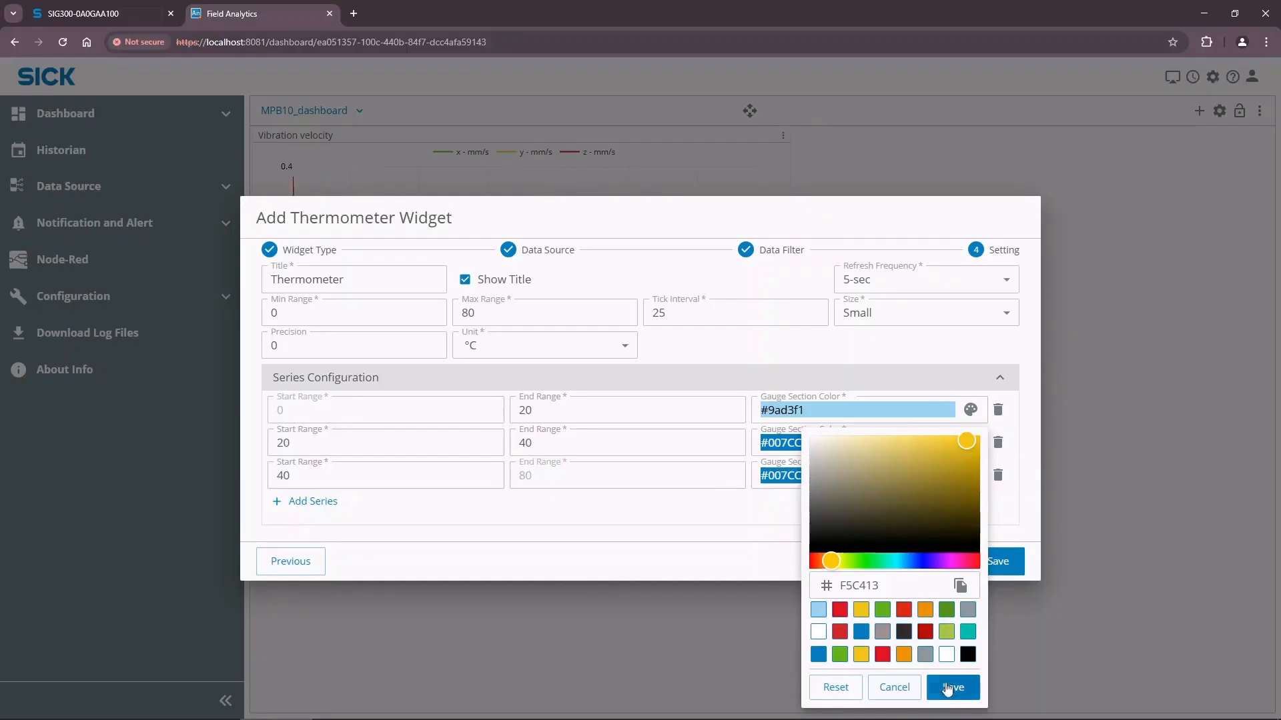
left_click(952, 688)
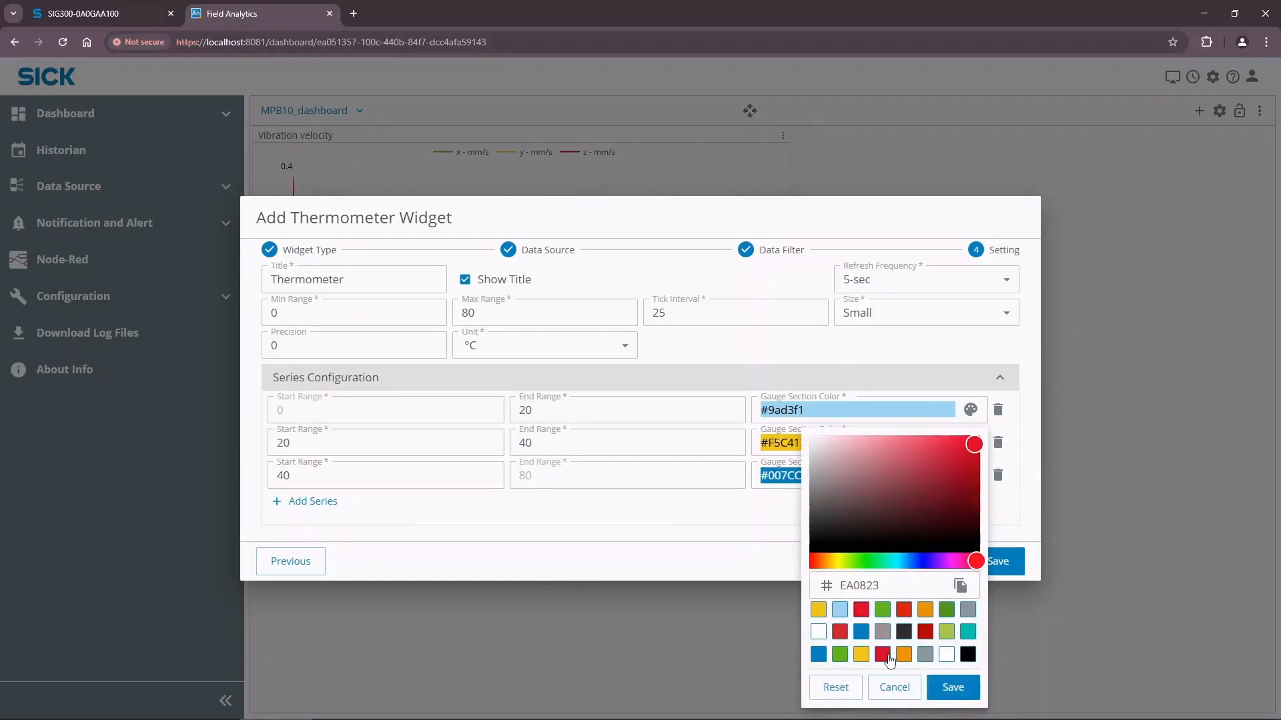
left_click(951, 687)
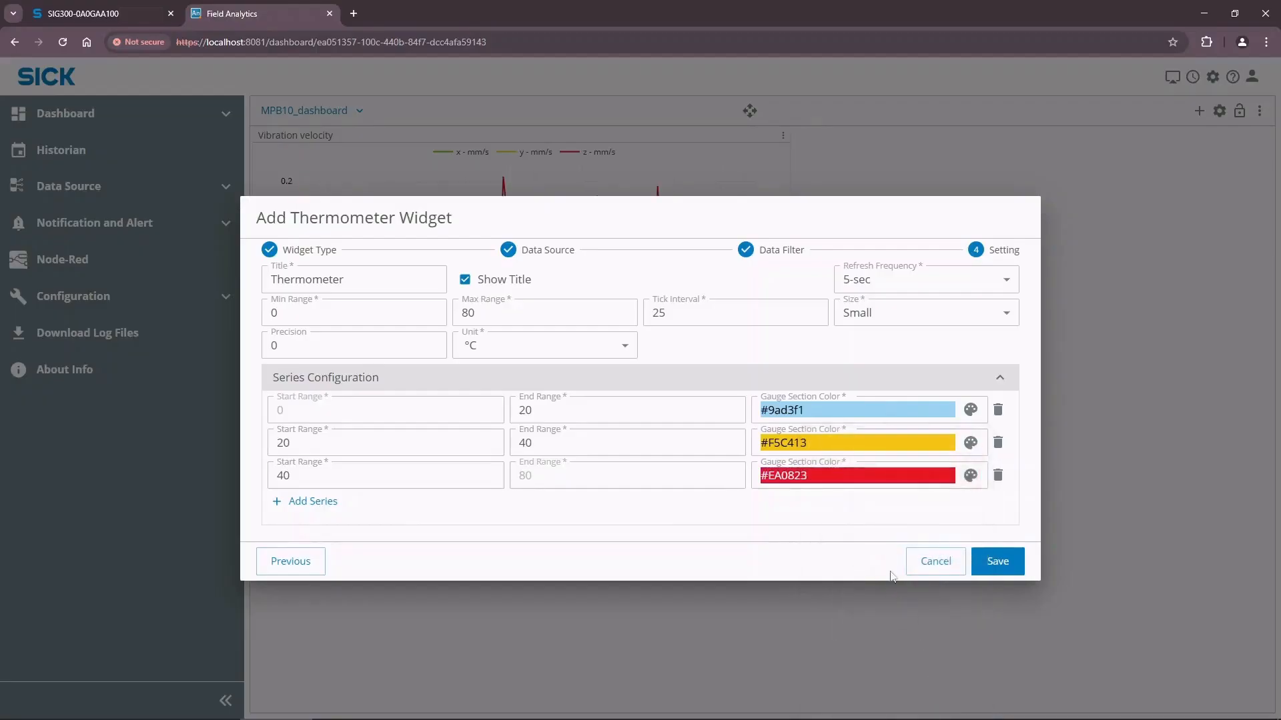
mouse_move(849, 527)
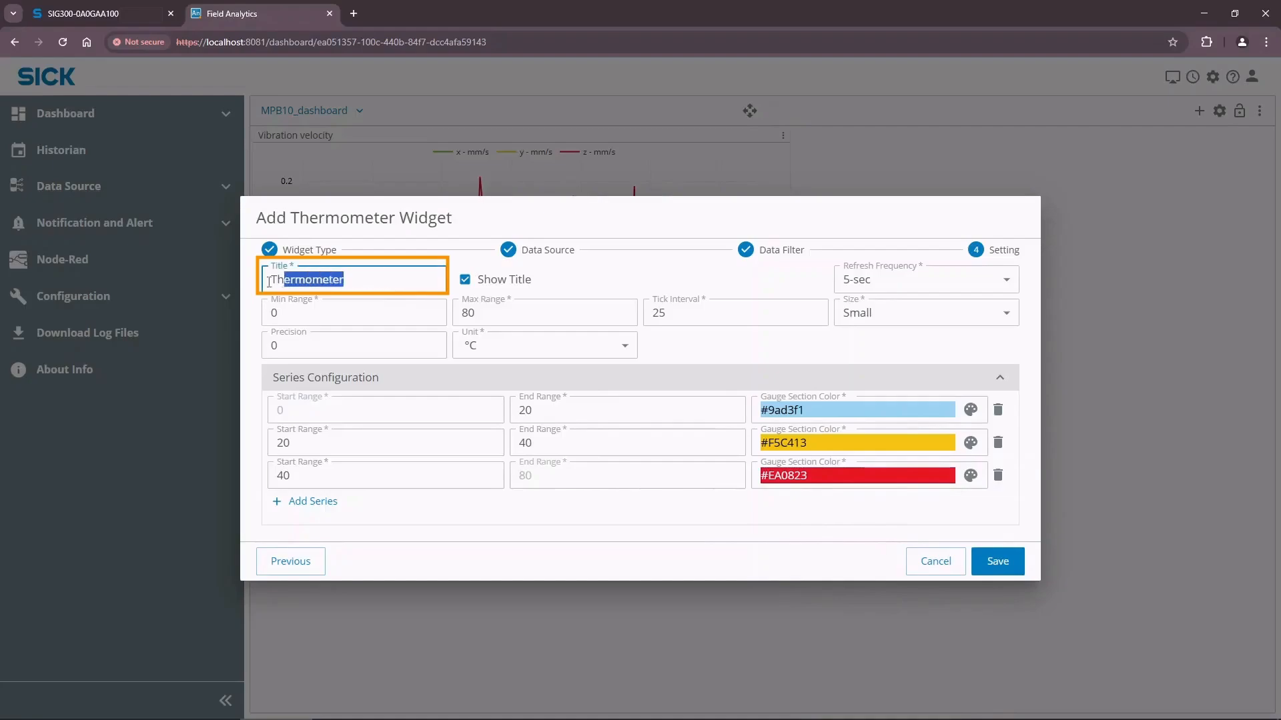
- Replace the title with 'Sensor temperature' and save the thermometer widget
left_click(290, 279)
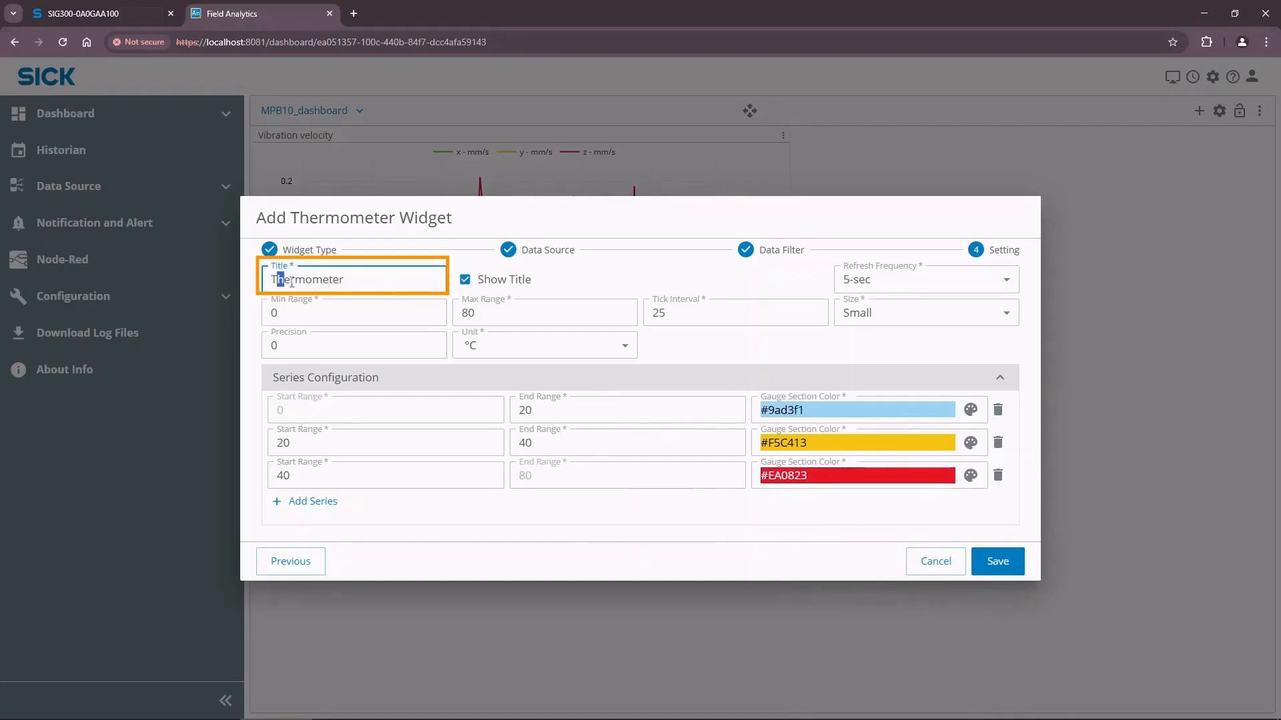
type("5e")
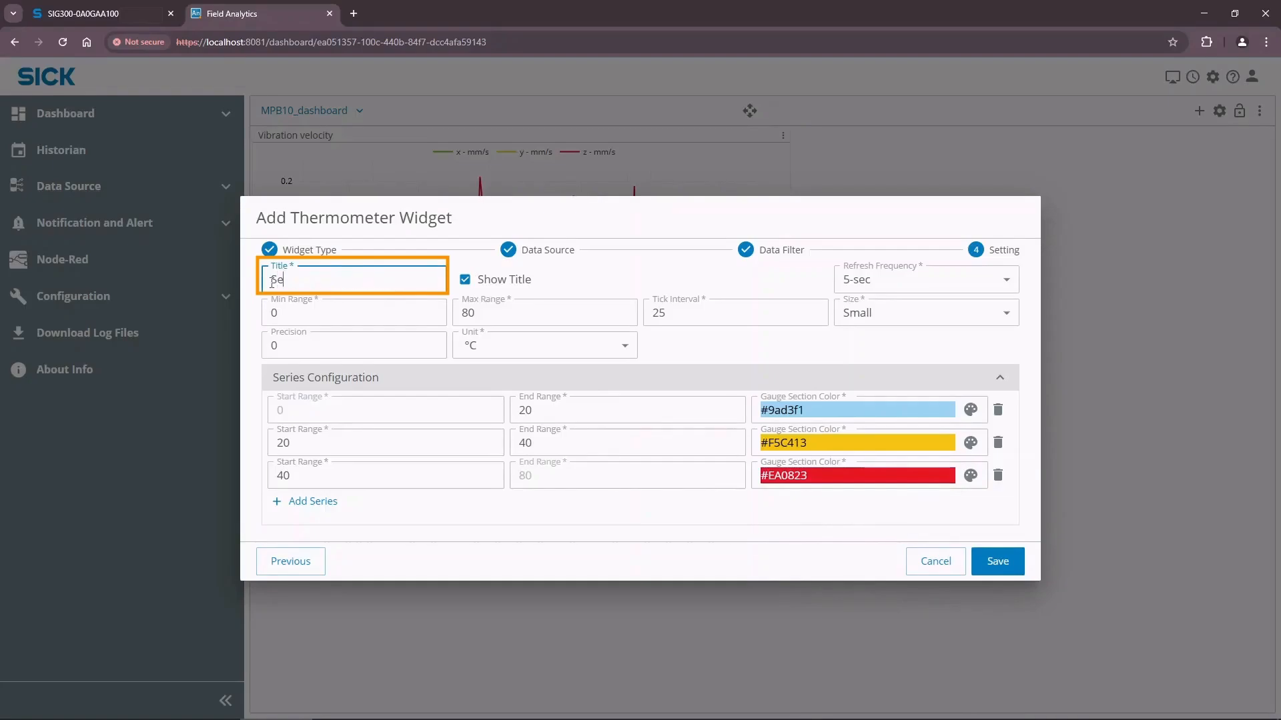
type("nsor te")
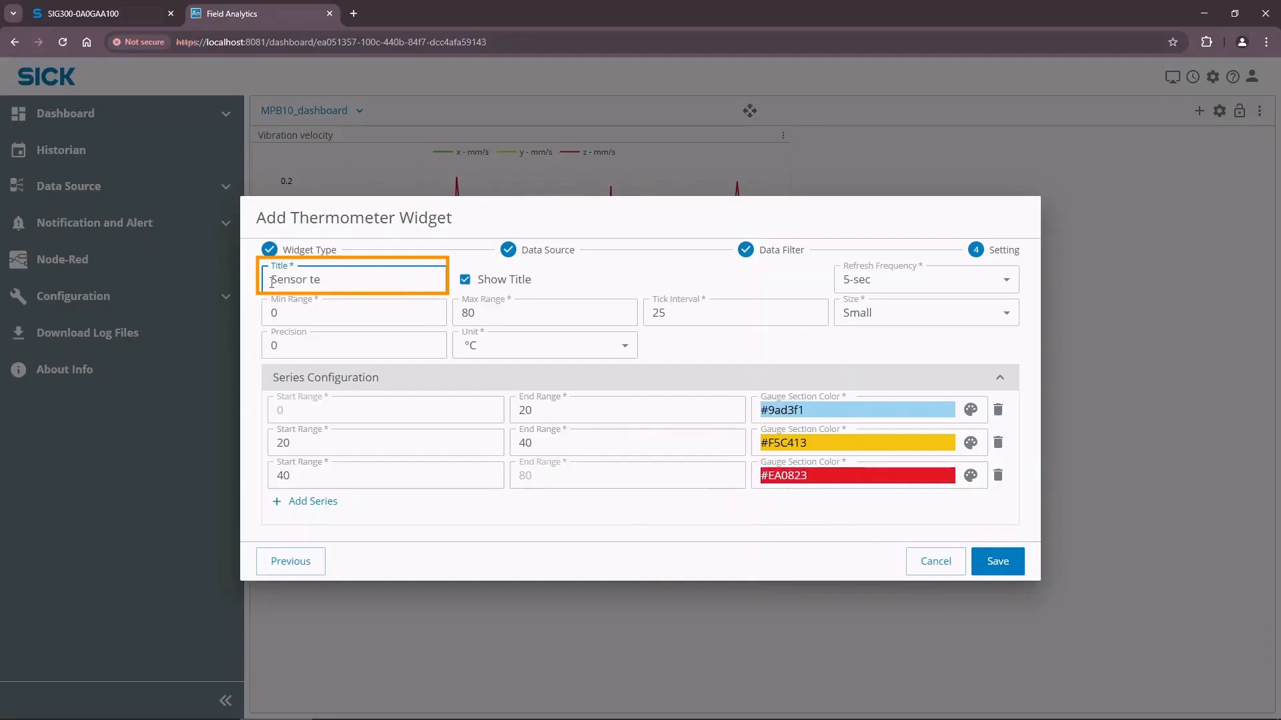
type("mperatu")
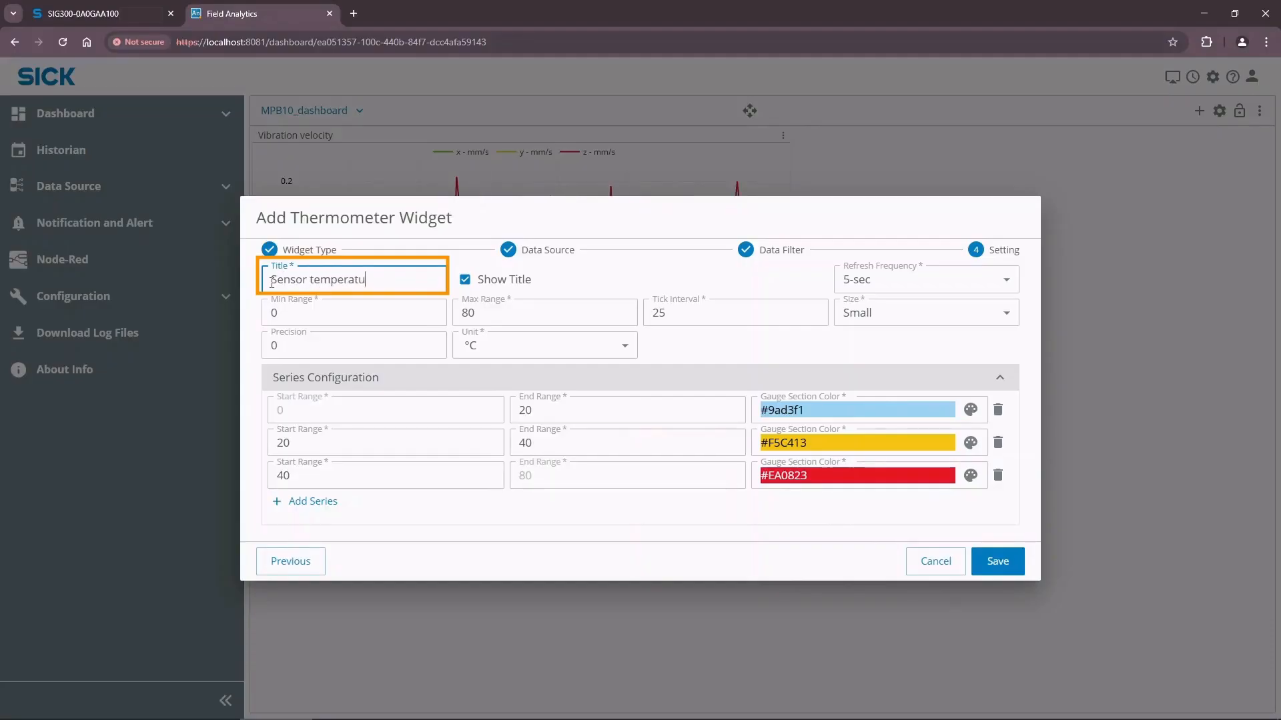
type("re")
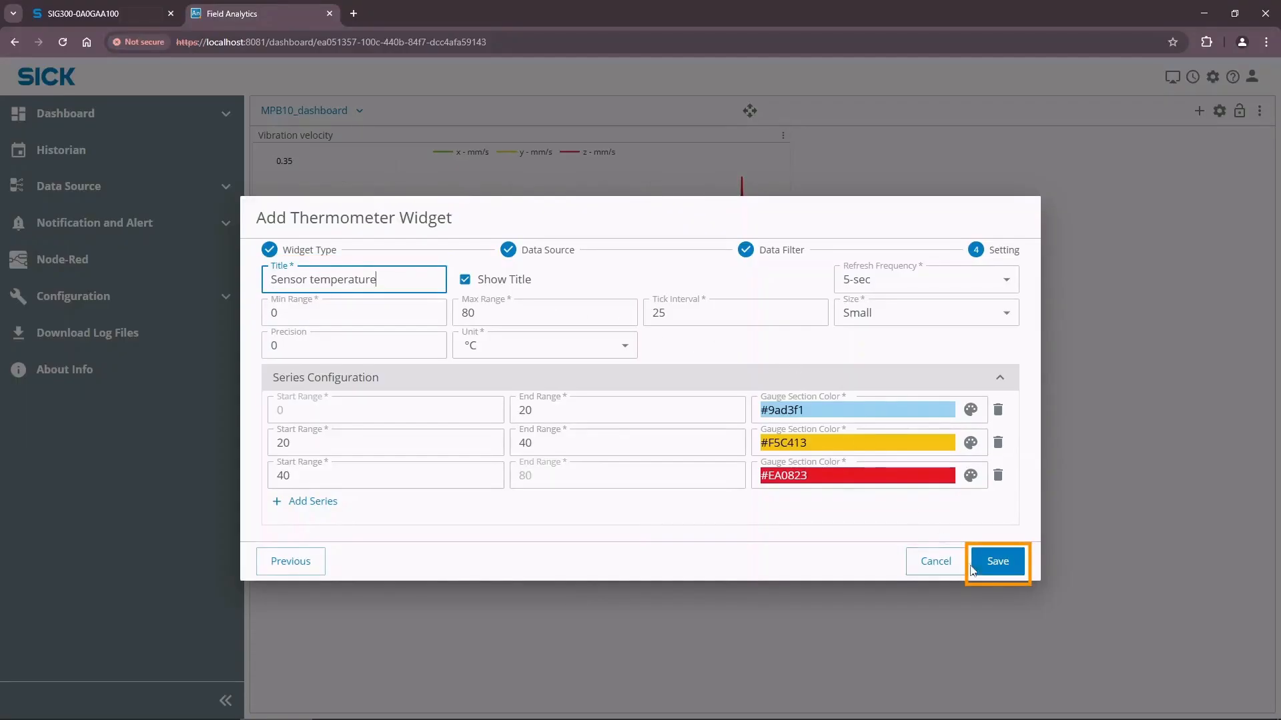
mouse_move(998, 561)
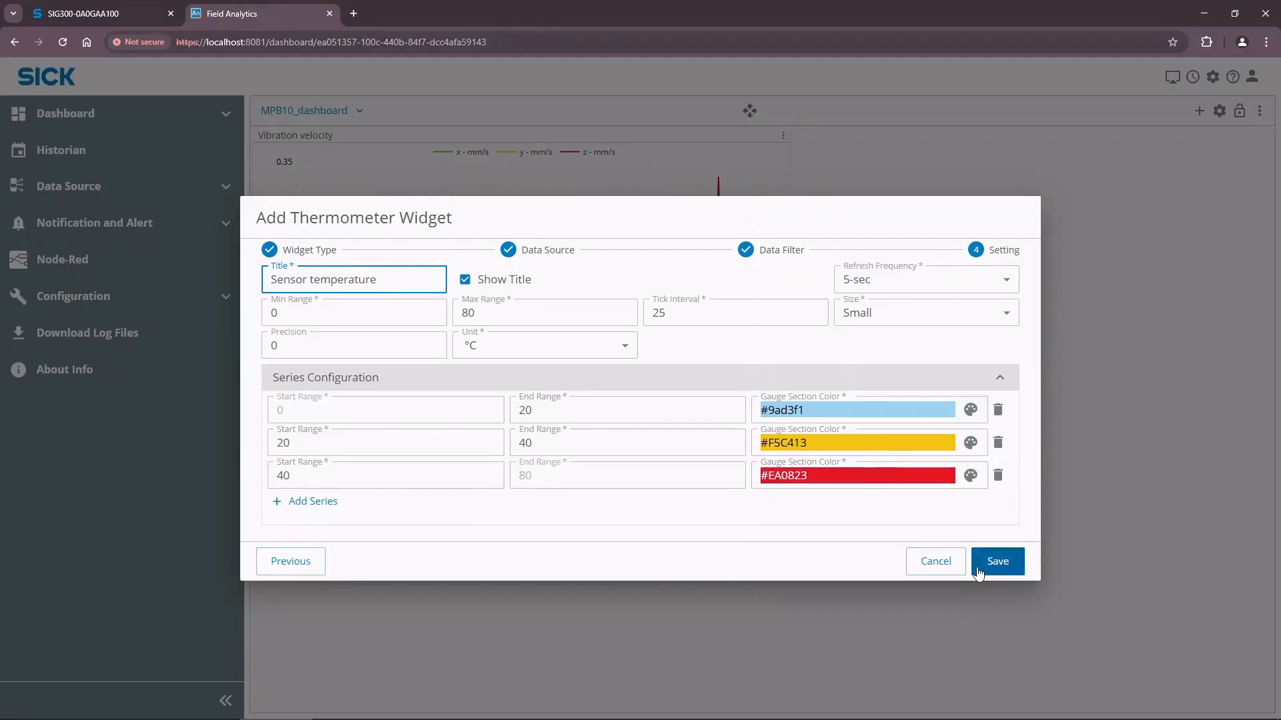
left_click(998, 561)
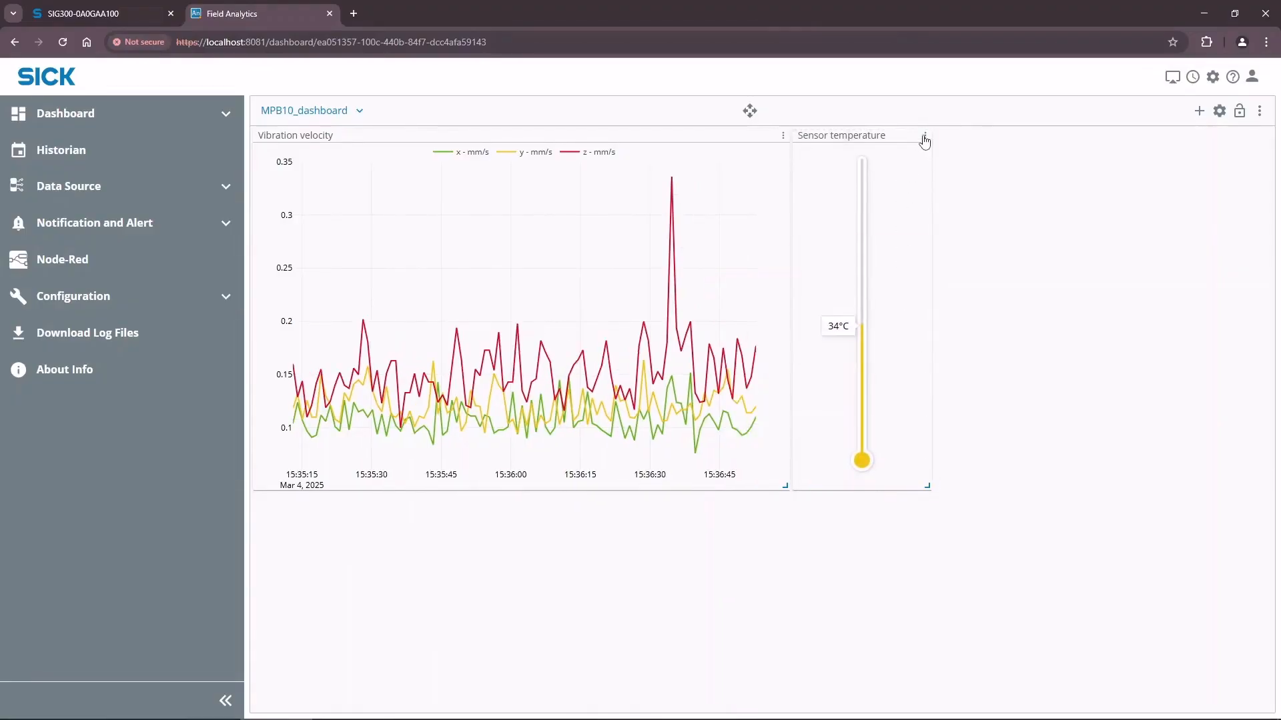
- Bring up the Sensor temperature widget's options menu
left_click(923, 137)
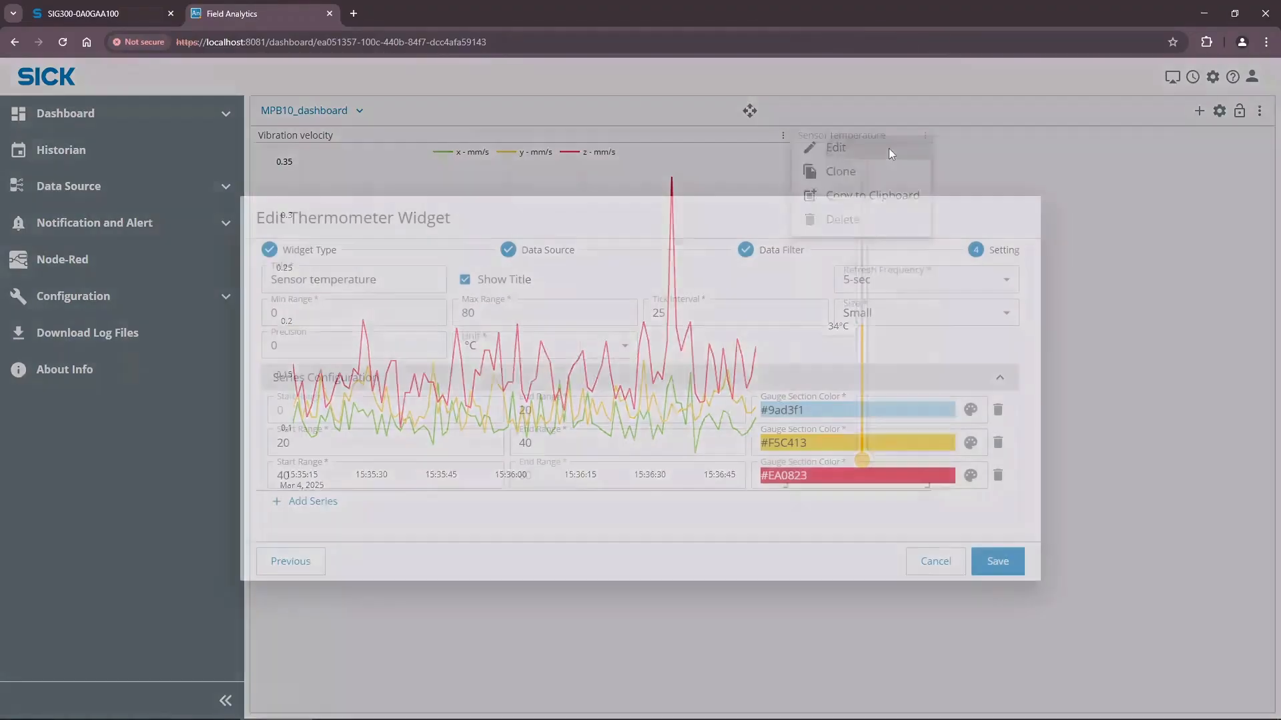
- Set the thermometer widget Size to Large and save it
left_click(923, 312)
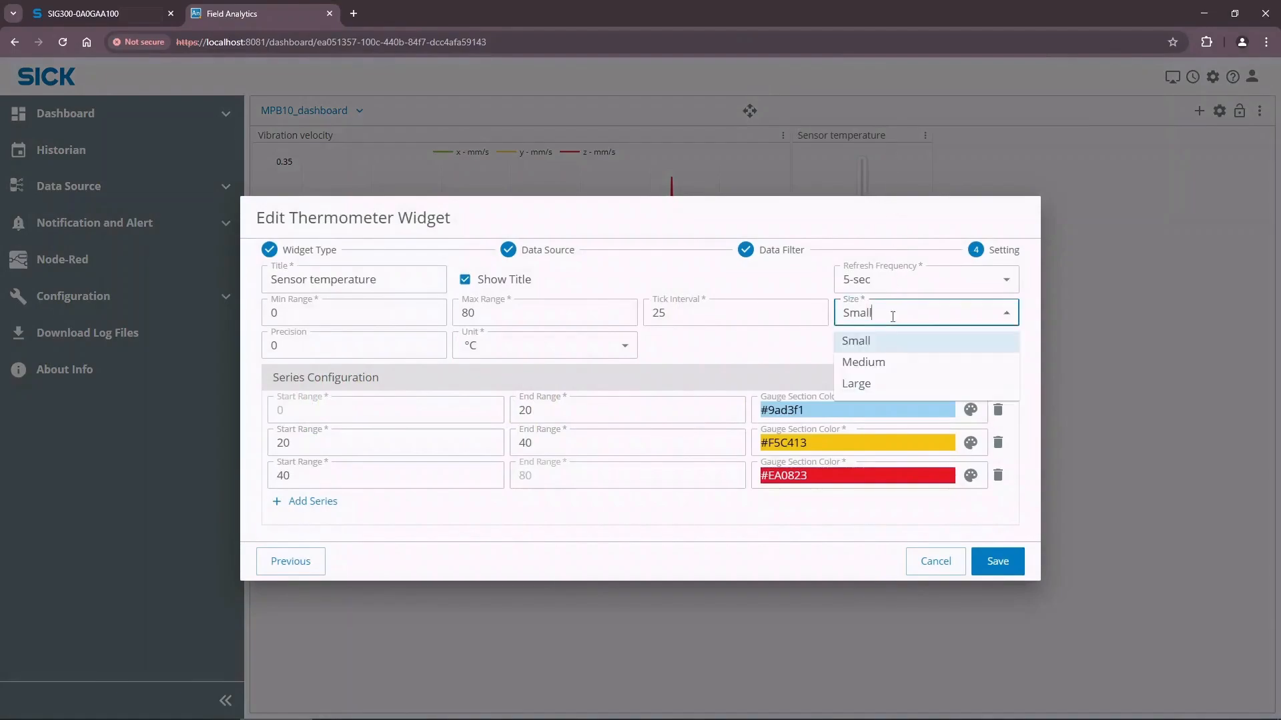
left_click(855, 383)
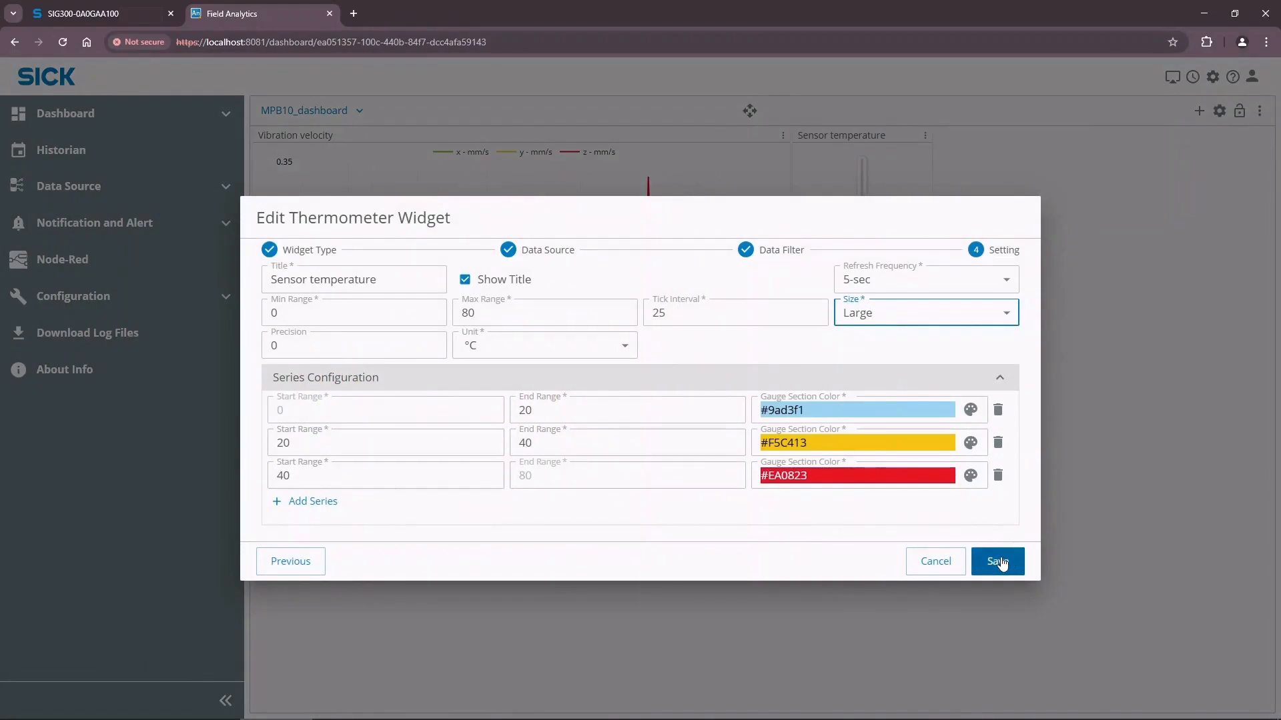
left_click(997, 562)
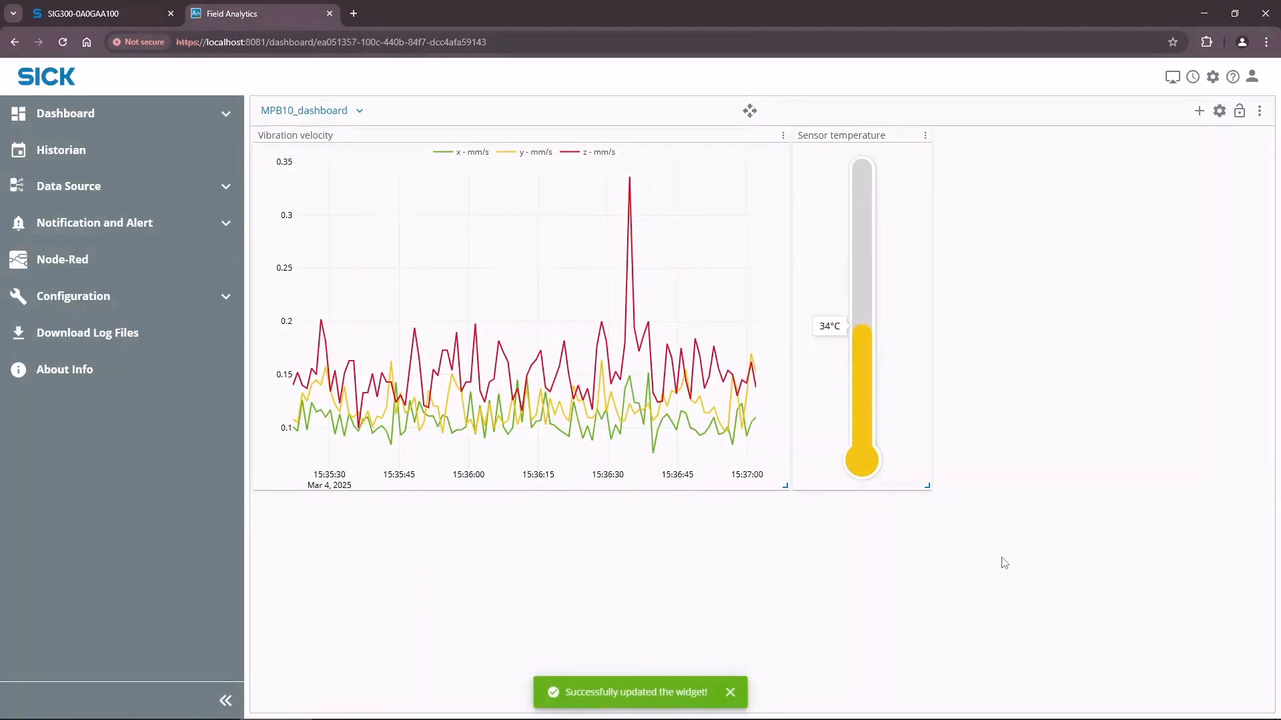